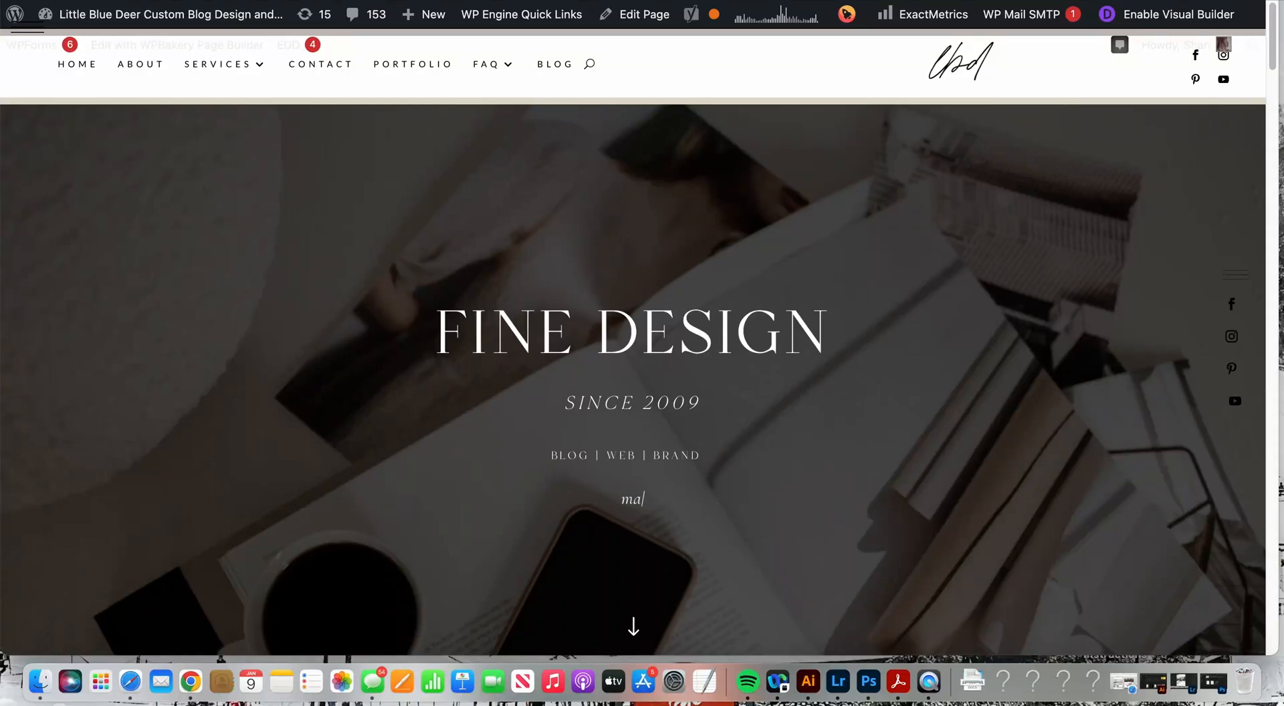
Review the front-end blog page showing the affiliate product grid
{"action": "scroll", "scroll_direction": "down", "scroll_amount": 3}
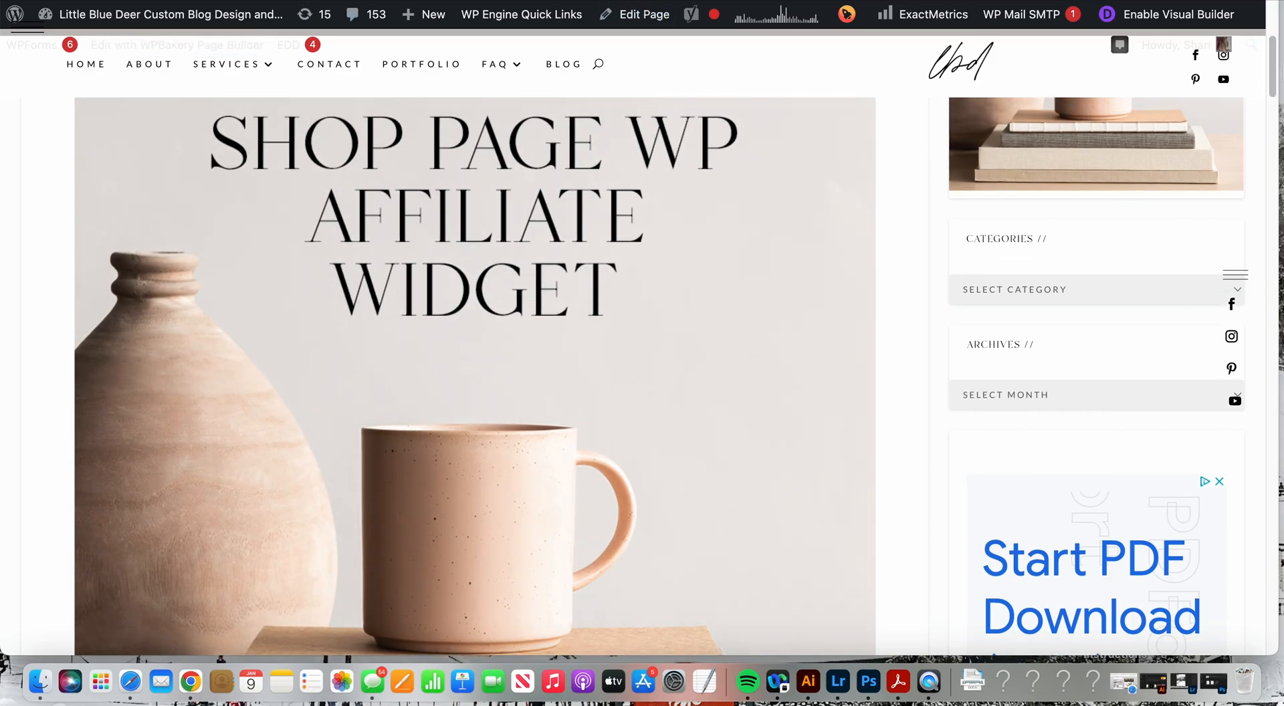
{"action": "scroll", "scroll_direction": "down", "scroll_amount": 3}
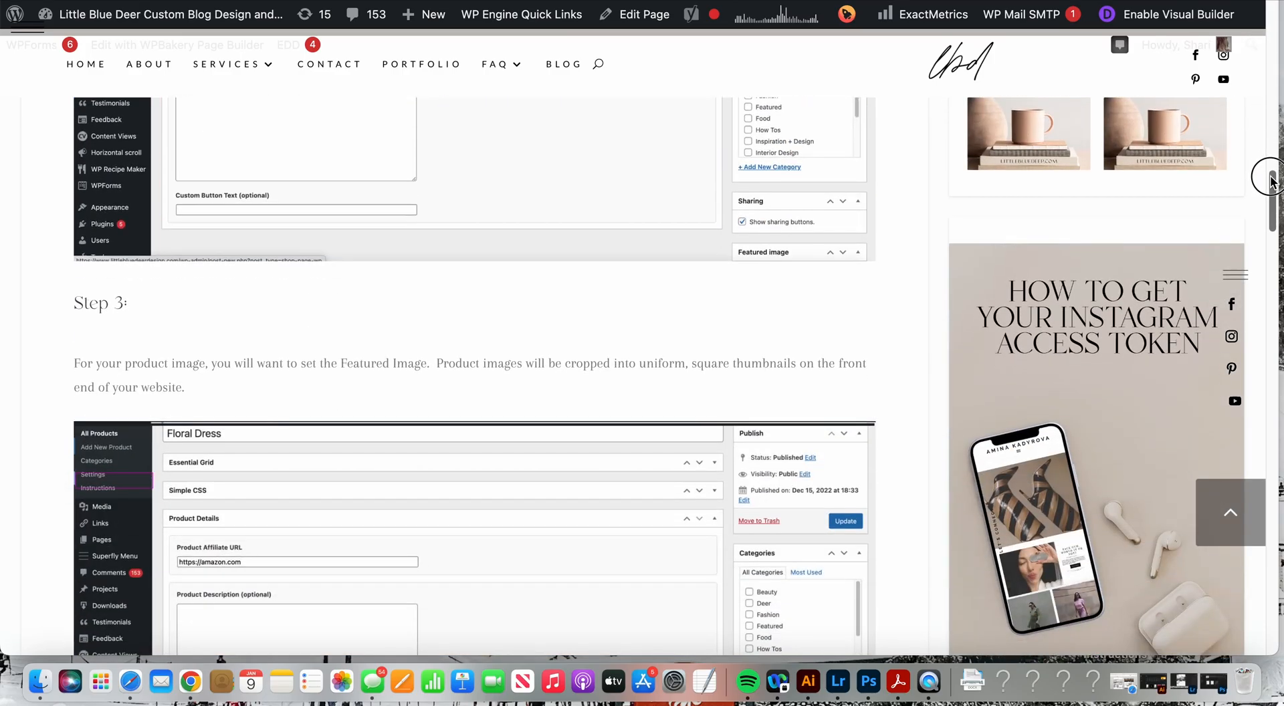
{"action": "scroll", "scroll_direction": "down", "scroll_amount": 3}
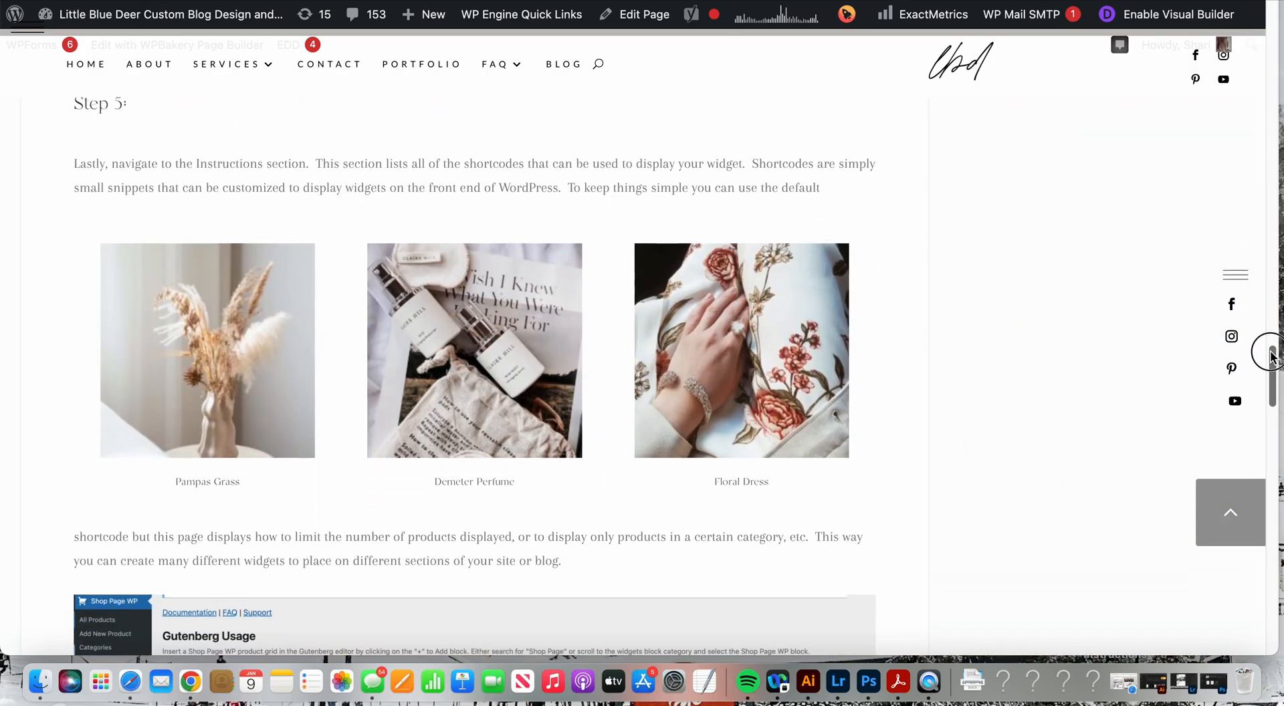
{"action": "scroll", "scroll_direction": "down", "scroll_amount": 3}
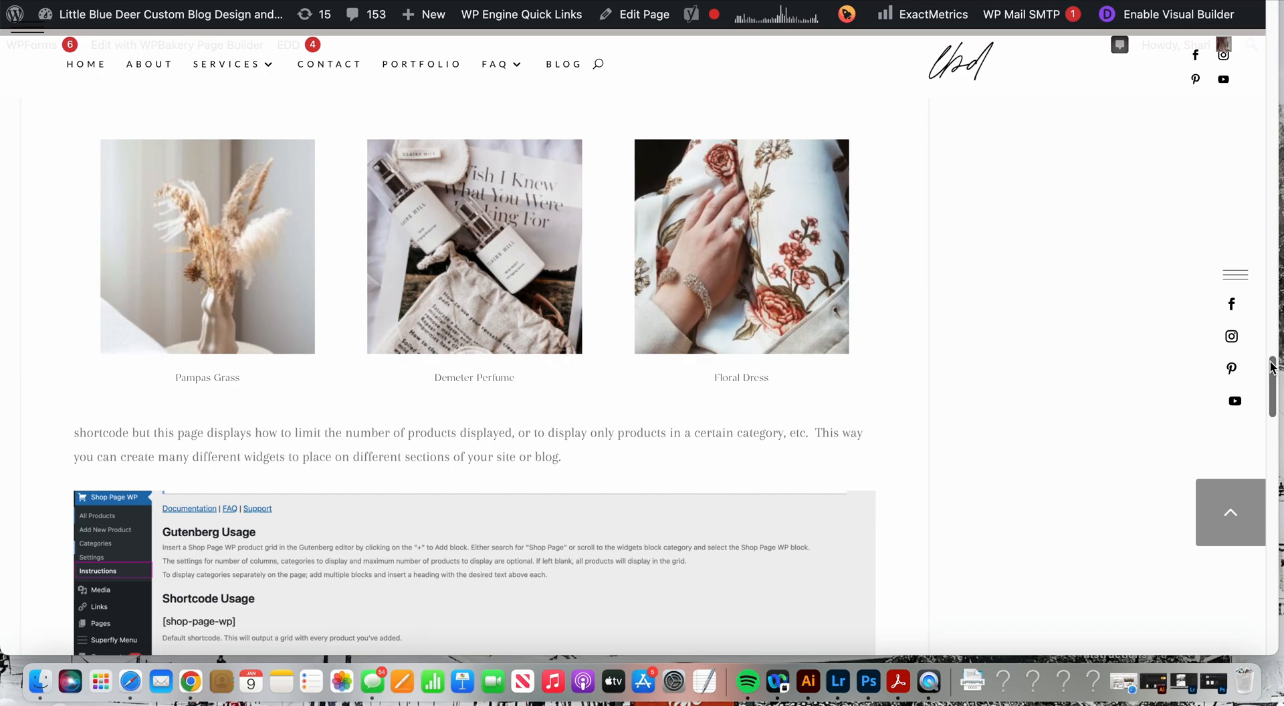
{"action": "mouse_move", "coordinate": [987, 358]}
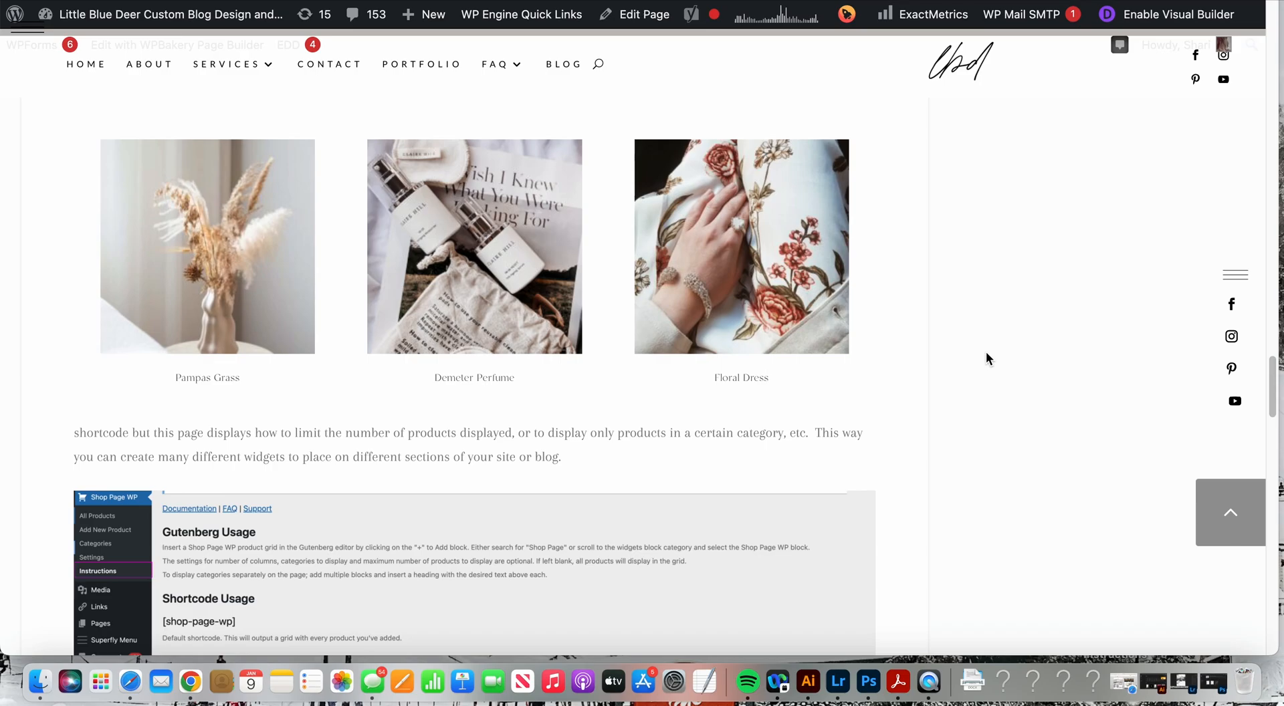
{"action": "mouse_move", "coordinate": [683, 268]}
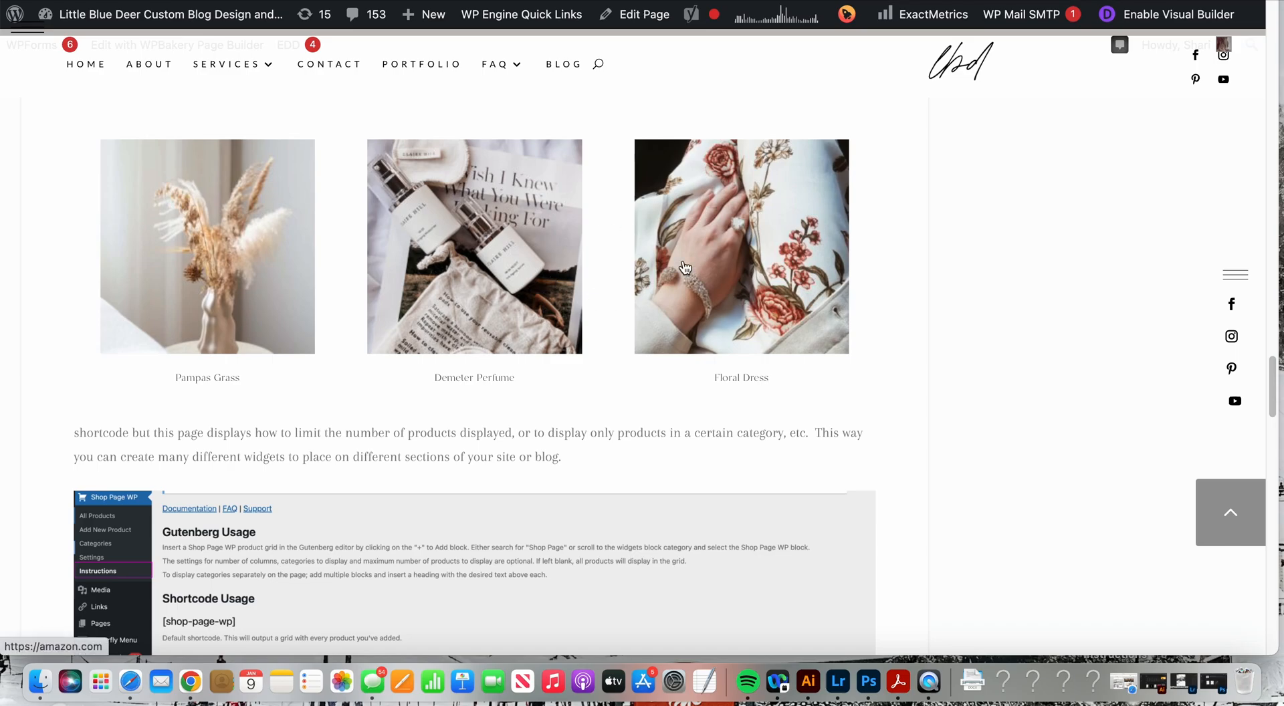
{"action": "mouse_move", "coordinate": [763, 251]}
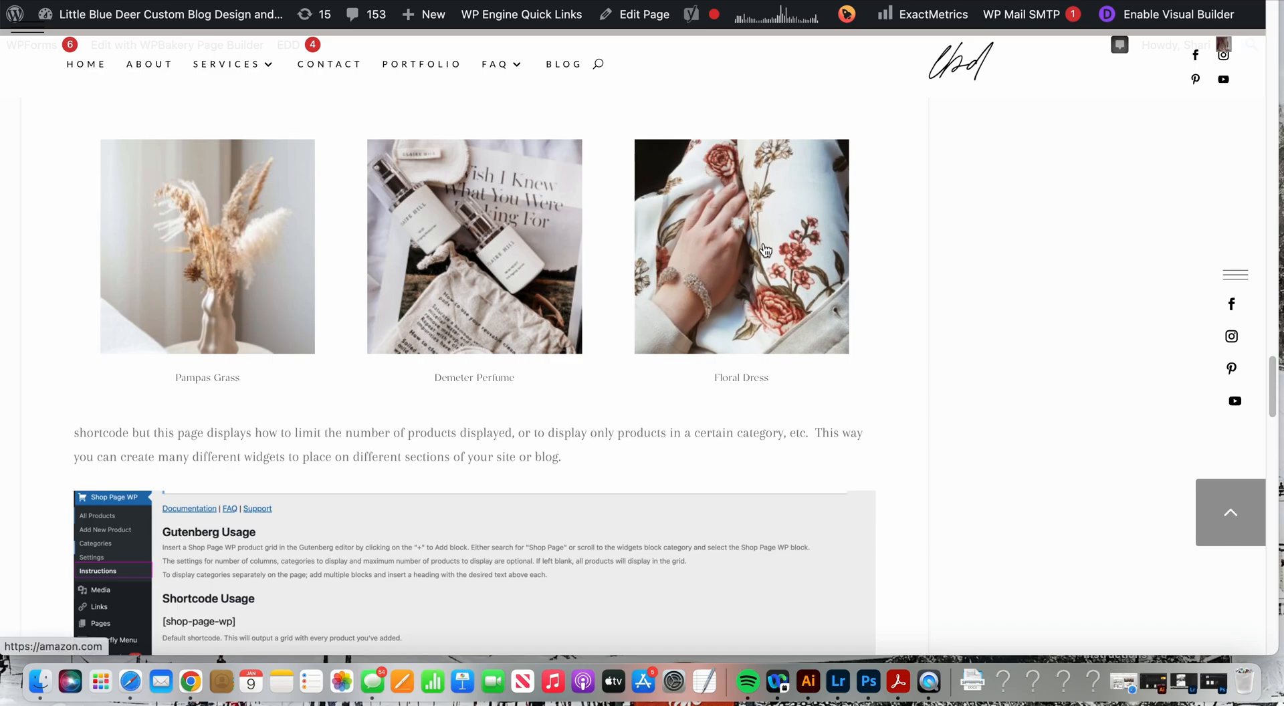
{"action": "mouse_move", "coordinate": [220, 179]}
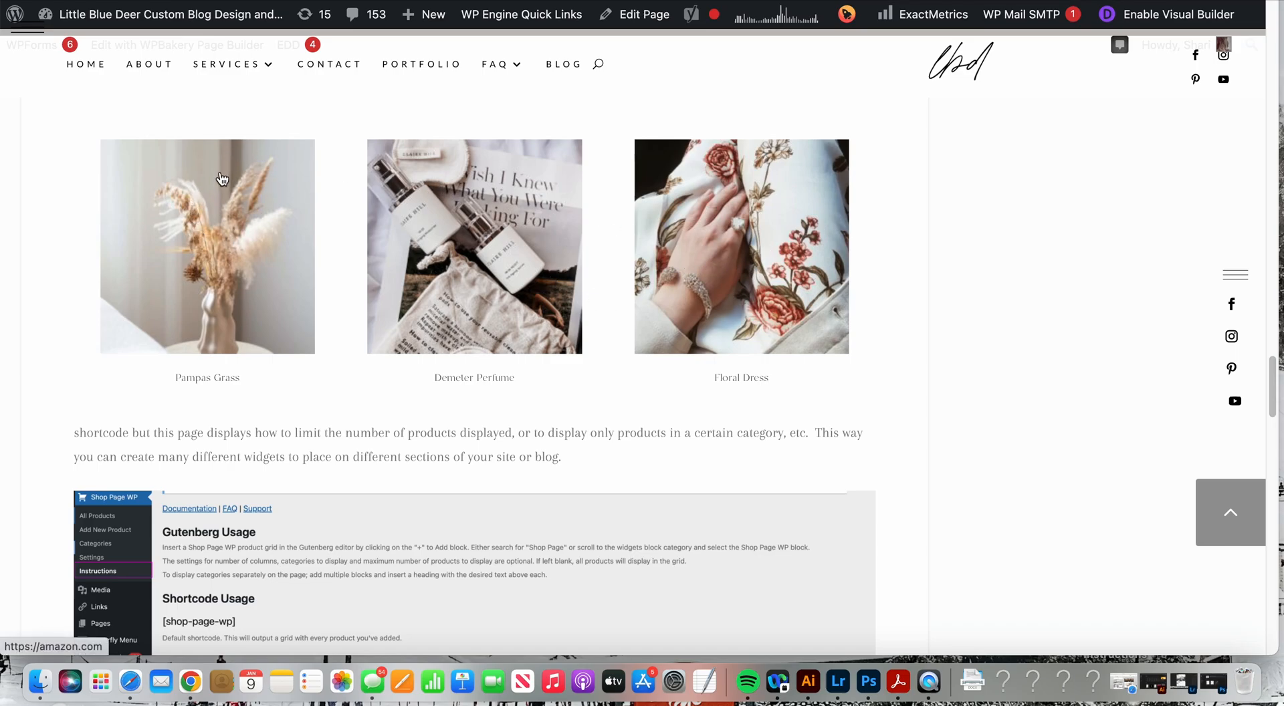
{"action": "mouse_move", "coordinate": [590, 261]}
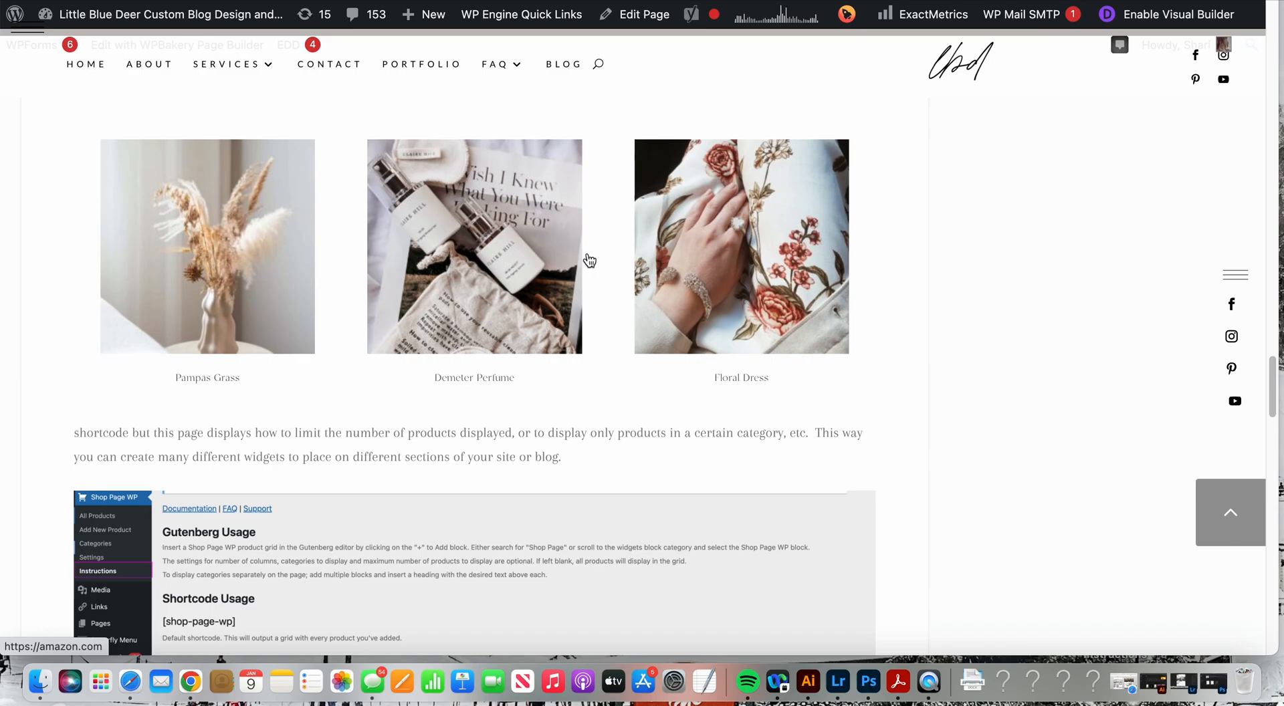
{"action": "mouse_move", "coordinate": [597, 344]}
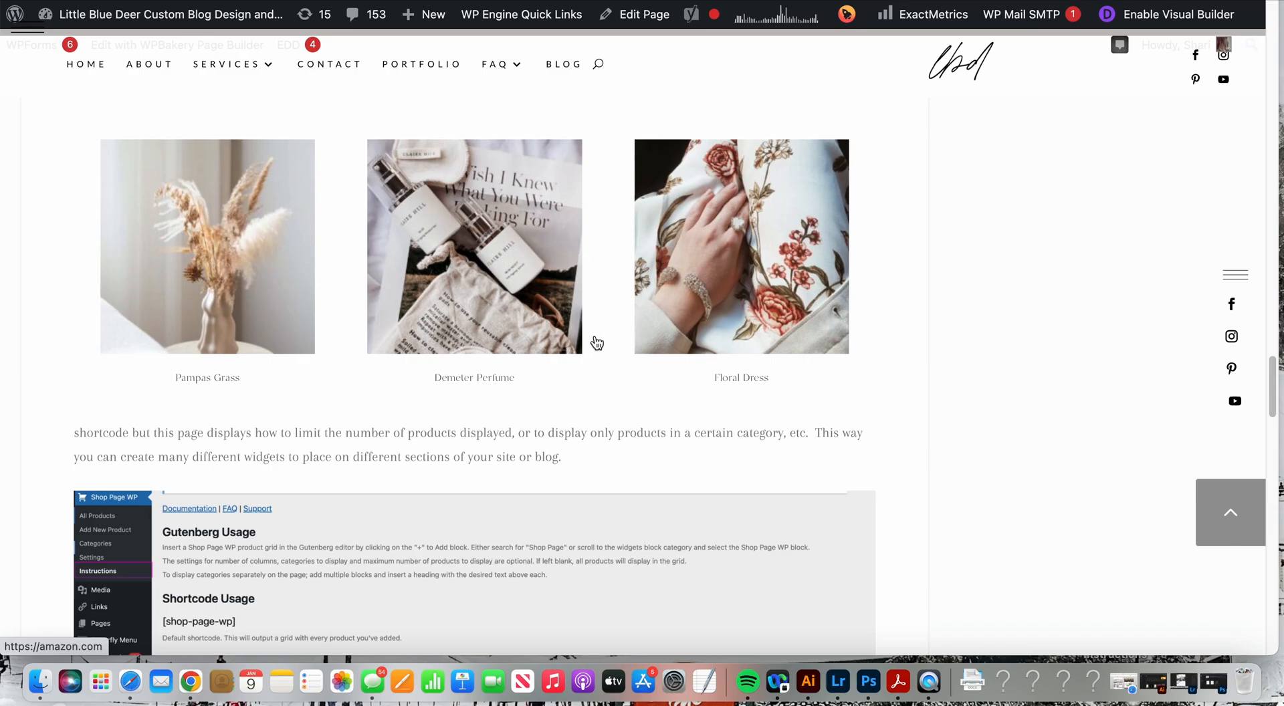
{"action": "mouse_move", "coordinate": [523, 276]}
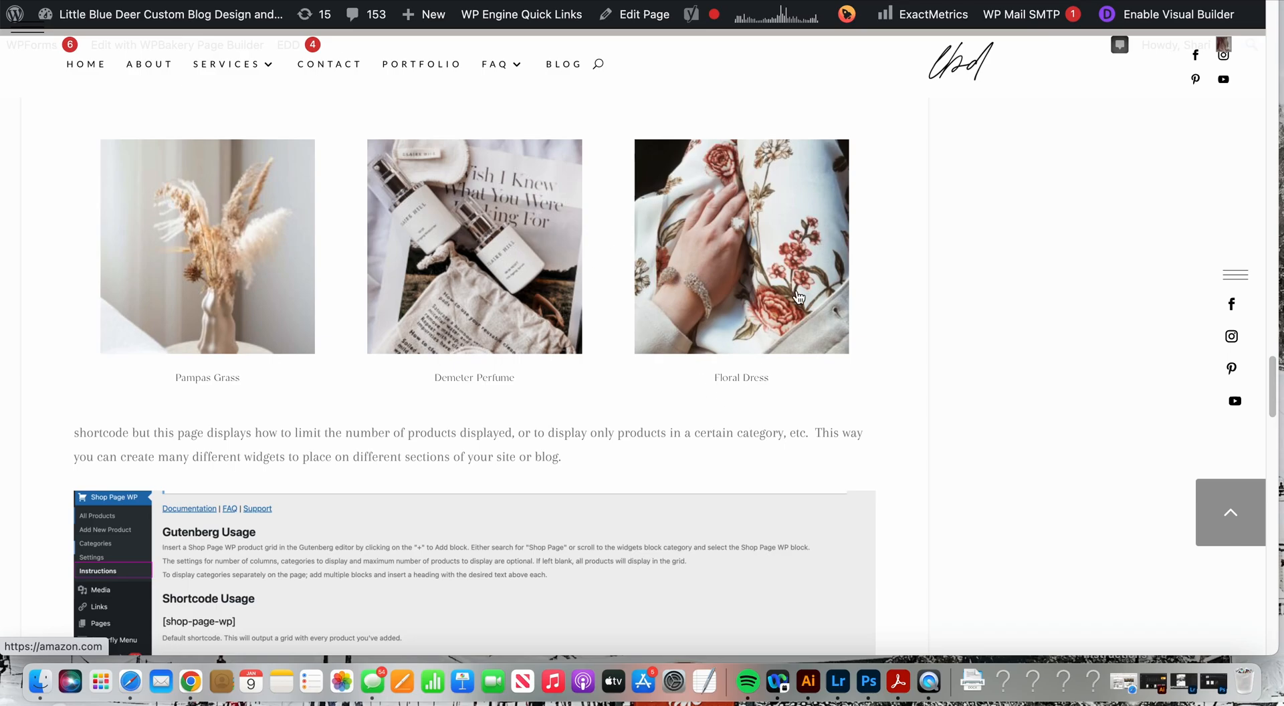
{"action": "mouse_move", "coordinate": [694, 274]}
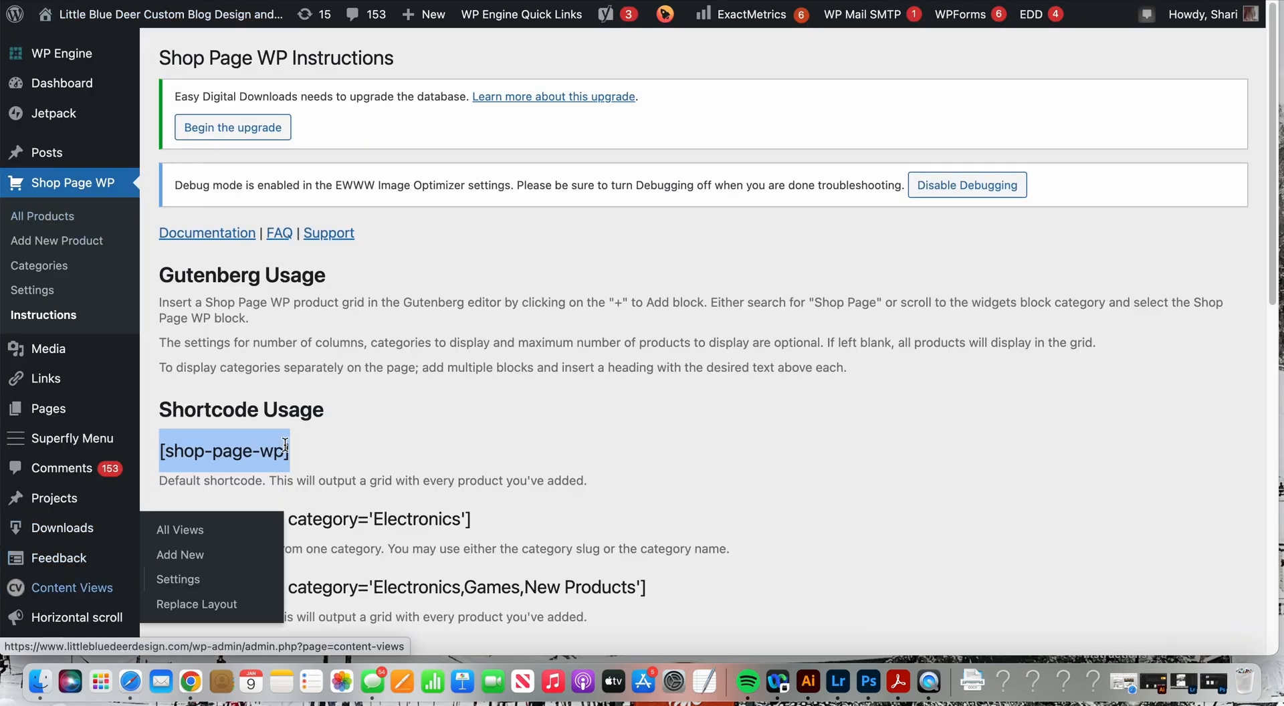
{"action": "scroll", "scroll_direction": "down", "scroll_amount": 3}
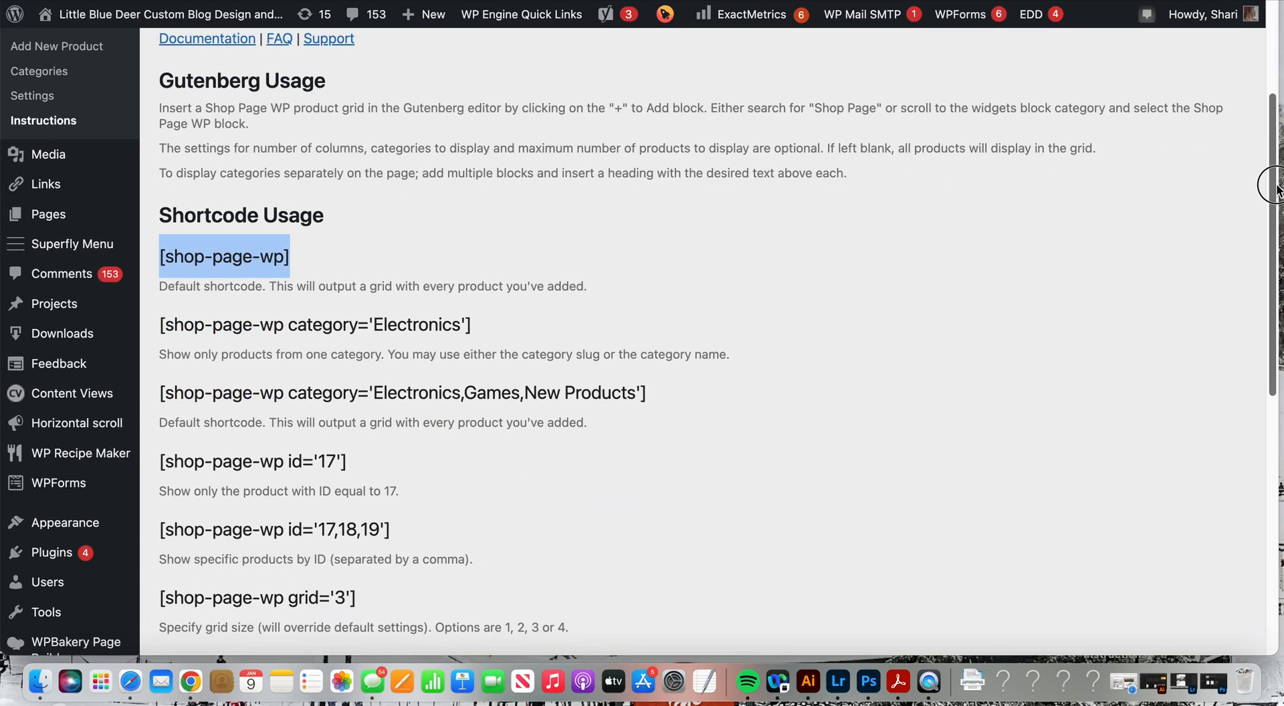
{"action": "mouse_move", "coordinate": [51, 553]}
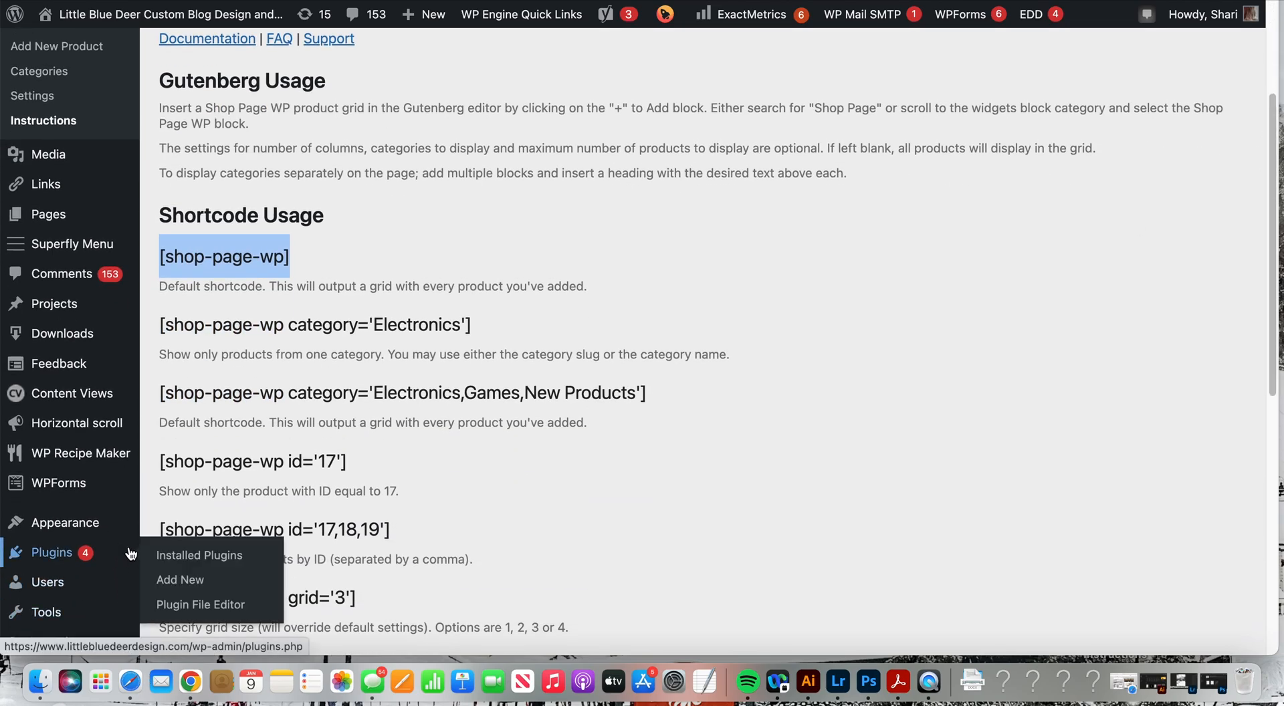
Search the plugin catalogue for 'shop page wp', listing Shop Page WP as already active
{"action": "left_click", "coordinate": [179, 579]}
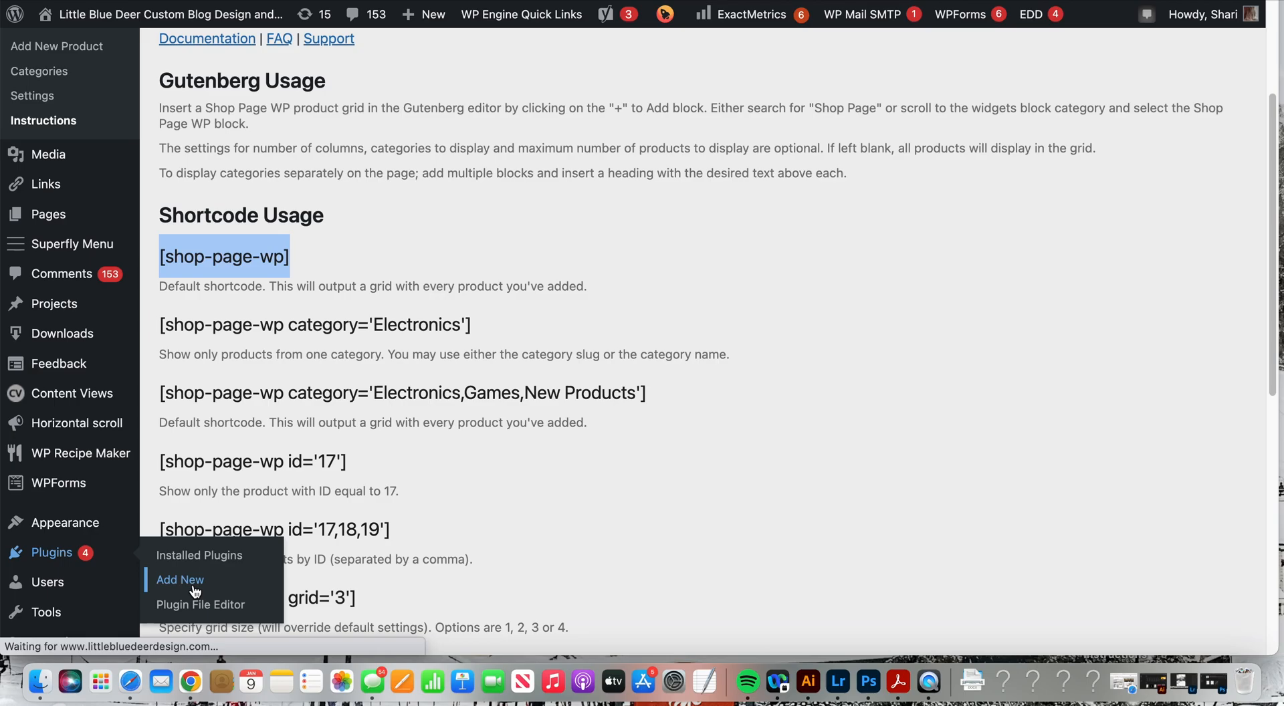
{"action": "left_click", "coordinate": [180, 580]}
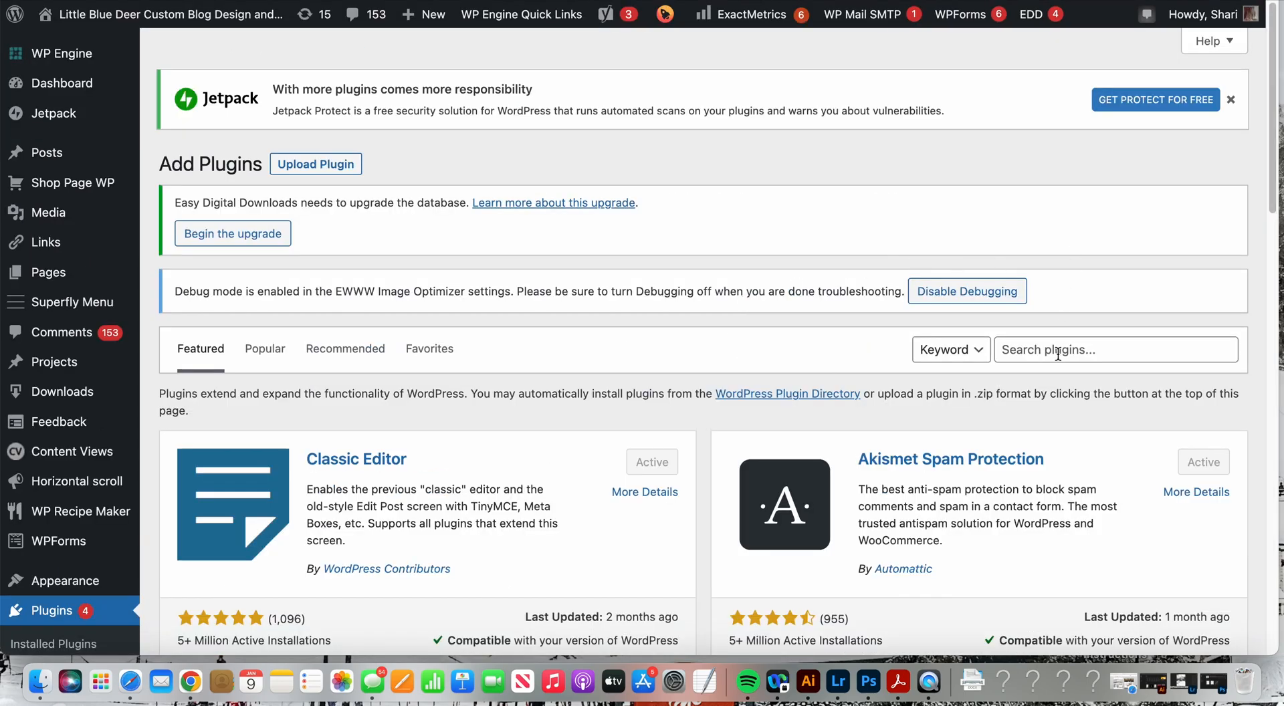
{"action": "type", "text": "sh"}
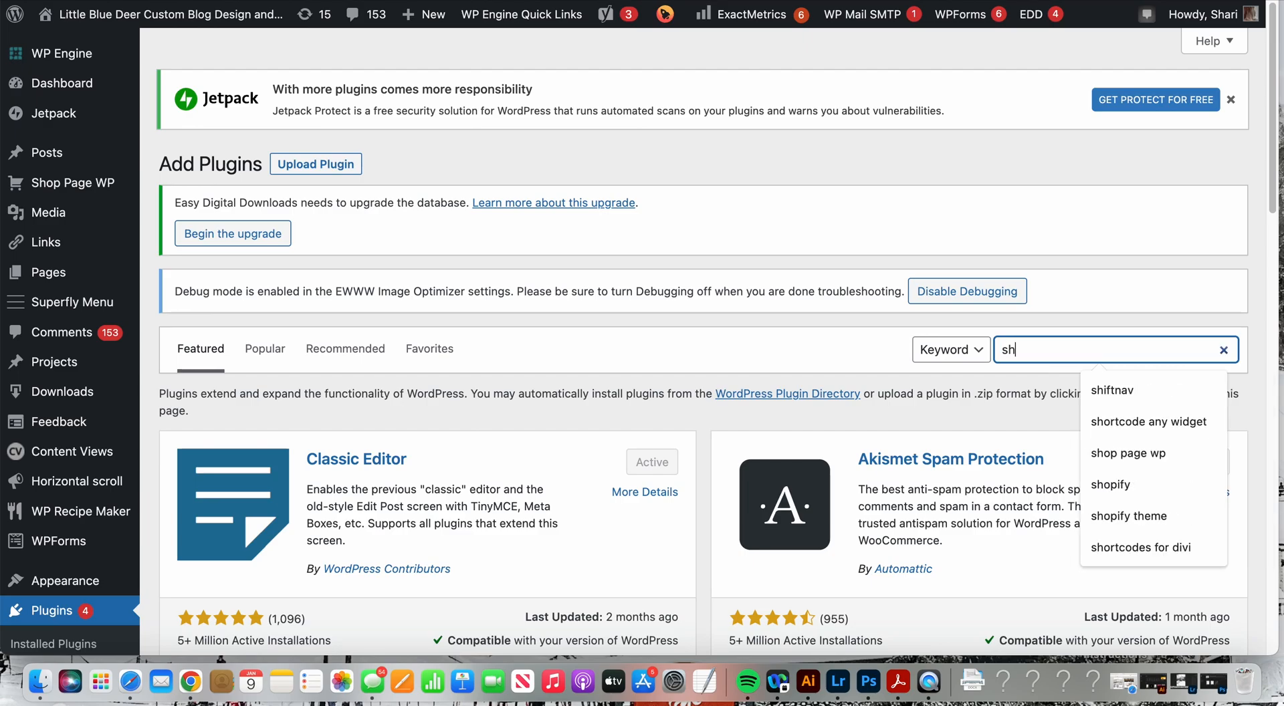
{"action": "left_click", "coordinate": [1127, 453]}
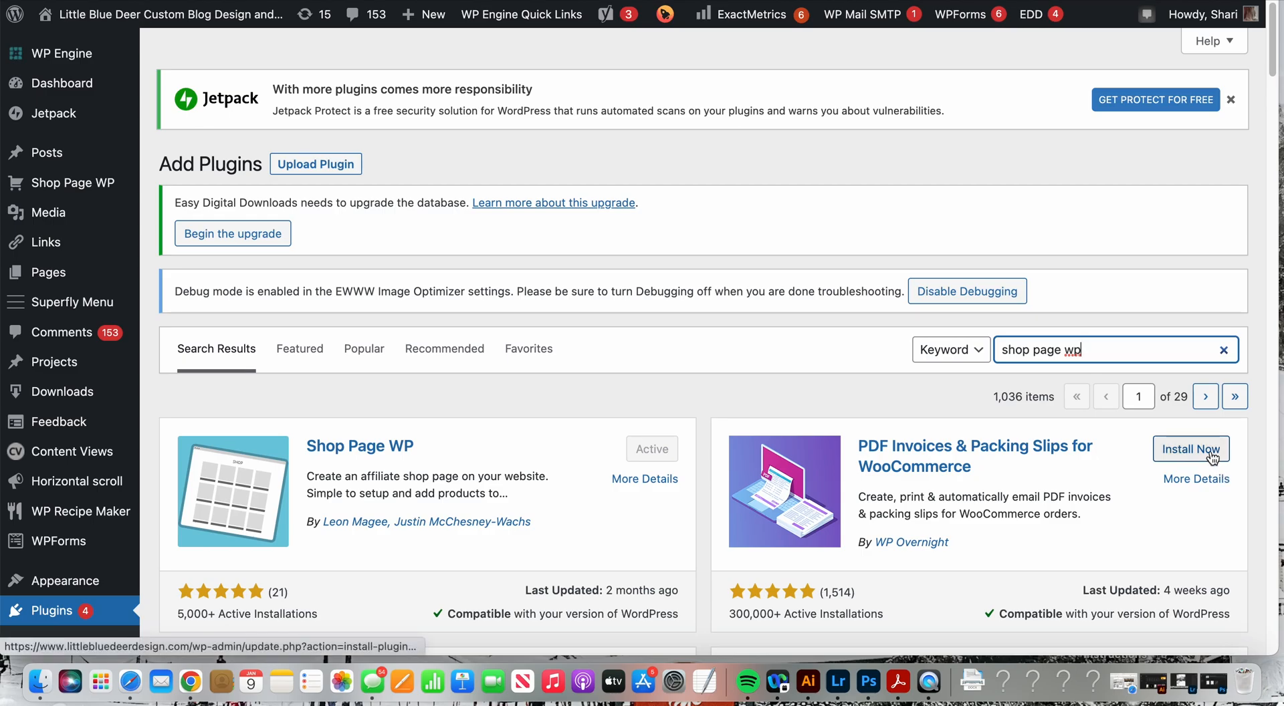
{"action": "mouse_move", "coordinate": [1190, 449]}
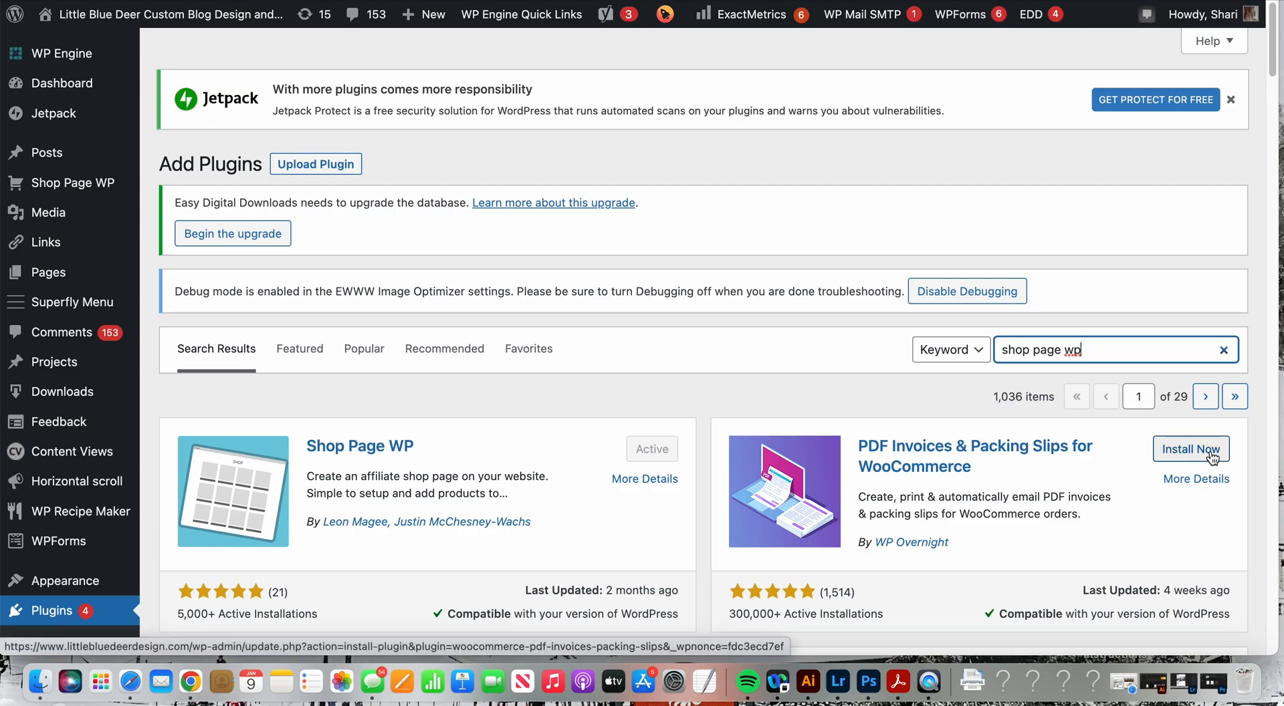
{"action": "mouse_move", "coordinate": [1215, 459]}
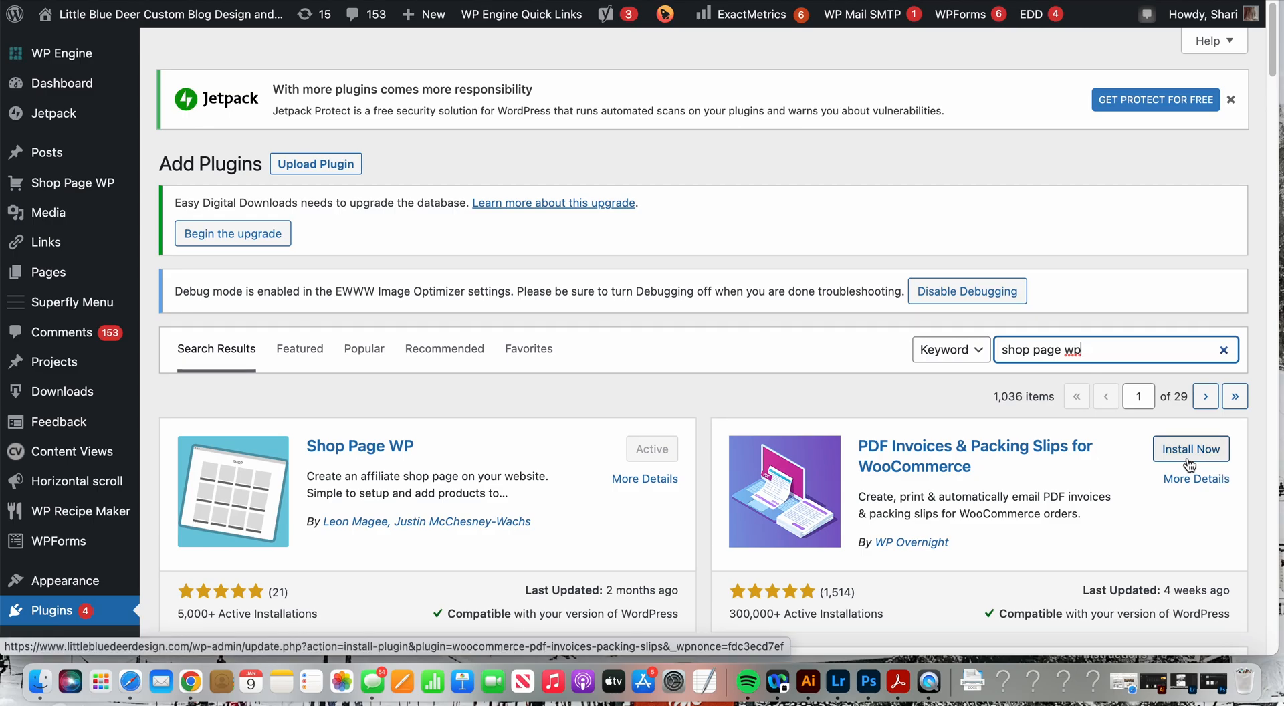
{"action": "mouse_move", "coordinate": [73, 183]}
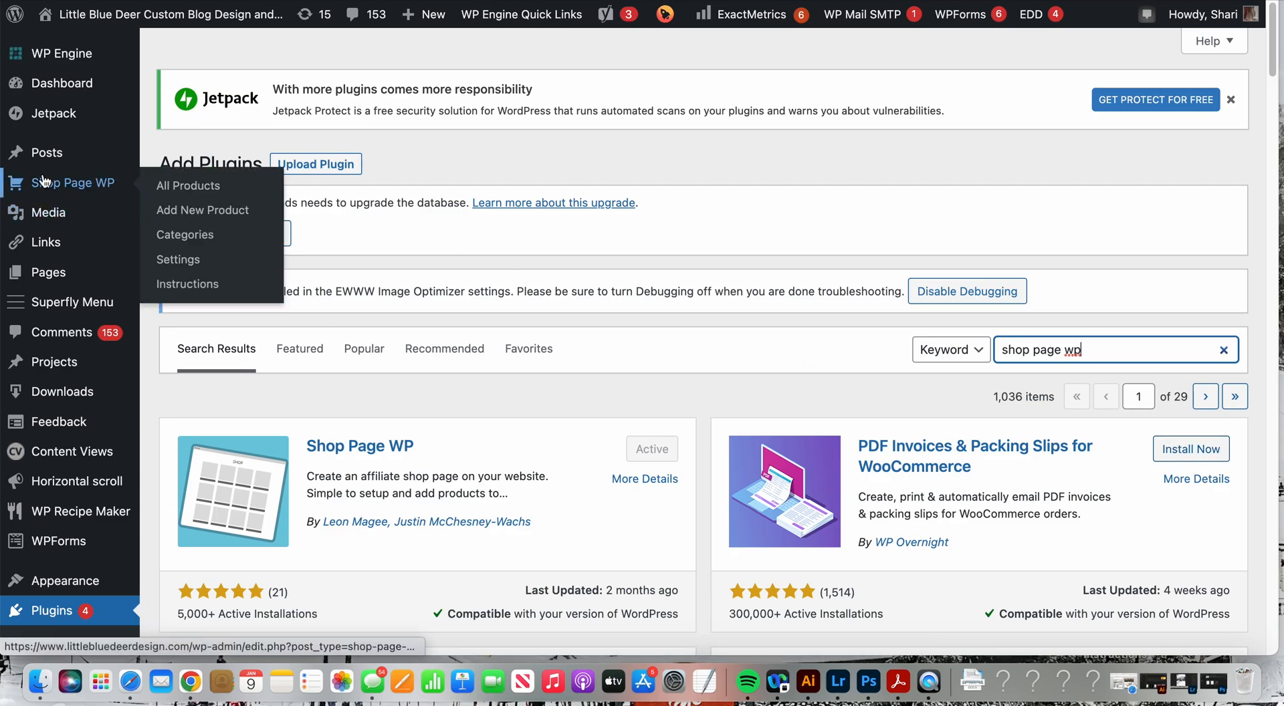
{"action": "mouse_move", "coordinate": [58, 192]}
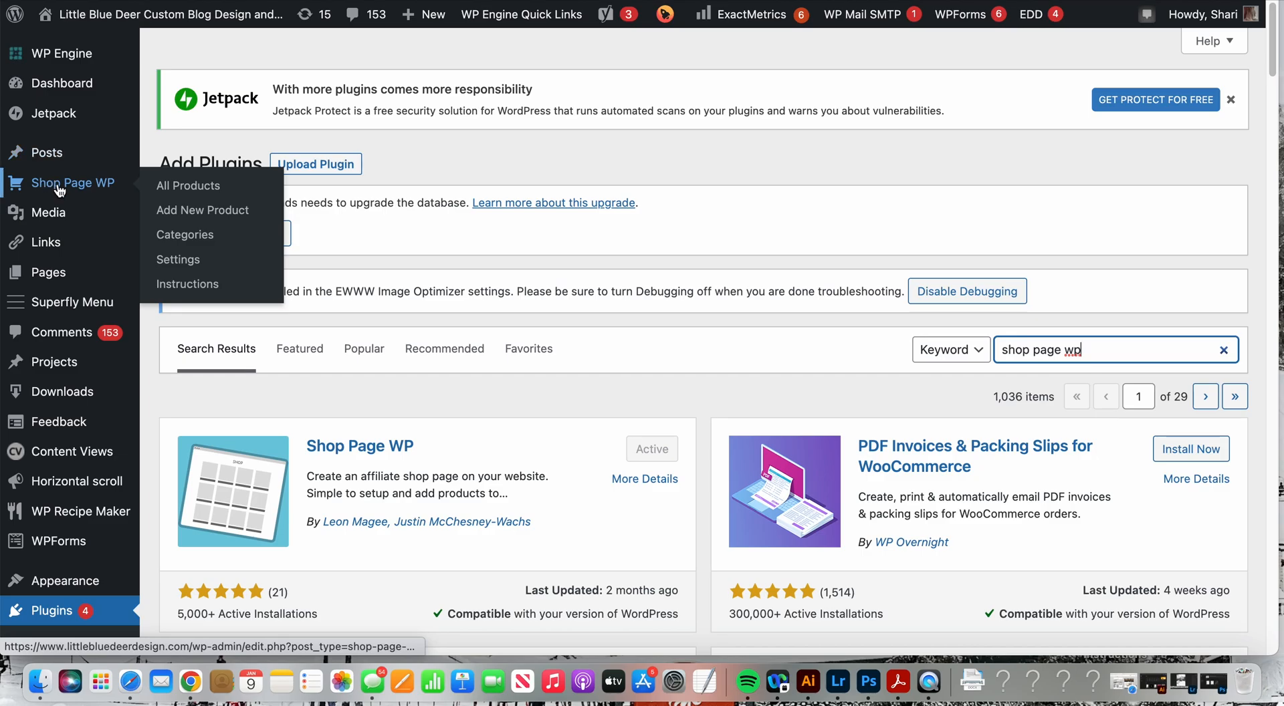
{"action": "mouse_move", "coordinate": [98, 191]}
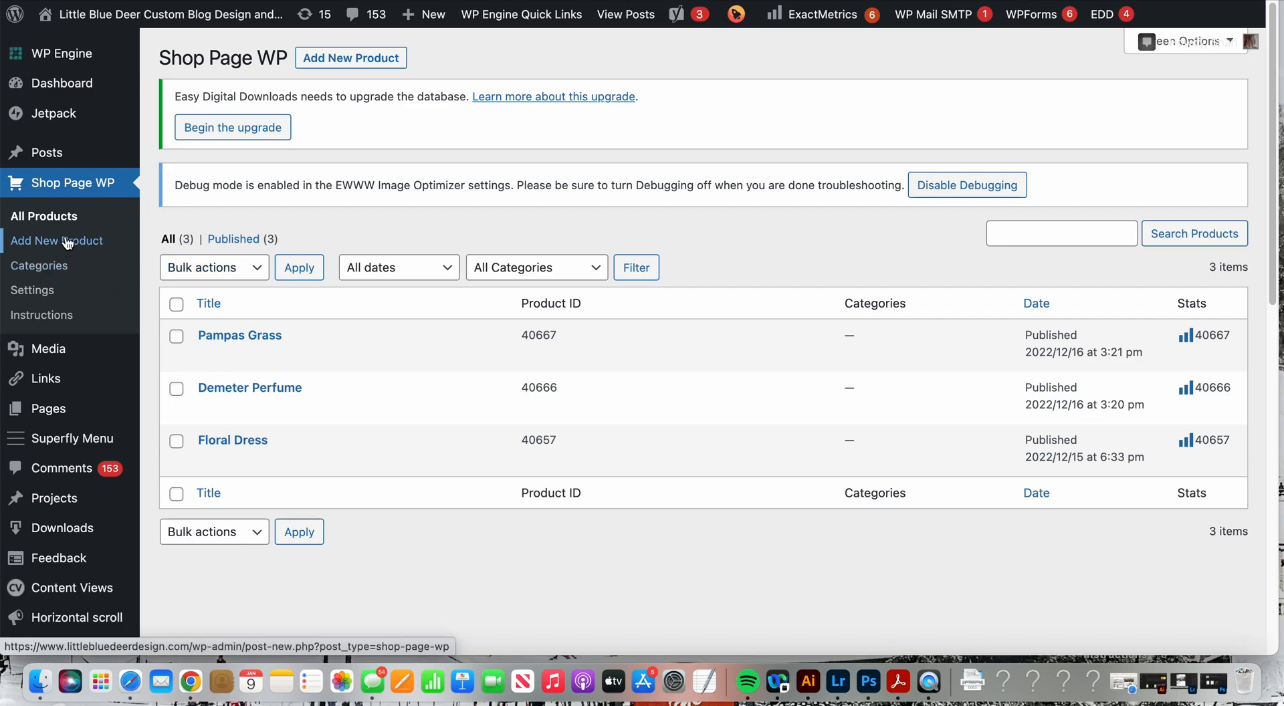
Start a blank Shop Page WP product with empty title, affiliate link and description
{"action": "left_click", "coordinate": [56, 241]}
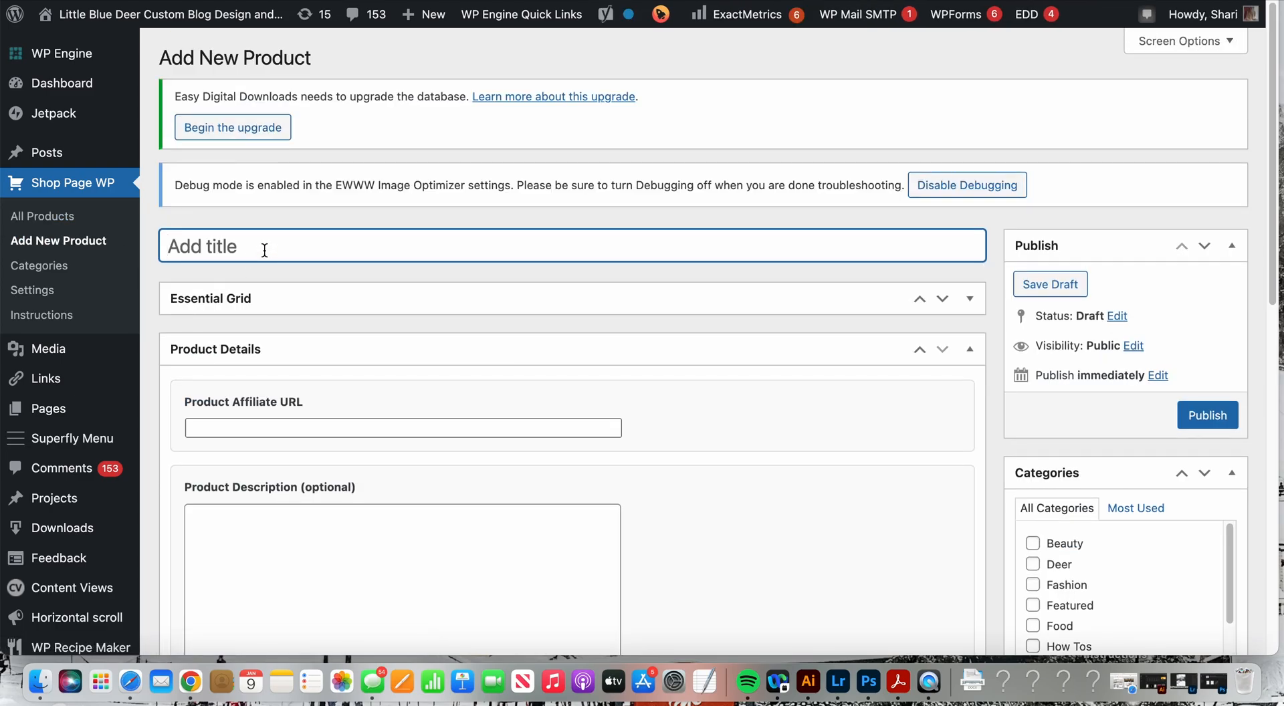
{"action": "mouse_move", "coordinate": [366, 525]}
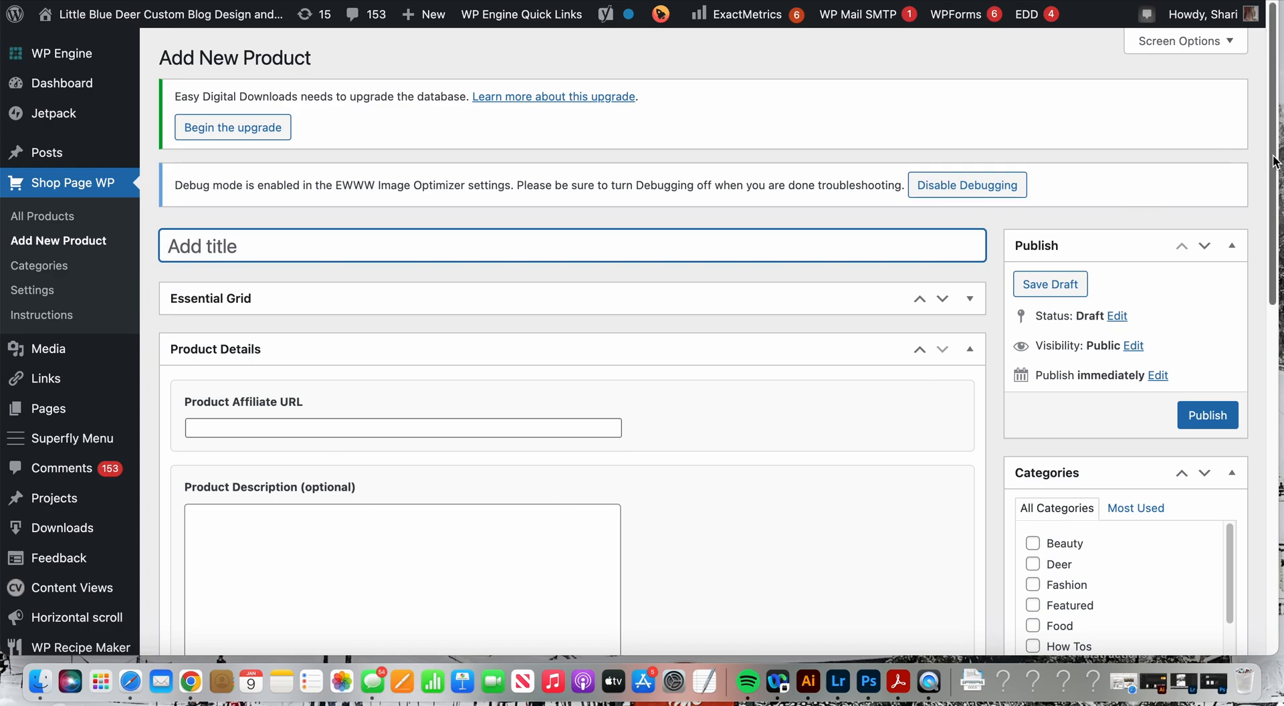
{"action": "scroll", "scroll_direction": "down", "scroll_amount": 3}
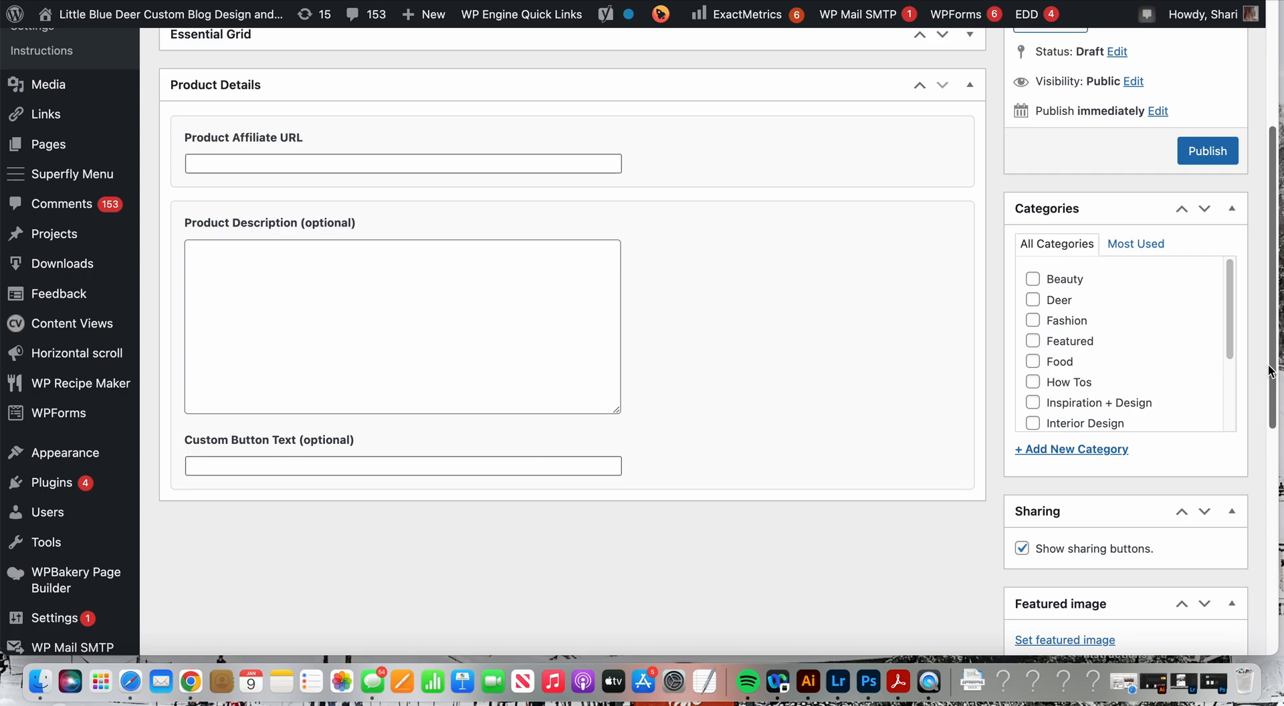
{"action": "scroll", "scroll_direction": "down", "scroll_amount": 3}
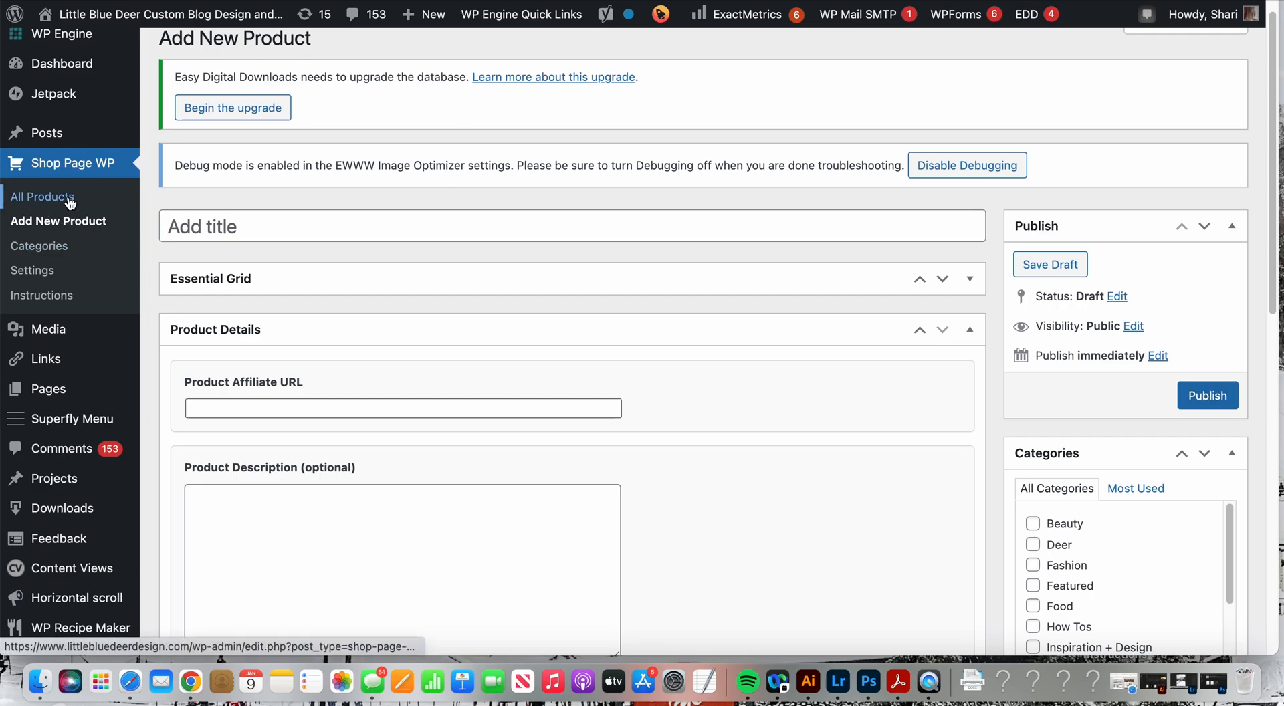
From All Products, bring up the Pampas Grass product for editing
{"action": "left_click", "coordinate": [41, 197]}
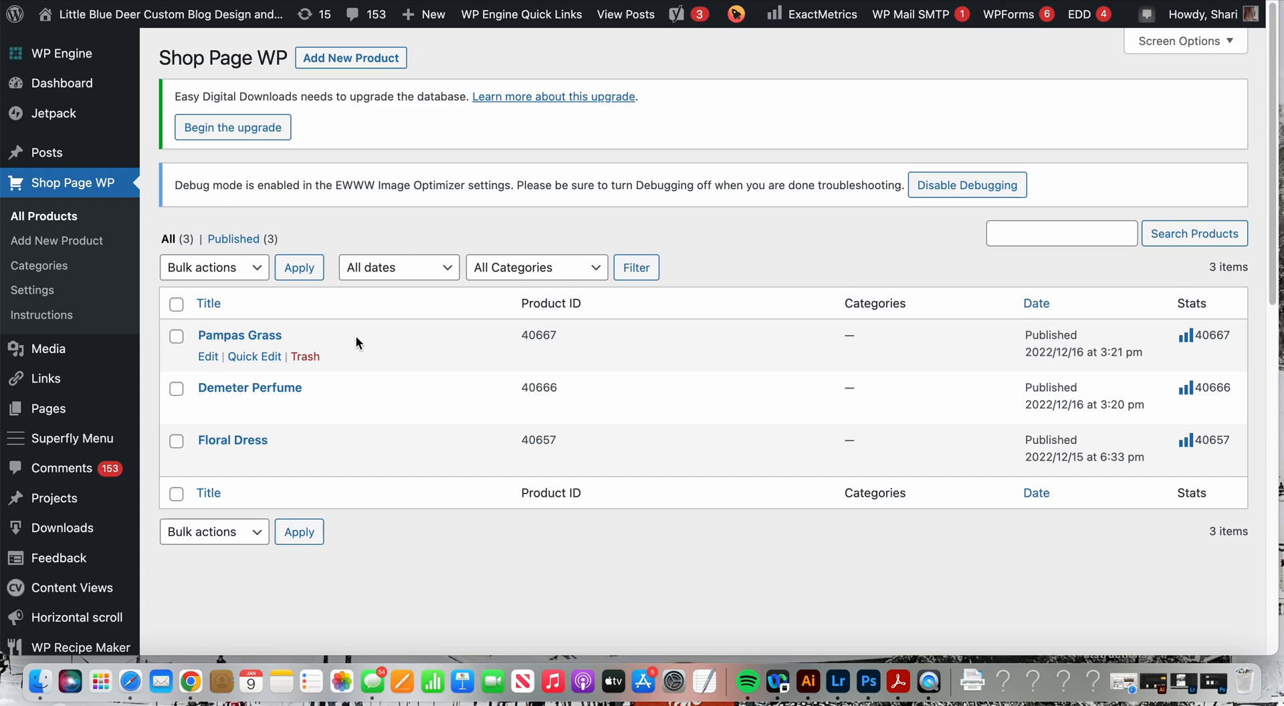
{"action": "left_click", "coordinate": [209, 304]}
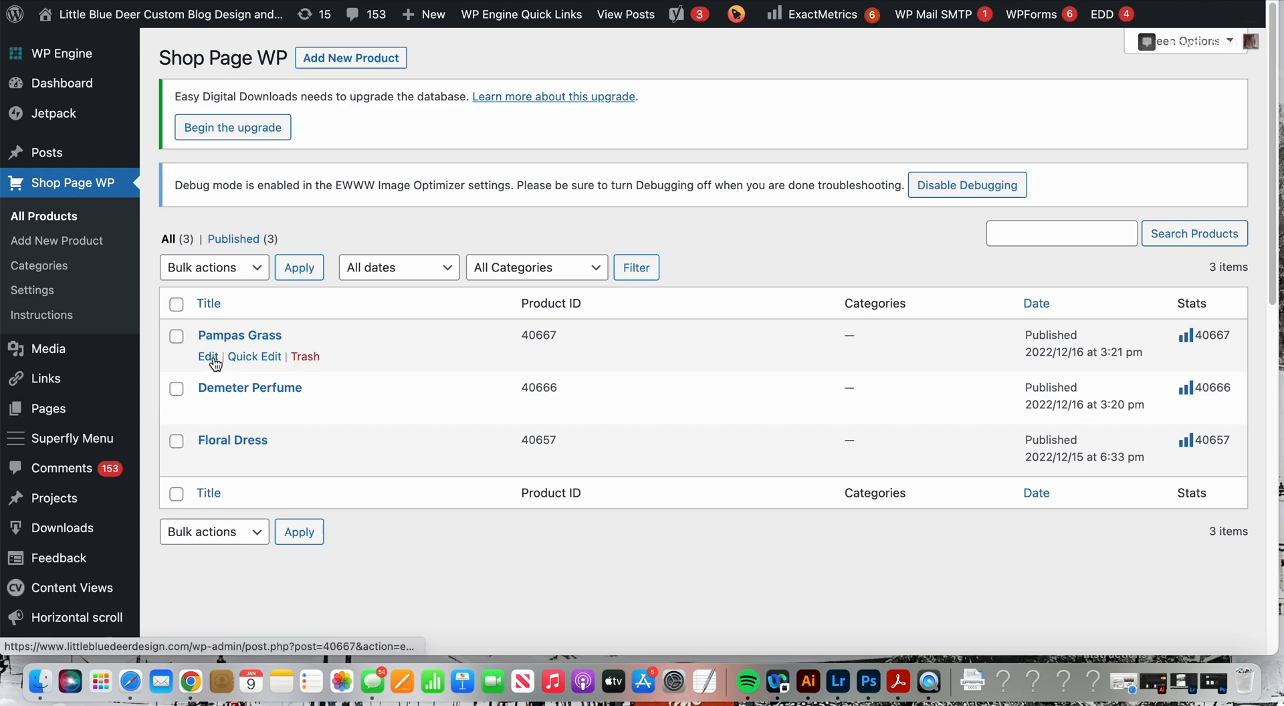
{"action": "mouse_move", "coordinate": [209, 356]}
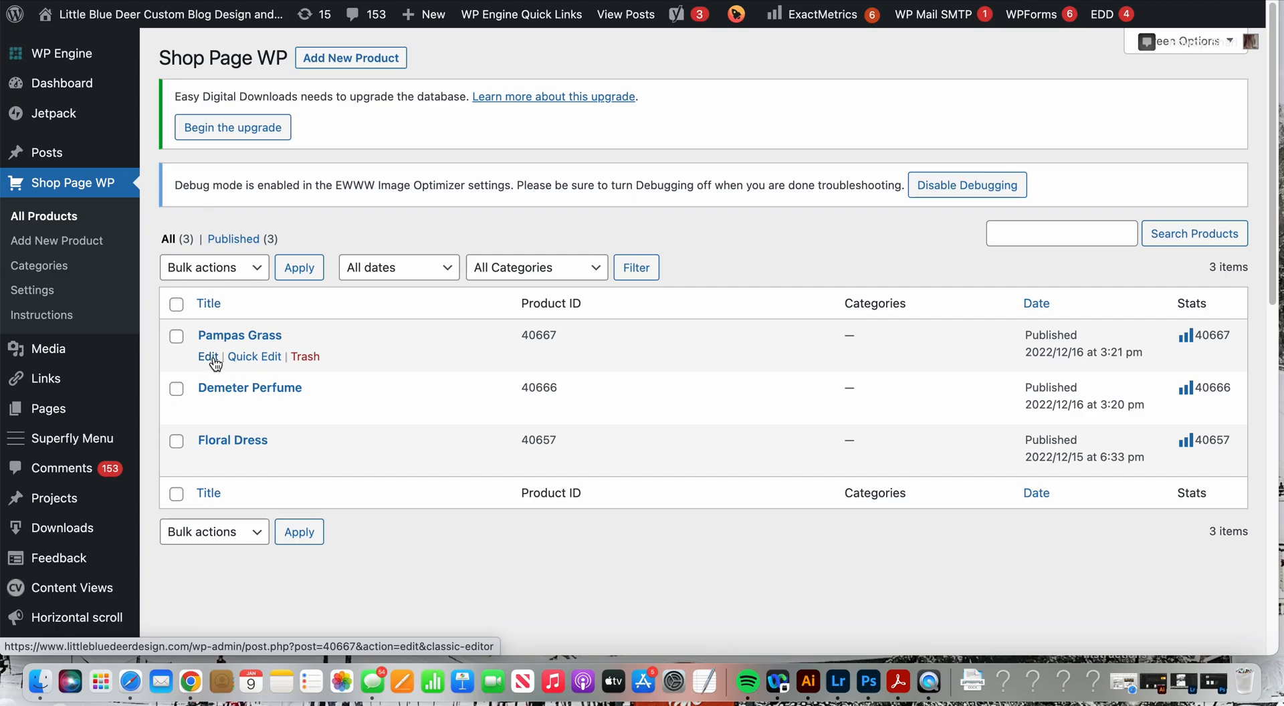
{"action": "left_click", "coordinate": [208, 355]}
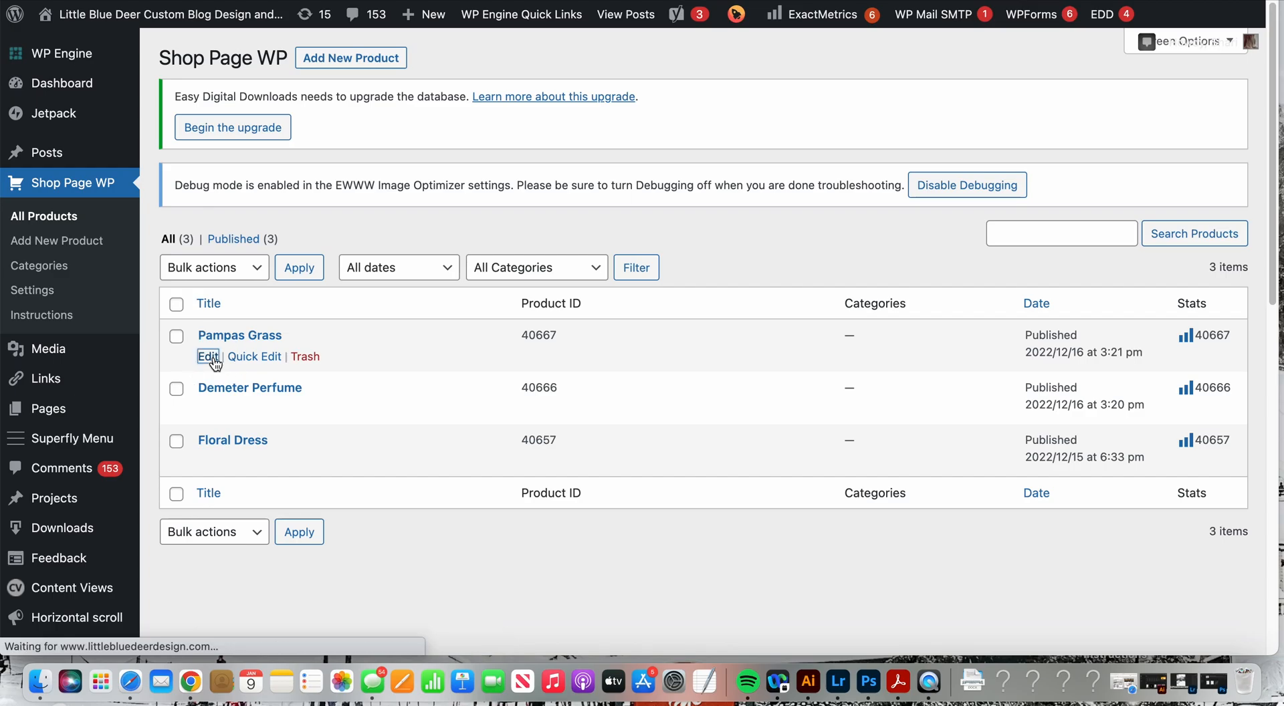
{"action": "left_click", "coordinate": [207, 355]}
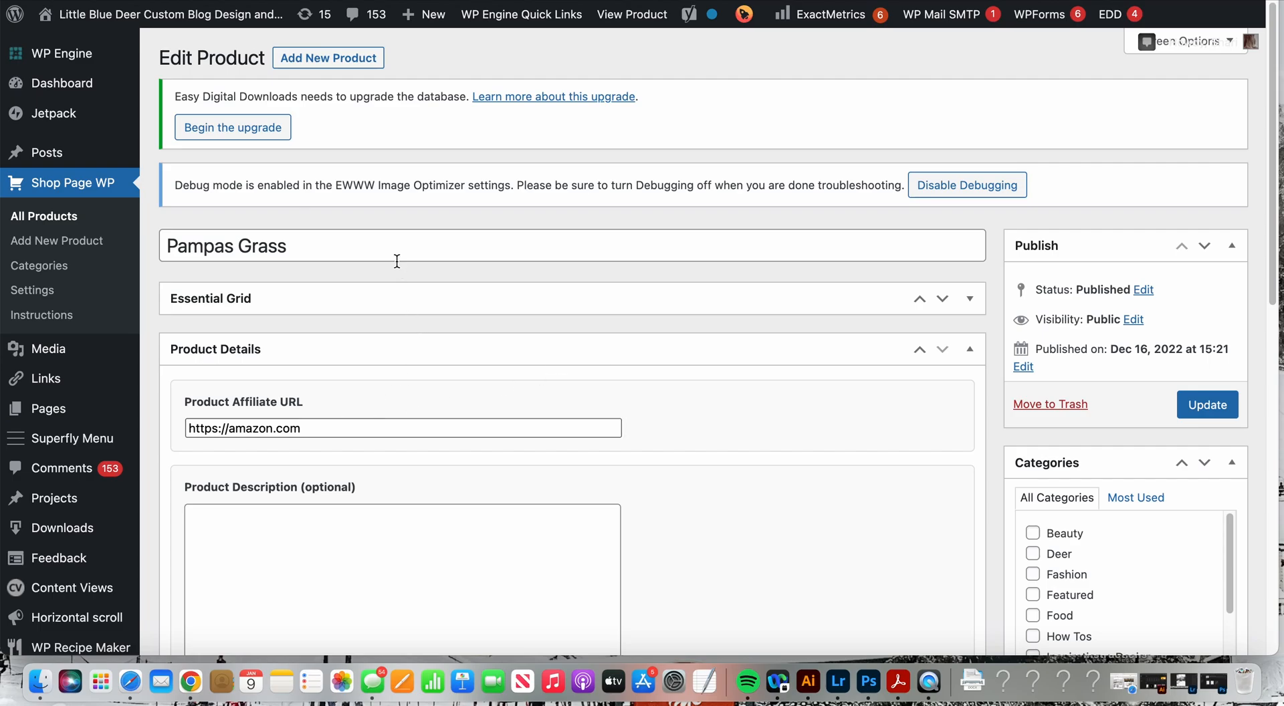
{"action": "triple_click", "coordinate": [228, 246]}
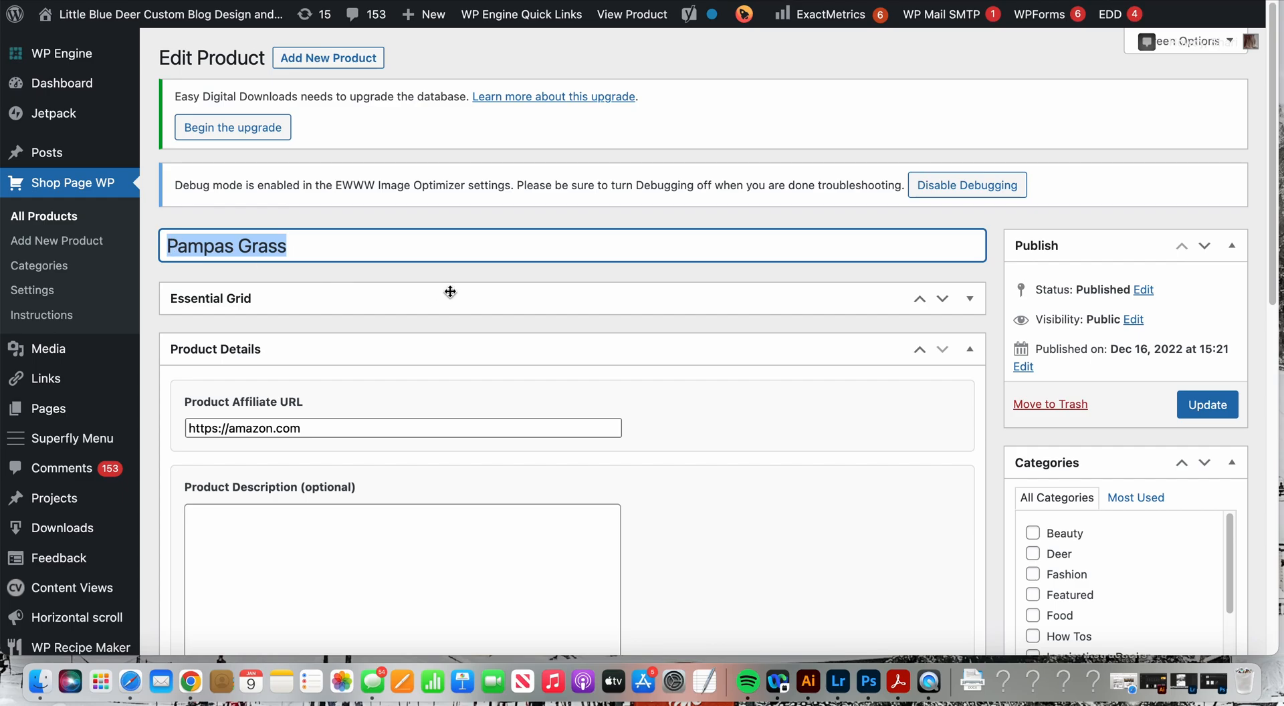
{"action": "left_click", "coordinate": [401, 428]}
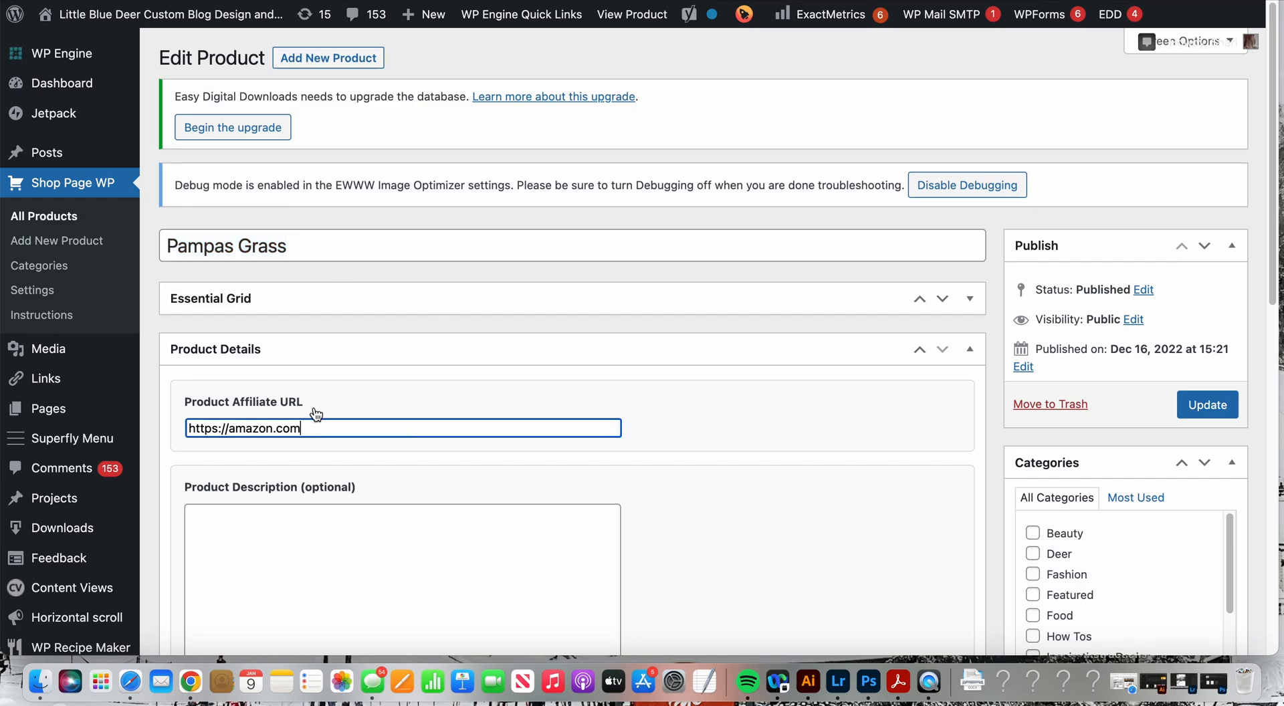
{"action": "mouse_move", "coordinate": [349, 409]}
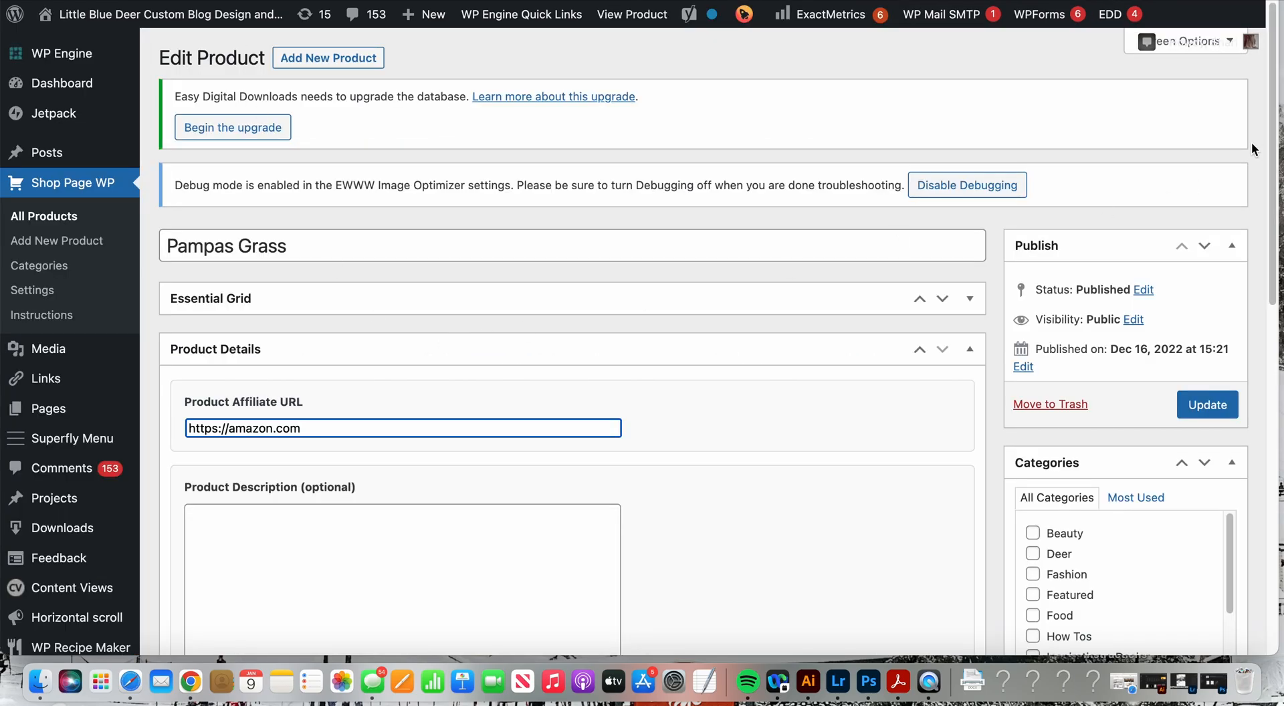
{"action": "scroll", "scroll_direction": "down", "scroll_amount": 3}
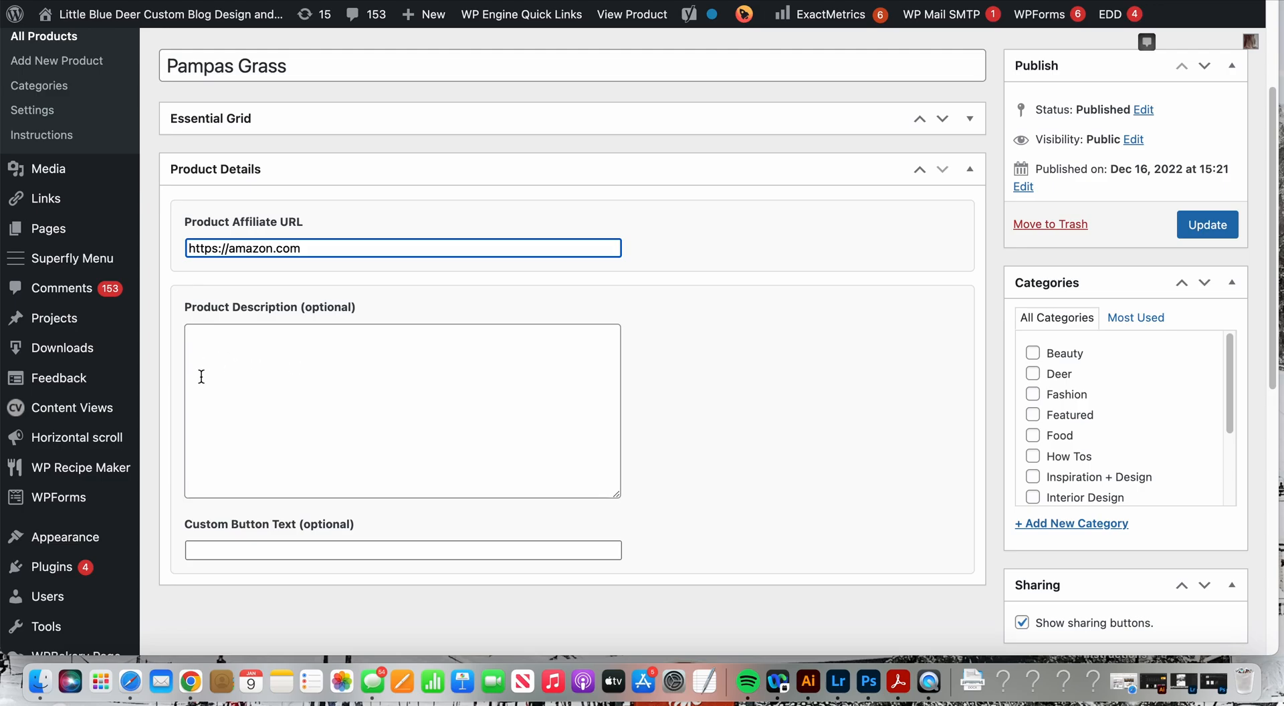
{"action": "mouse_move", "coordinate": [268, 376]}
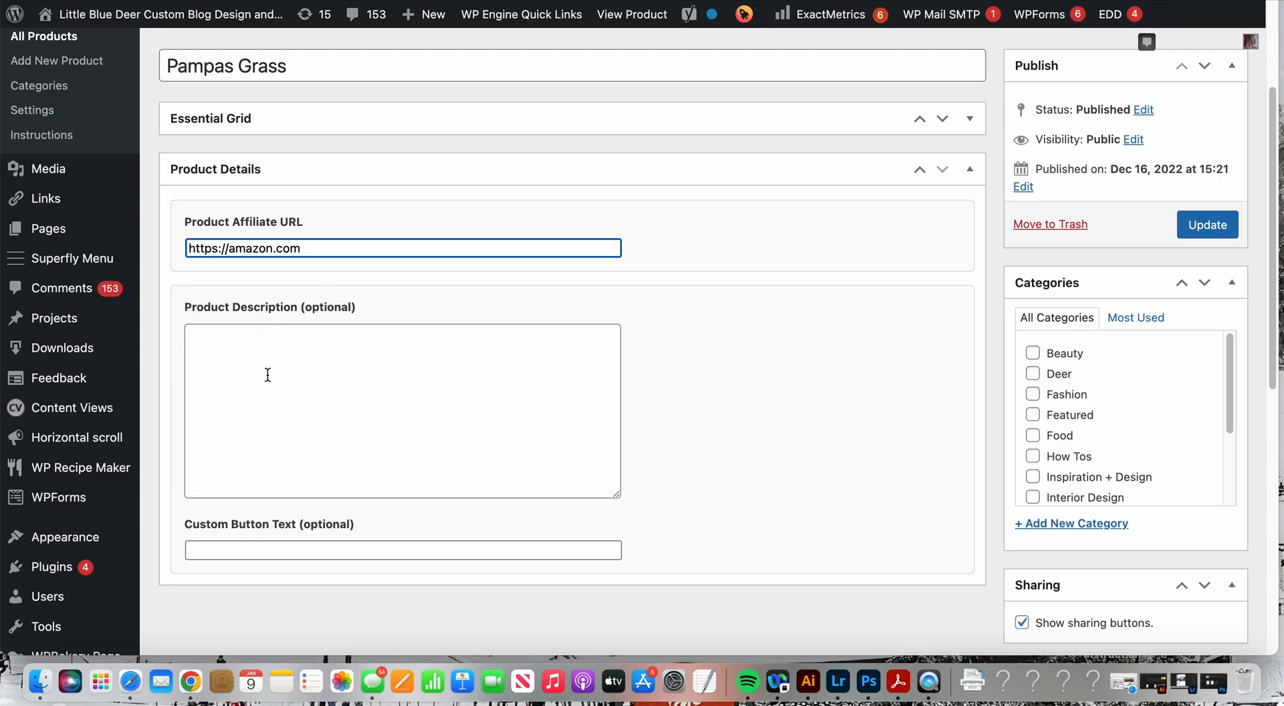
{"action": "mouse_move", "coordinate": [265, 368]}
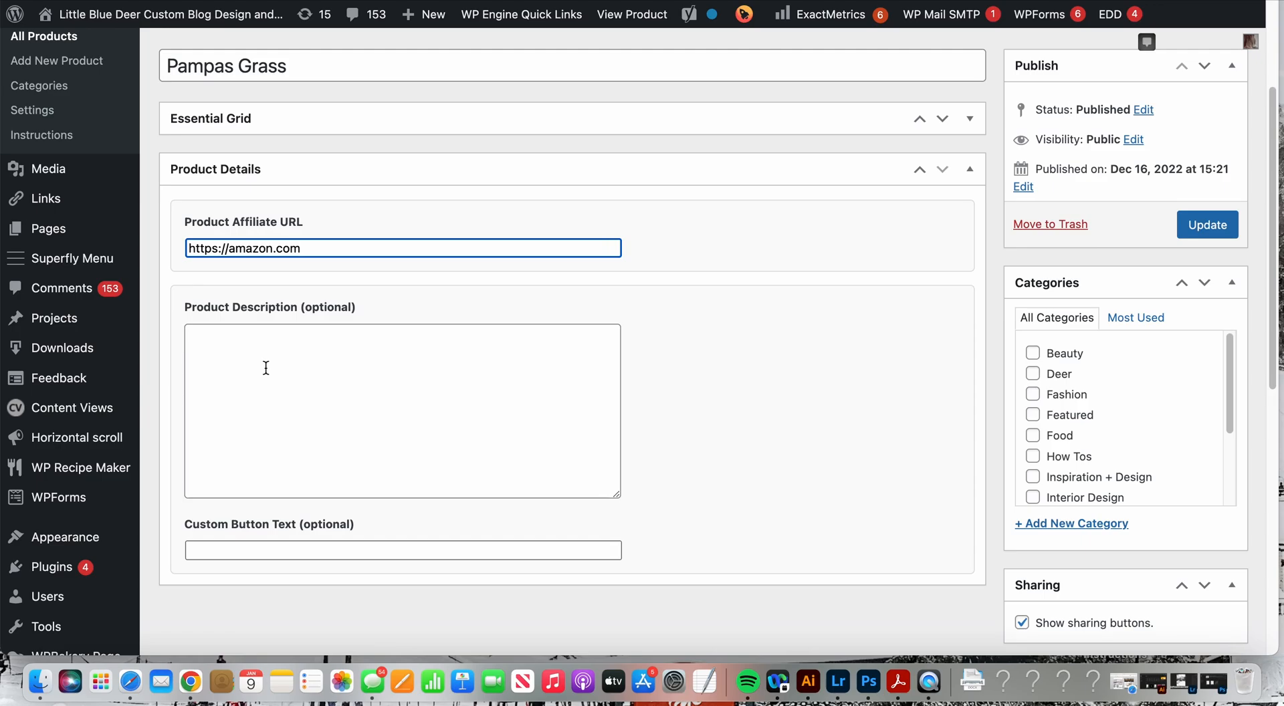
{"action": "mouse_move", "coordinate": [328, 371]}
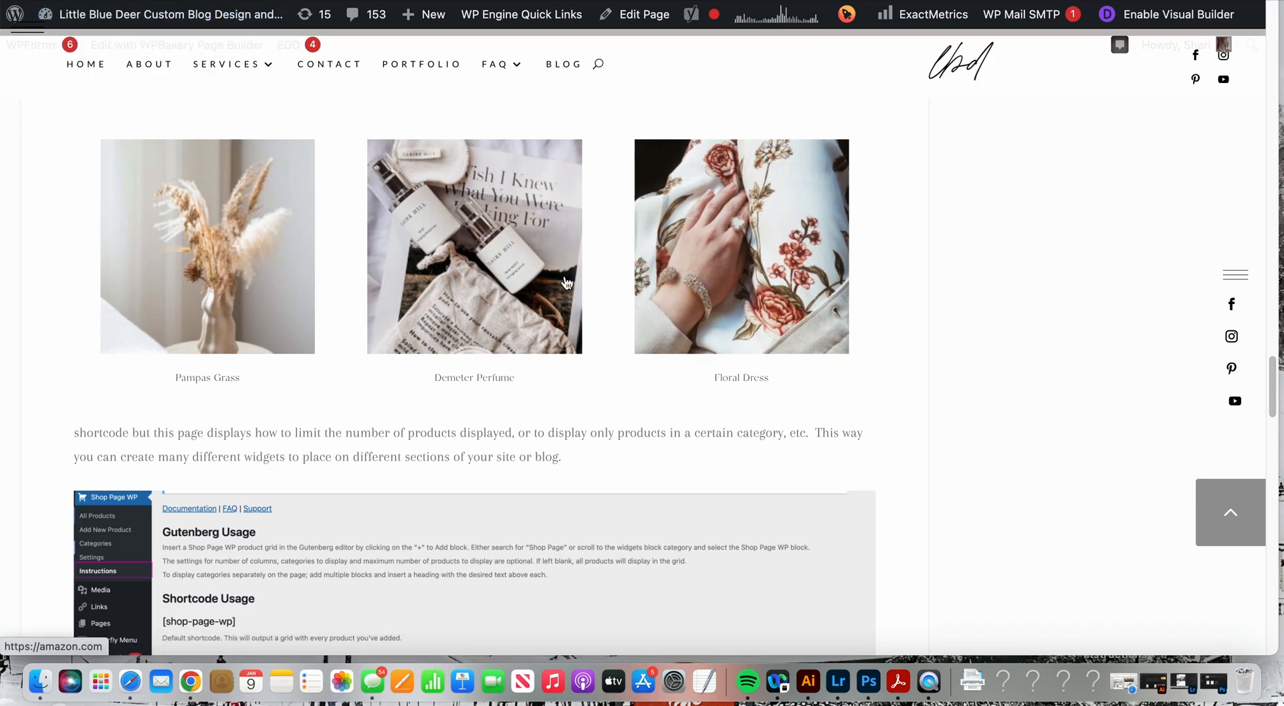
{"action": "mouse_move", "coordinate": [539, 394]}
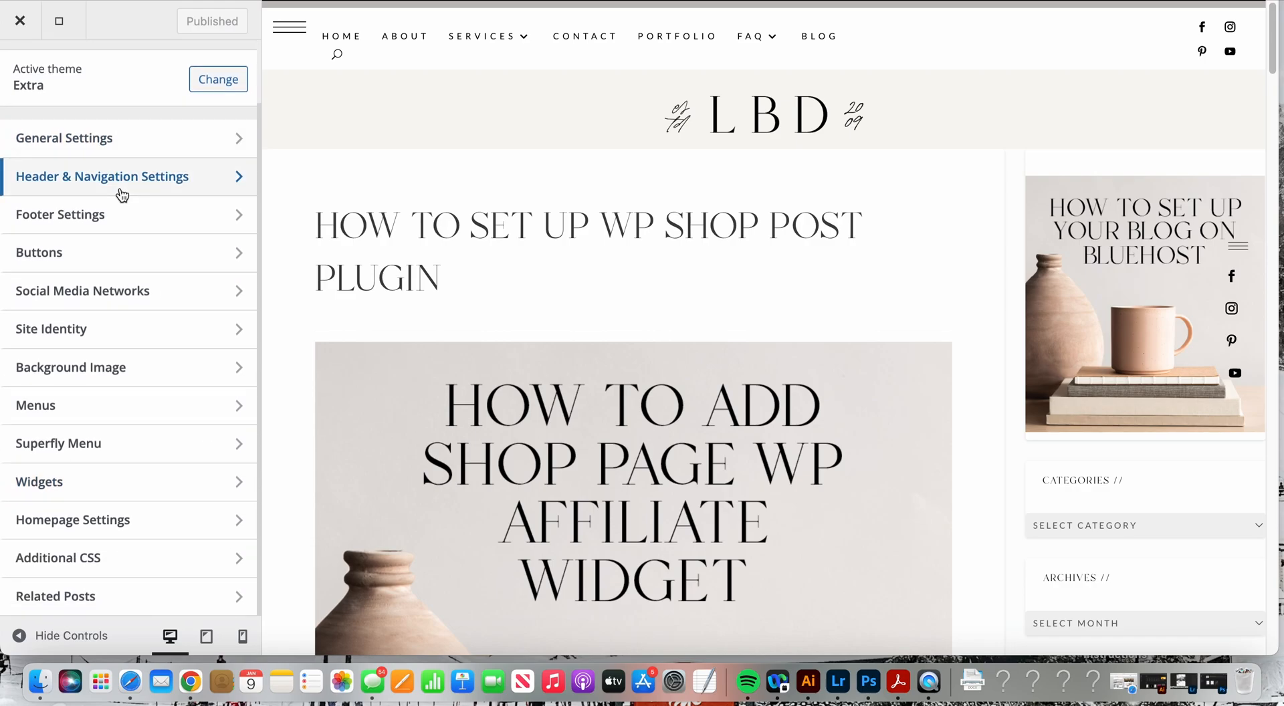
{"action": "left_click", "coordinate": [57, 558]}
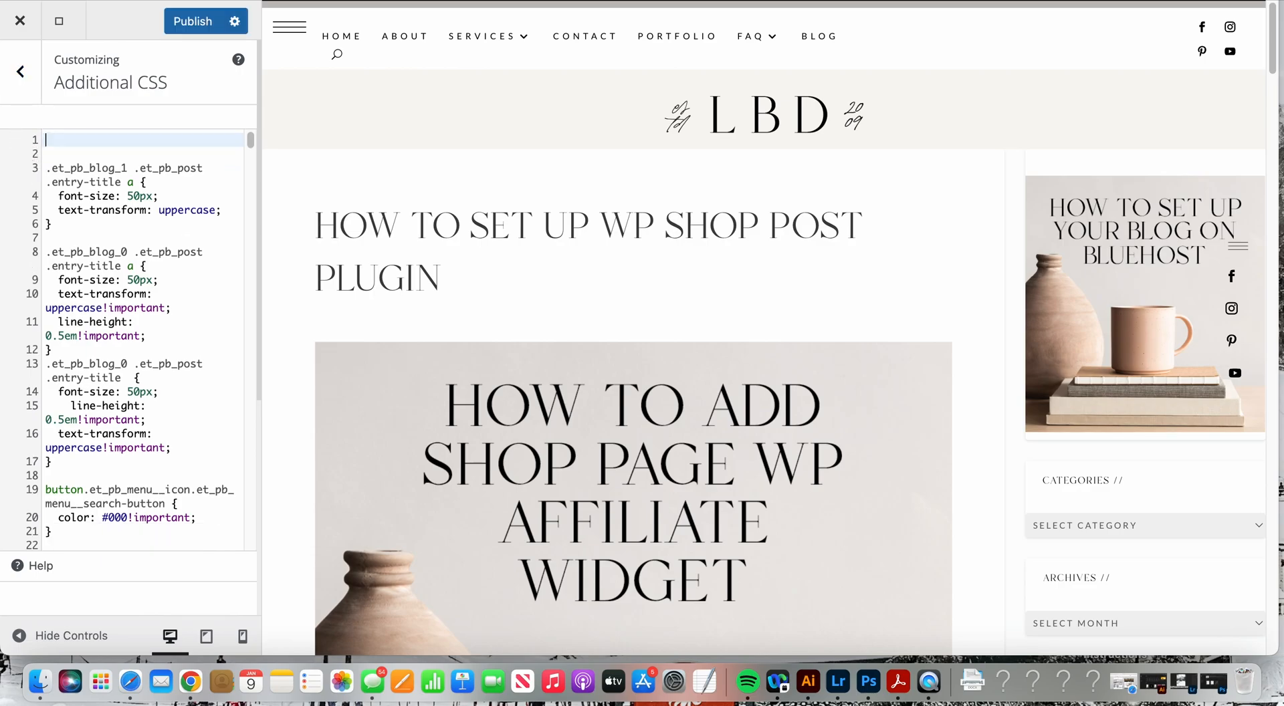
{"action": "left_click", "coordinate": [192, 20]}
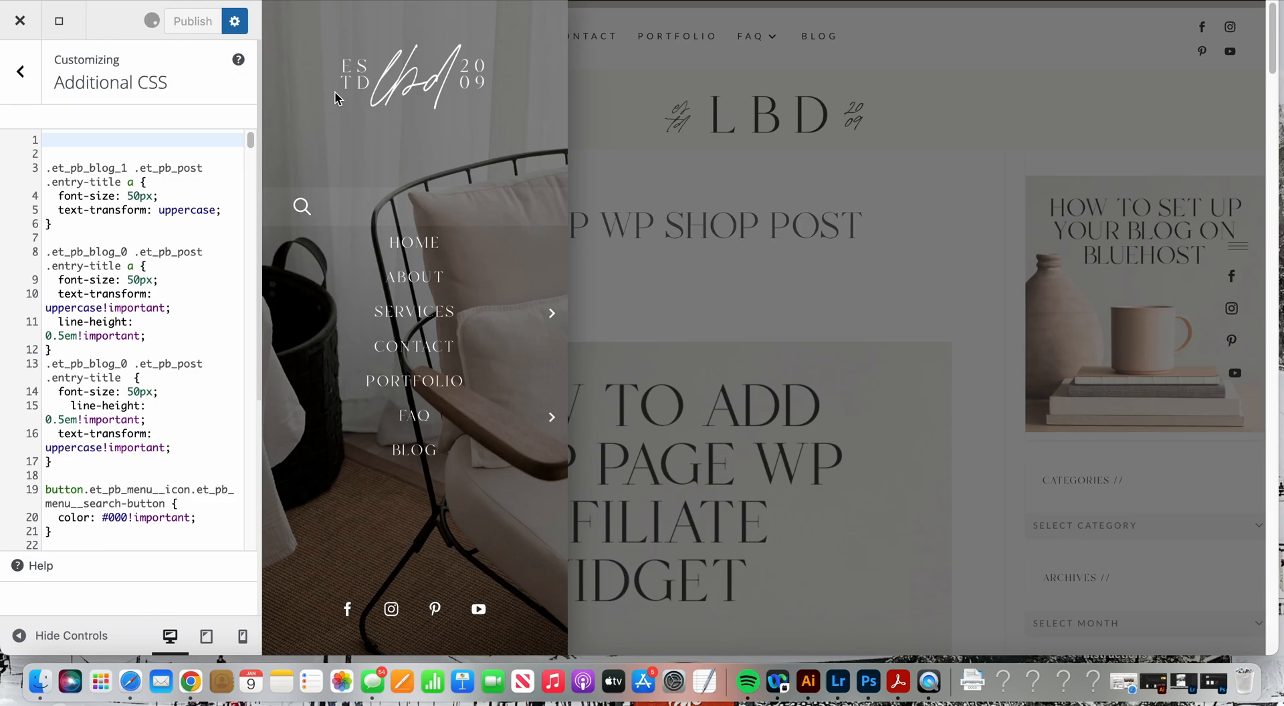
{"action": "left_click", "coordinate": [192, 20]}
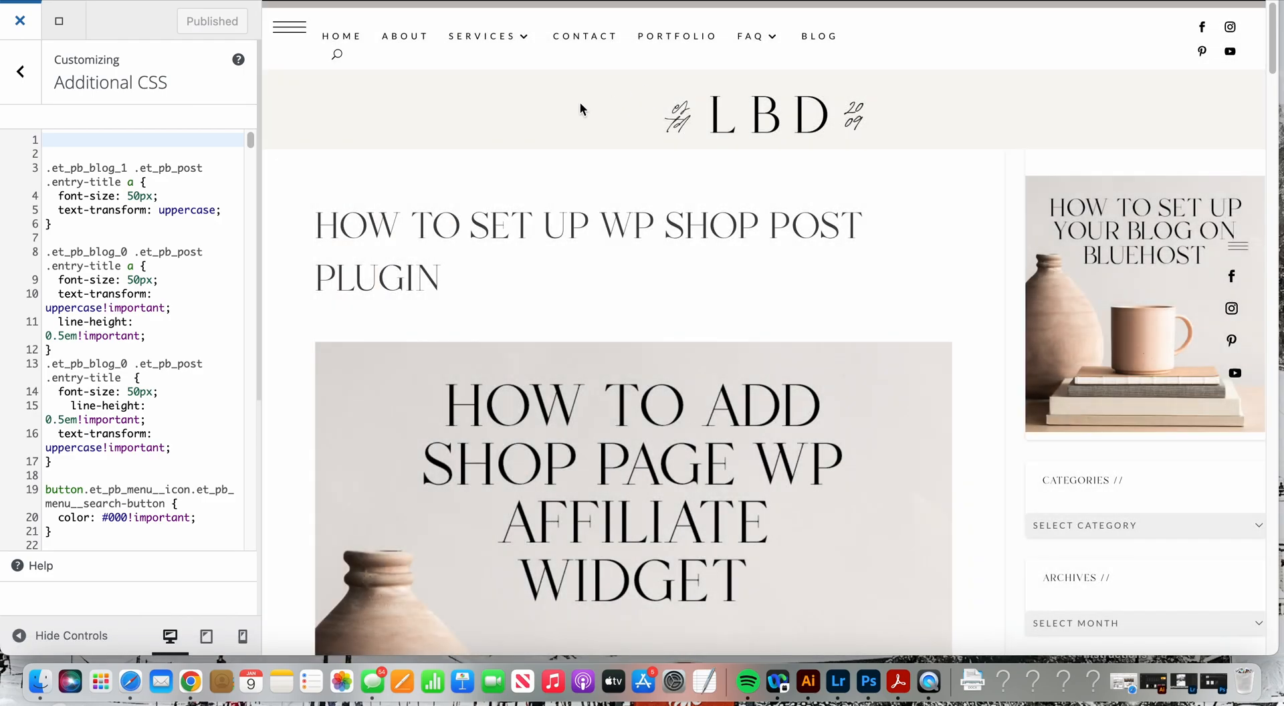
{"action": "mouse_move", "coordinate": [549, 187]}
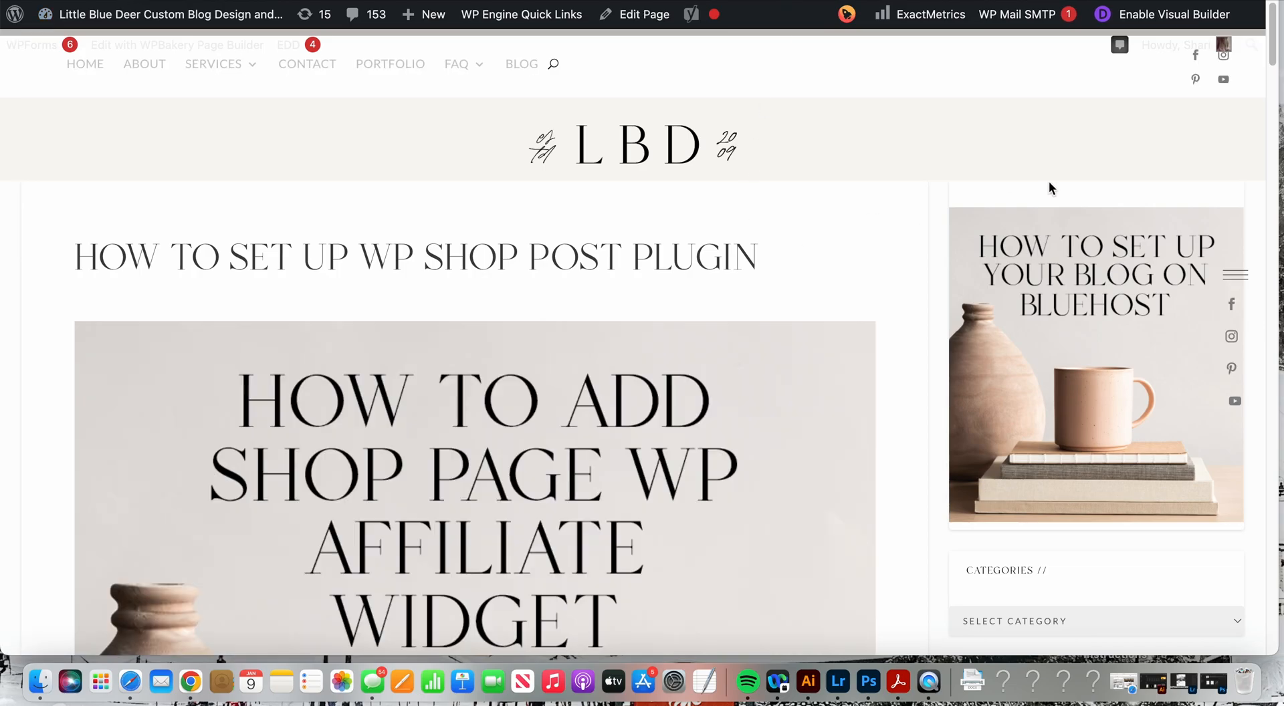
{"action": "scroll", "scroll_direction": "down", "scroll_amount": 3}
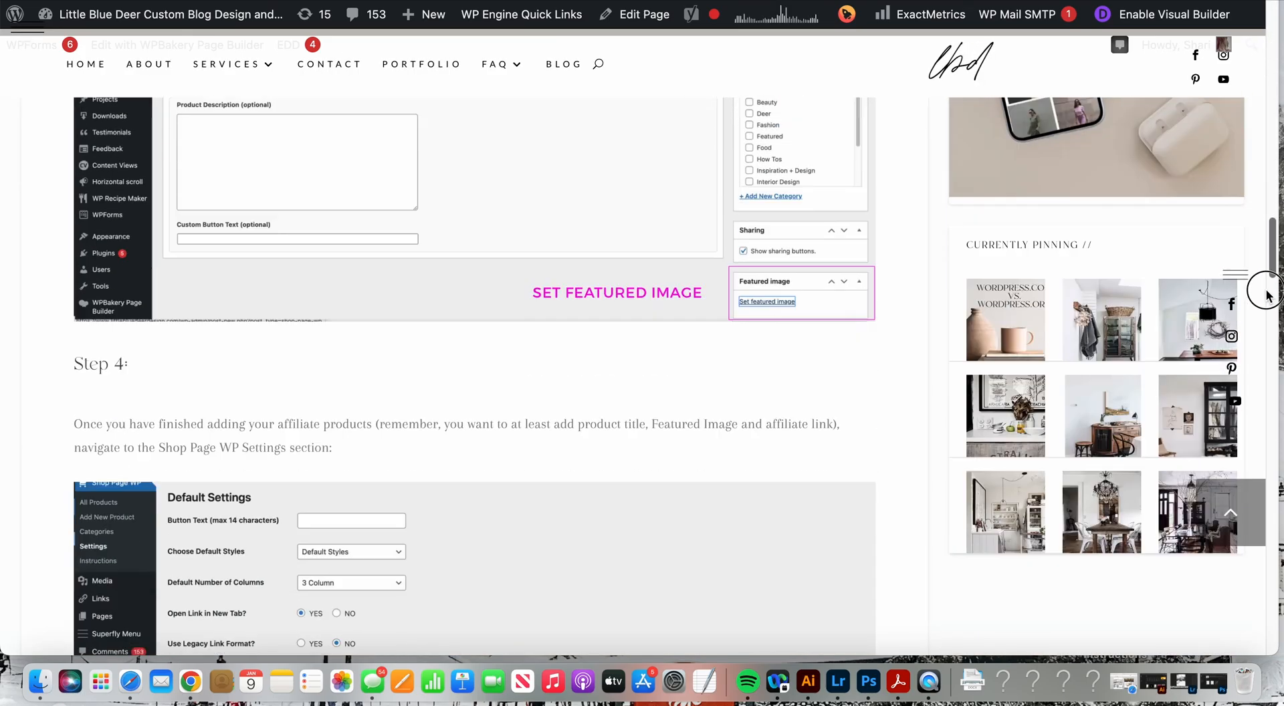
{"action": "scroll", "scroll_direction": "down", "scroll_amount": 3}
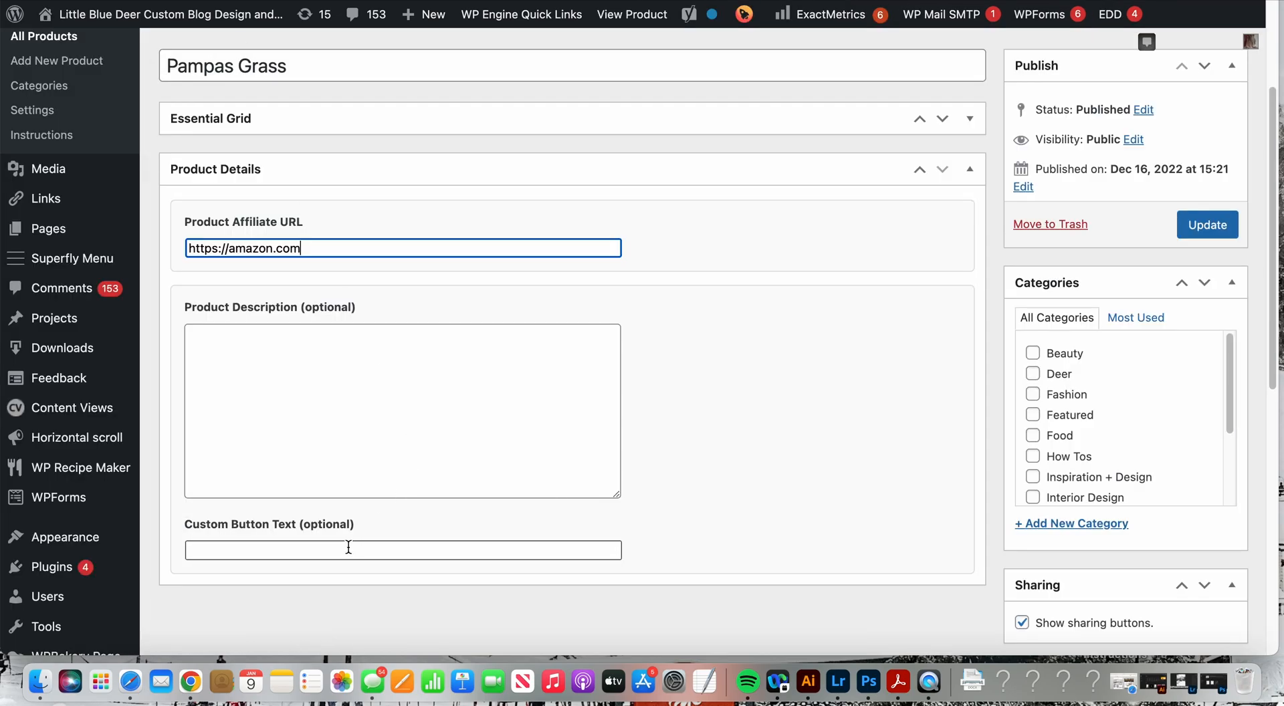
{"action": "mouse_move", "coordinate": [285, 551]}
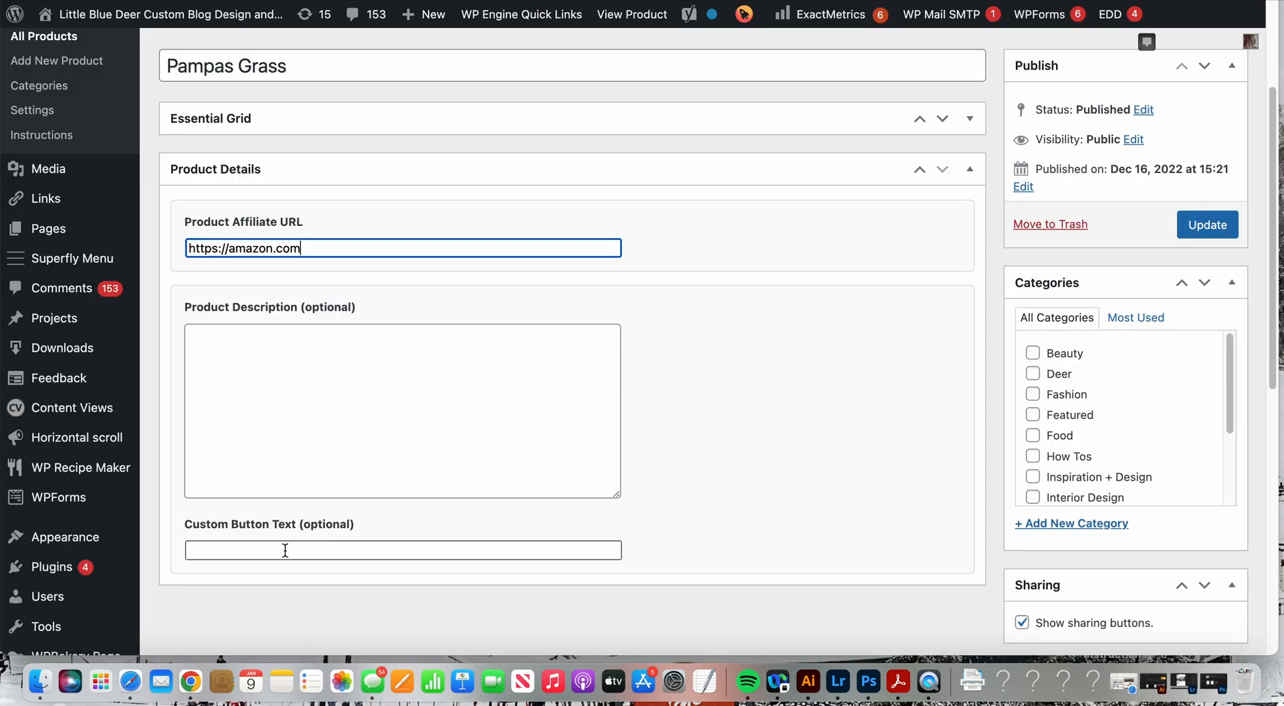
{"action": "type", "text": "Sh"}
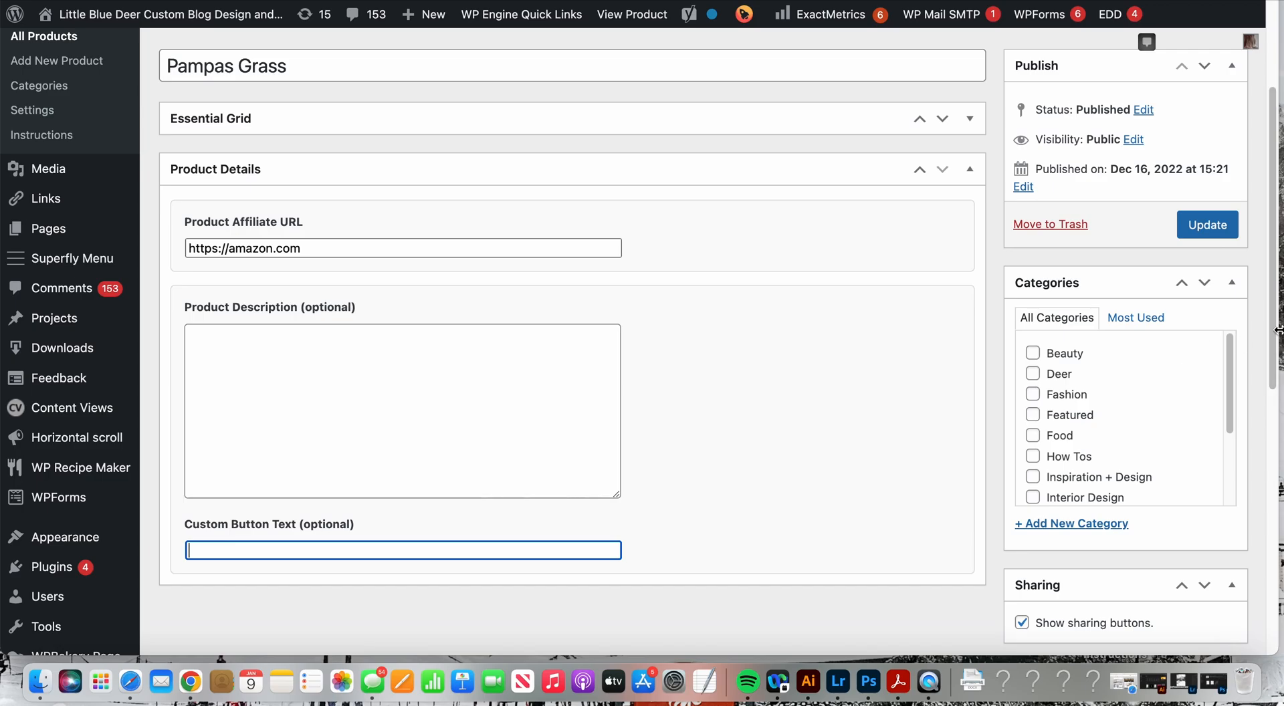
{"action": "scroll", "scroll_direction": "down", "scroll_amount": 3}
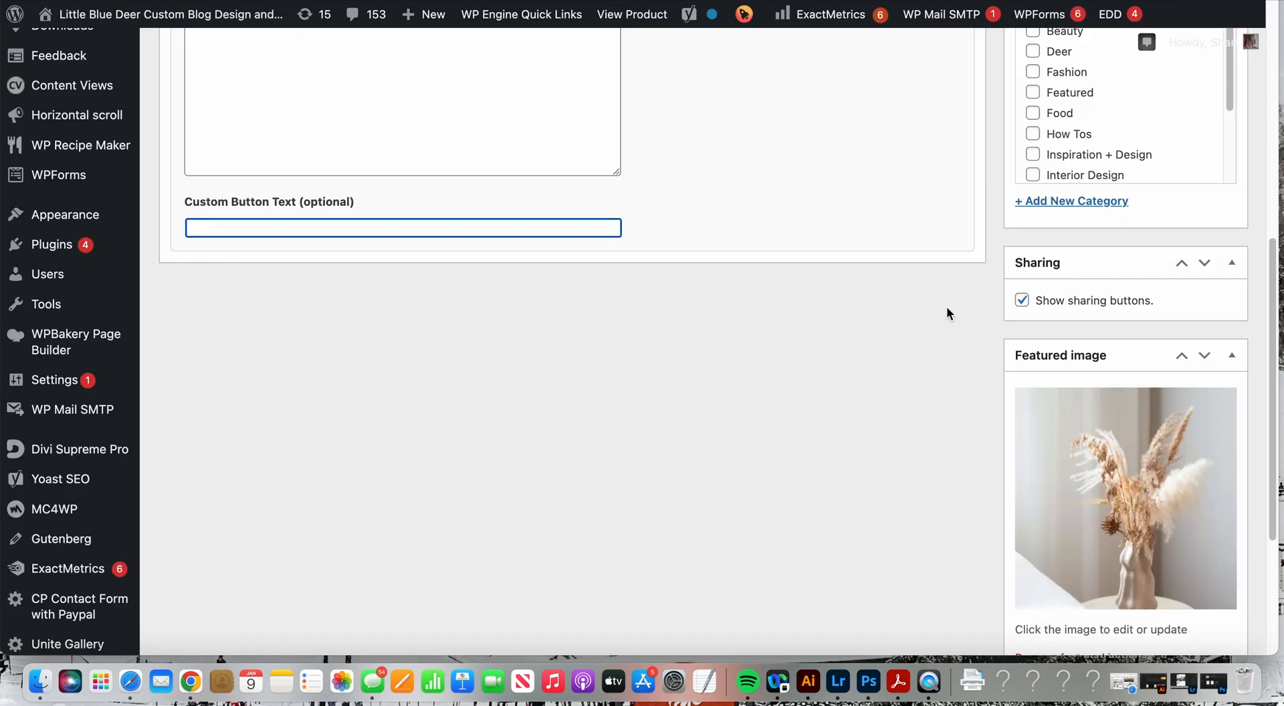
{"action": "scroll", "scroll_direction": "up", "scroll_amount": 3}
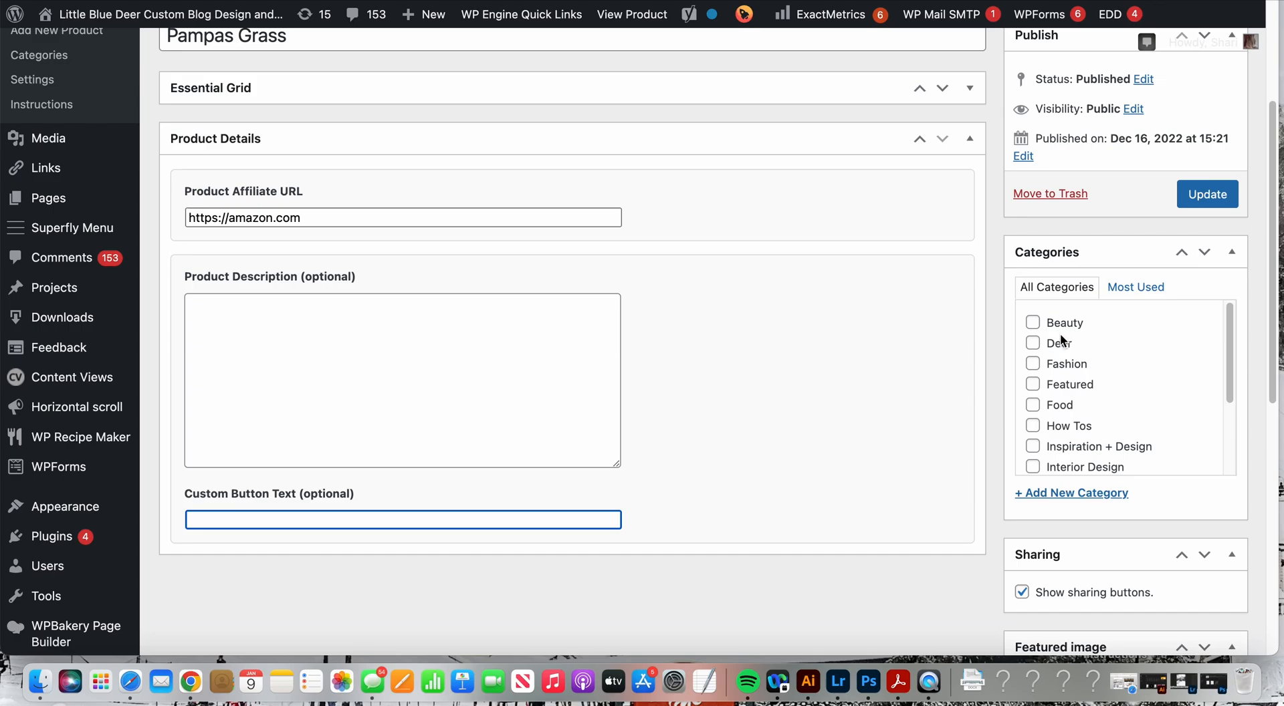
{"action": "mouse_move", "coordinate": [1089, 348]}
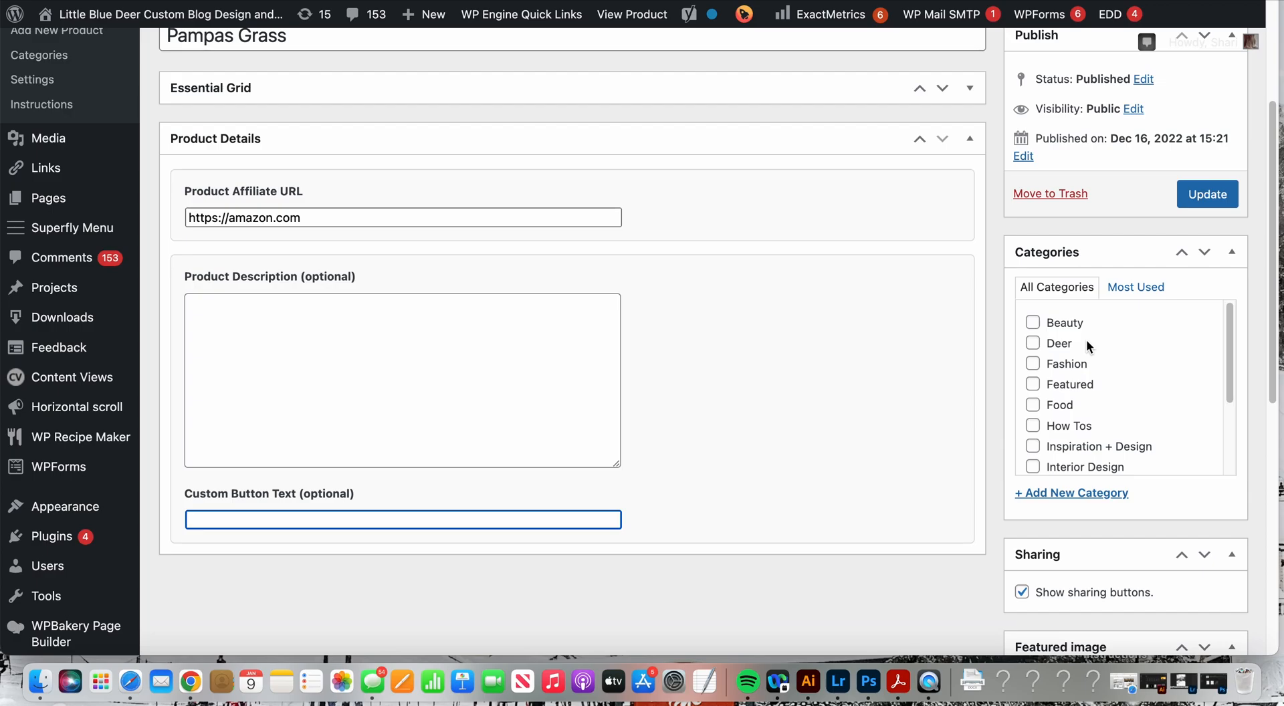
{"action": "mouse_move", "coordinate": [1093, 391]}
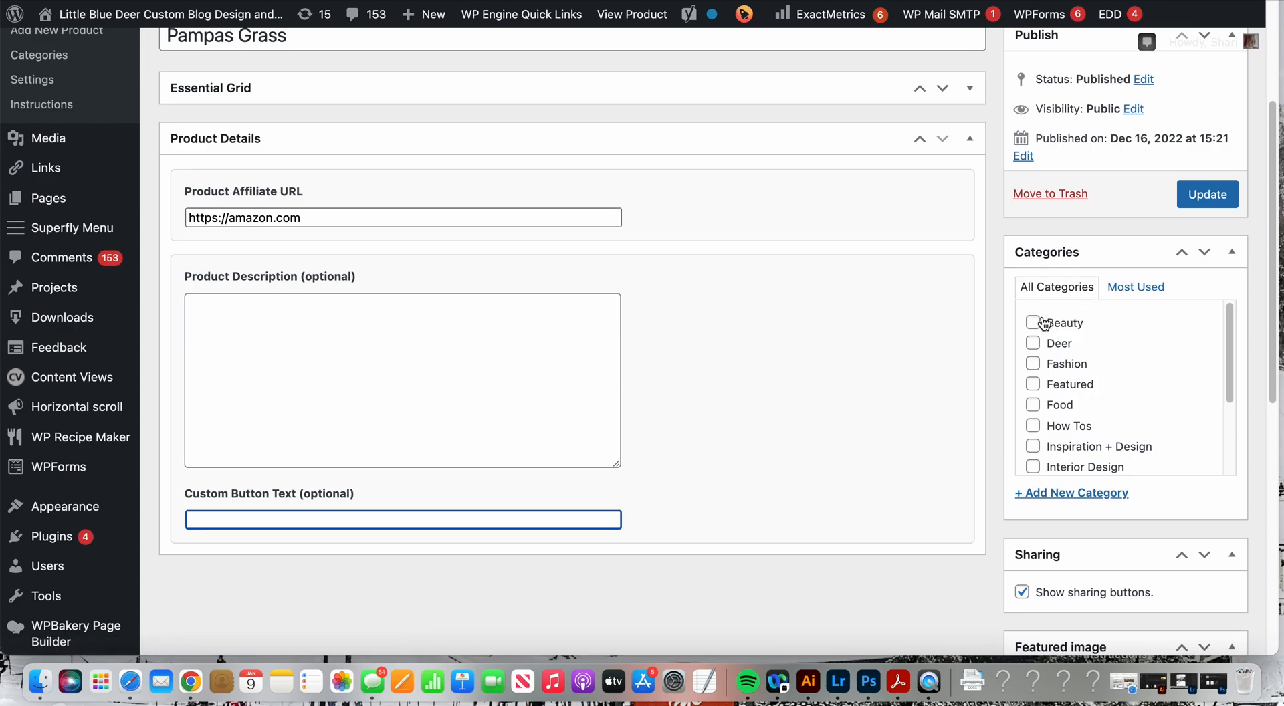
{"action": "mouse_move", "coordinate": [1071, 321]}
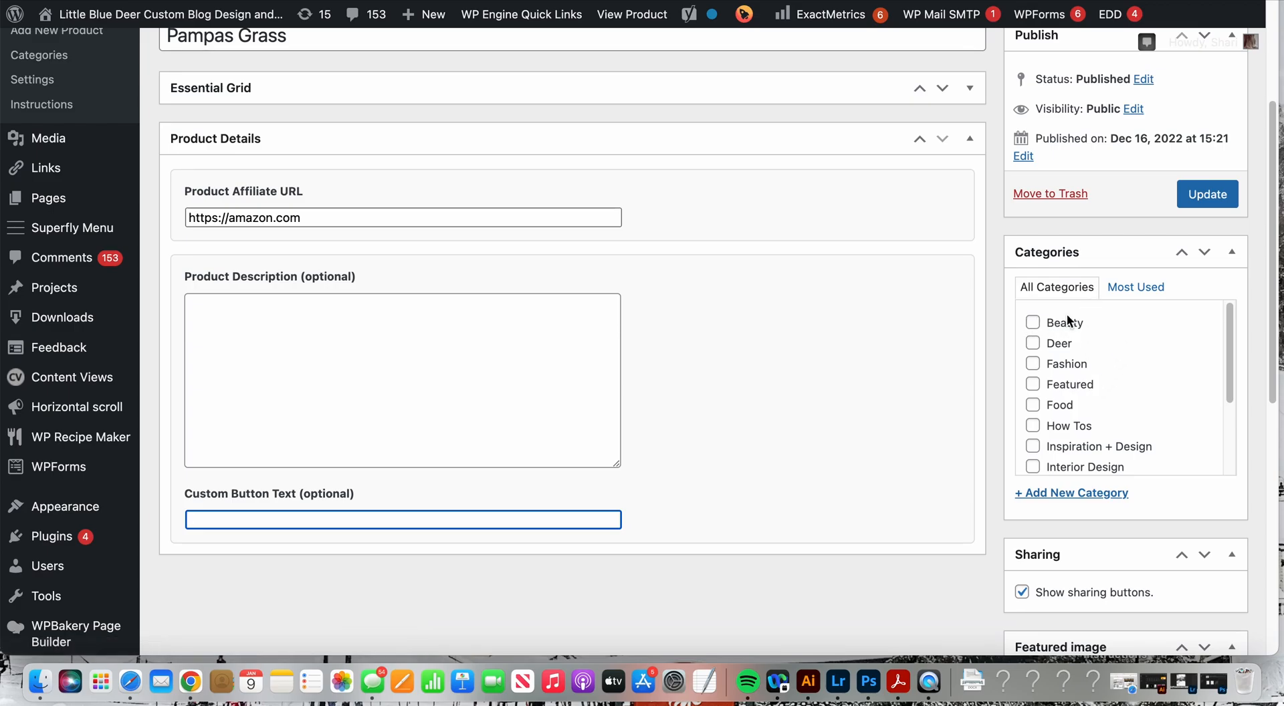
{"action": "mouse_move", "coordinate": [1086, 504]}
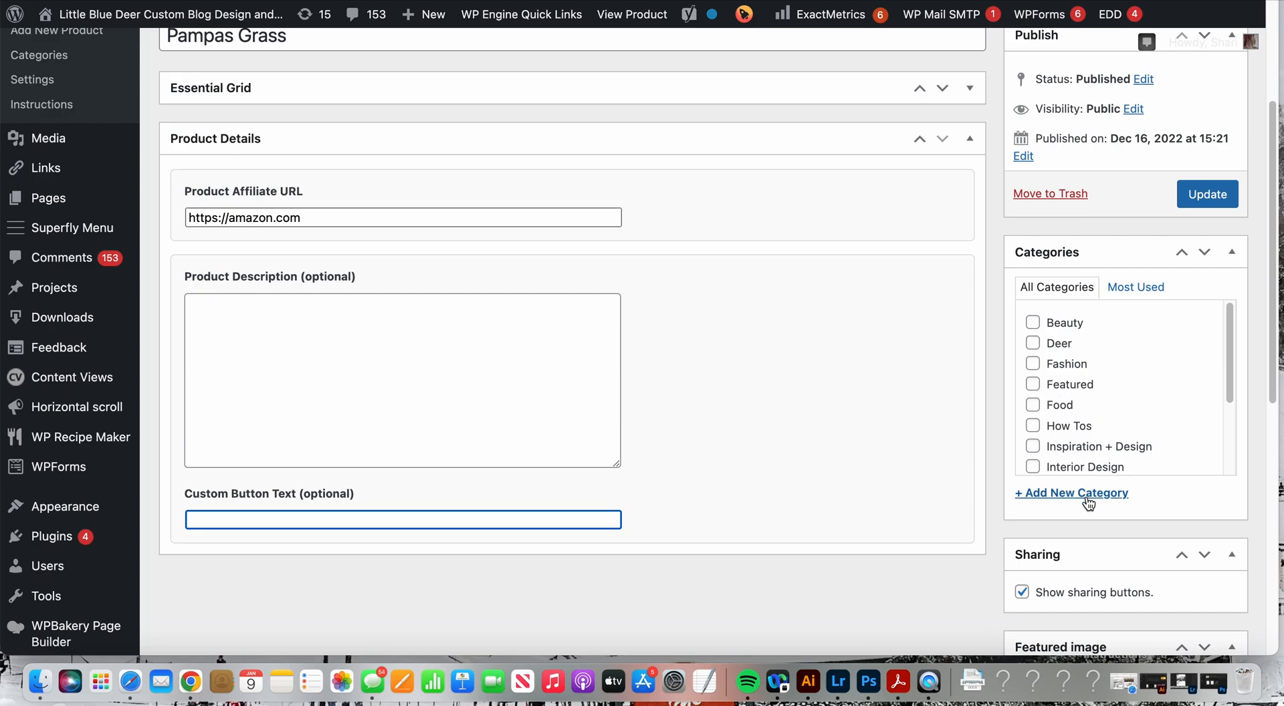
{"action": "mouse_move", "coordinate": [1180, 362]}
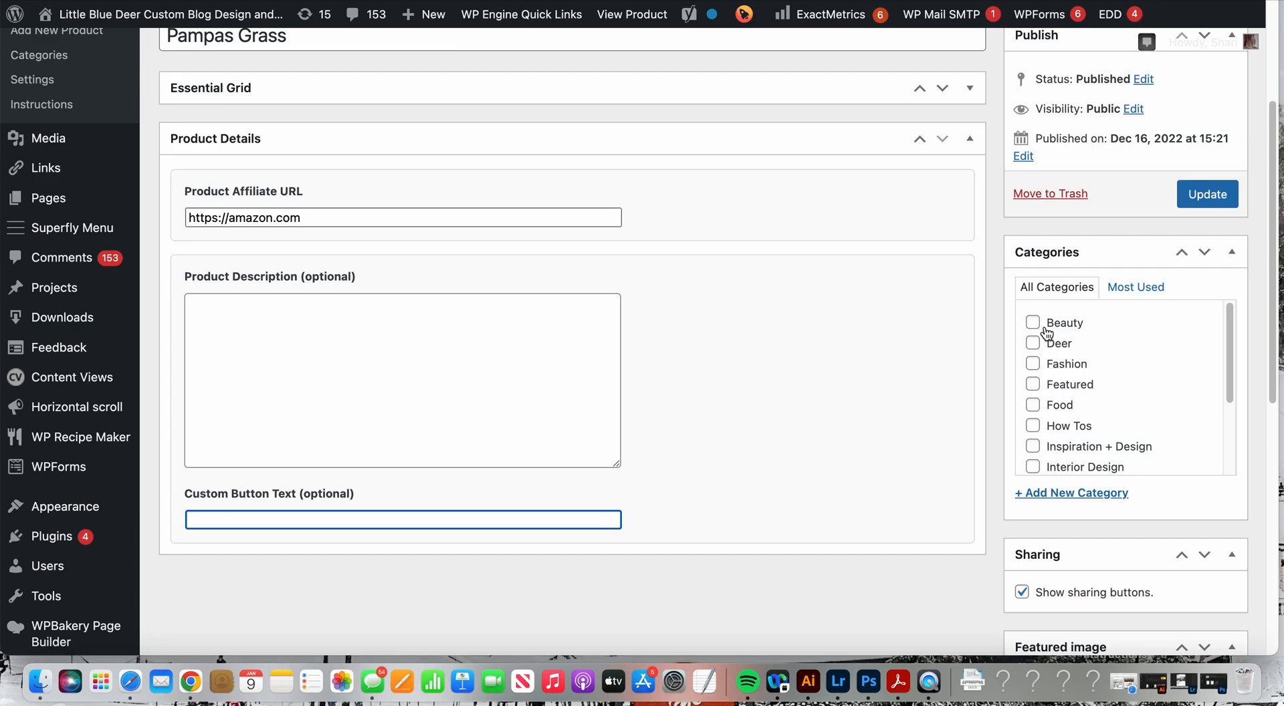
{"action": "mouse_move", "coordinate": [1050, 327]}
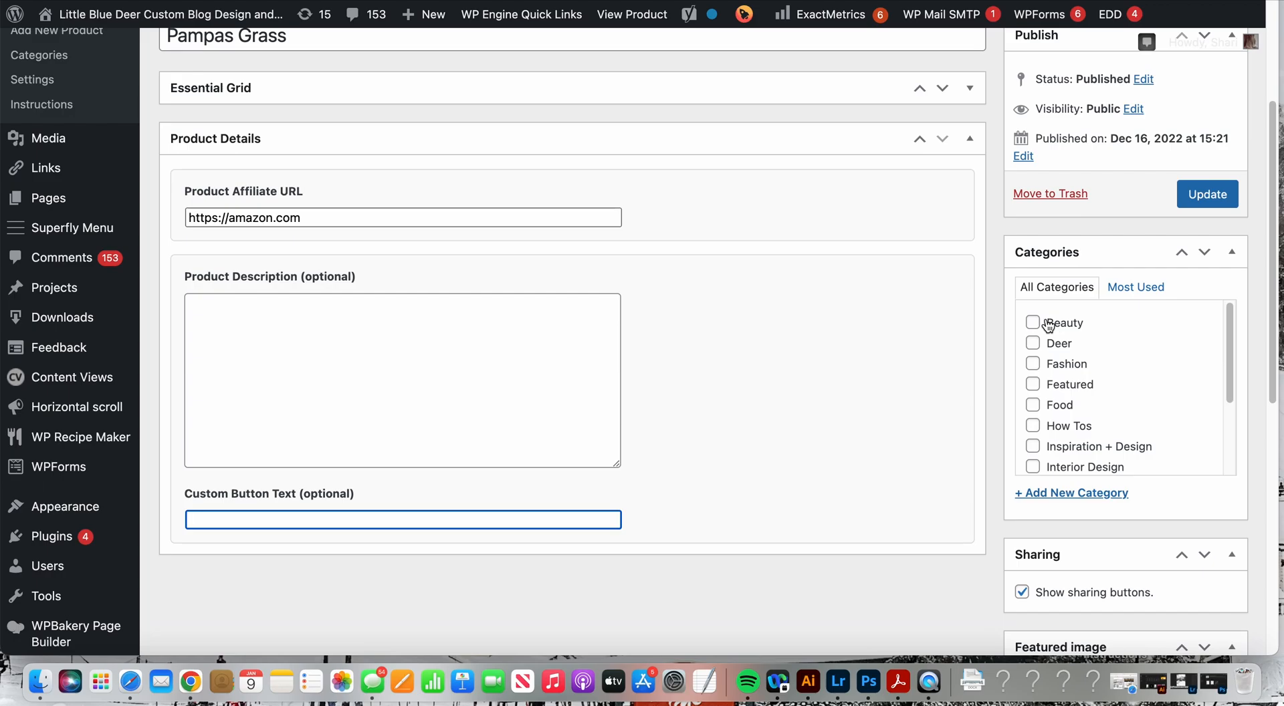
{"action": "left_click", "coordinate": [1032, 322]}
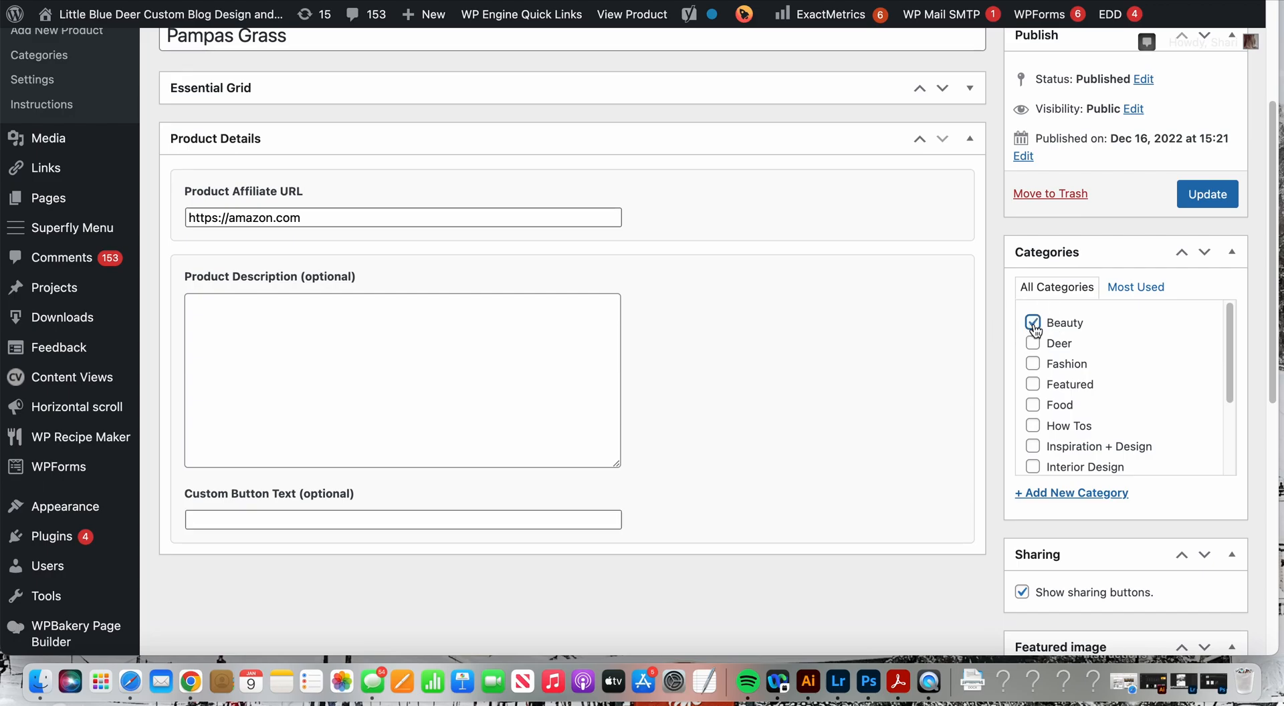
{"action": "left_click", "coordinate": [1033, 322]}
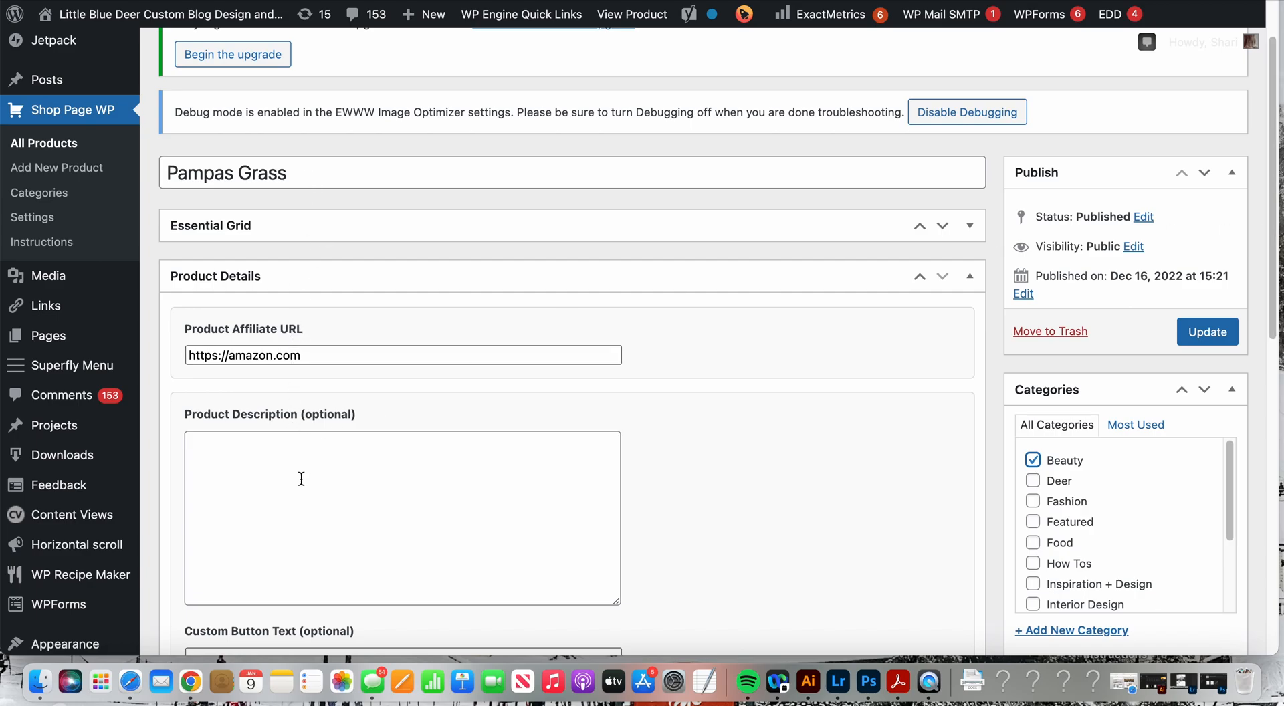
{"action": "scroll", "scroll_direction": "down", "scroll_amount": 3}
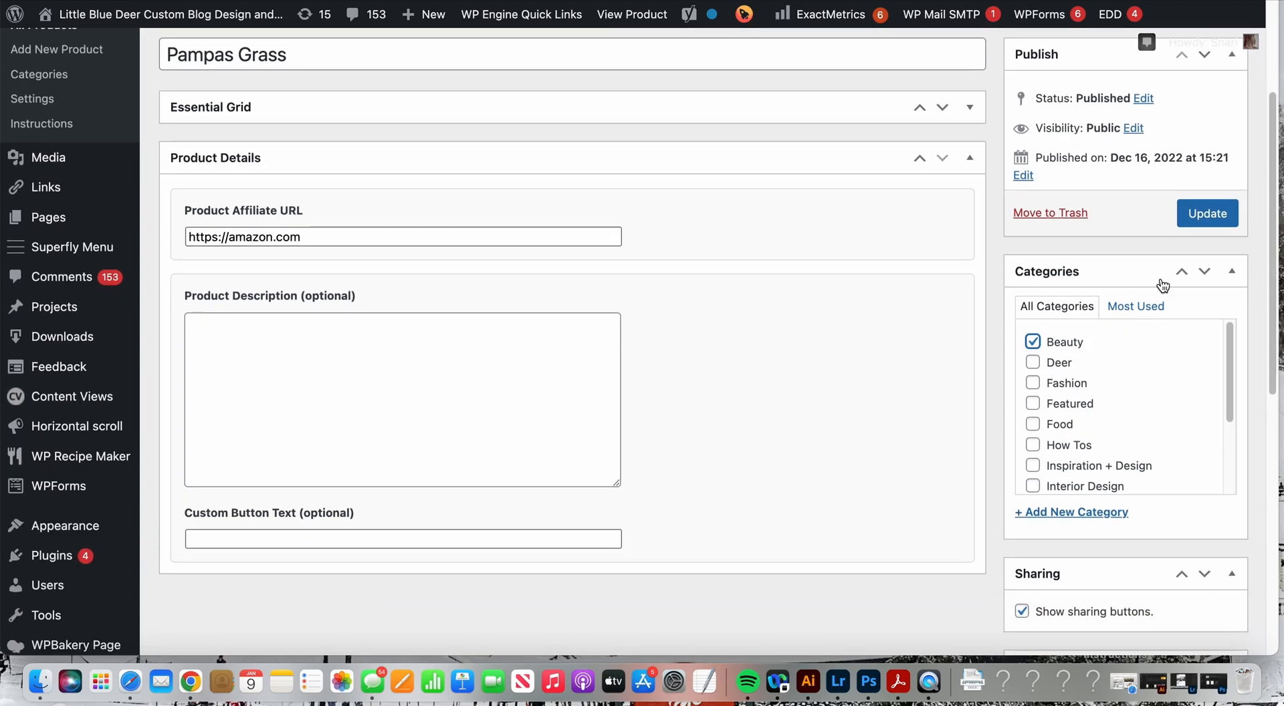
{"action": "mouse_move", "coordinate": [1272, 318]}
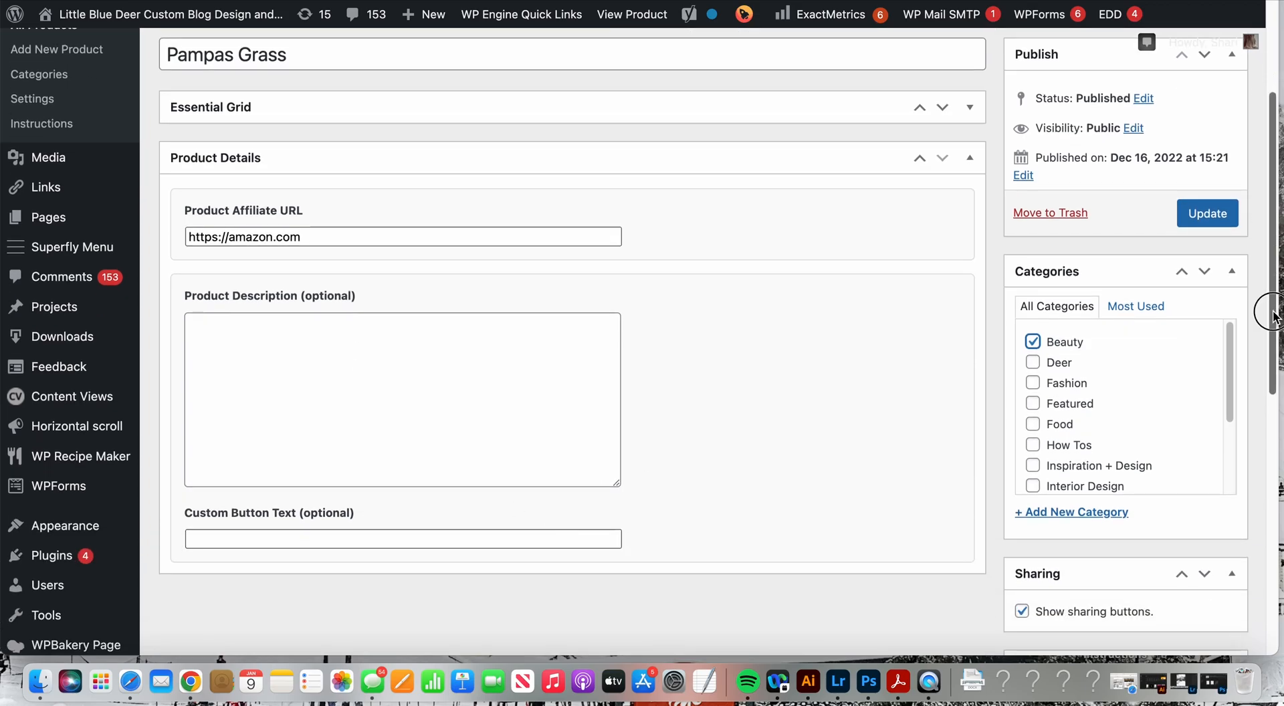
{"action": "scroll", "scroll_direction": "down", "scroll_amount": 3}
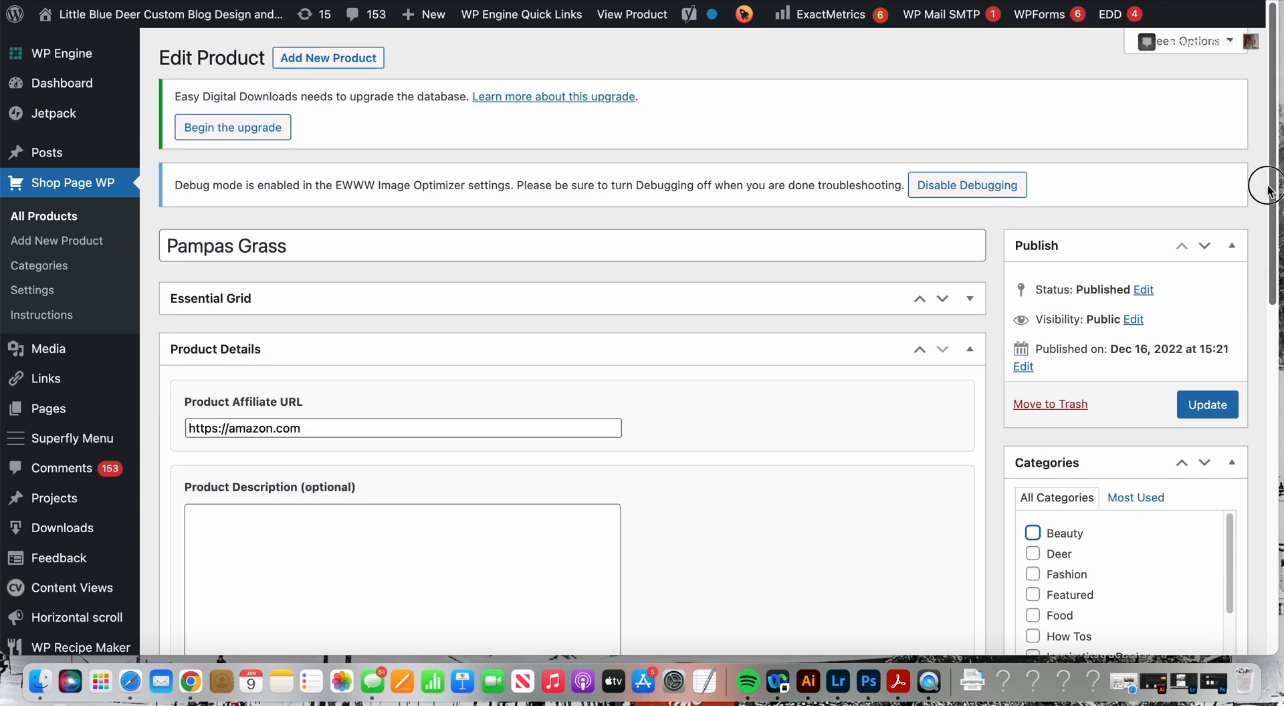
{"action": "mouse_move", "coordinate": [1187, 343]}
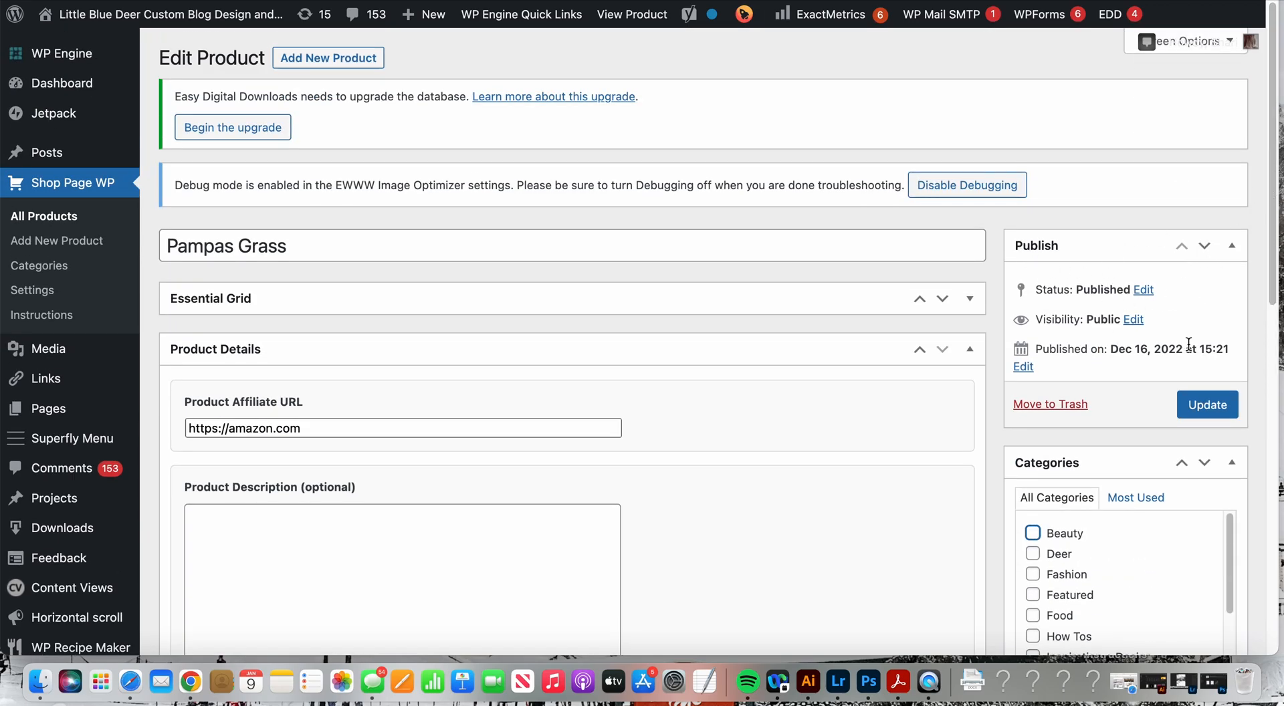
Update the Pampas Grass product and return to the list of all three shop products
{"action": "left_click", "coordinate": [1206, 405]}
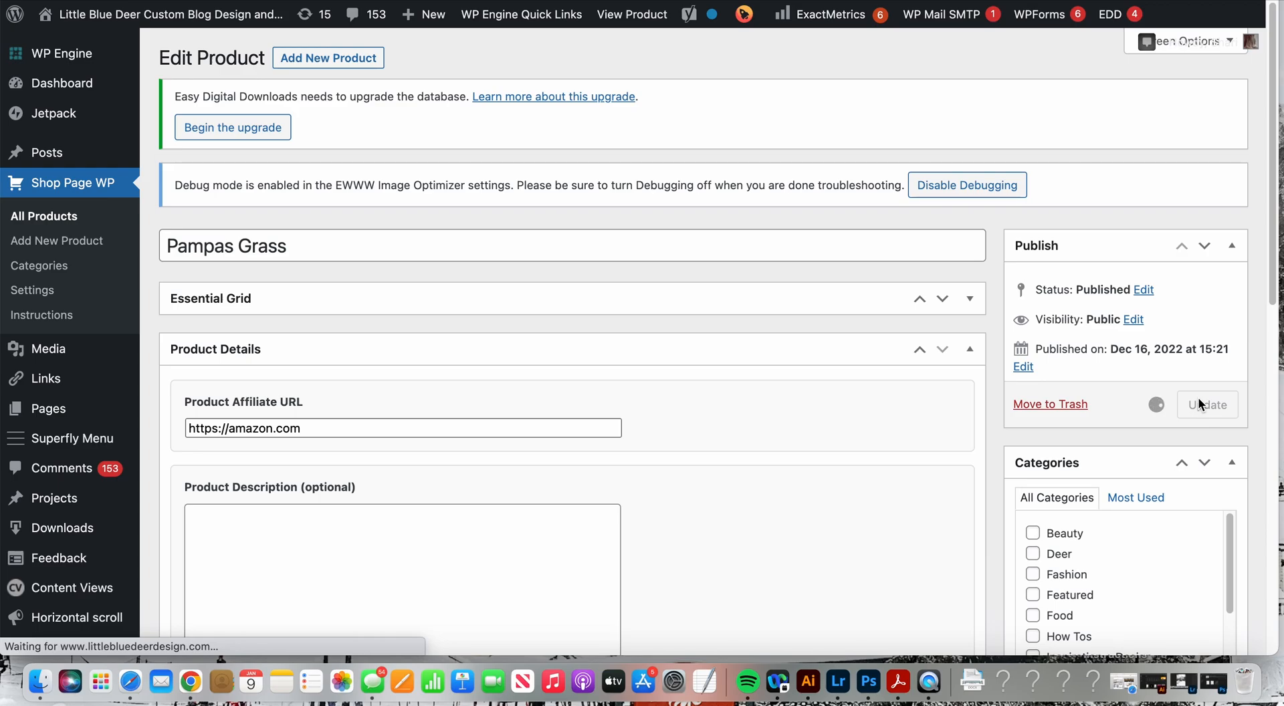
{"action": "left_click", "coordinate": [1205, 406]}
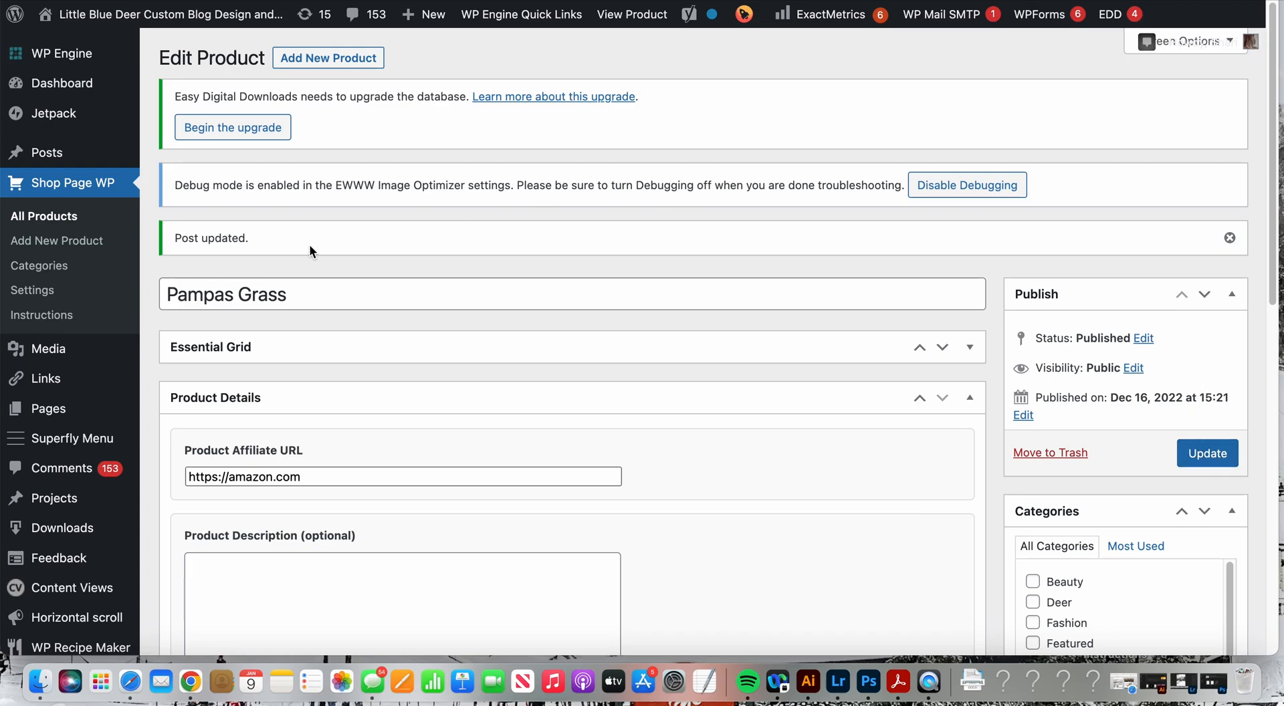
{"action": "mouse_move", "coordinate": [39, 265]}
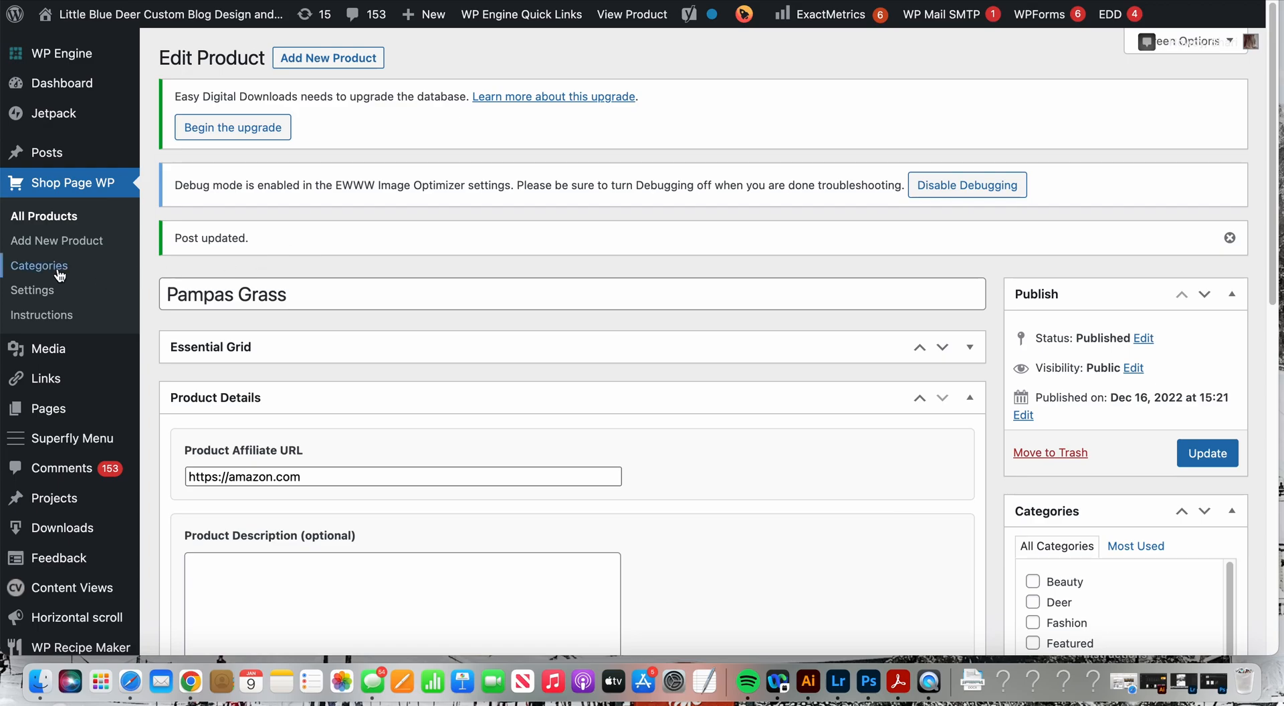
{"action": "left_click", "coordinate": [44, 216]}
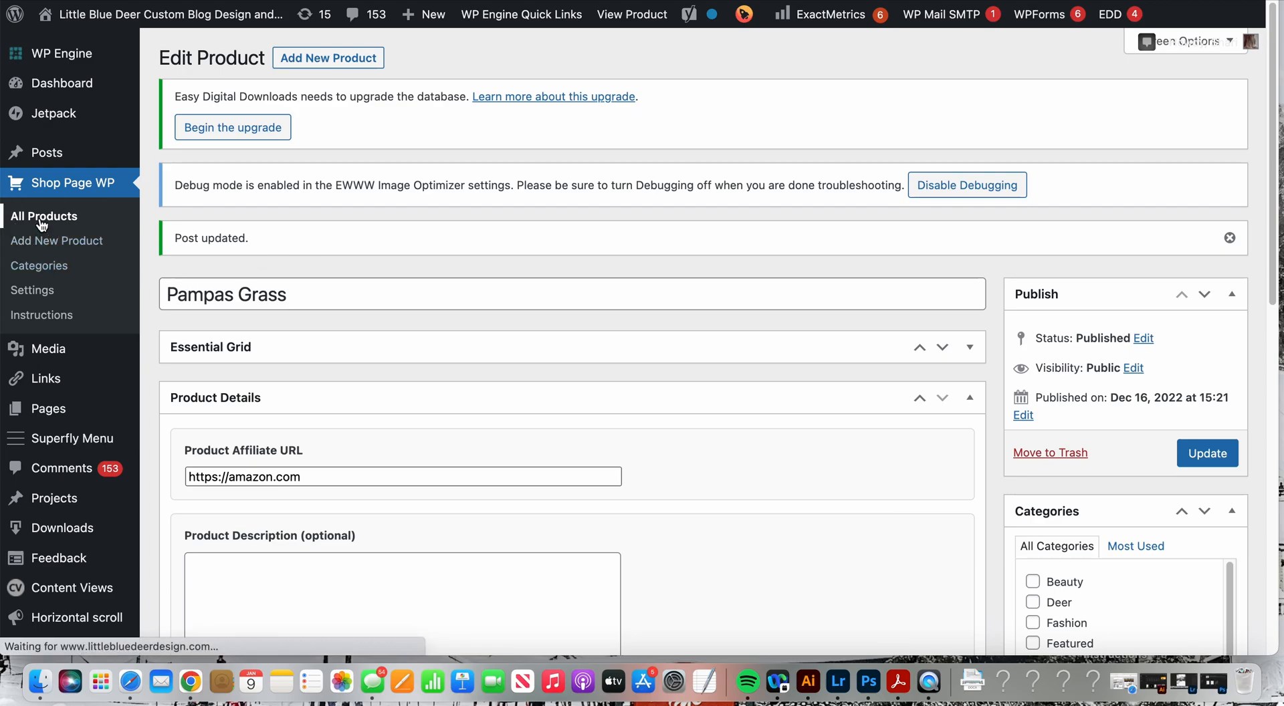
{"action": "left_click", "coordinate": [43, 217]}
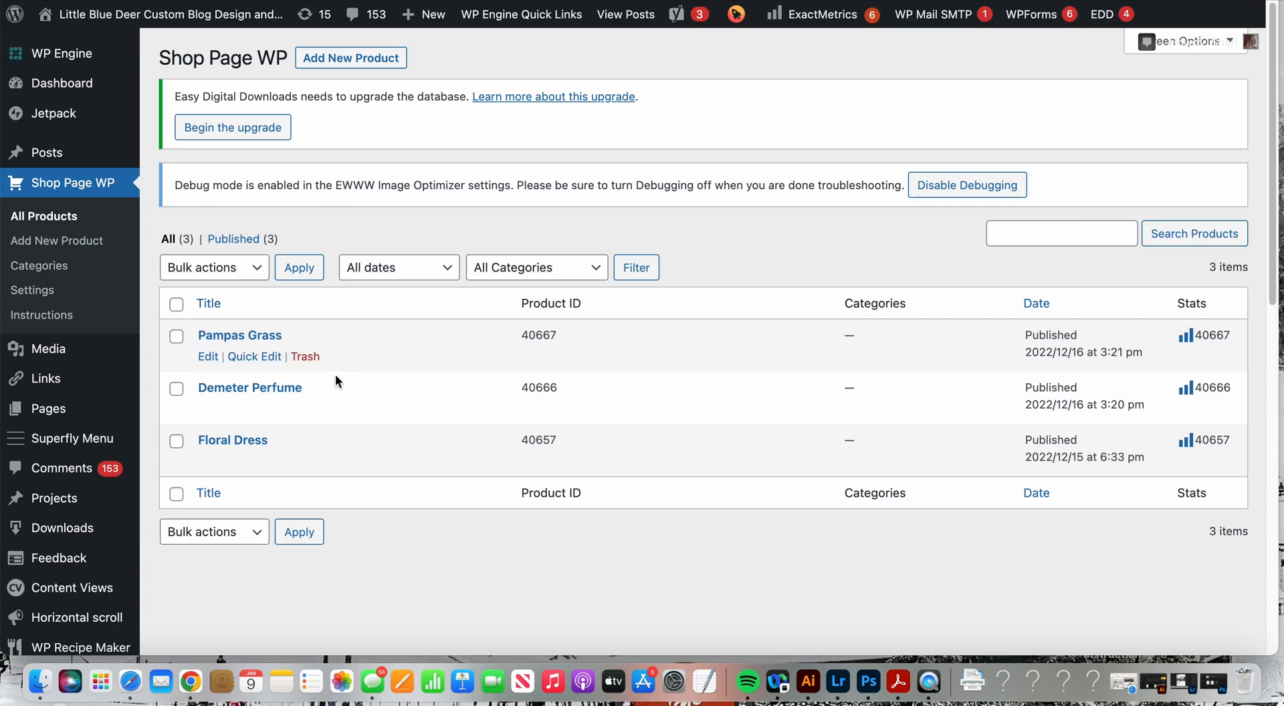
{"action": "mouse_move", "coordinate": [196, 385]}
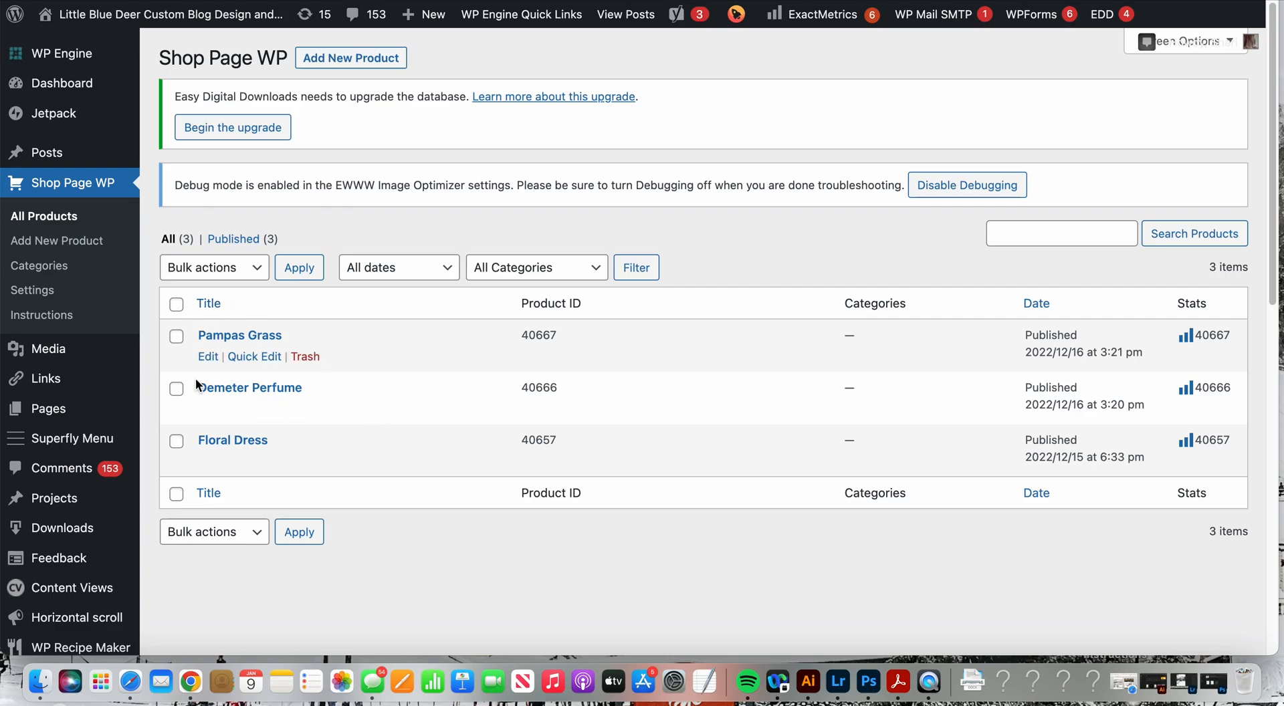
{"action": "mouse_move", "coordinate": [416, 390]}
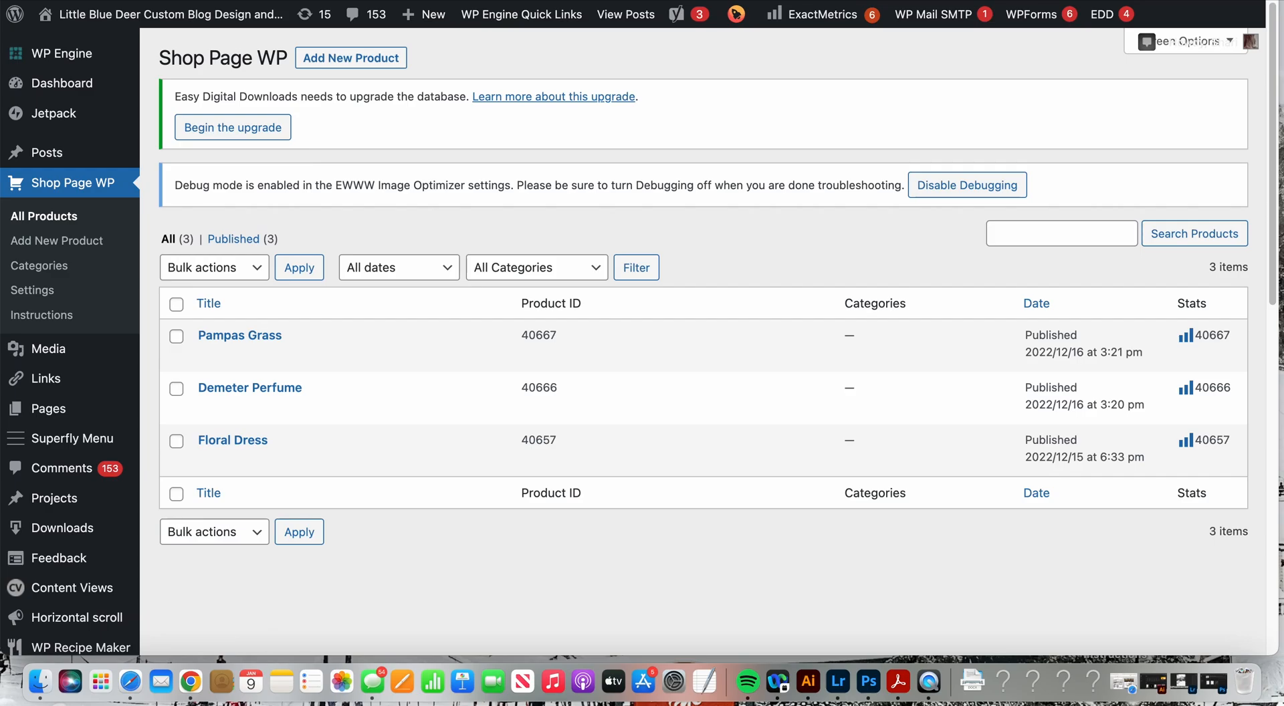
{"action": "mouse_move", "coordinate": [42, 216]}
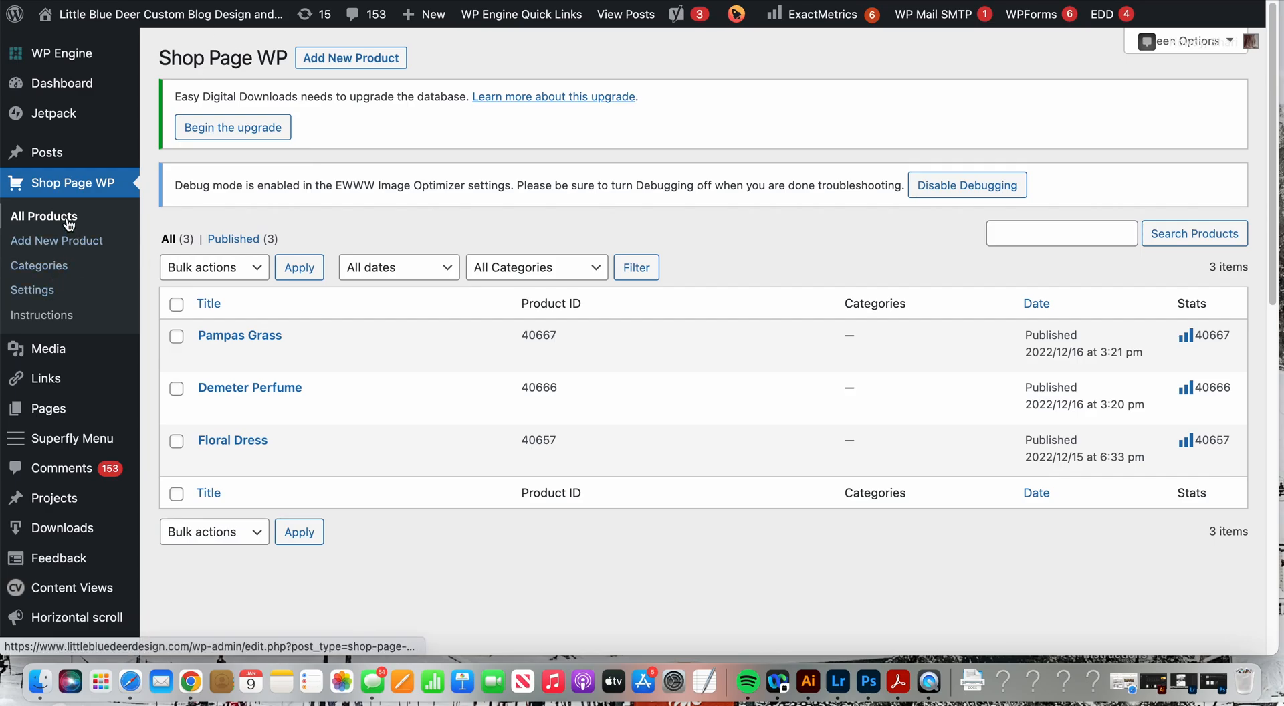
In Shop Page WP settings, set the default button text to 'Shop Now'
{"action": "left_click", "coordinate": [32, 290]}
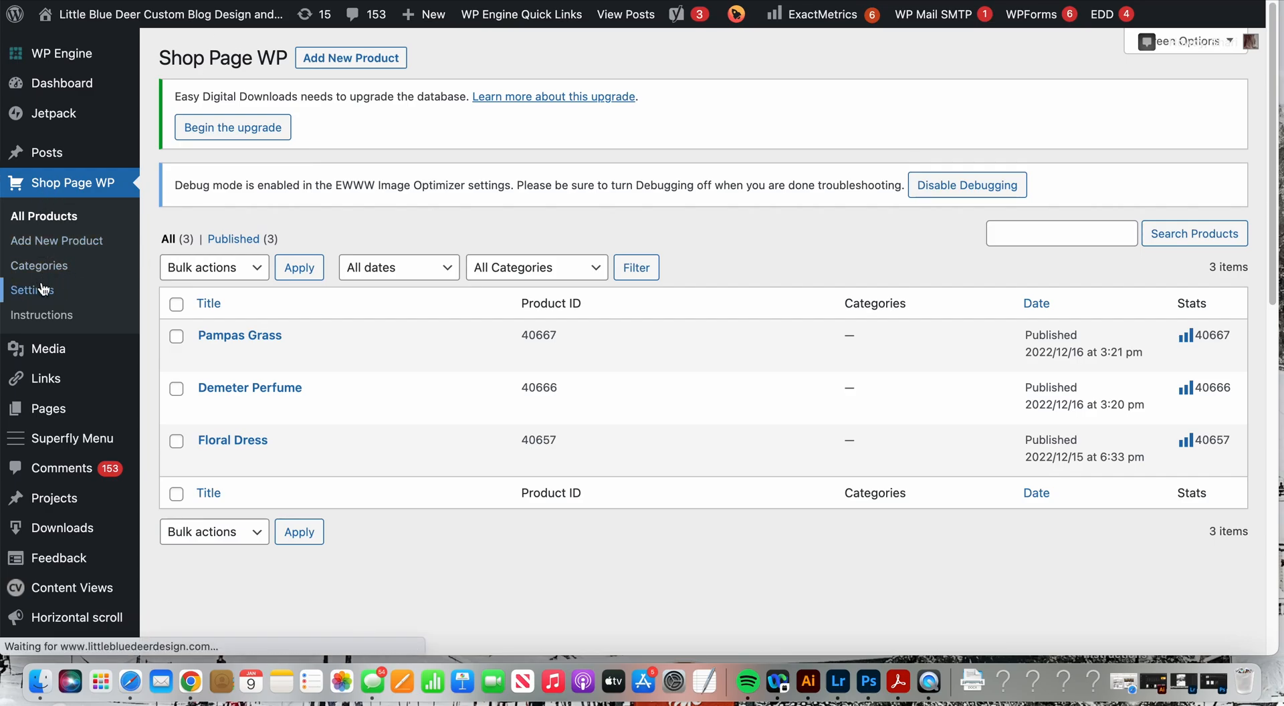
{"action": "left_click", "coordinate": [35, 290]}
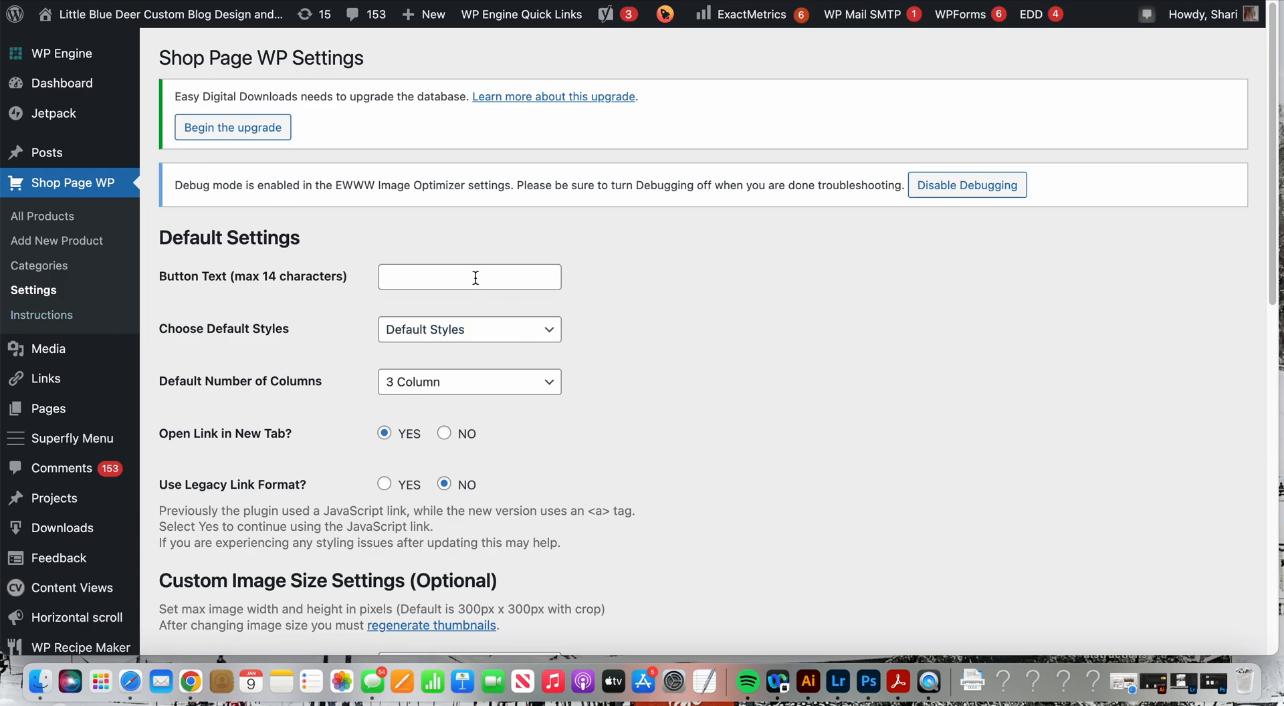
{"action": "left_click", "coordinate": [469, 277]}
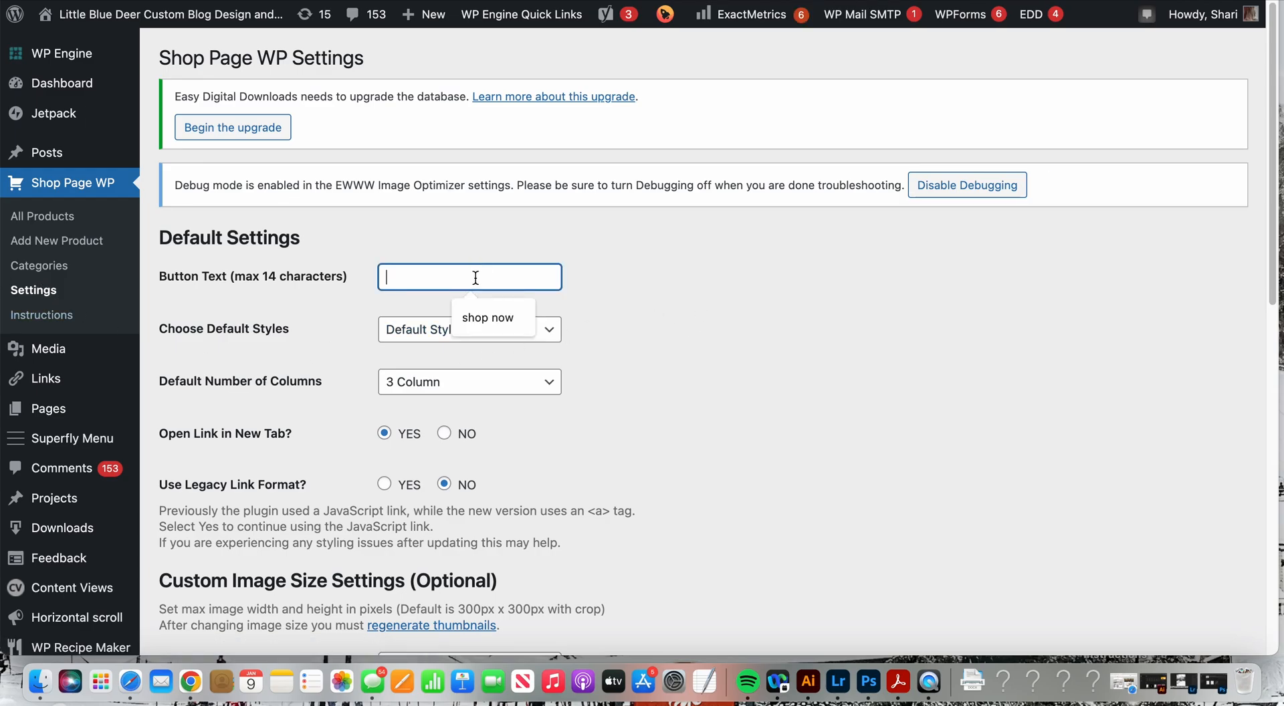
{"action": "type", "text": "Shop N"}
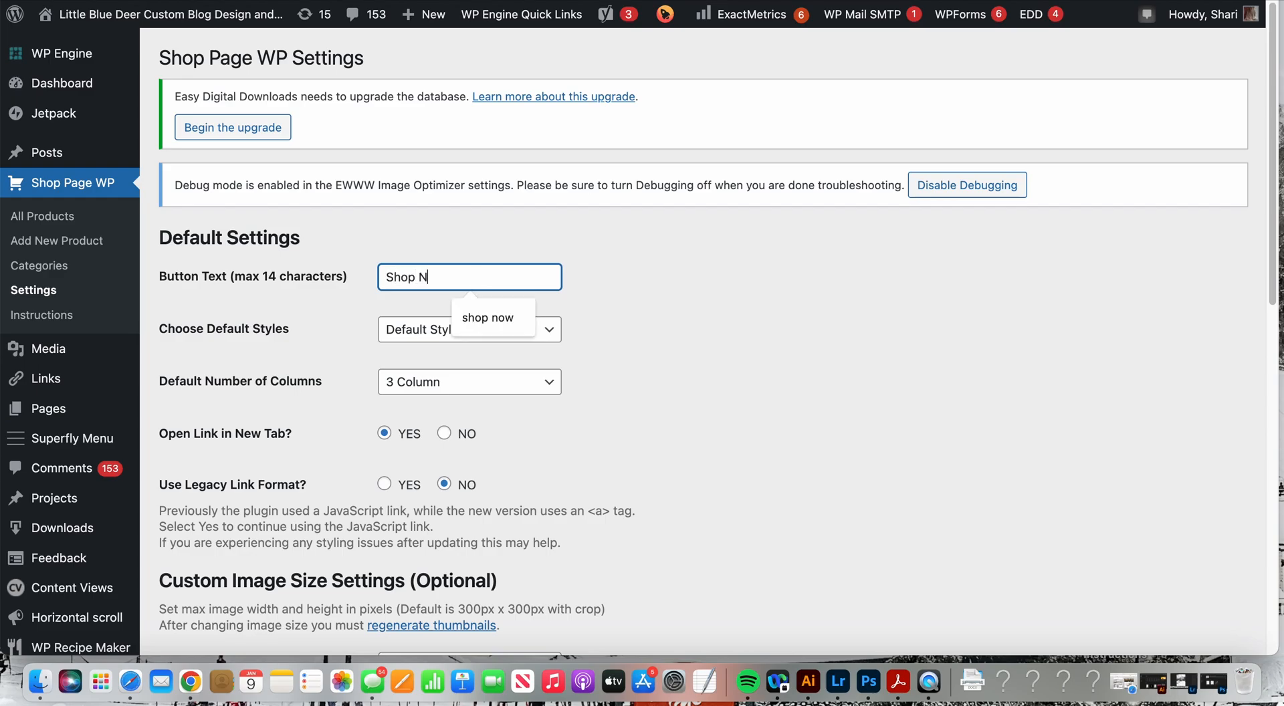
{"action": "type", "text": "ow"}
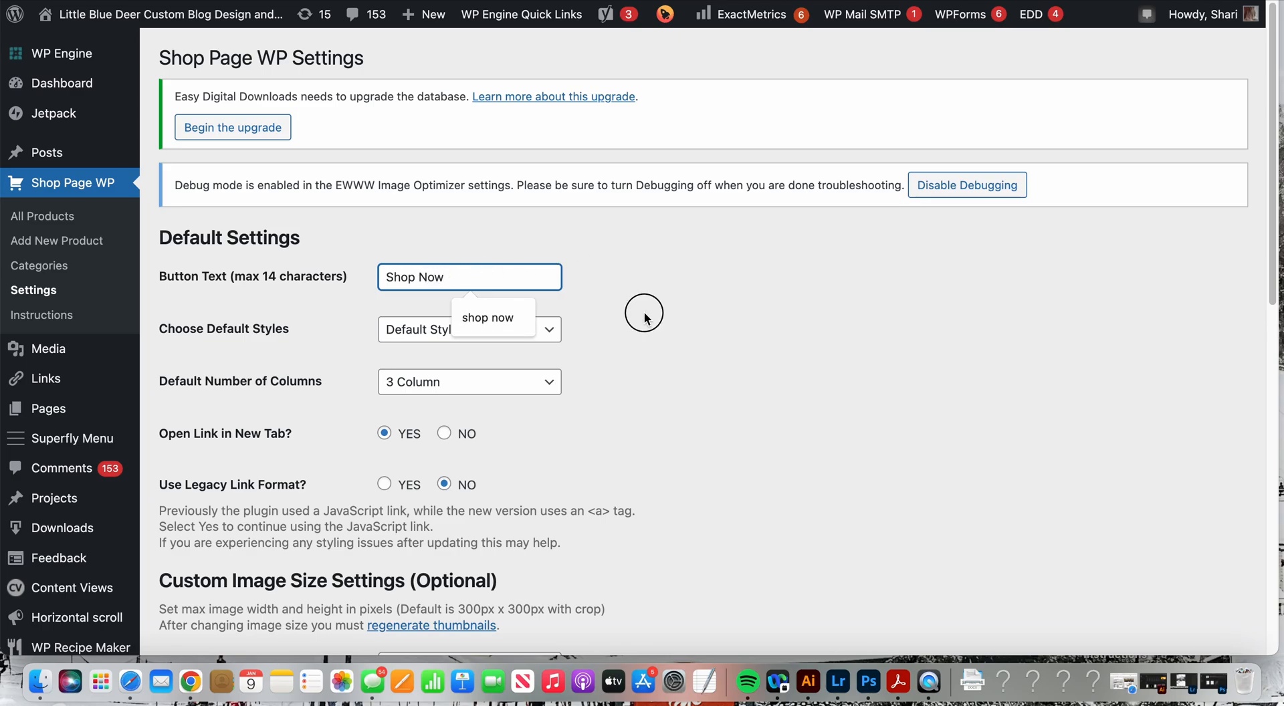
Keep Default Styles, choose a 3-column grid and links opening in a new tab
{"action": "left_click", "coordinate": [470, 329]}
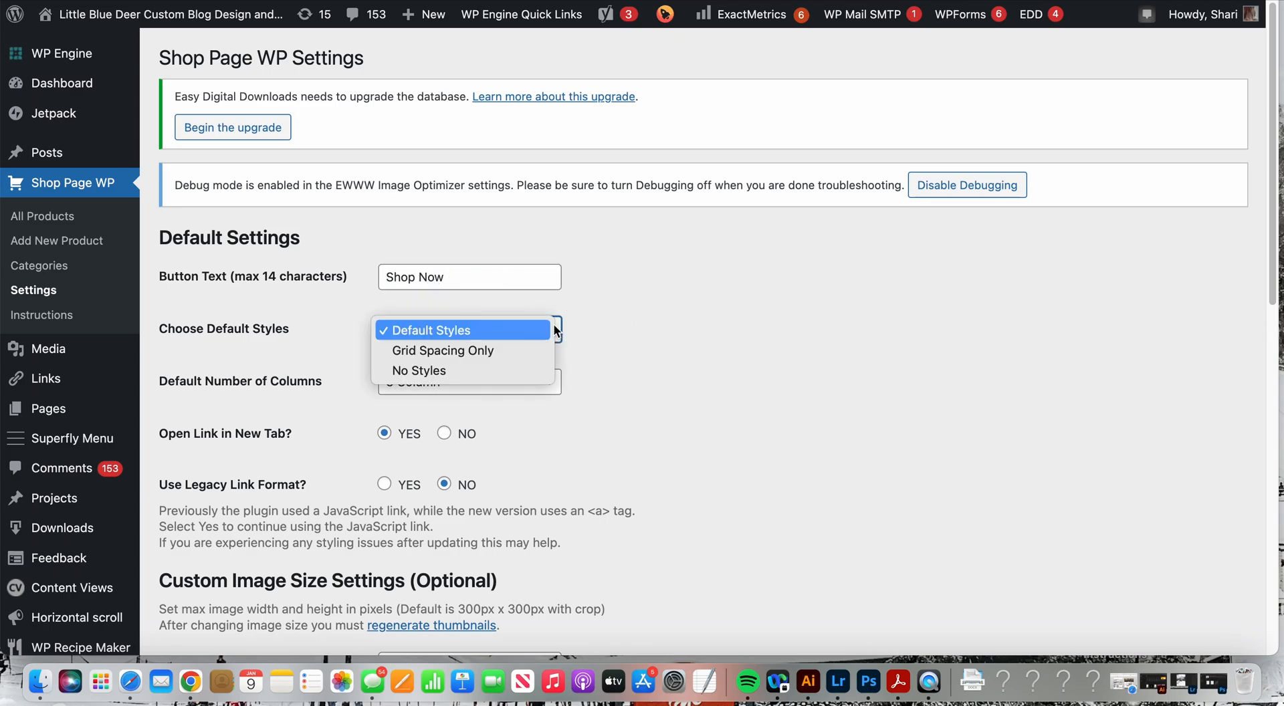
{"action": "left_click", "coordinate": [425, 330]}
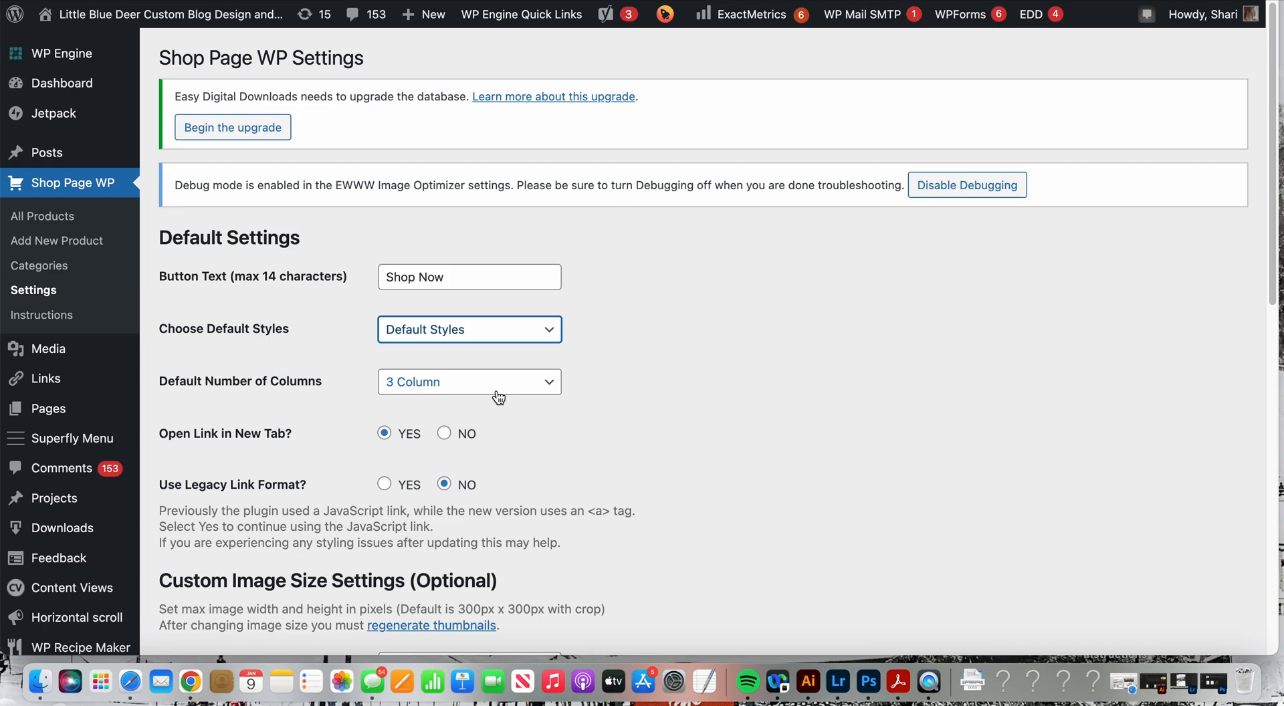
{"action": "left_click", "coordinate": [469, 381]}
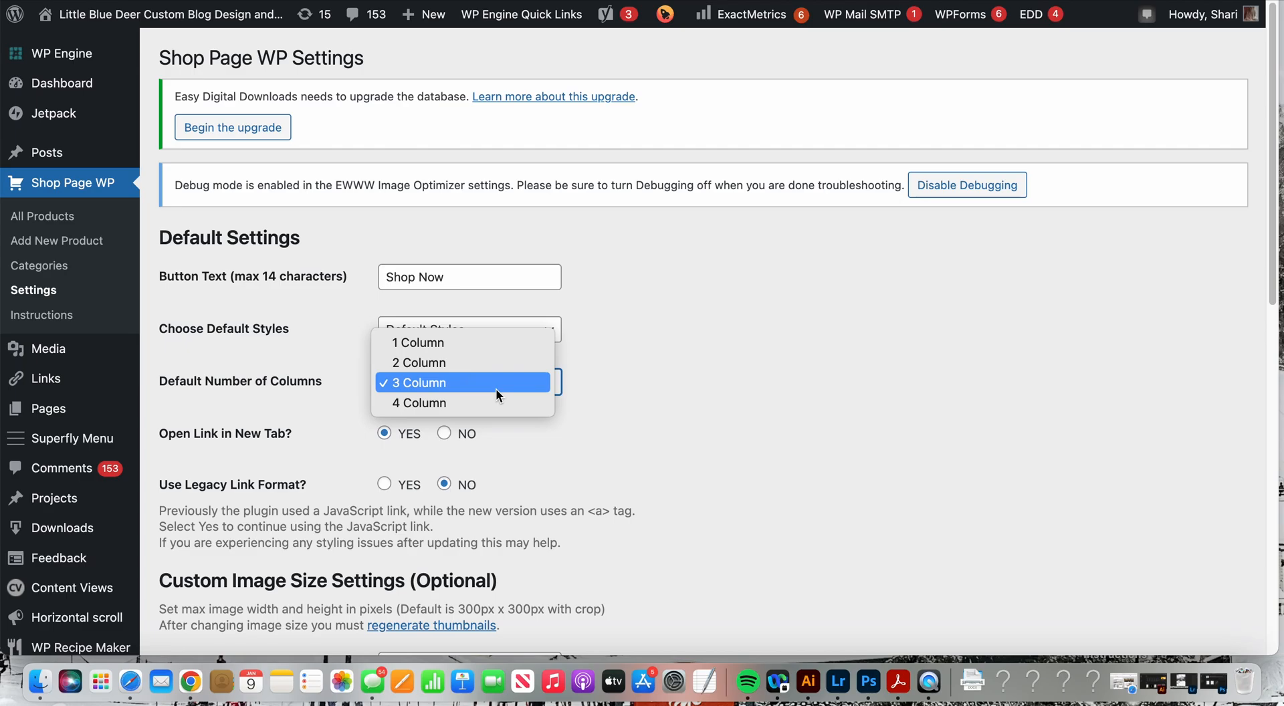
{"action": "mouse_move", "coordinate": [462, 403]}
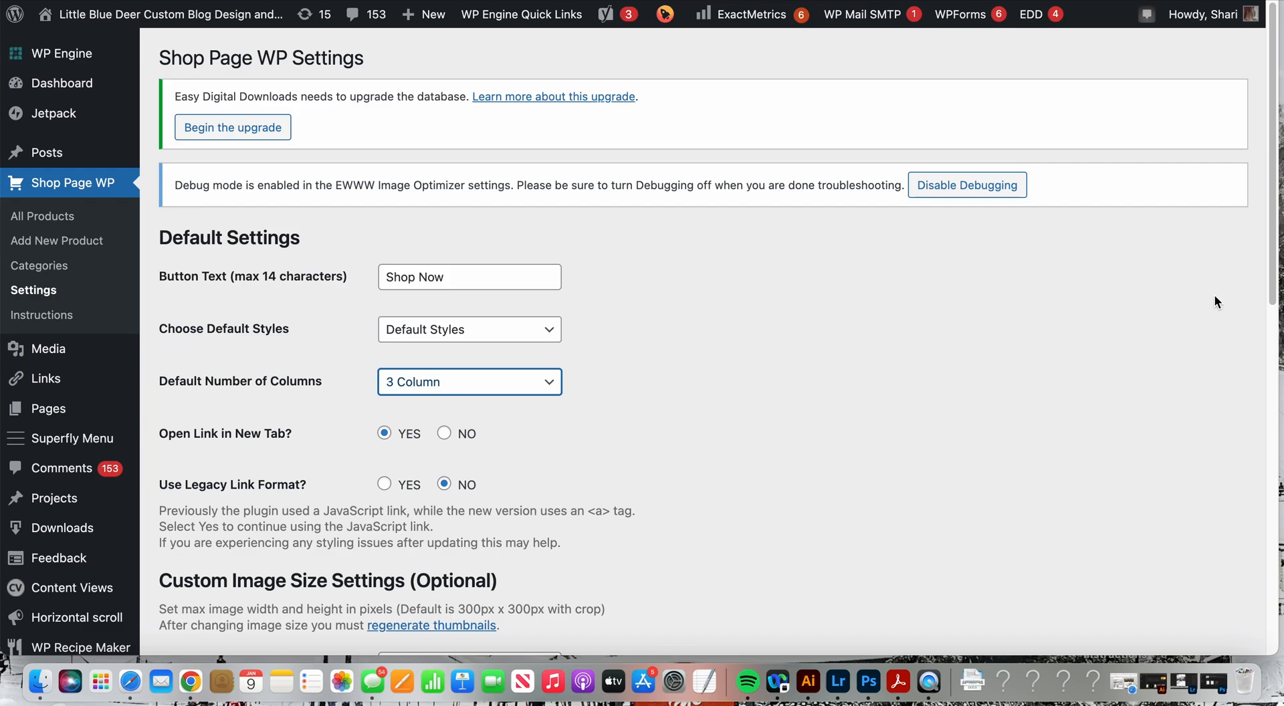
{"action": "scroll", "scroll_direction": "down", "scroll_amount": 3}
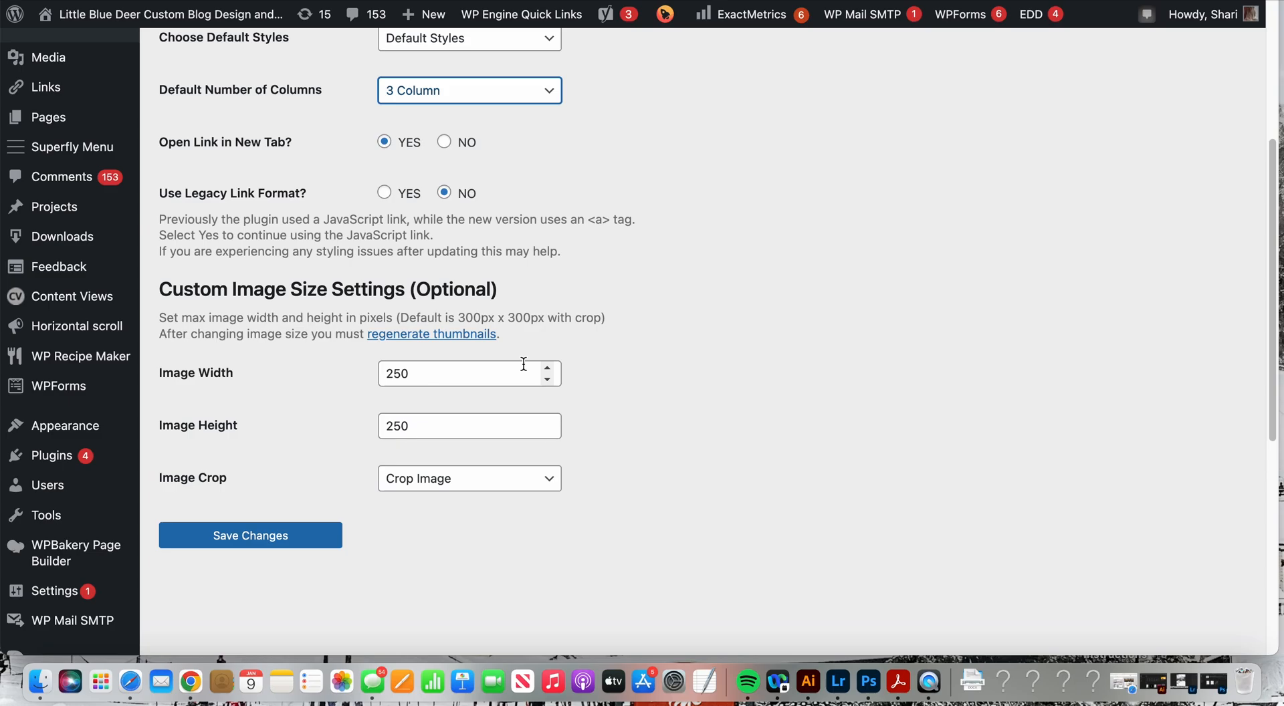
{"action": "mouse_move", "coordinate": [473, 333]}
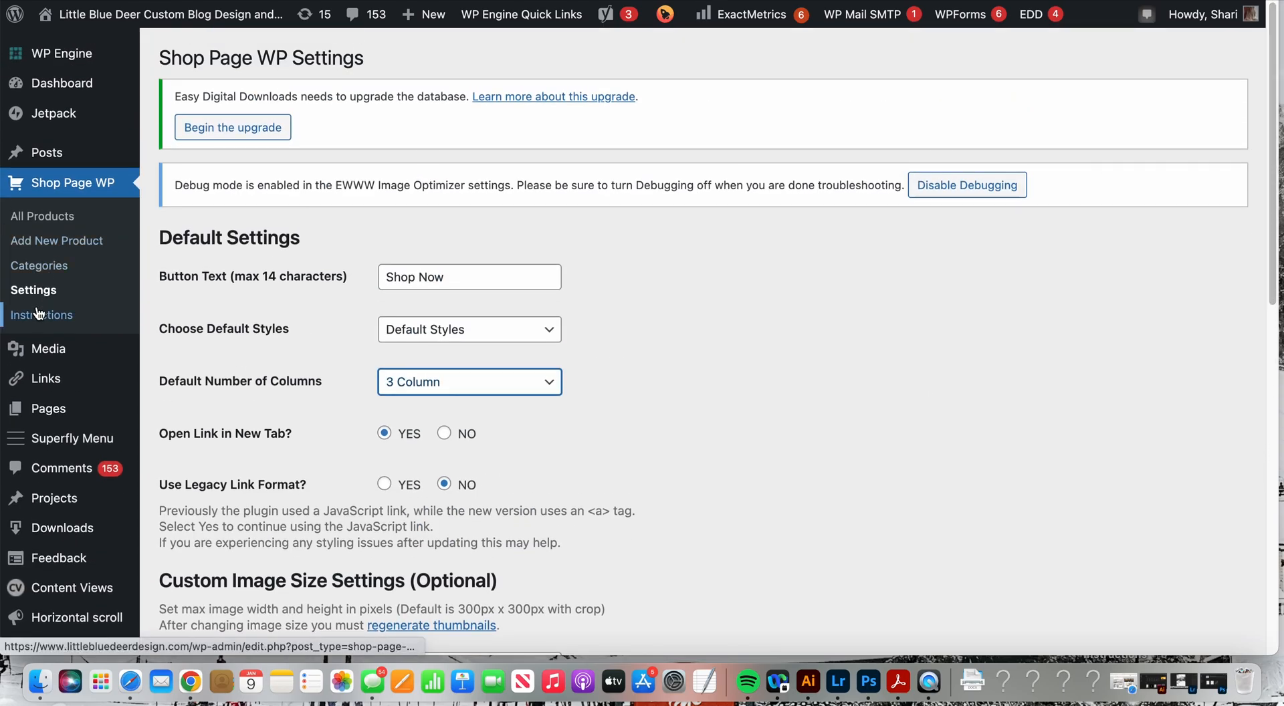
{"action": "mouse_move", "coordinate": [42, 315]}
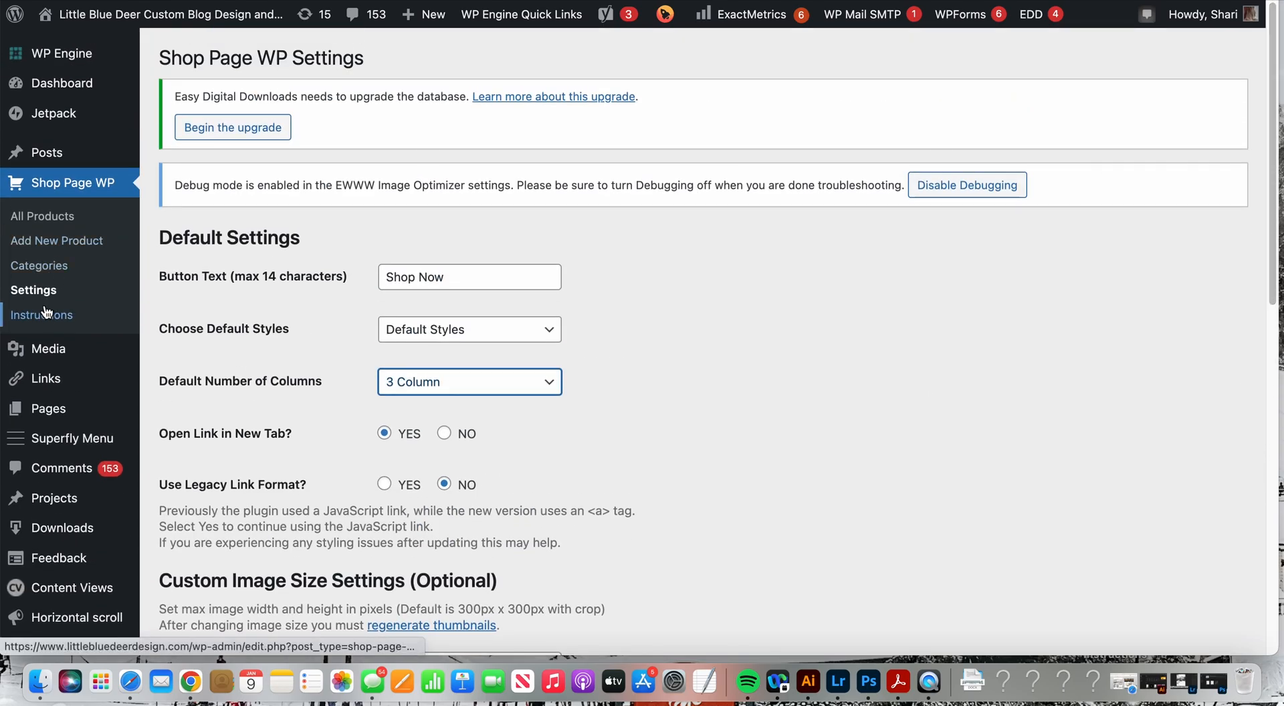
Review the Shop Page WP instructions and highlight the category name in the single-category shortcode
{"action": "left_click", "coordinate": [46, 314]}
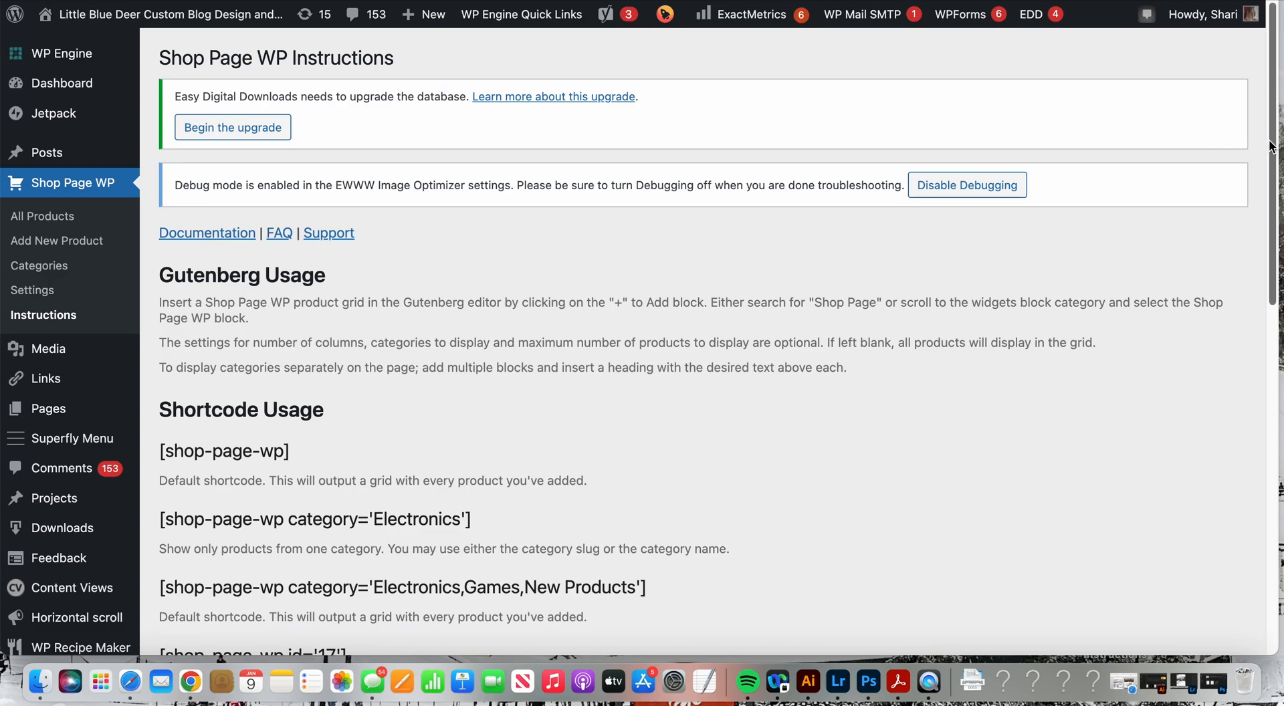
{"action": "scroll", "scroll_direction": "down", "scroll_amount": 3}
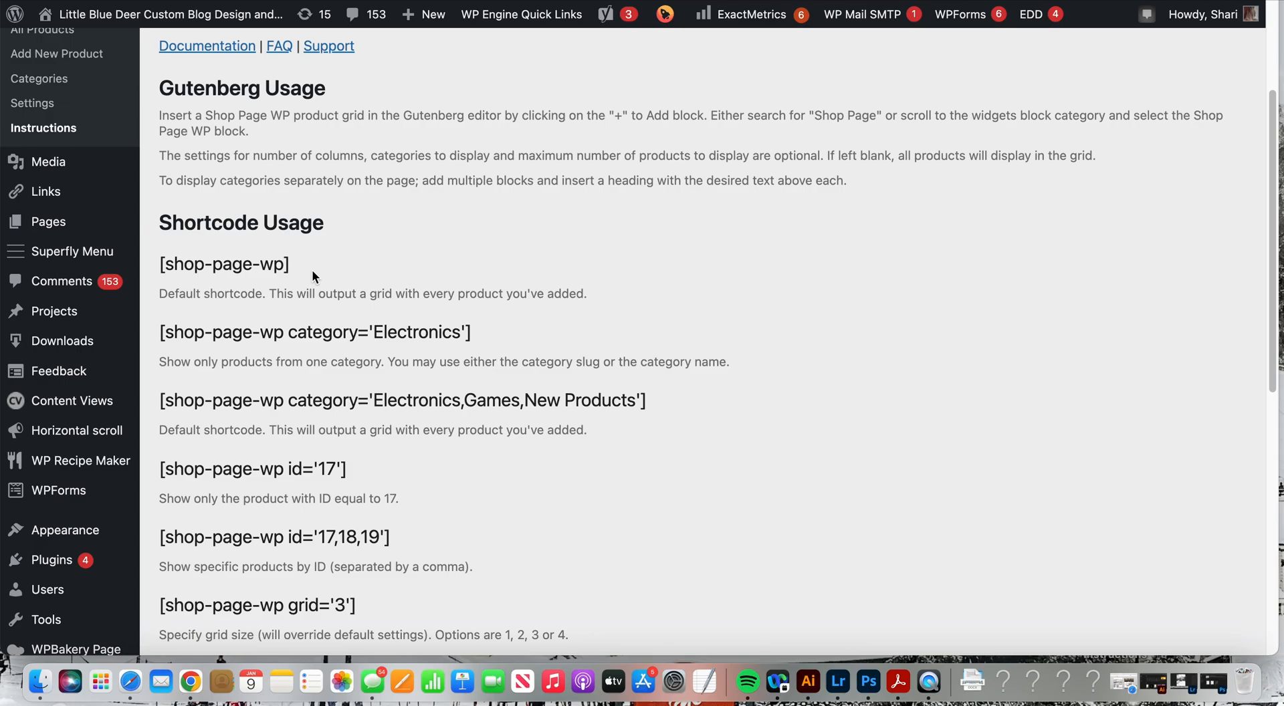
{"action": "mouse_move", "coordinate": [517, 79]}
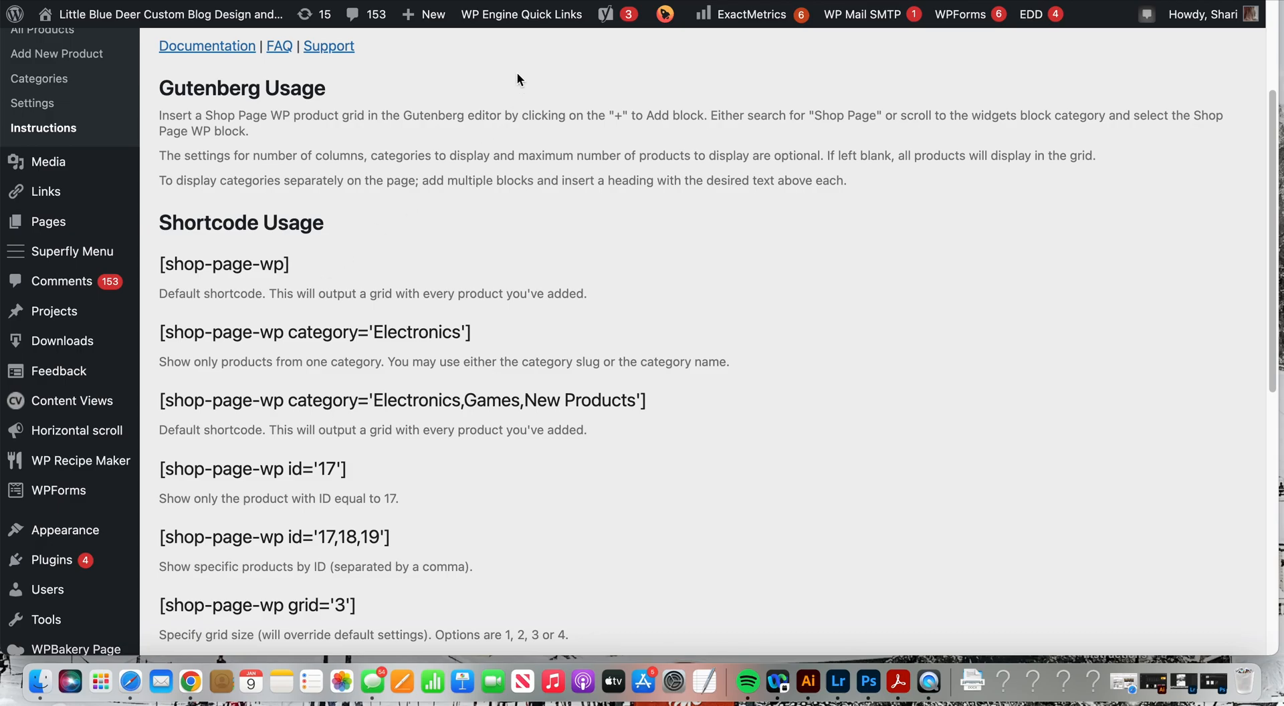
{"action": "mouse_move", "coordinate": [324, 274]}
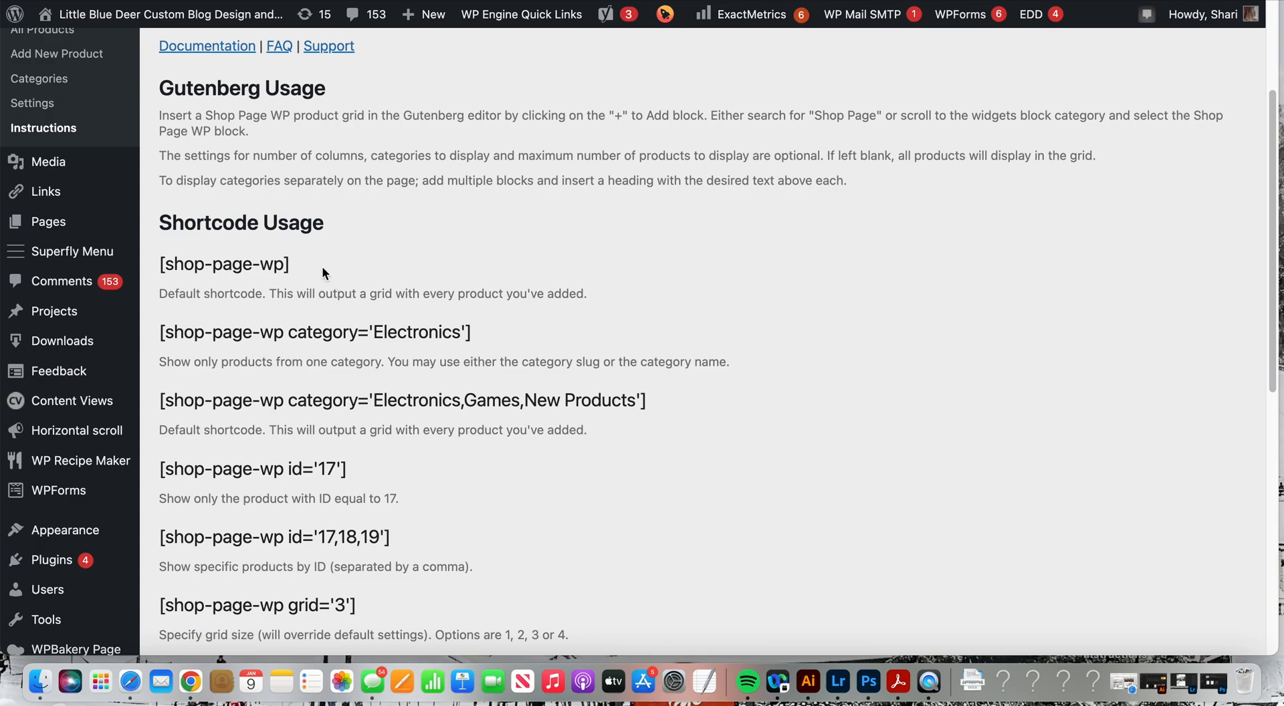
{"action": "mouse_move", "coordinate": [298, 270]}
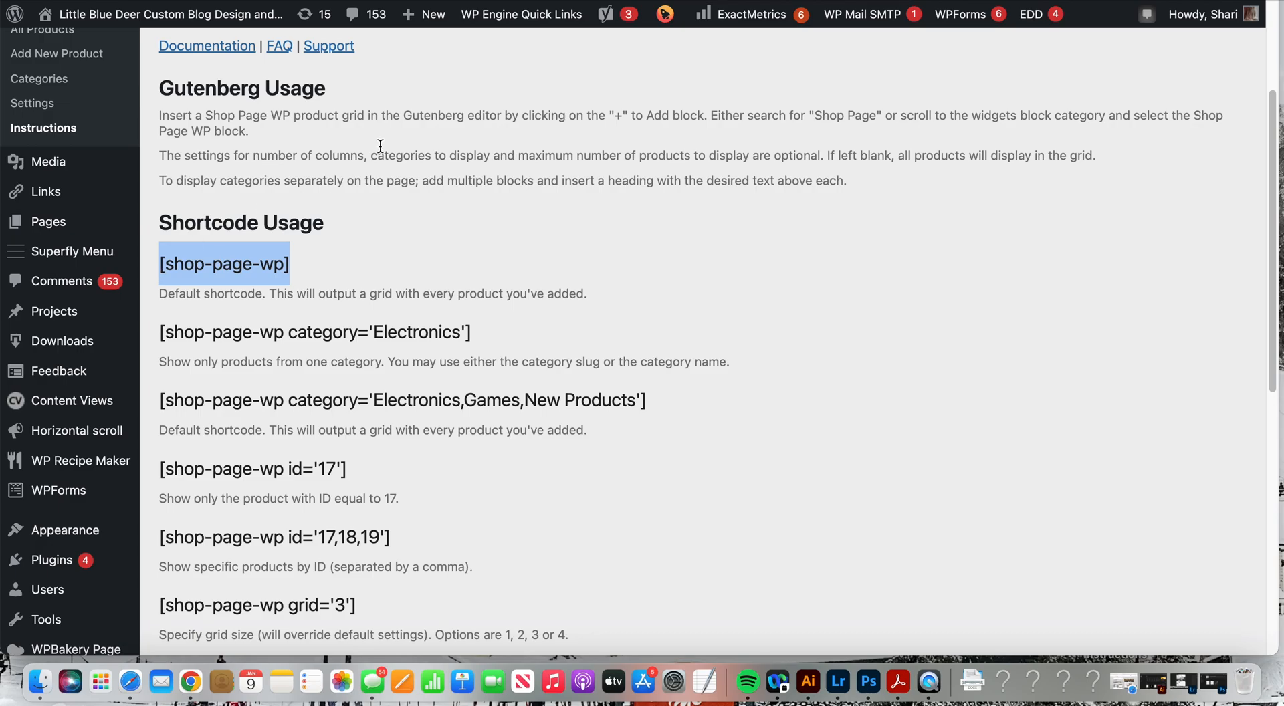
{"action": "mouse_move", "coordinate": [459, 255]}
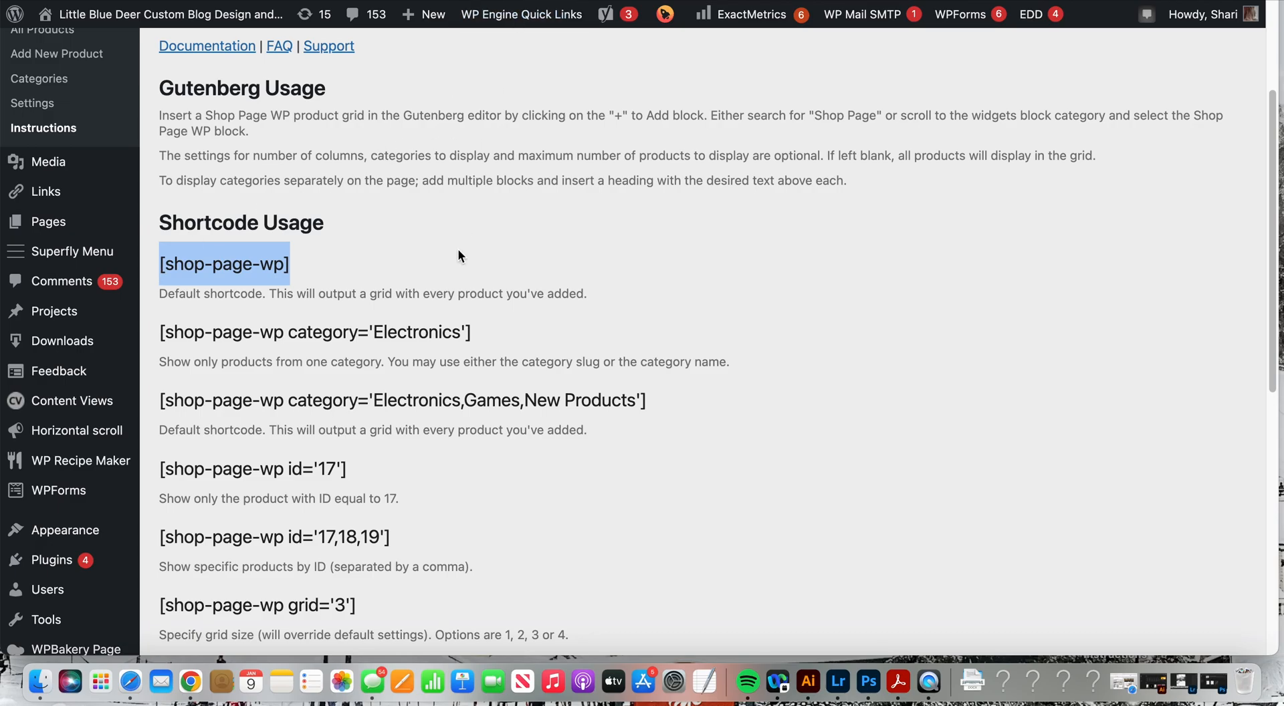
{"action": "mouse_move", "coordinate": [501, 263]}
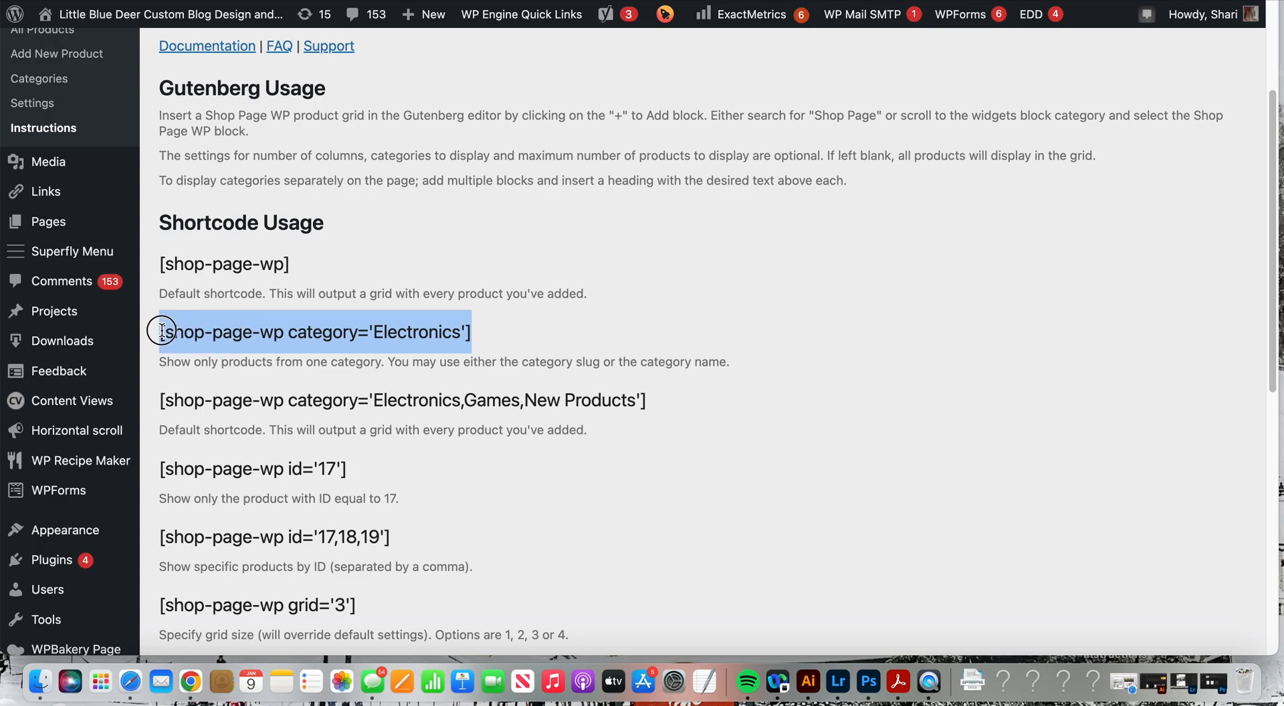
{"action": "mouse_move", "coordinate": [380, 334]}
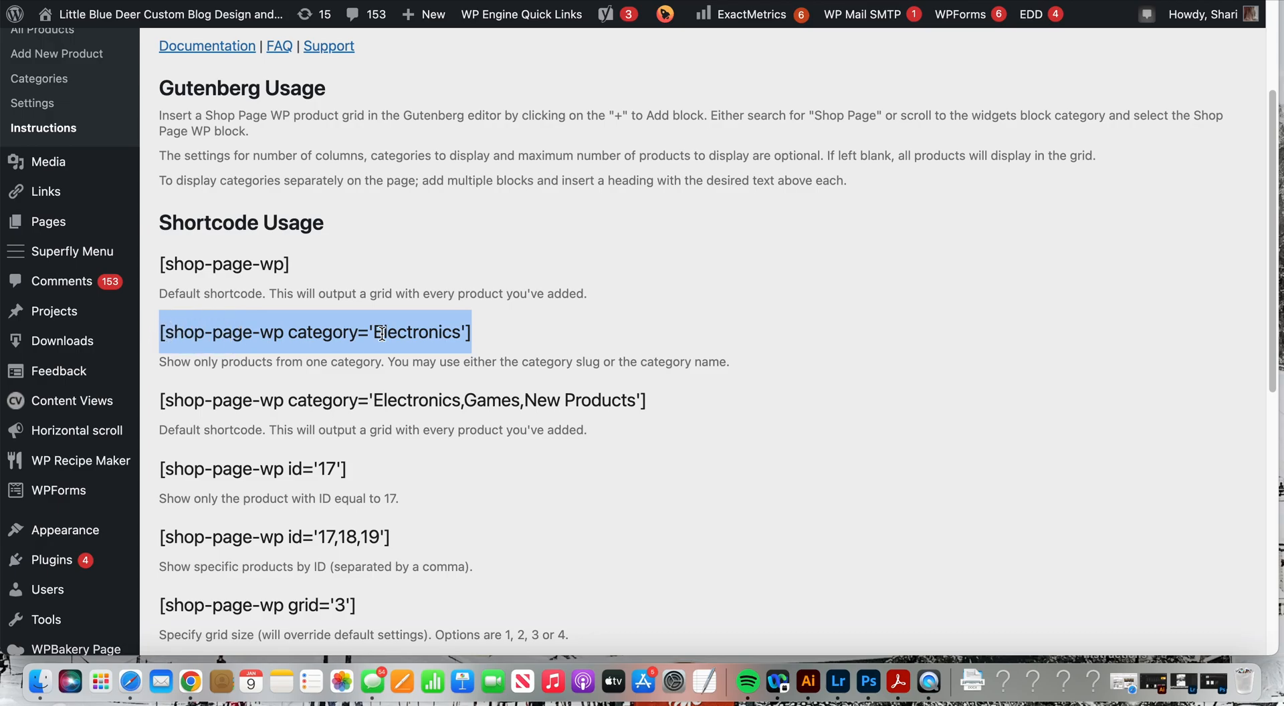
{"action": "left_click", "coordinate": [378, 332]}
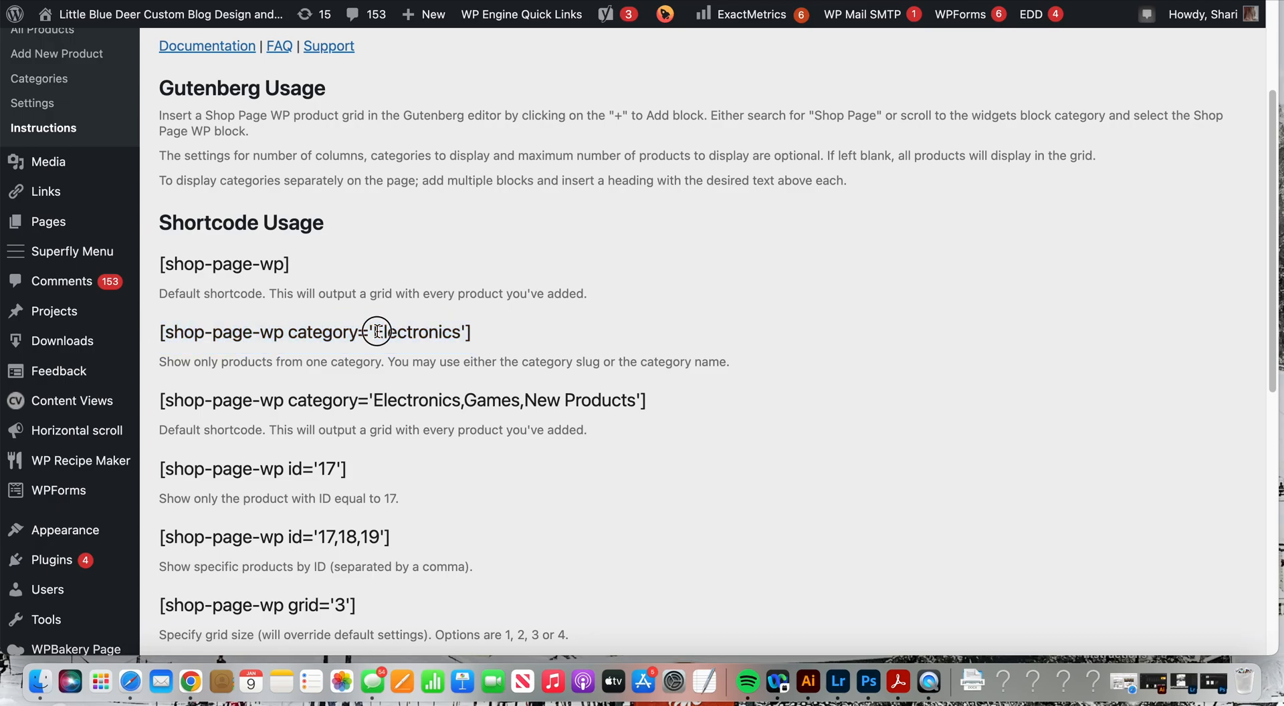
{"action": "double_click", "coordinate": [416, 332]}
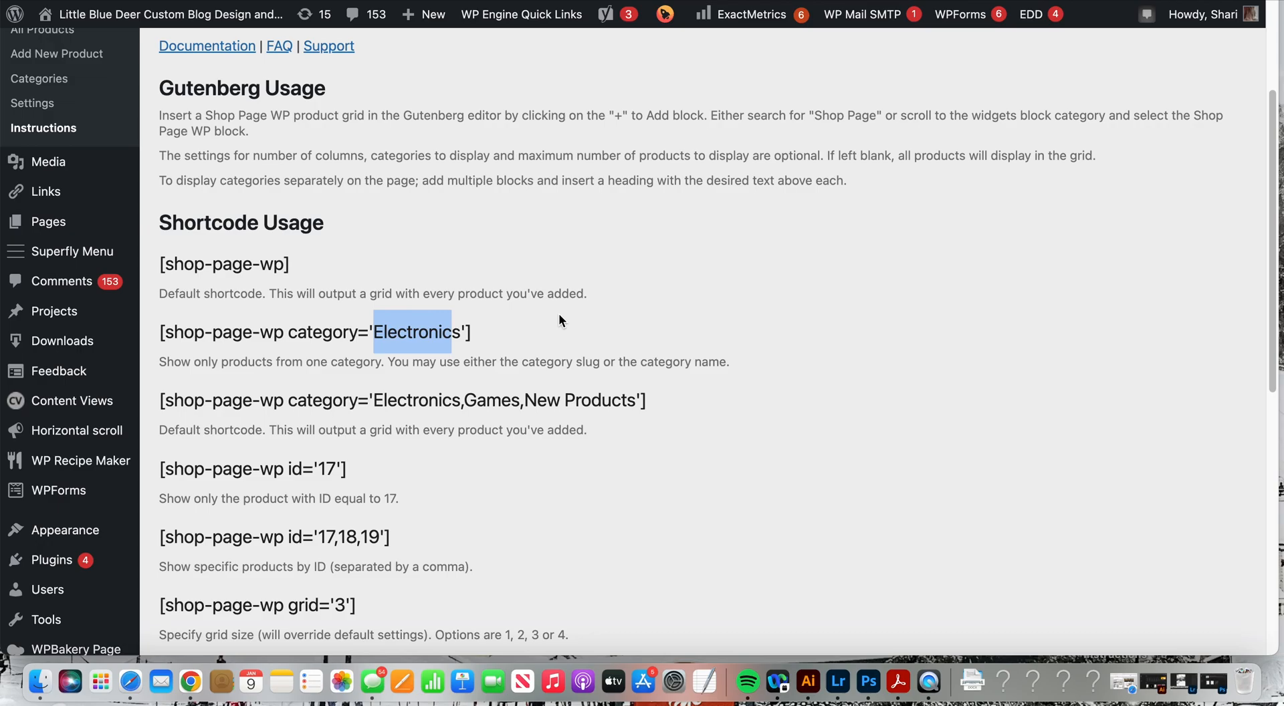
{"action": "mouse_move", "coordinate": [389, 387]}
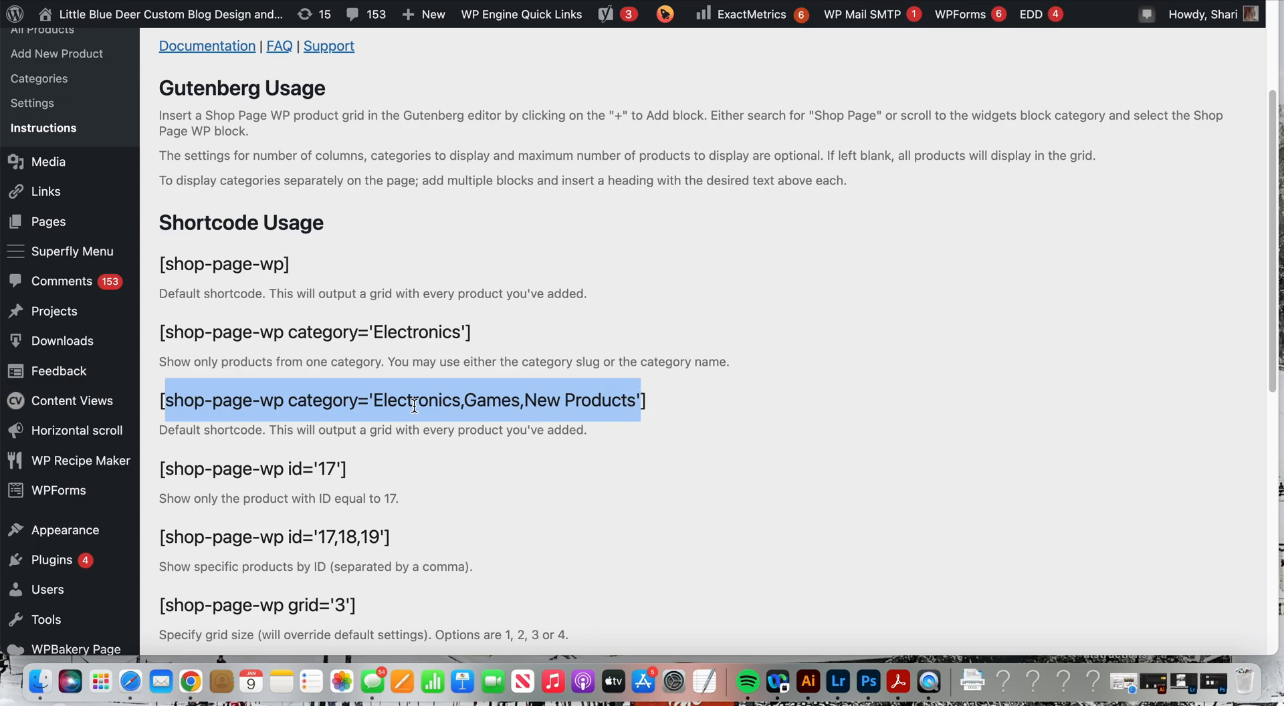
Highlight the comma-separated category names in the multi-category shortcode example
{"action": "left_click", "coordinate": [425, 401]}
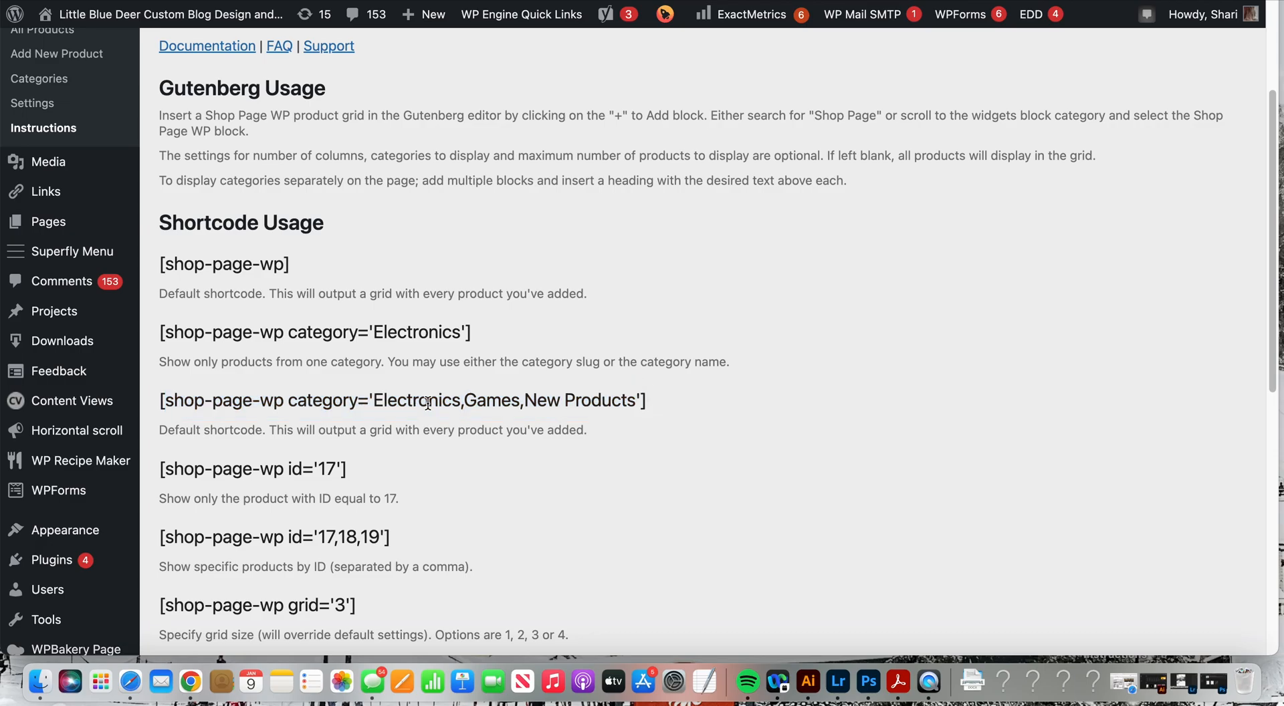
{"action": "double_click", "coordinate": [415, 400]}
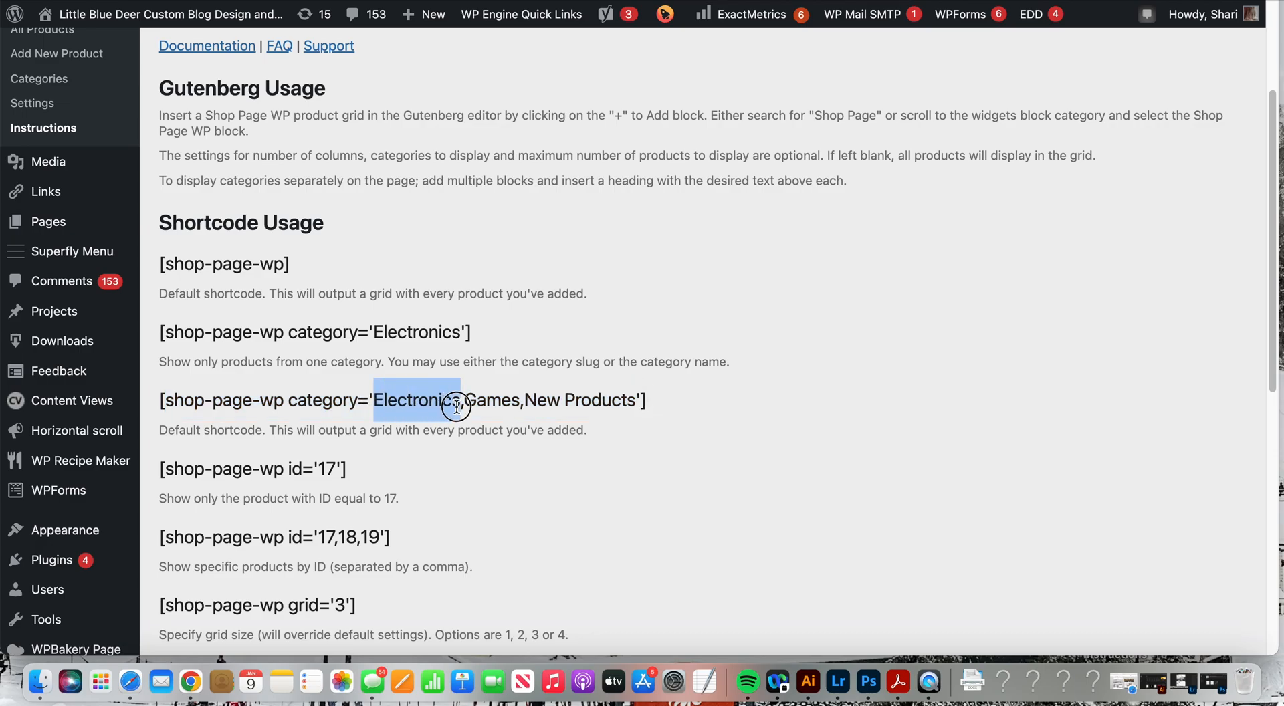
{"action": "left_click_drag", "start_coordinate": [457, 407], "coordinate": [481, 401]}
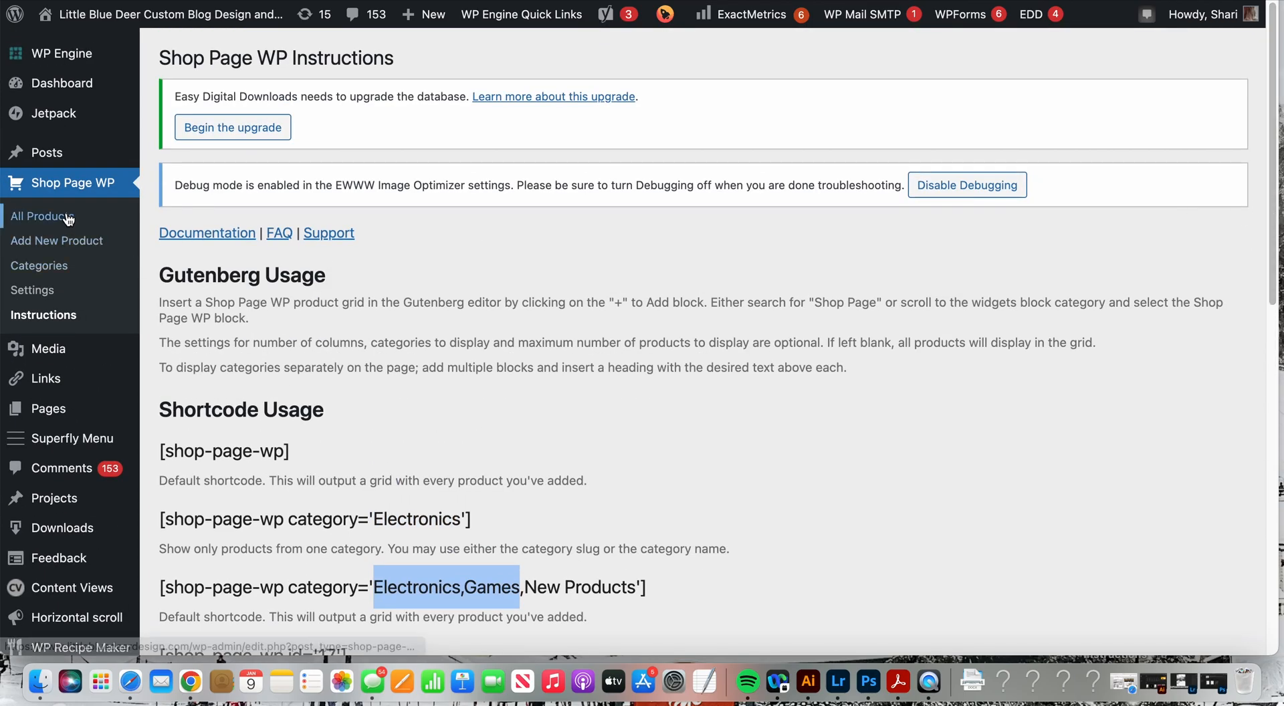
Check product IDs in All Products, then review the ID, grid and max_number shortcode variants
{"action": "left_click", "coordinate": [42, 217]}
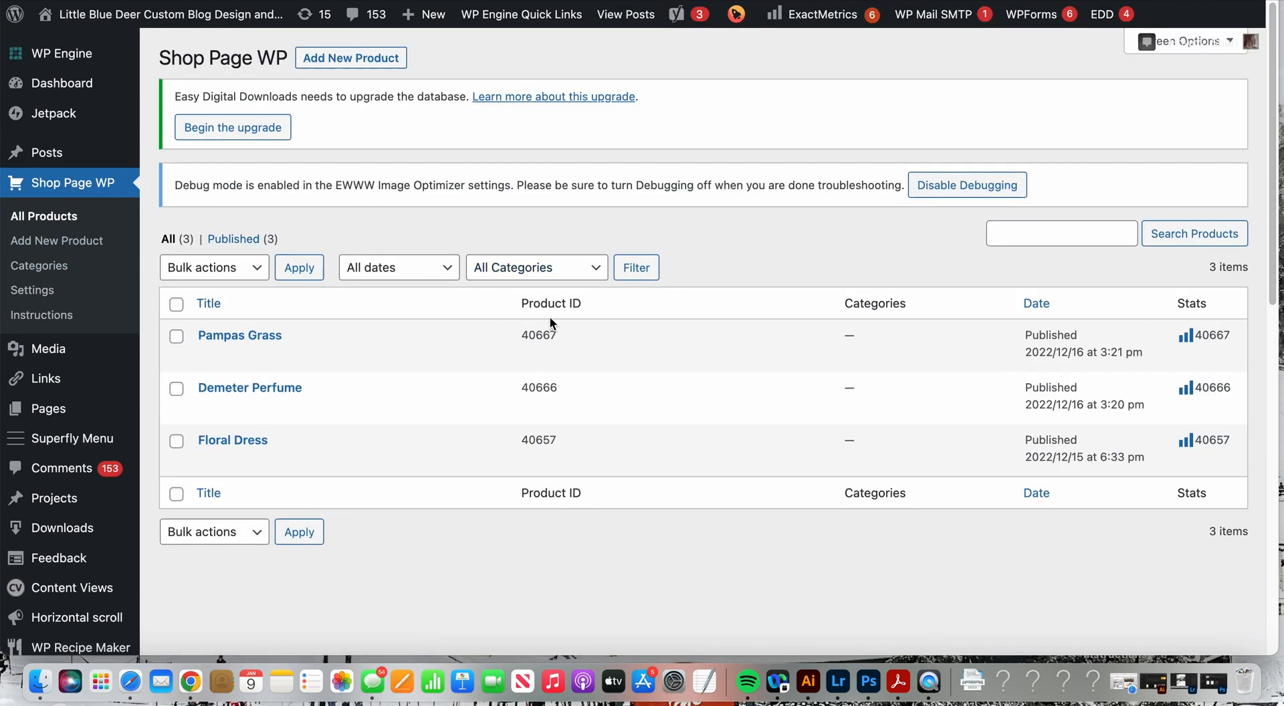
{"action": "mouse_move", "coordinate": [639, 342]}
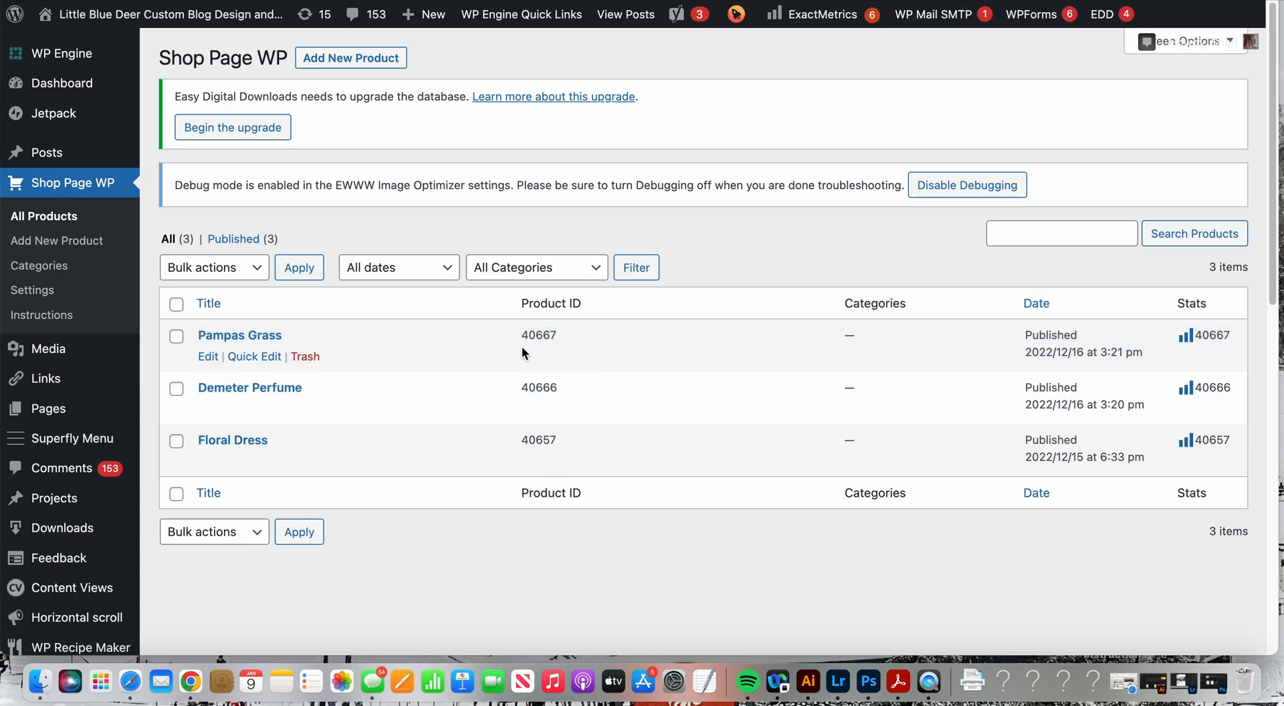
{"action": "mouse_move", "coordinate": [571, 339]}
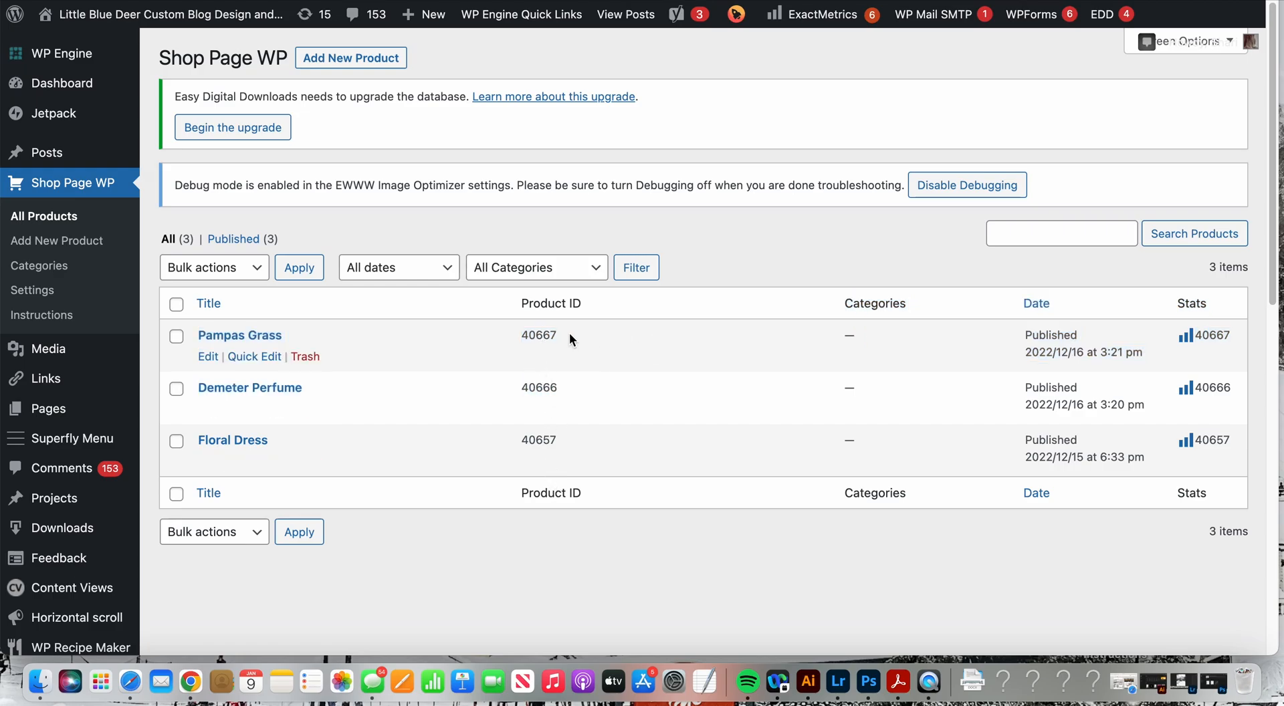
{"action": "left_click", "coordinate": [41, 316]}
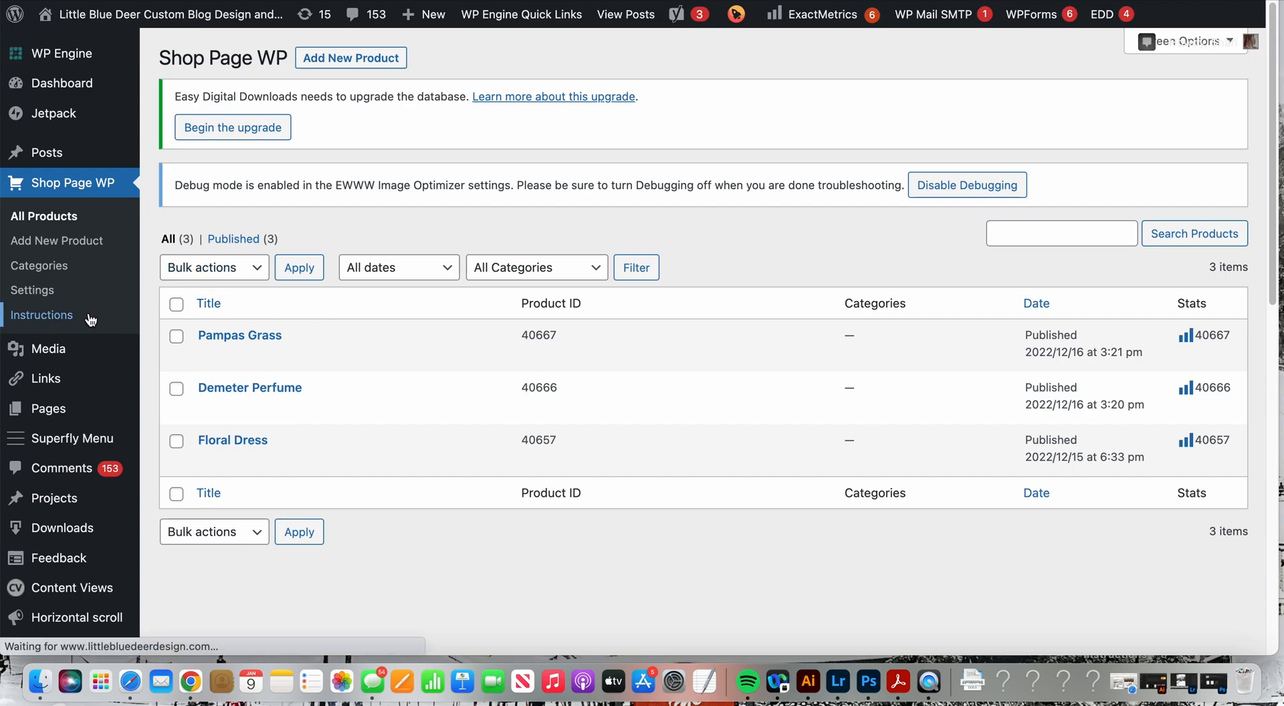
{"action": "left_click", "coordinate": [43, 315]}
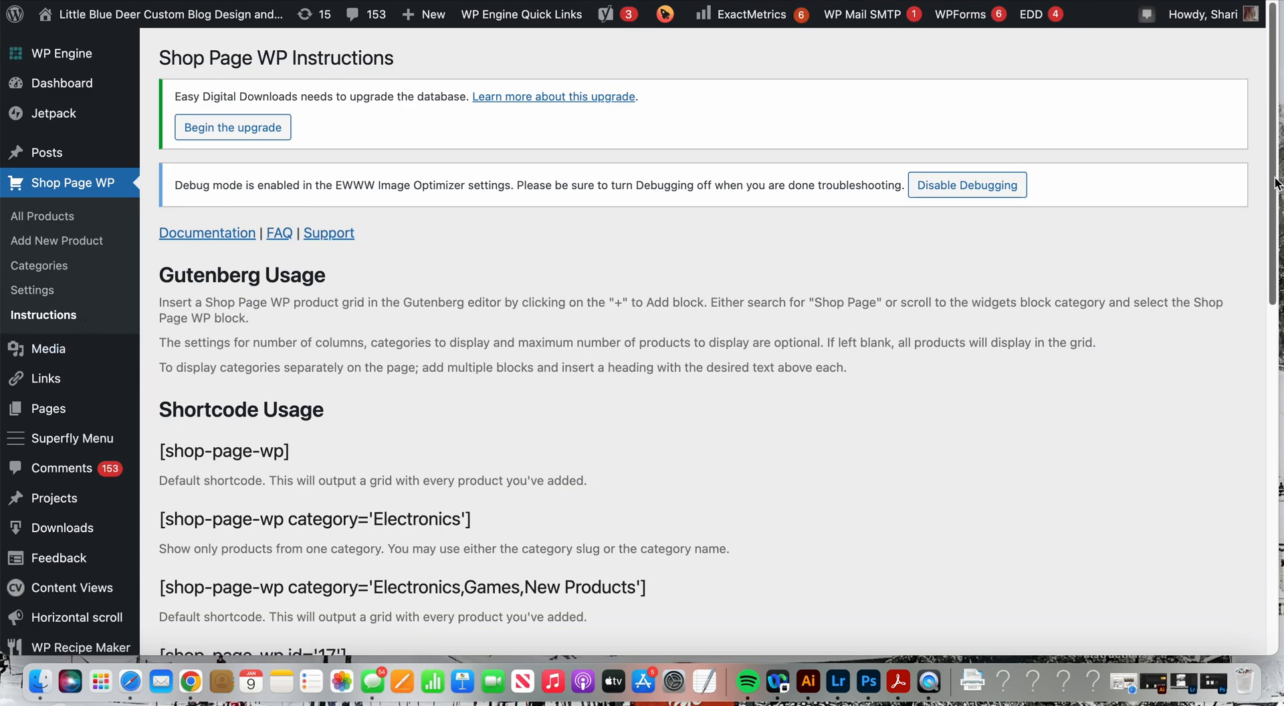
{"action": "scroll", "scroll_direction": "down", "scroll_amount": 3}
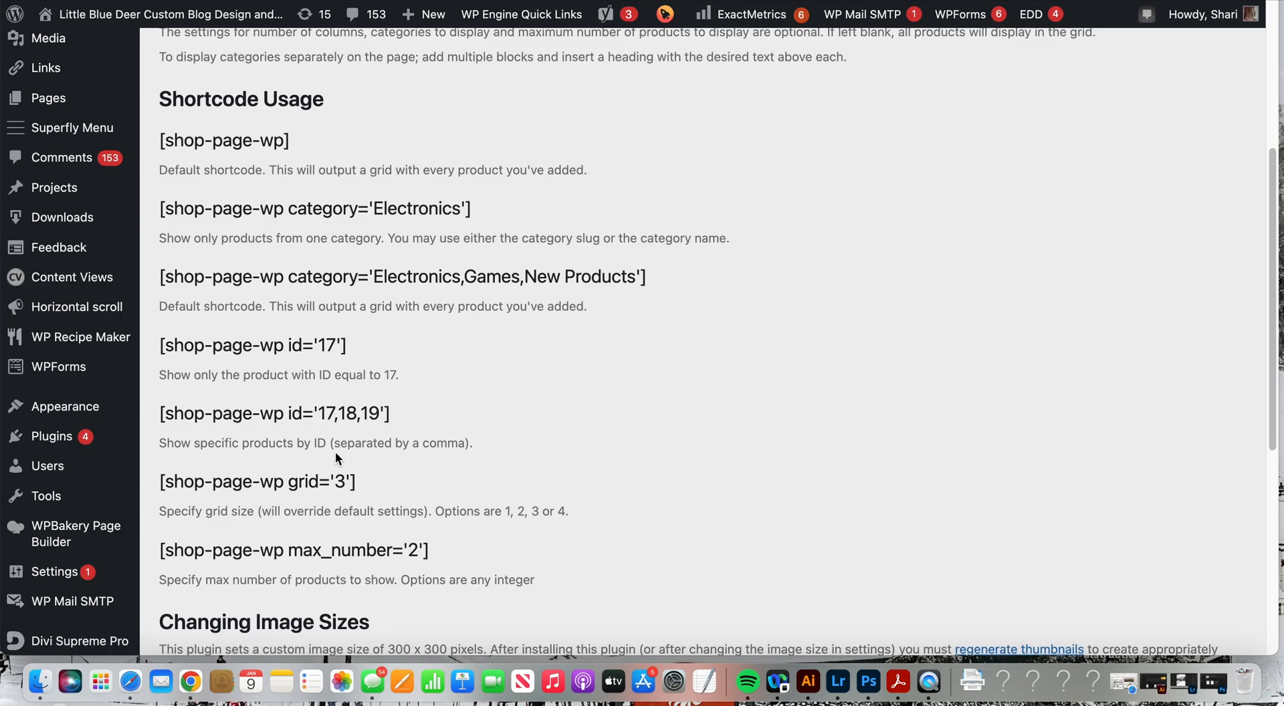
{"action": "mouse_move", "coordinate": [395, 419]}
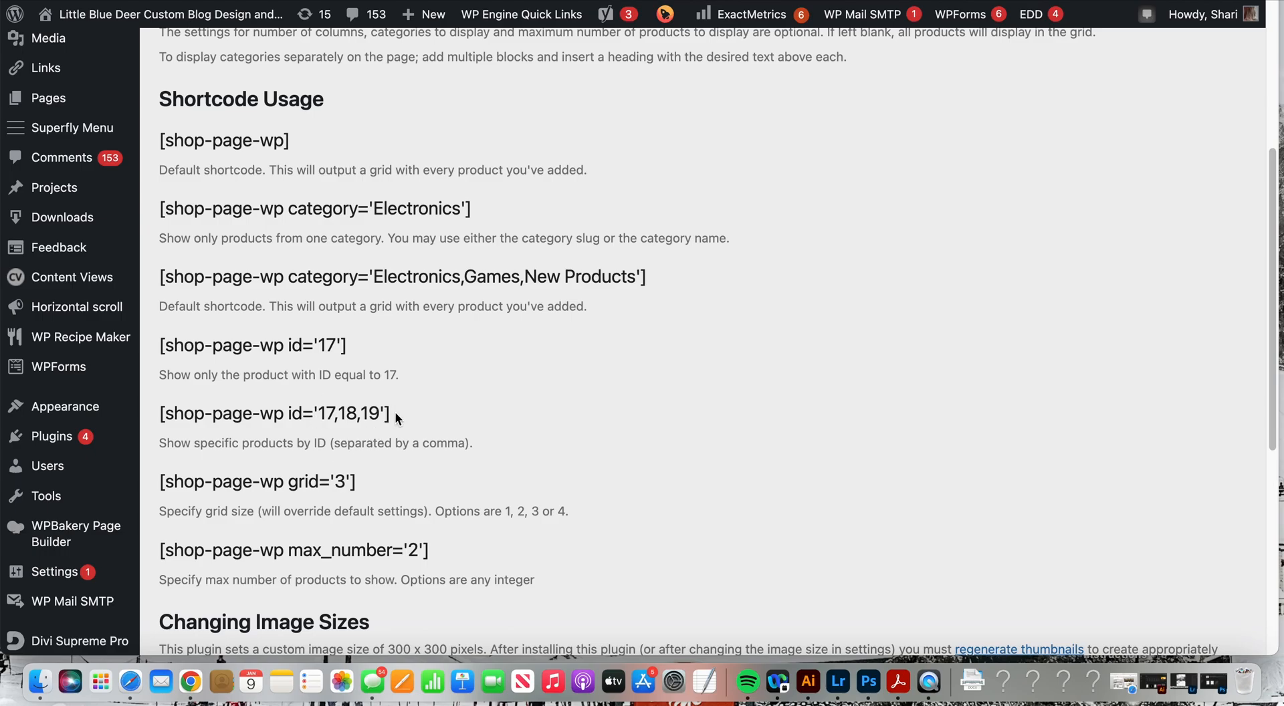
{"action": "mouse_move", "coordinate": [385, 413]}
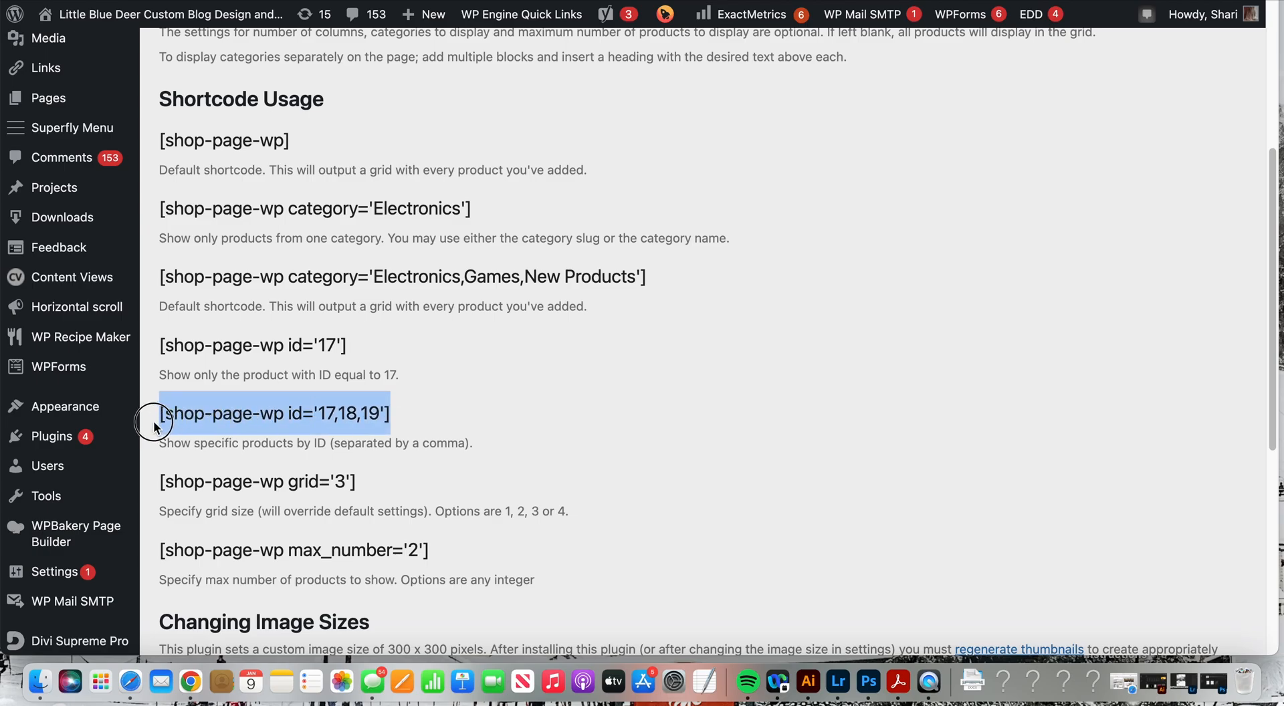
{"action": "mouse_move", "coordinate": [325, 412]}
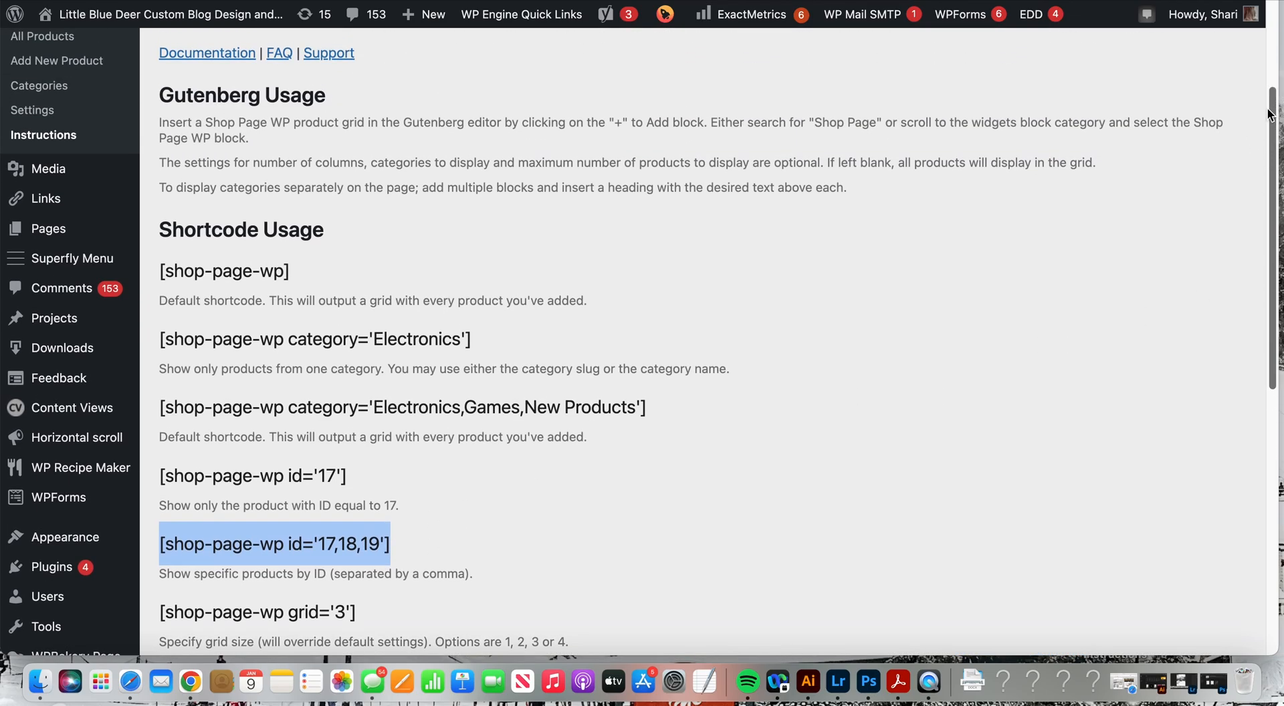
{"action": "mouse_move", "coordinate": [56, 60]}
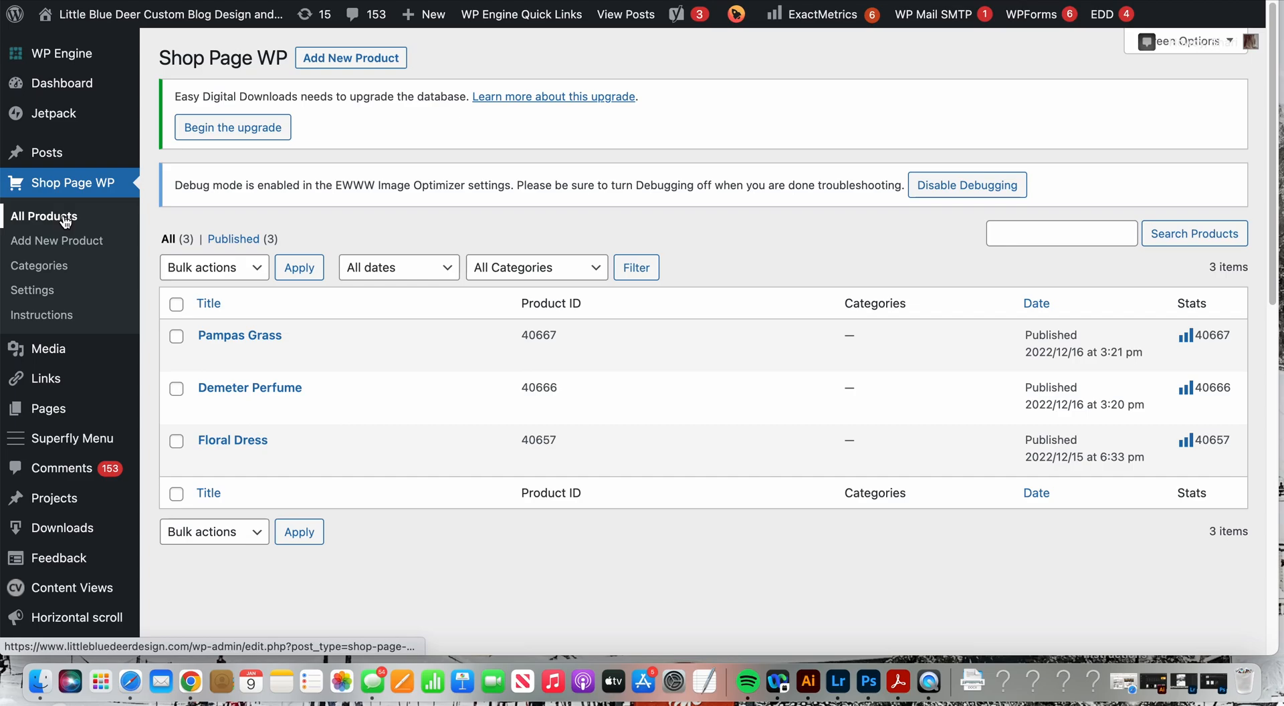
On the Instructions page, select the default [shop-page-wp] shortcode for copying
{"action": "left_click", "coordinate": [41, 316]}
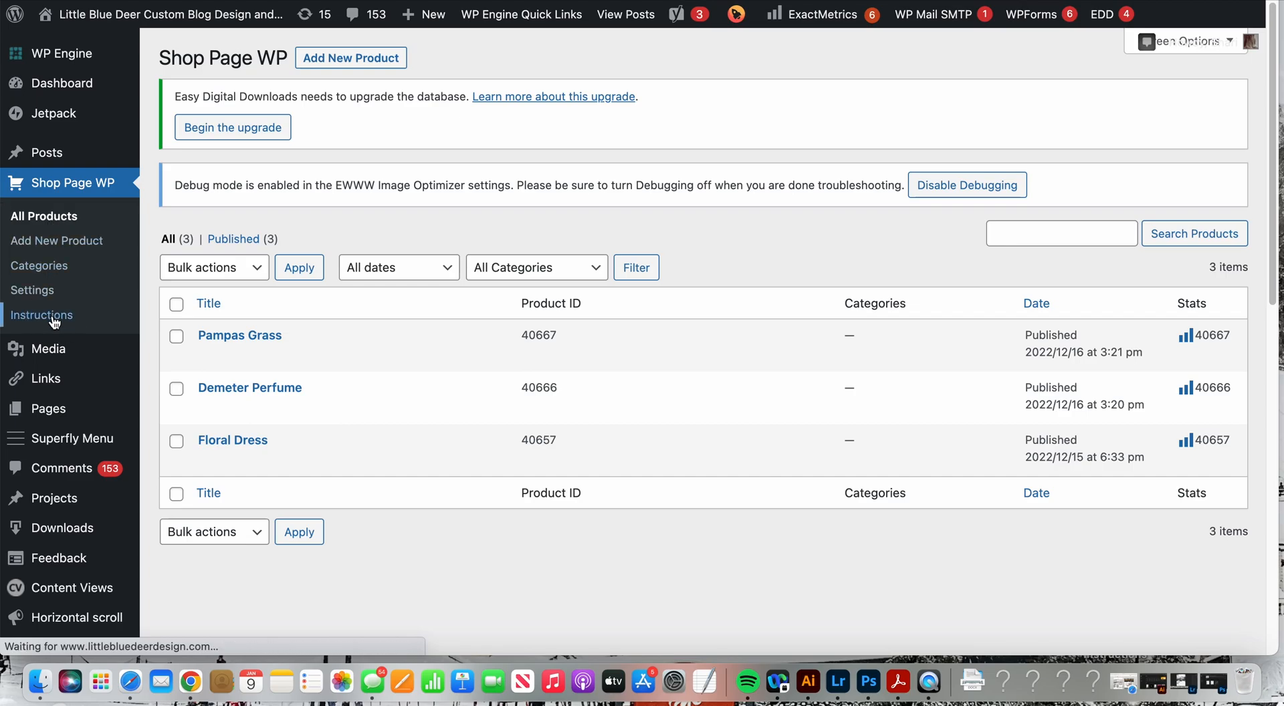
{"action": "left_click", "coordinate": [43, 314]}
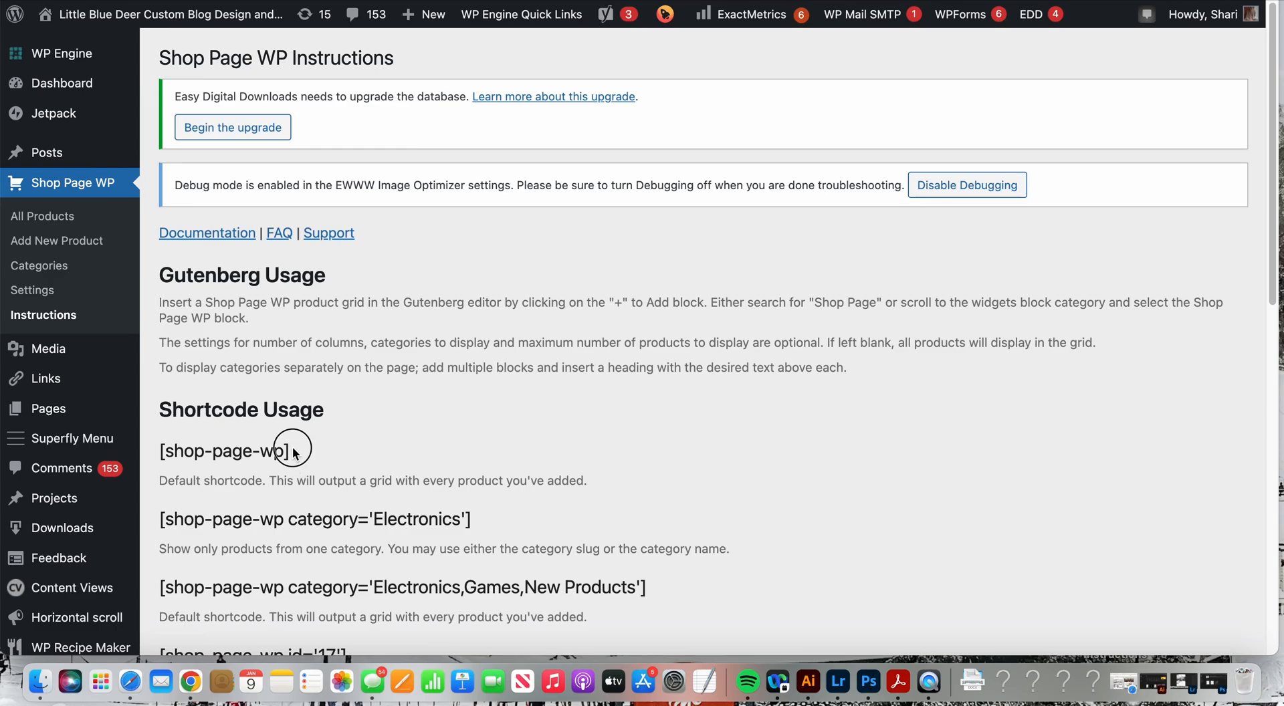
{"action": "double_click", "coordinate": [221, 450]}
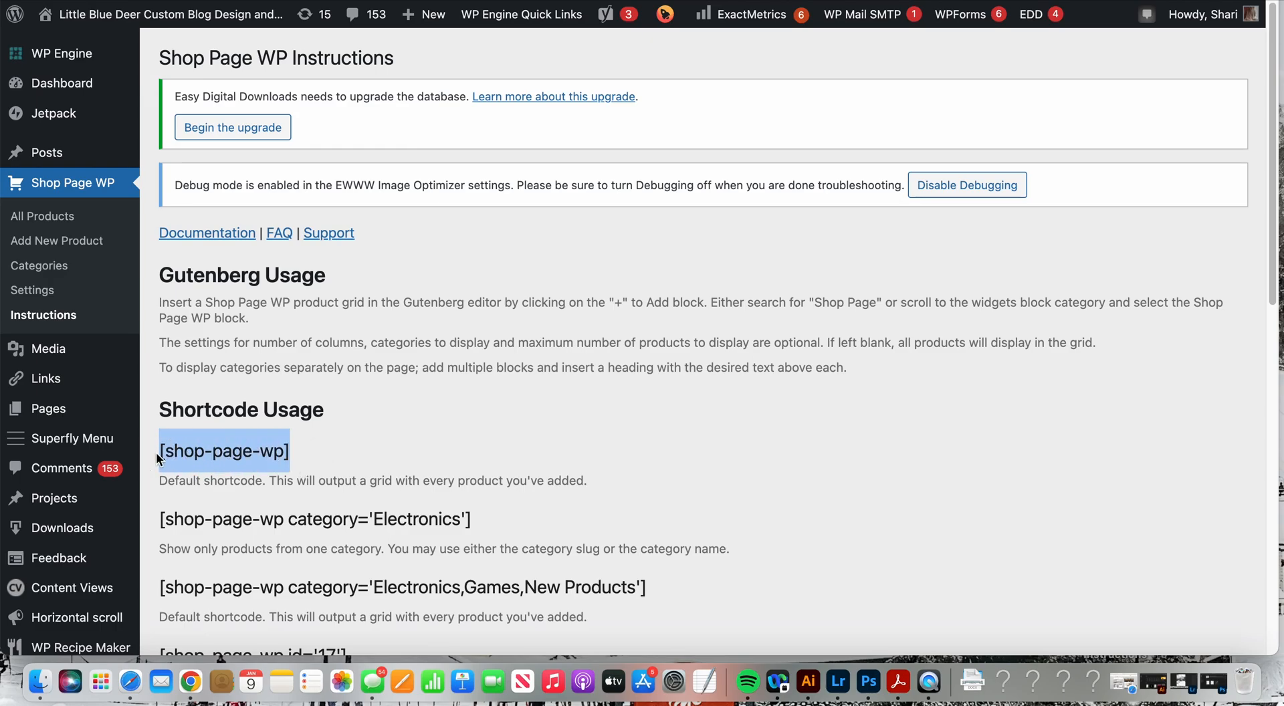
{"action": "double_click", "coordinate": [224, 451]}
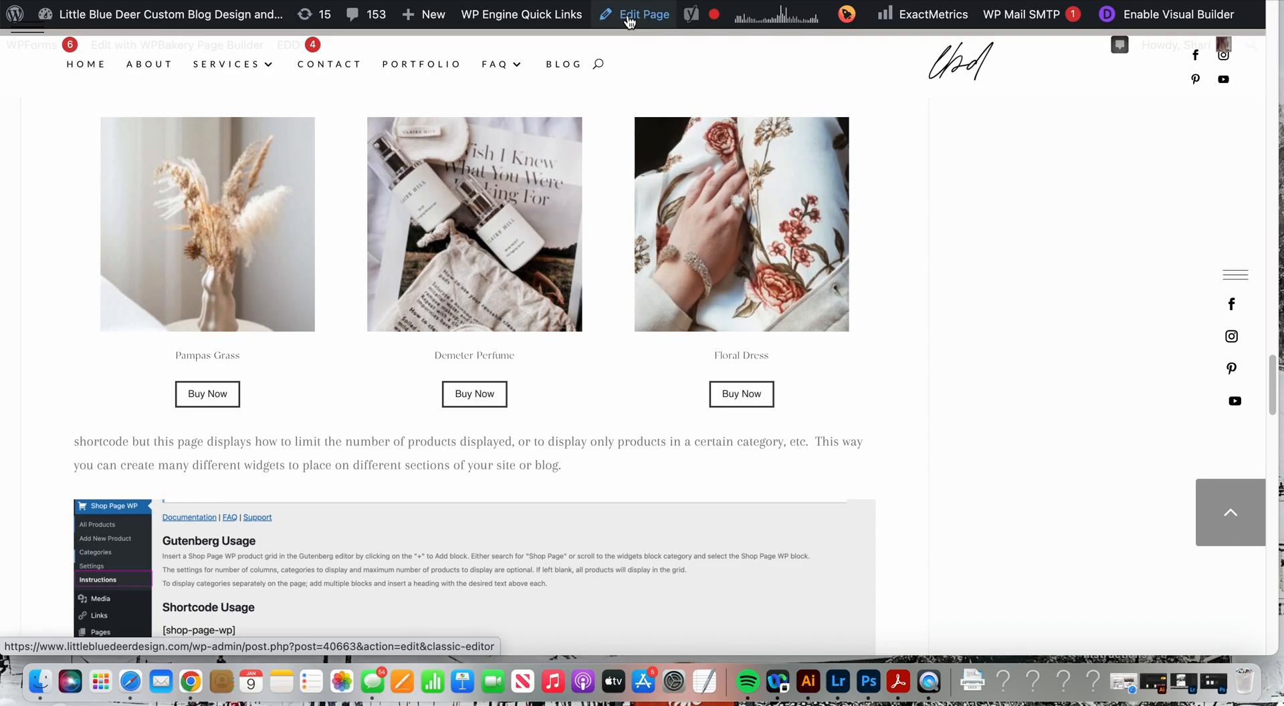
Edit the post How to Set Up WP Shop Post Plugin and add a second [shop-page-wp] line below the first
{"action": "left_click", "coordinate": [643, 13]}
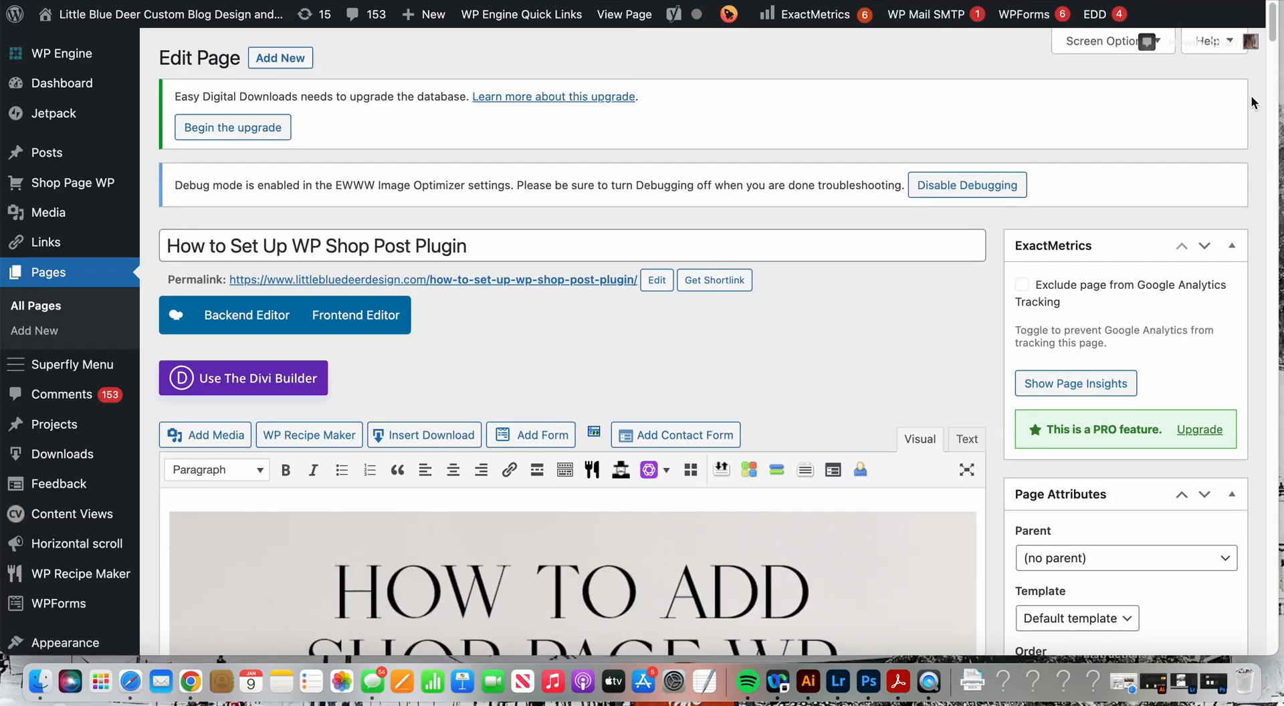
{"action": "scroll", "scroll_direction": "down", "scroll_amount": 3}
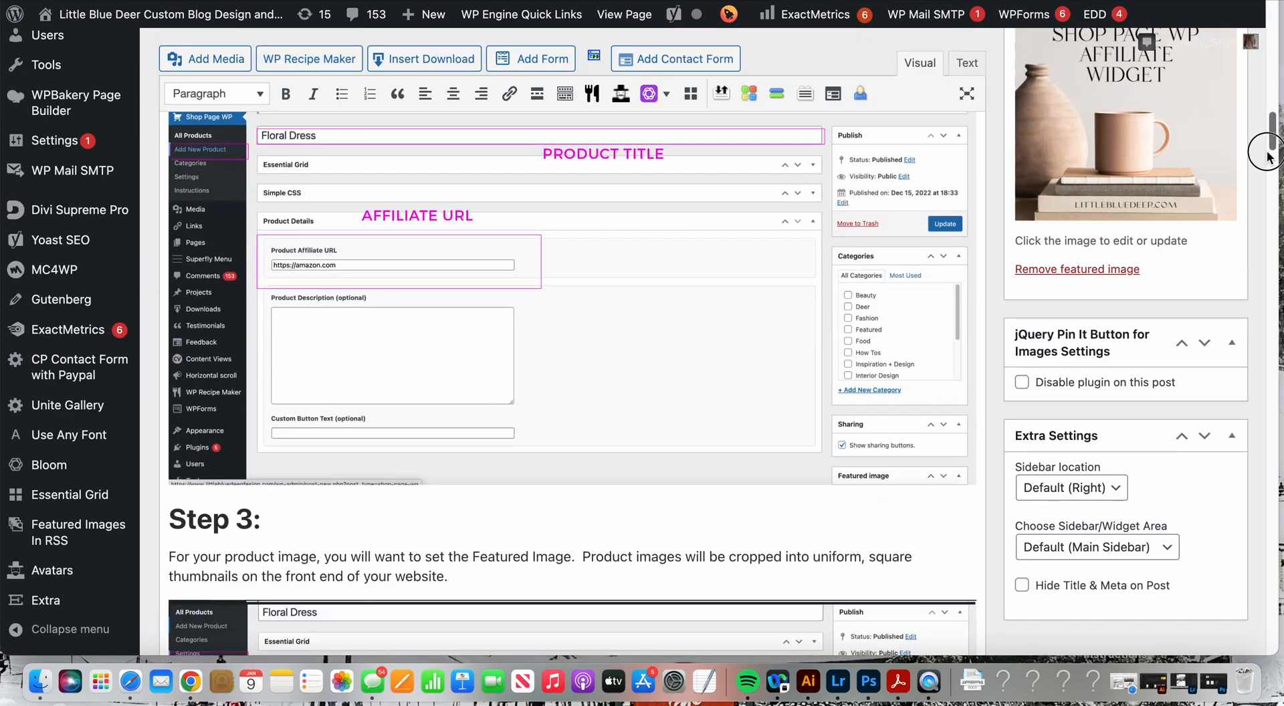
{"action": "scroll", "scroll_direction": "down", "scroll_amount": 3}
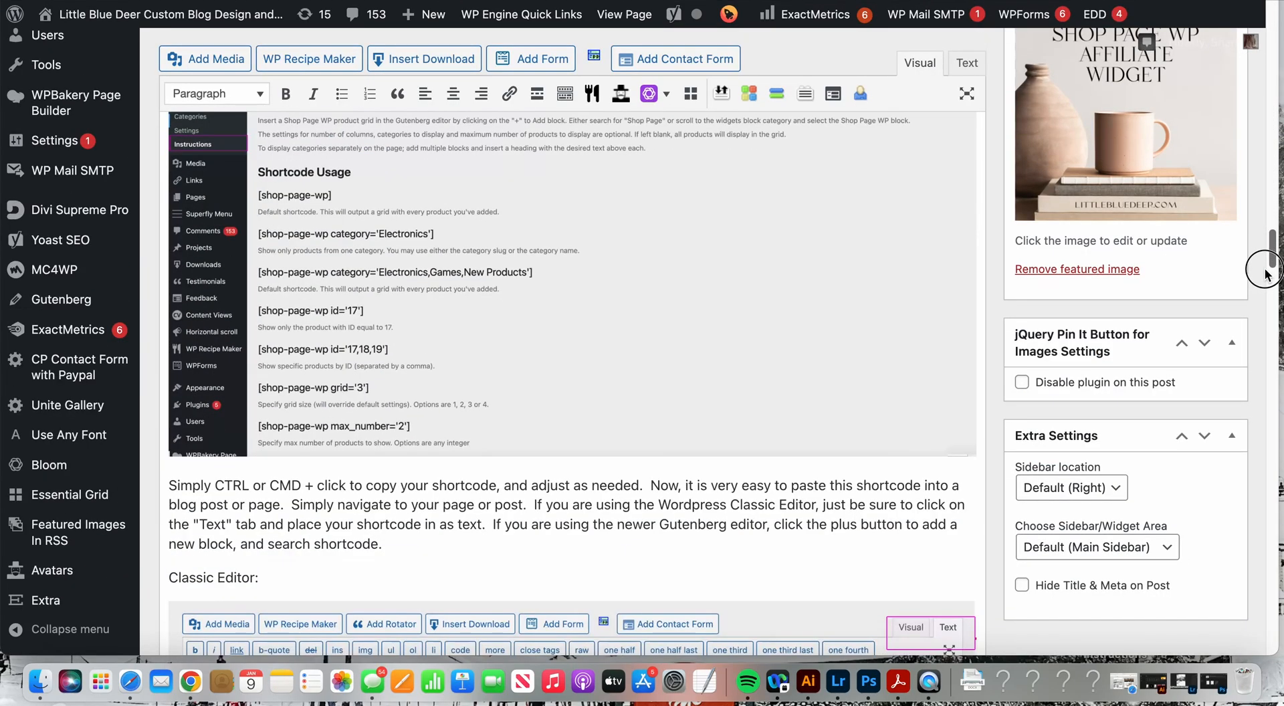
{"action": "scroll", "scroll_direction": "down", "scroll_amount": 3}
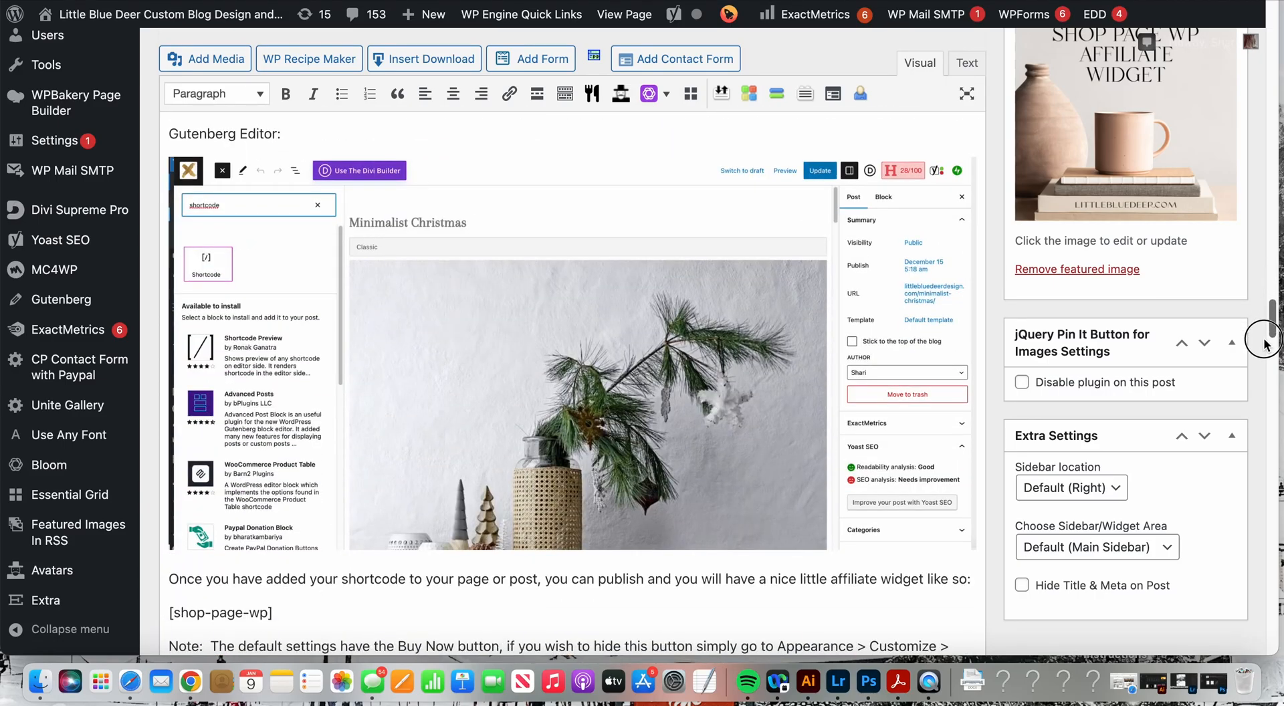
{"action": "scroll", "scroll_direction": "down", "scroll_amount": 3}
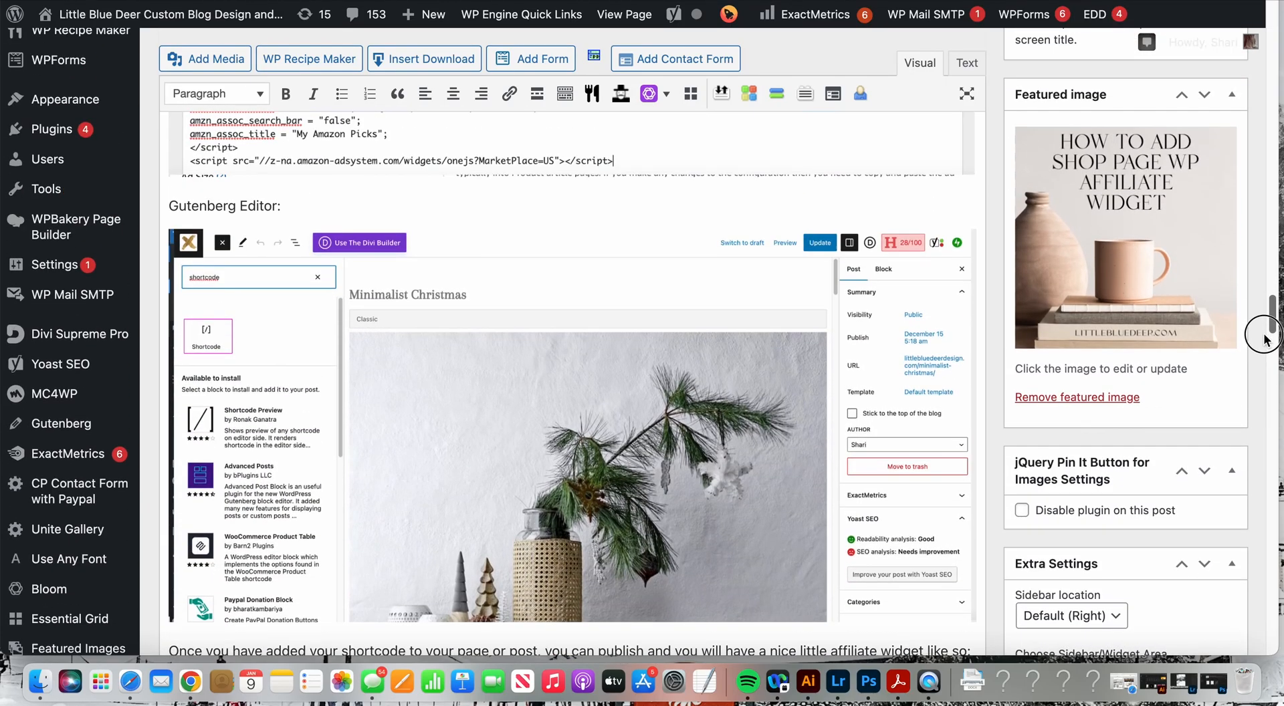
{"action": "mouse_move", "coordinate": [384, 261]}
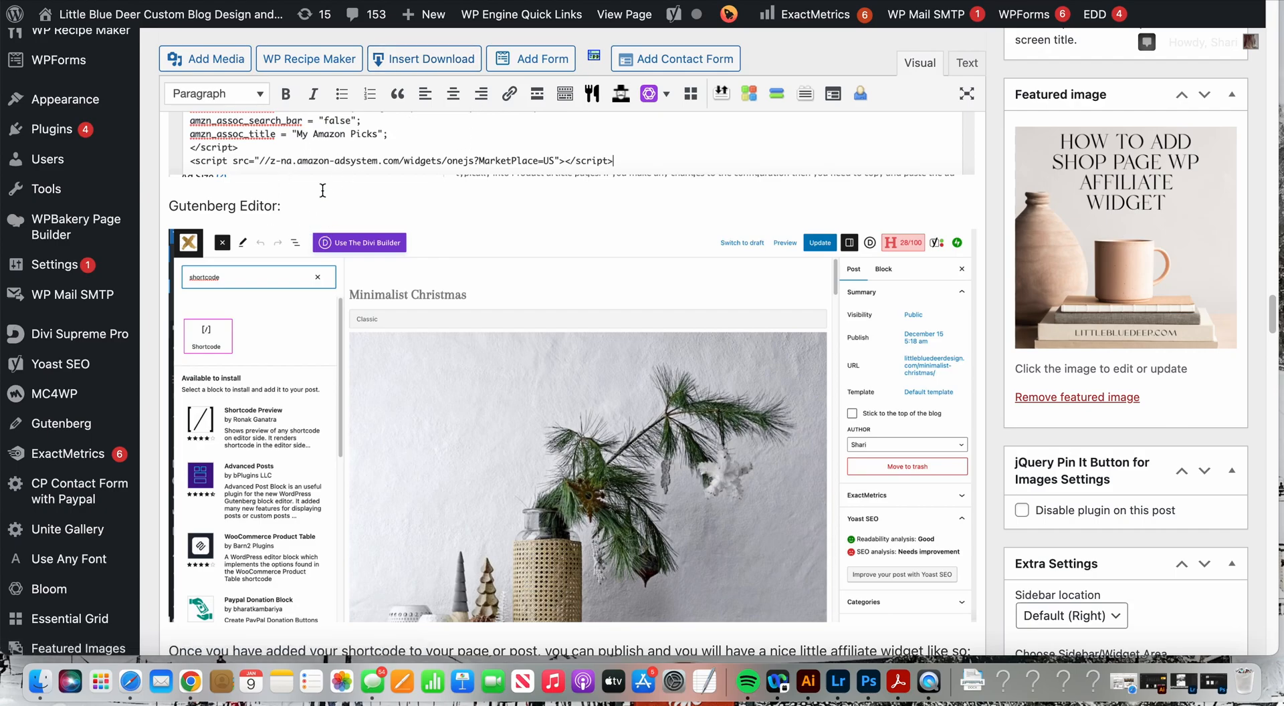
{"action": "mouse_move", "coordinate": [251, 291]}
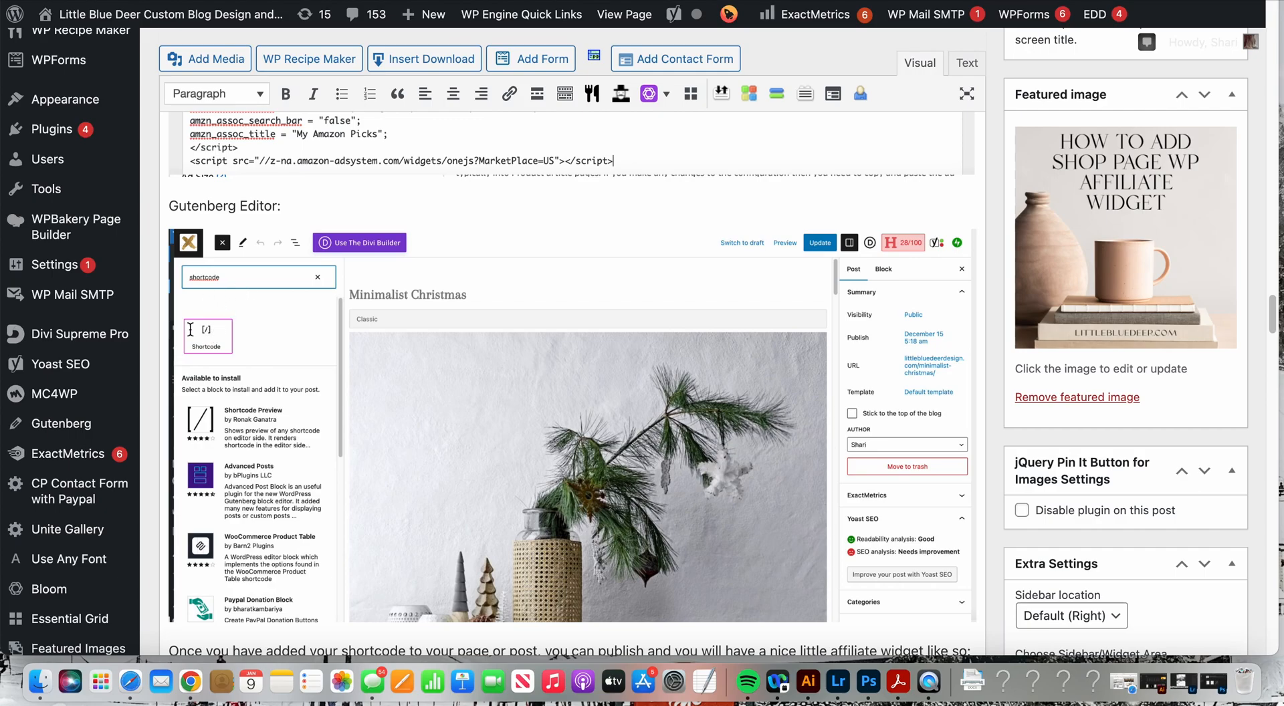
{"action": "mouse_move", "coordinate": [289, 314]}
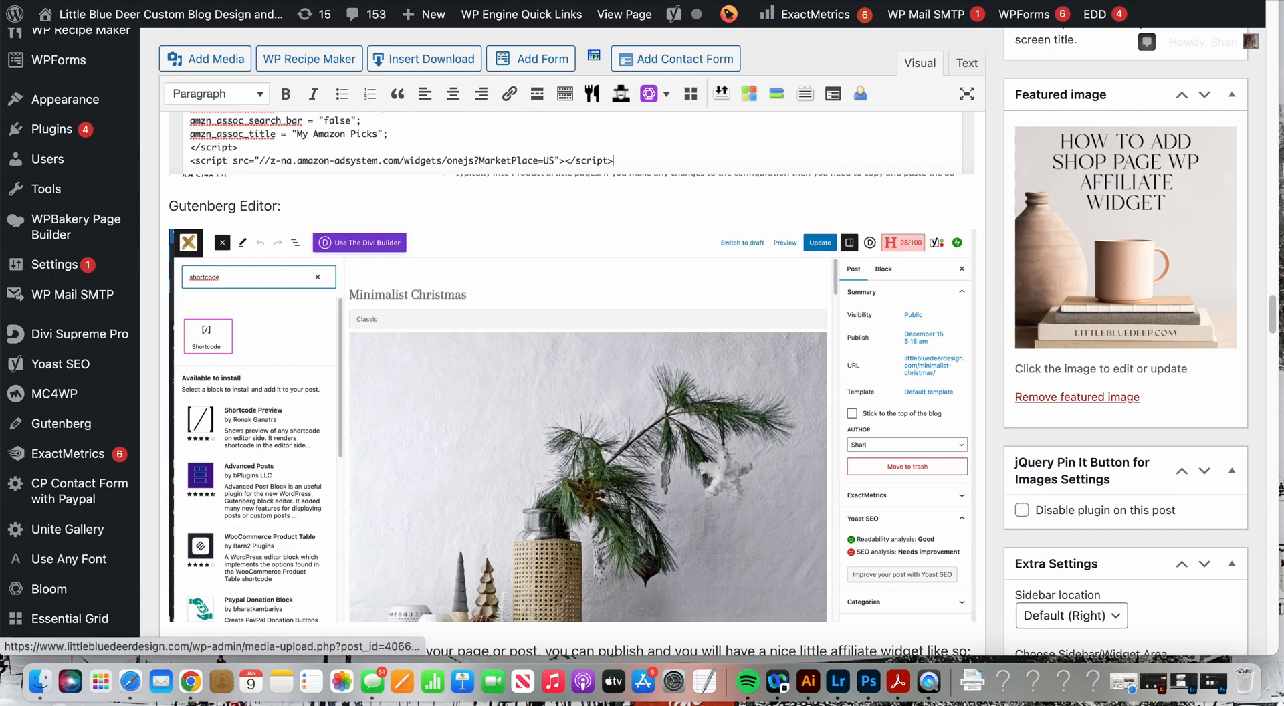
{"action": "scroll", "scroll_direction": "down", "scroll_amount": 3}
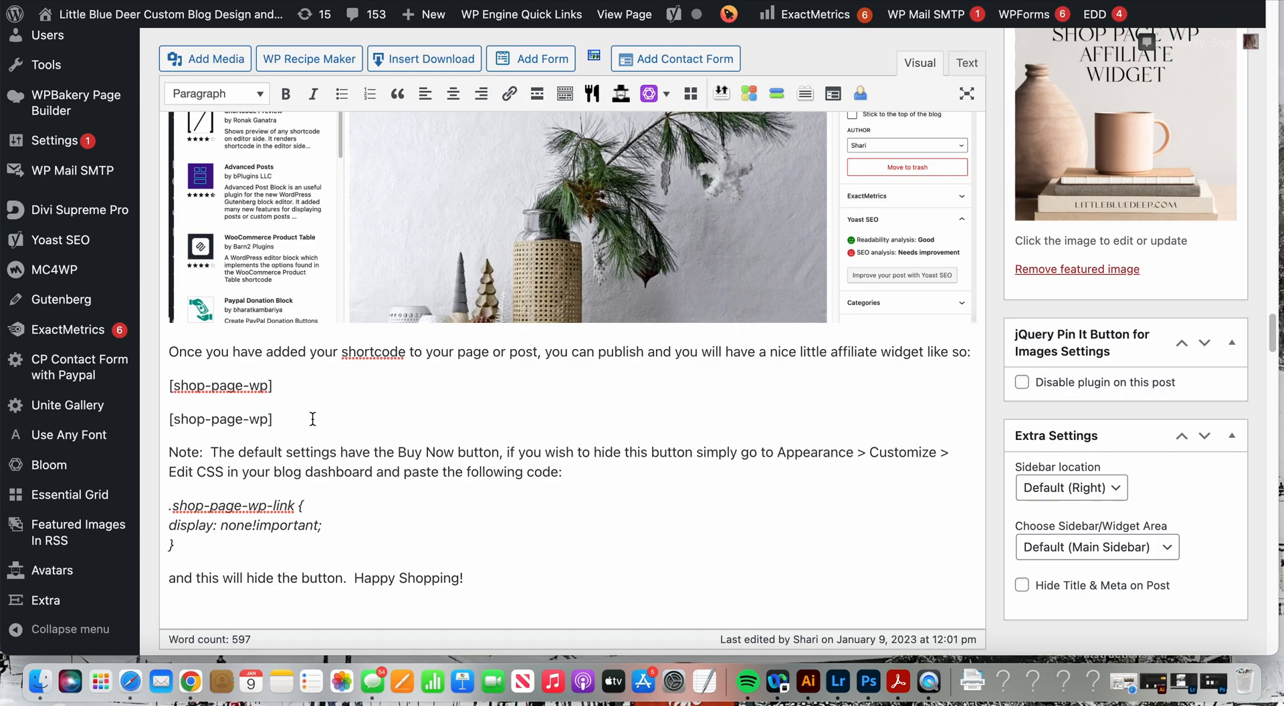
Delete the duplicate [shop-page-wp] line and view the published post
{"action": "double_click", "coordinate": [220, 419]}
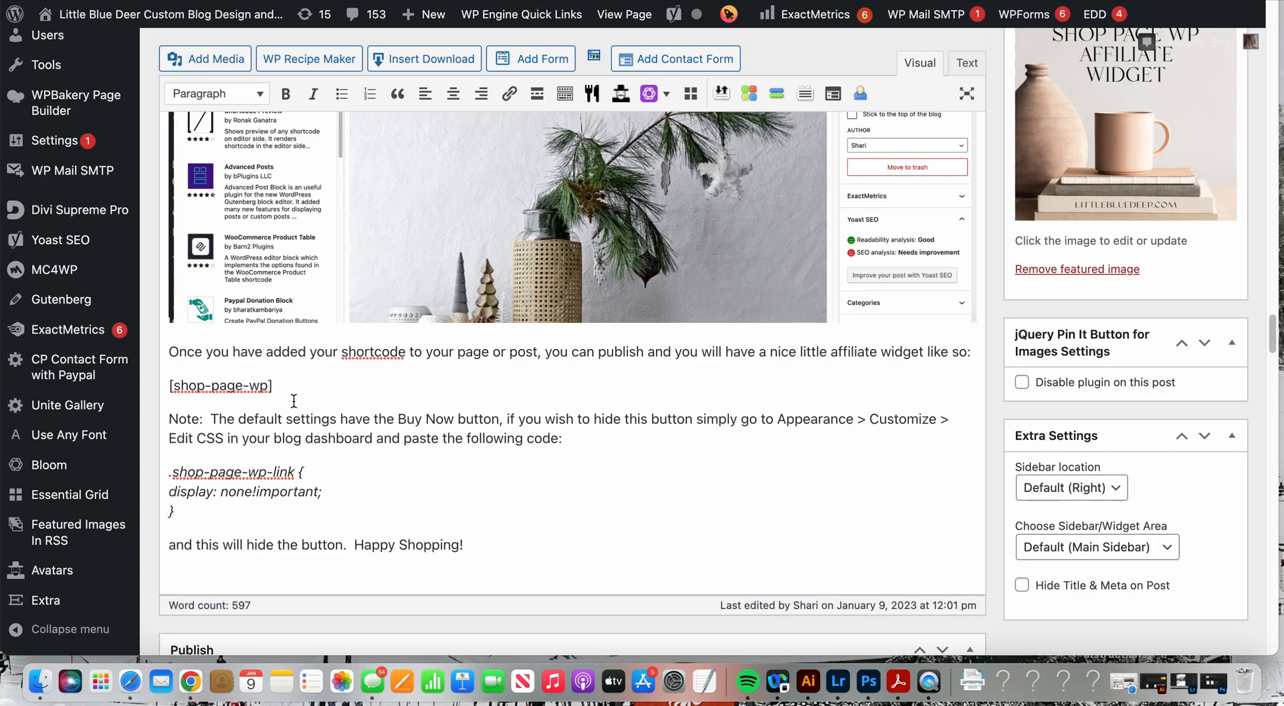
{"action": "double_click", "coordinate": [219, 385]}
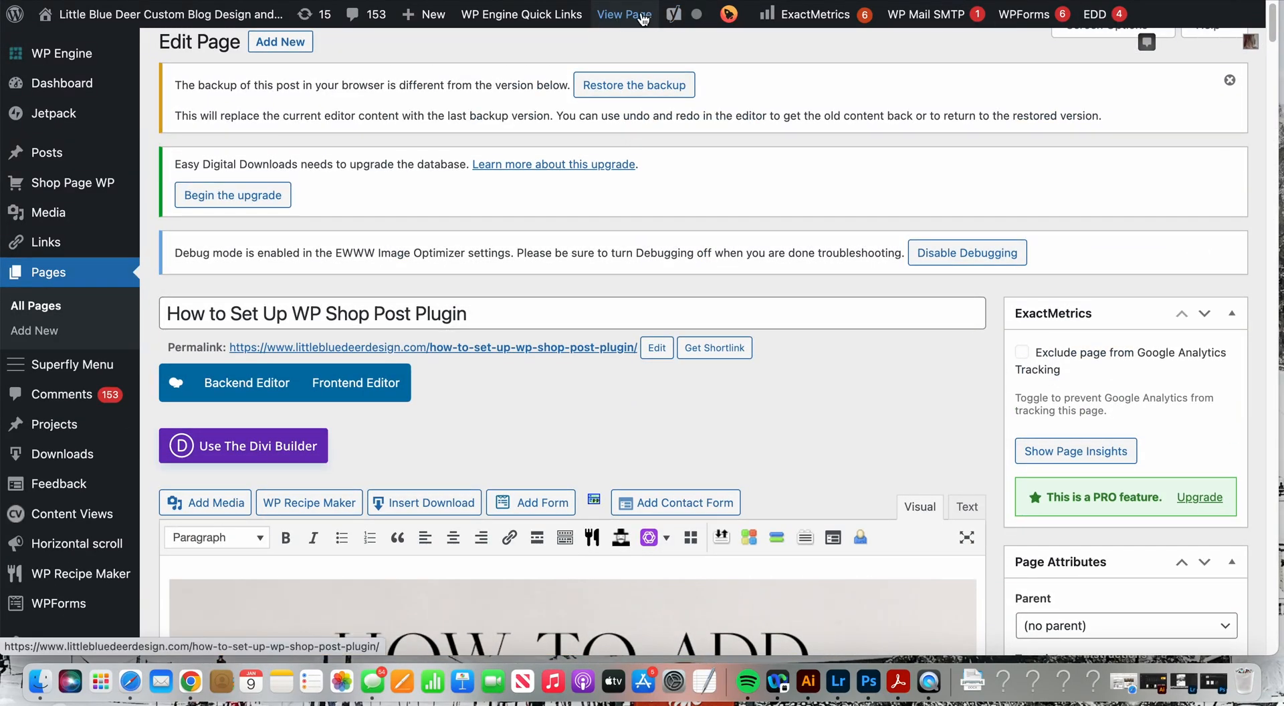
{"action": "left_click", "coordinate": [625, 13]}
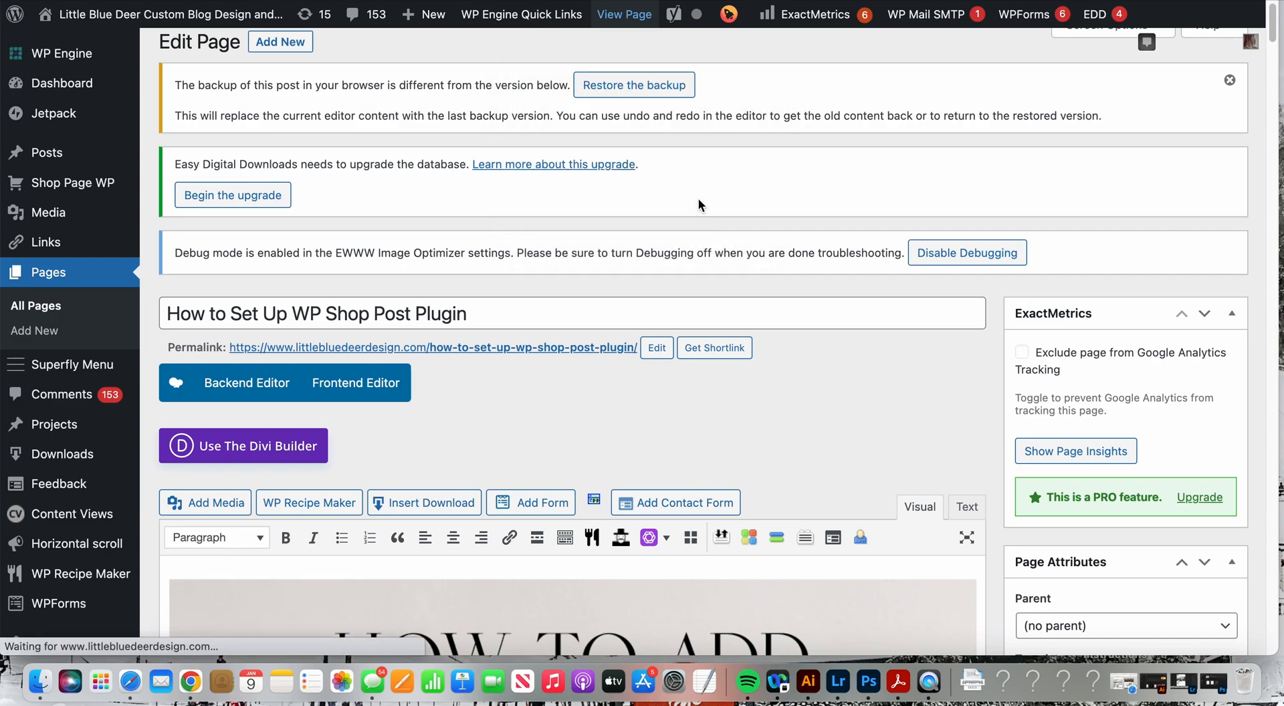
View the published post's three-product grid (Pampas Grass, Demeter Perfume, Floral Dress) with Buy Now links
{"action": "left_click", "coordinate": [625, 13]}
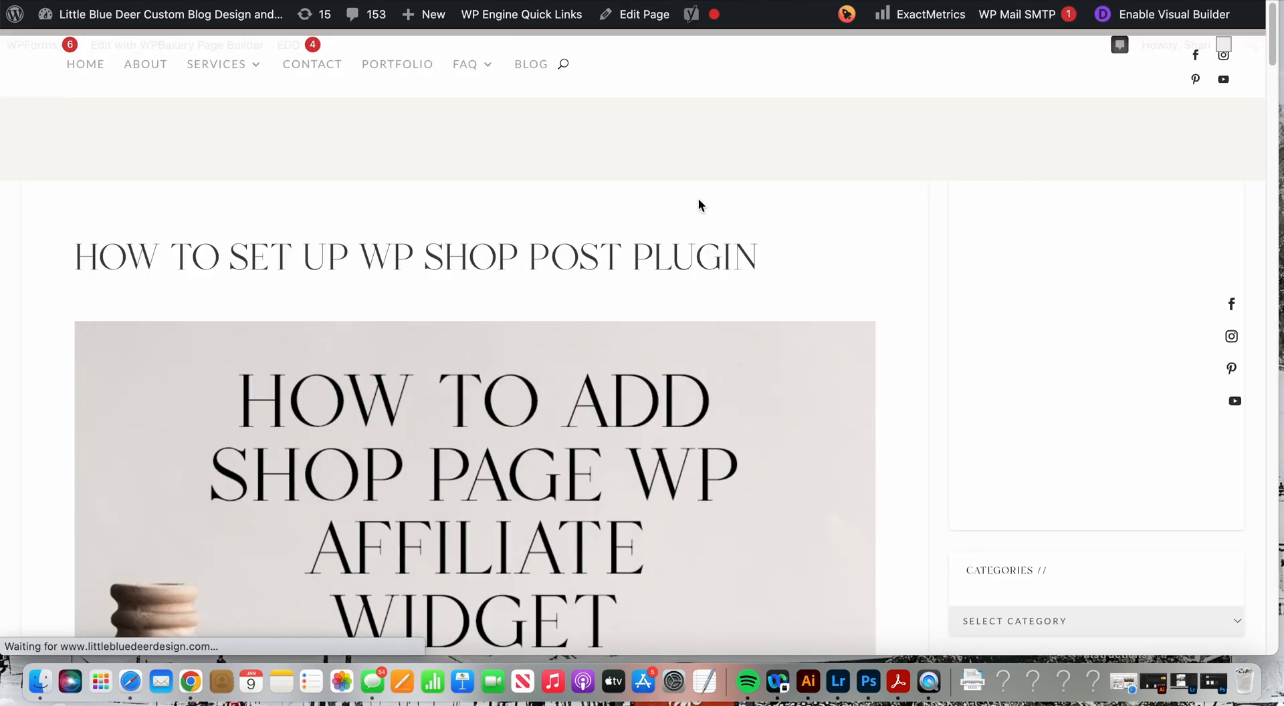
{"action": "scroll", "scroll_direction": "down", "scroll_amount": 3}
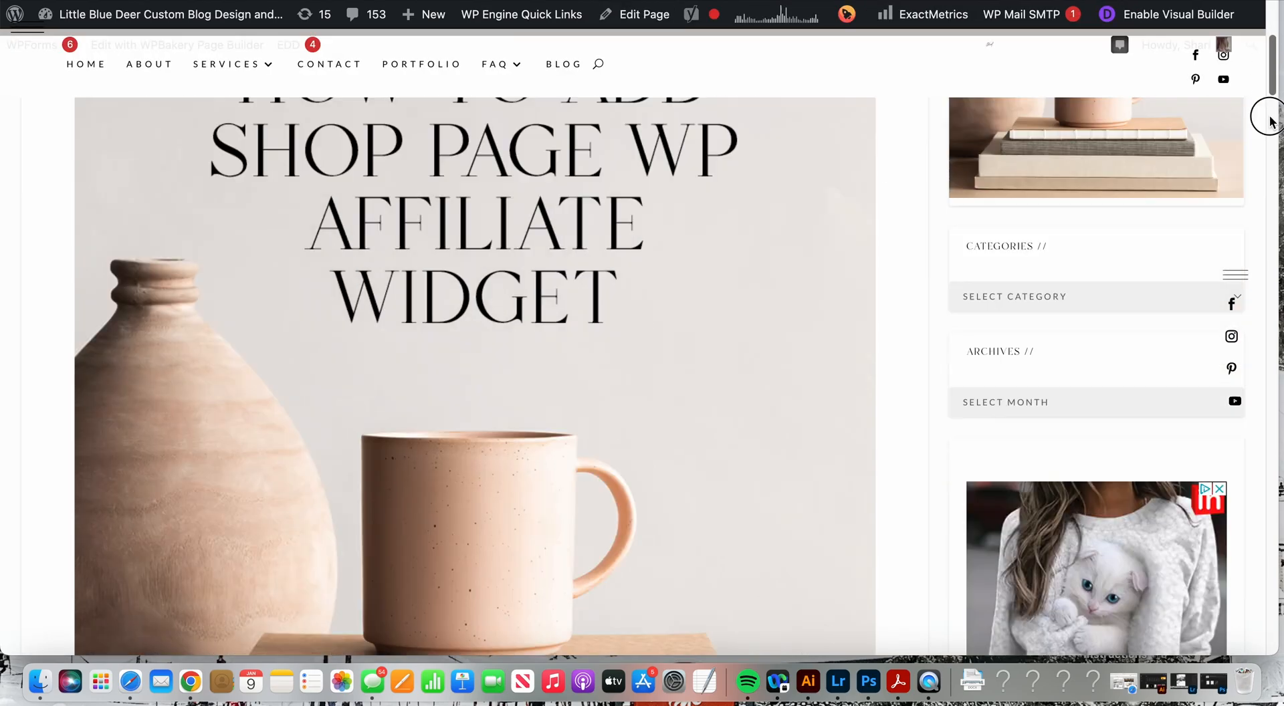
{"action": "scroll", "scroll_direction": "down", "scroll_amount": 3}
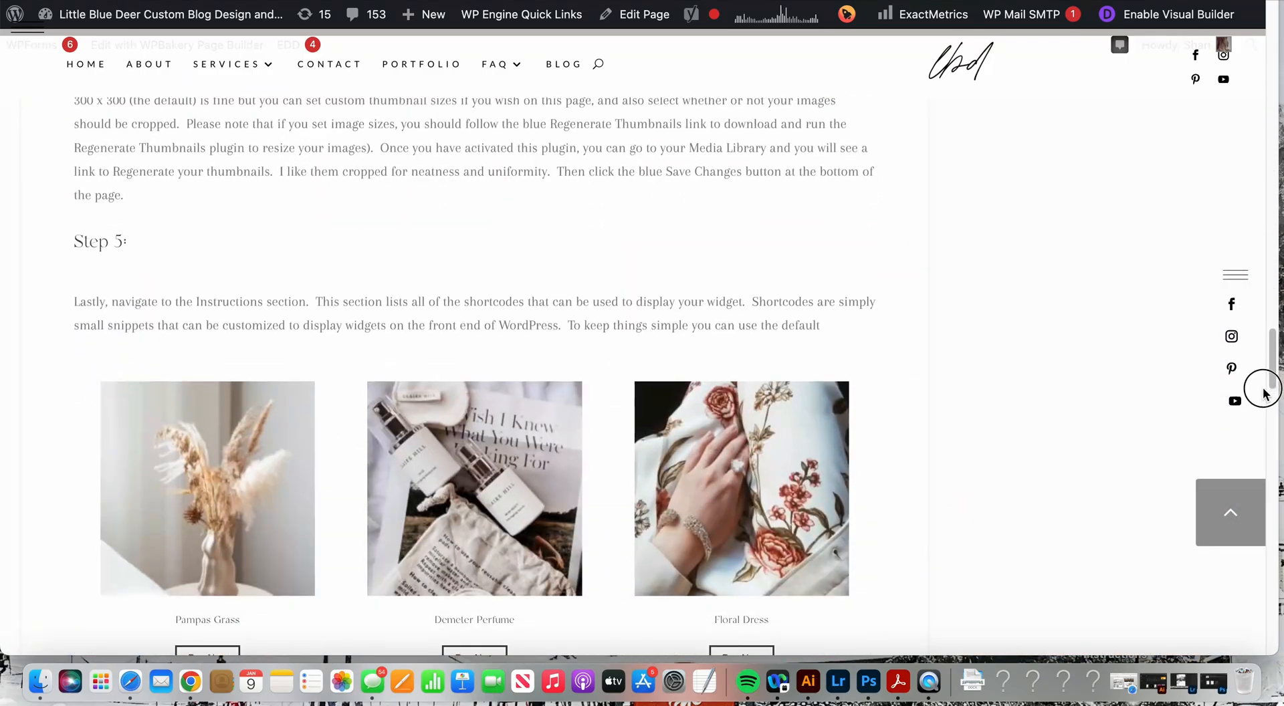
{"action": "scroll", "scroll_direction": "down", "scroll_amount": 3}
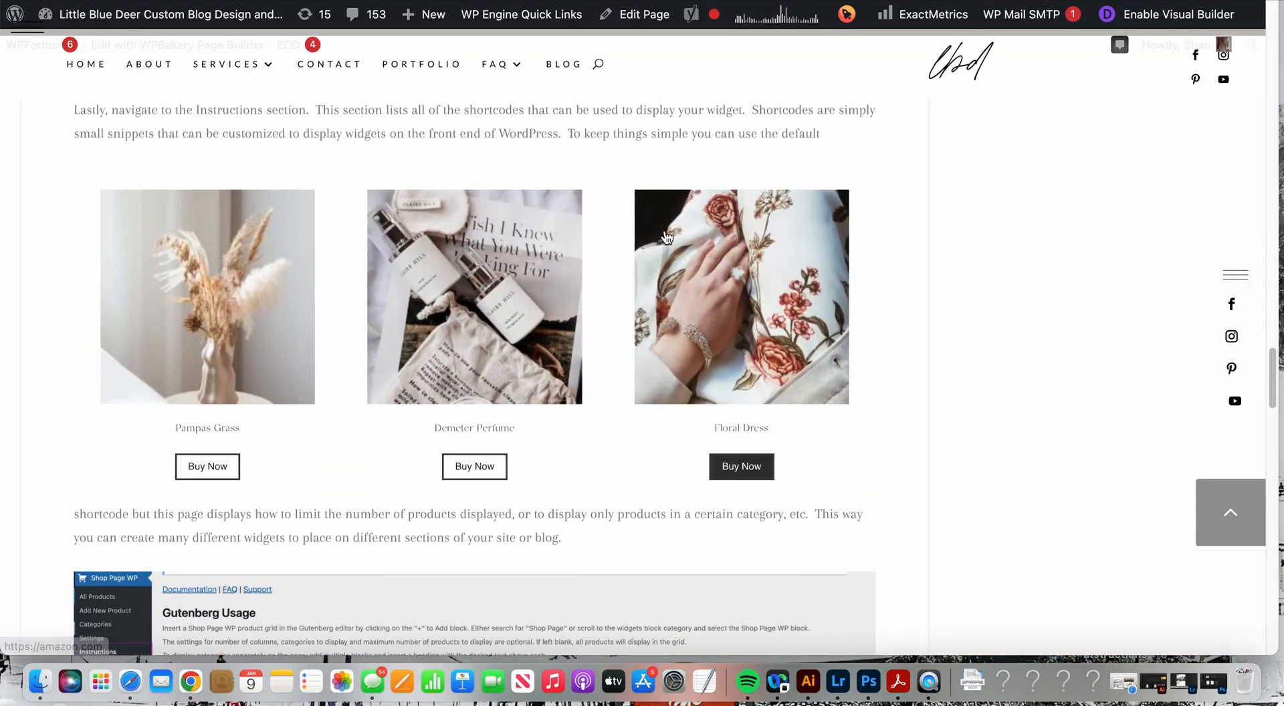
{"action": "mouse_move", "coordinate": [411, 319]}
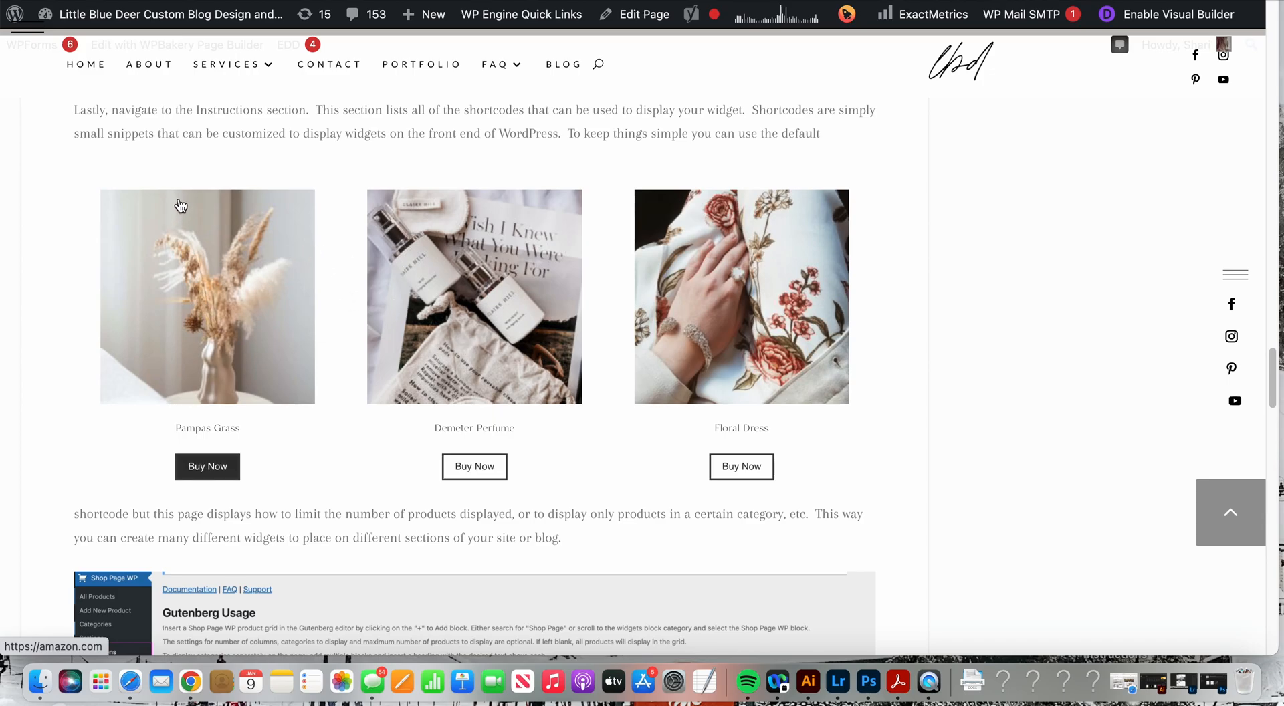
{"action": "mouse_move", "coordinate": [413, 271]}
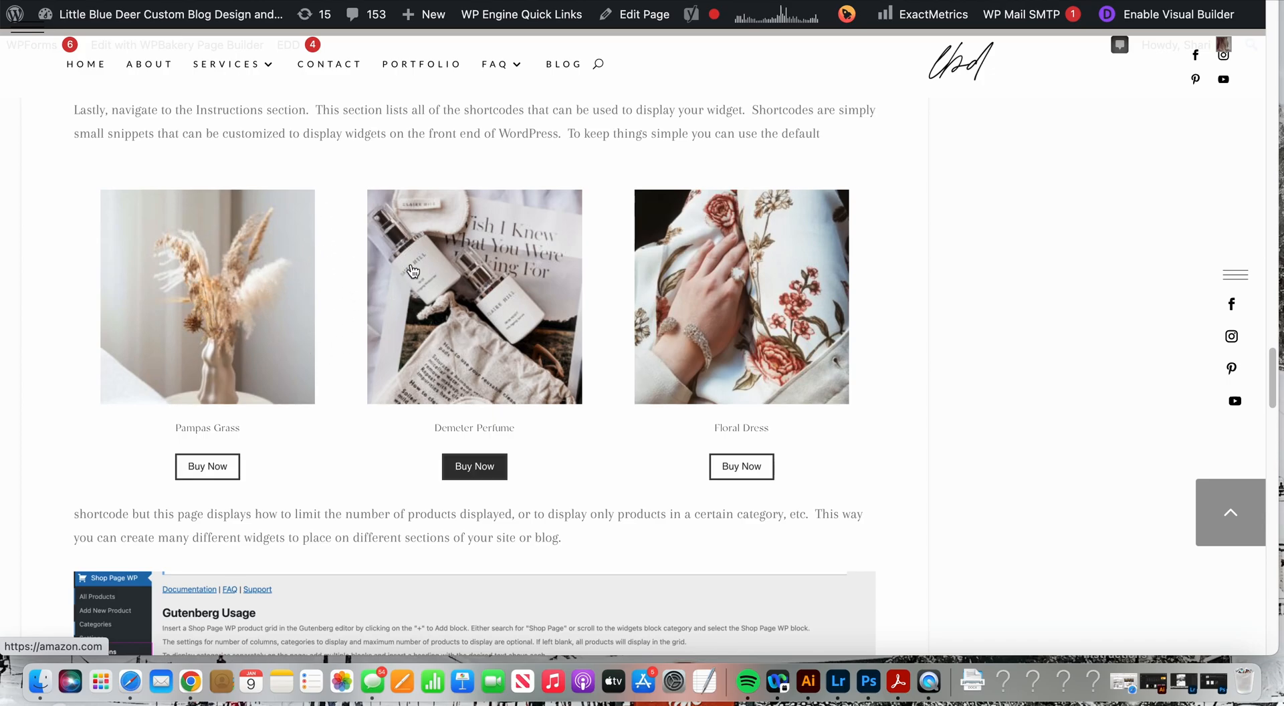
{"action": "mouse_move", "coordinate": [490, 313]}
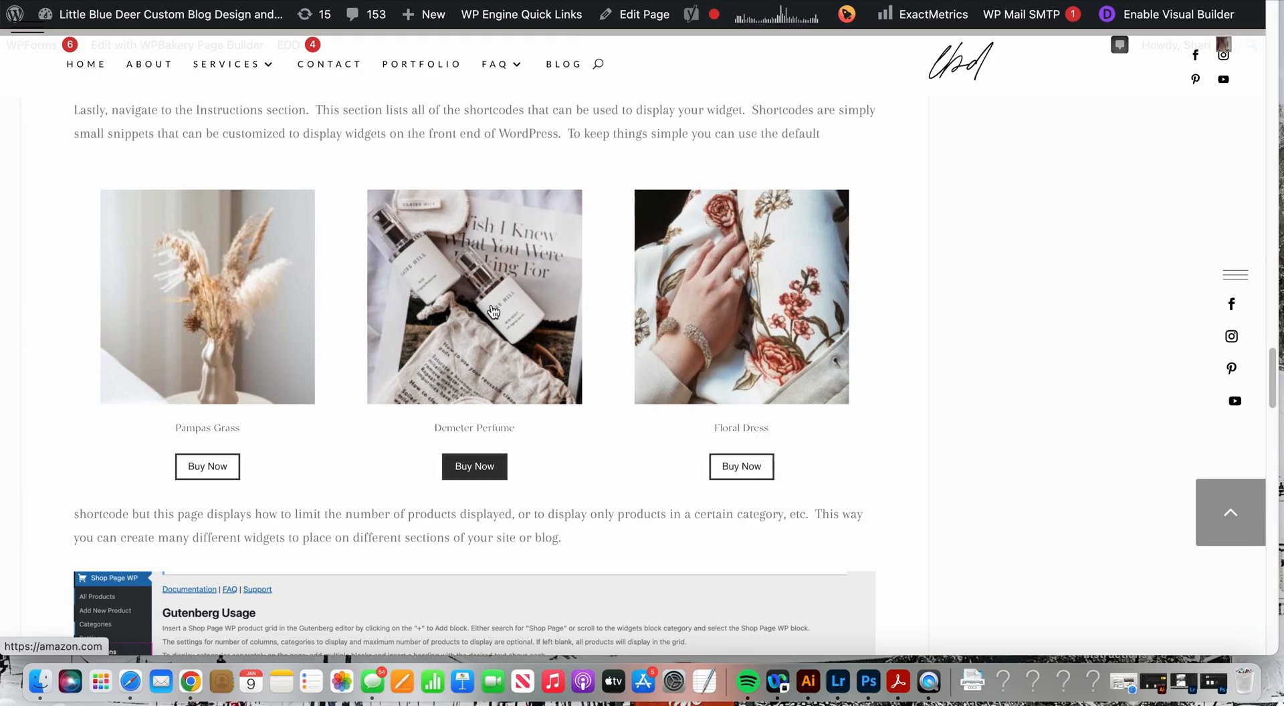
{"action": "mouse_move", "coordinate": [483, 297]}
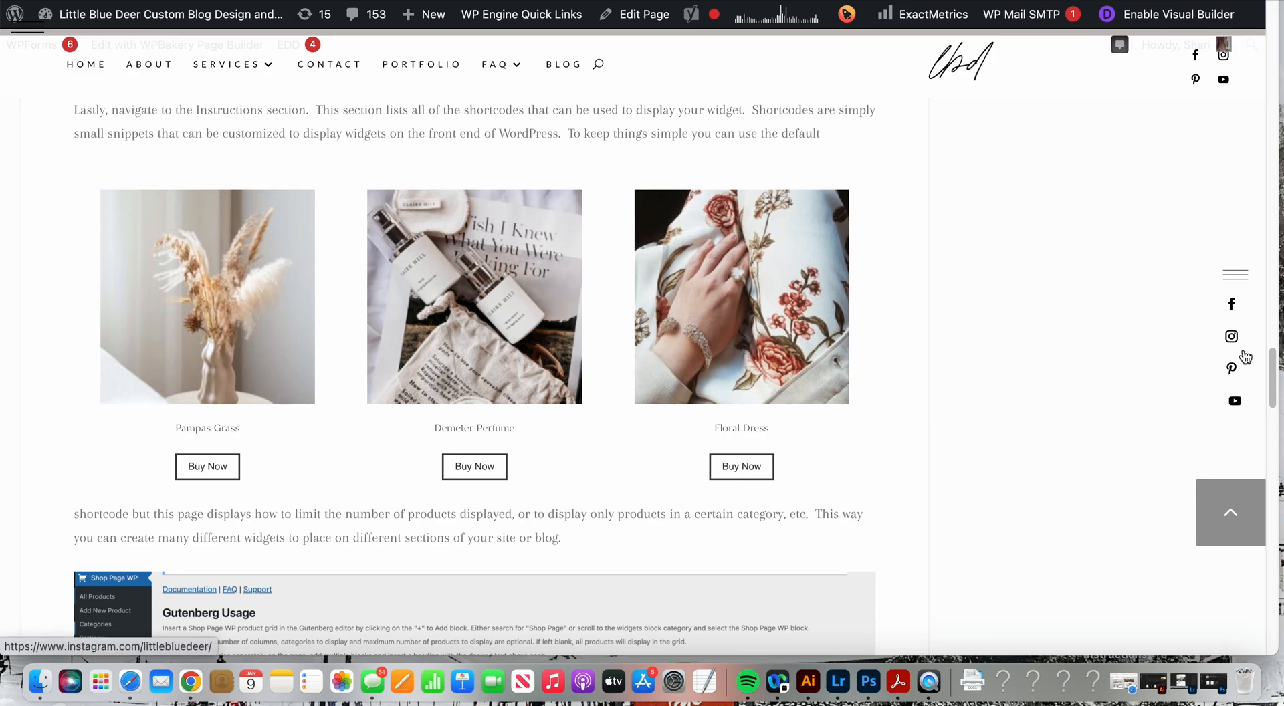
{"action": "scroll", "scroll_direction": "down", "scroll_amount": 3}
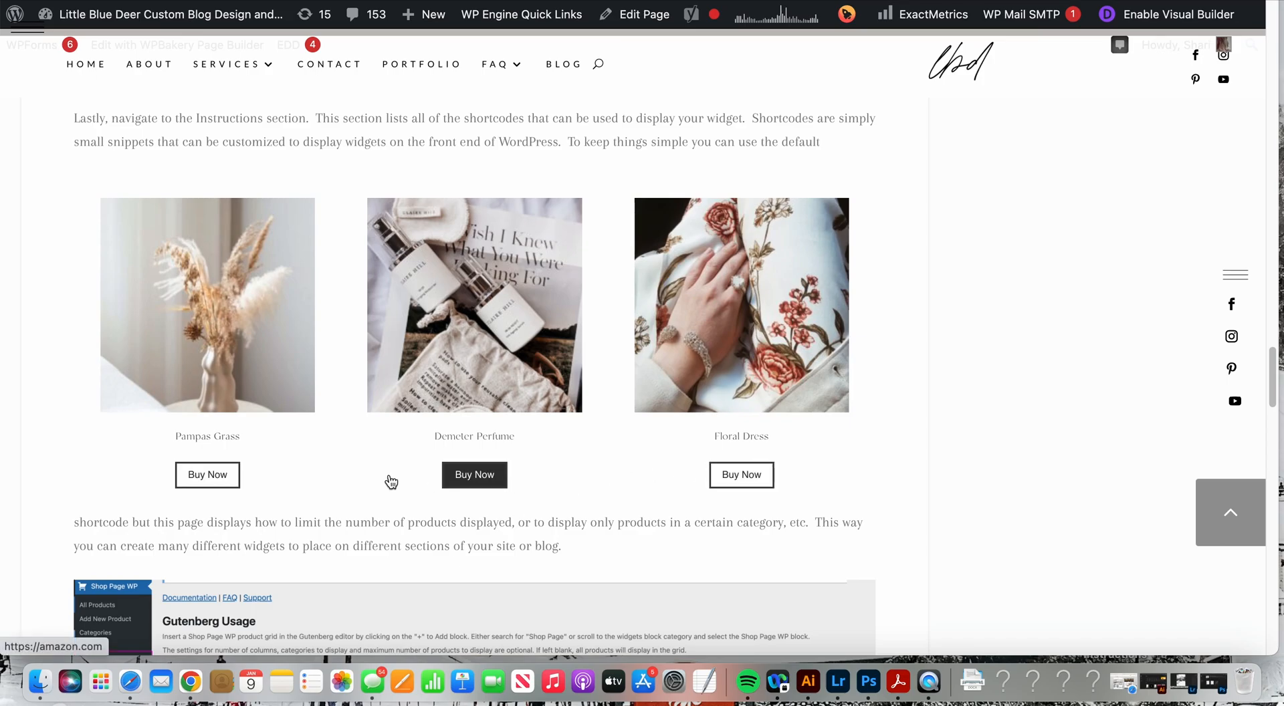
{"action": "mouse_move", "coordinate": [1003, 430]}
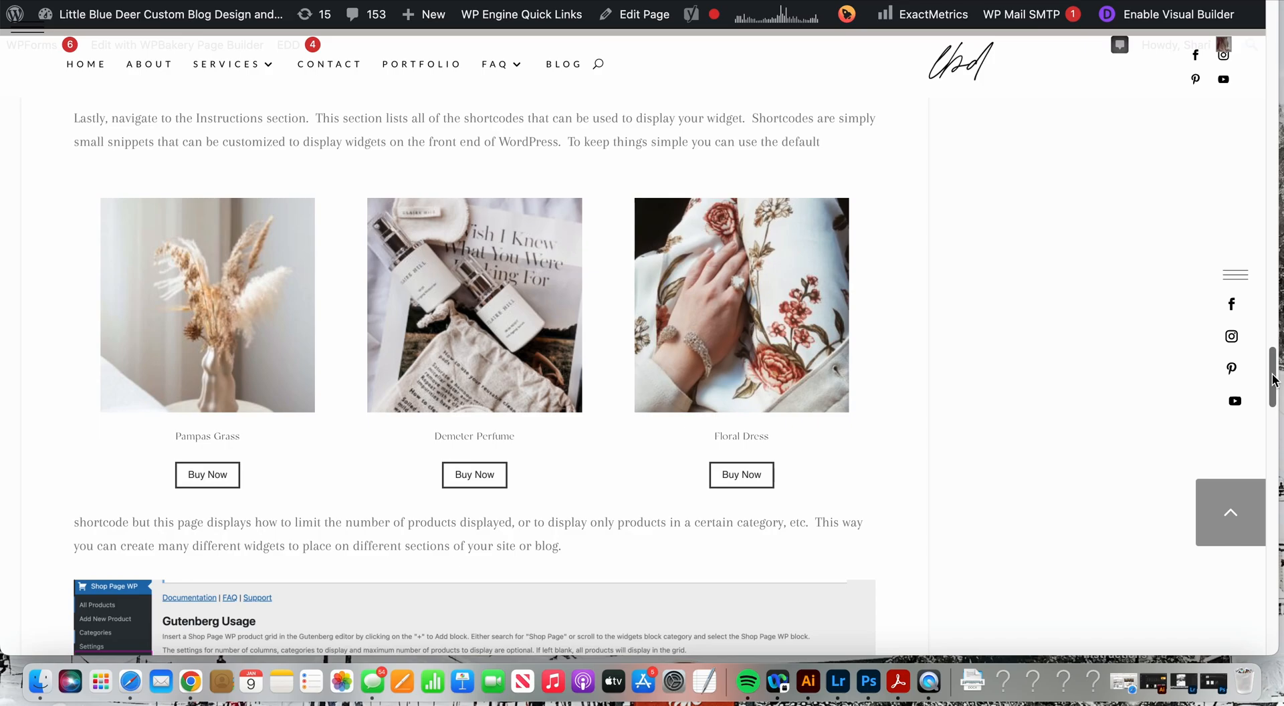
{"action": "scroll", "scroll_direction": "down", "scroll_amount": 3}
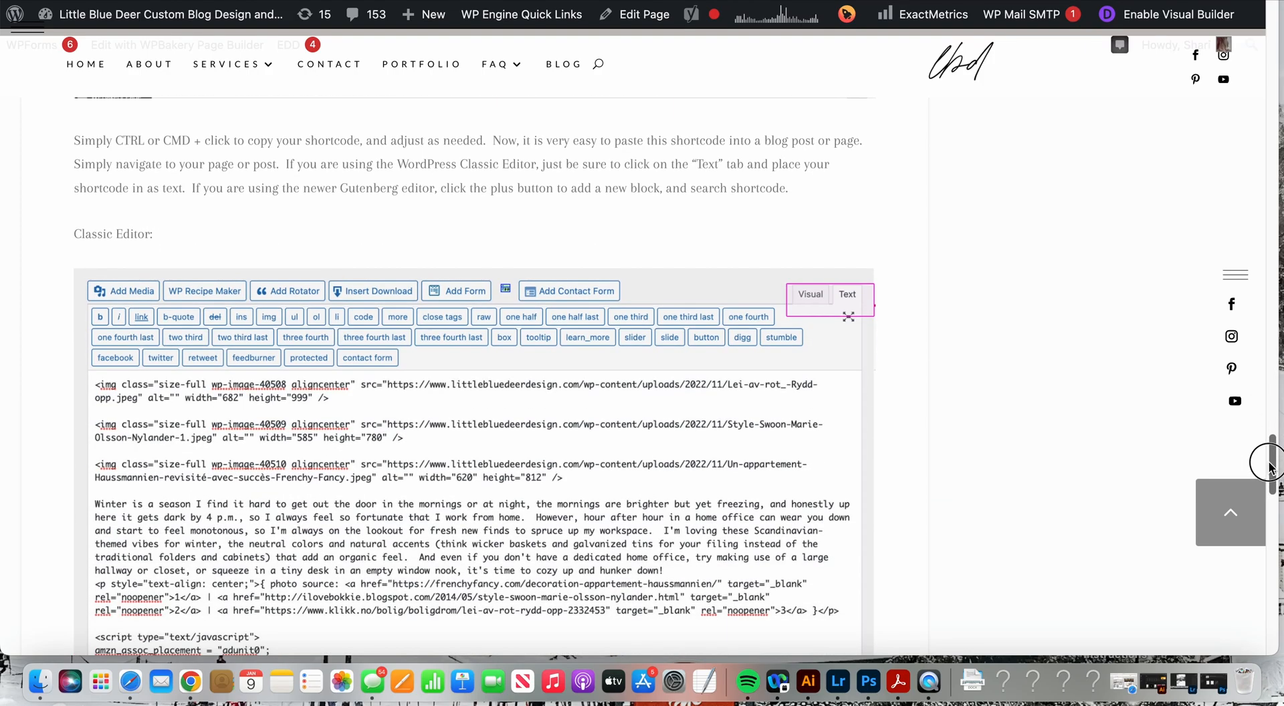
{"action": "scroll", "scroll_direction": "down", "scroll_amount": 3}
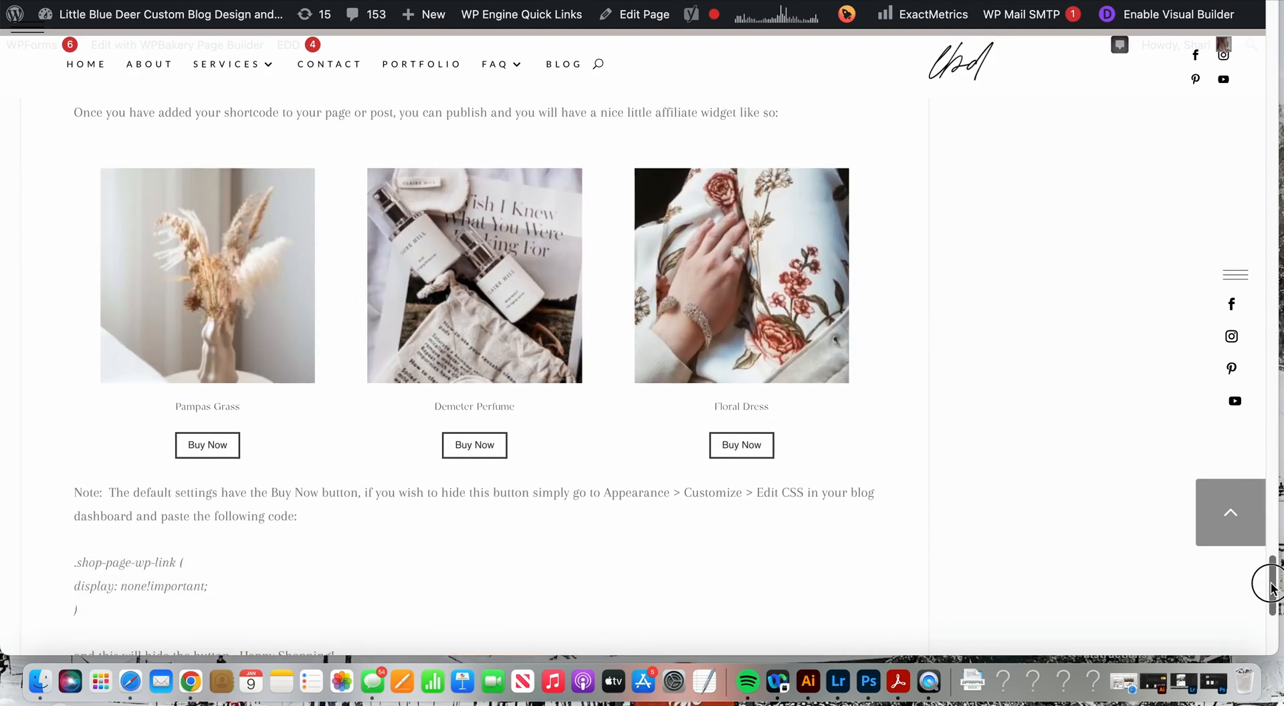
{"action": "scroll", "scroll_direction": "down", "scroll_amount": 3}
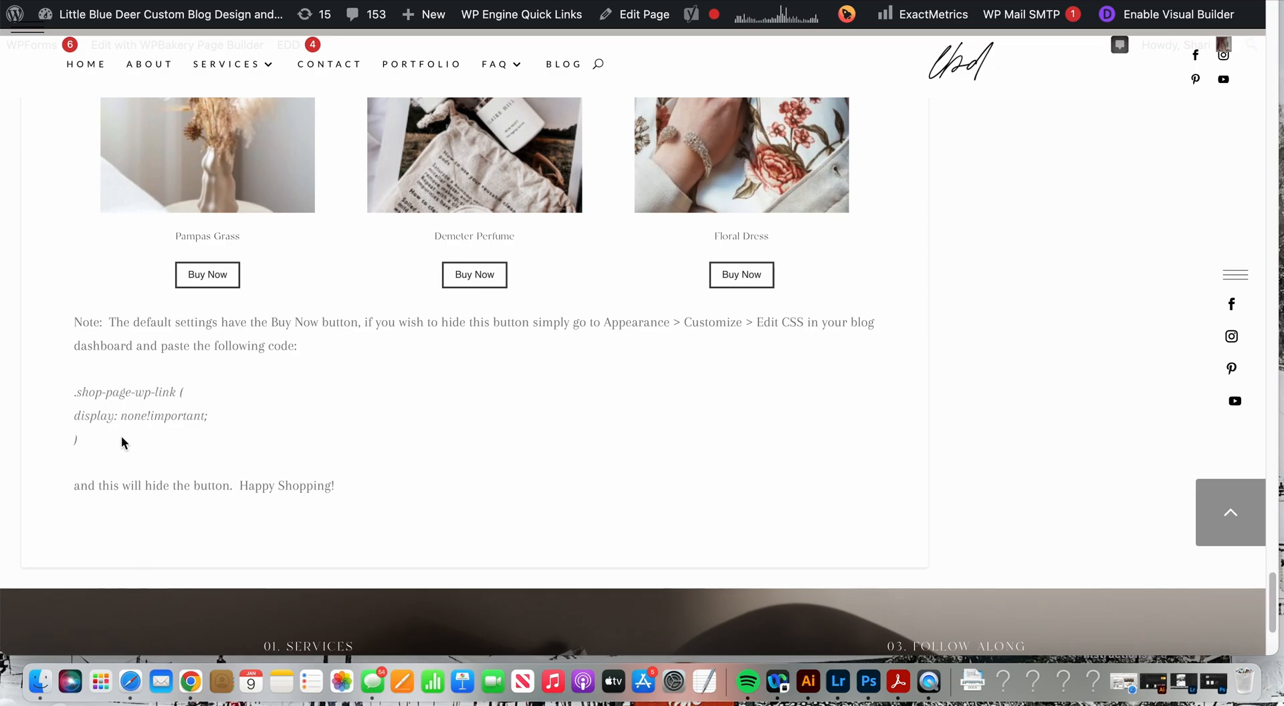
{"action": "left_click_drag", "start_coordinate": [74, 391], "coordinate": [78, 446]}
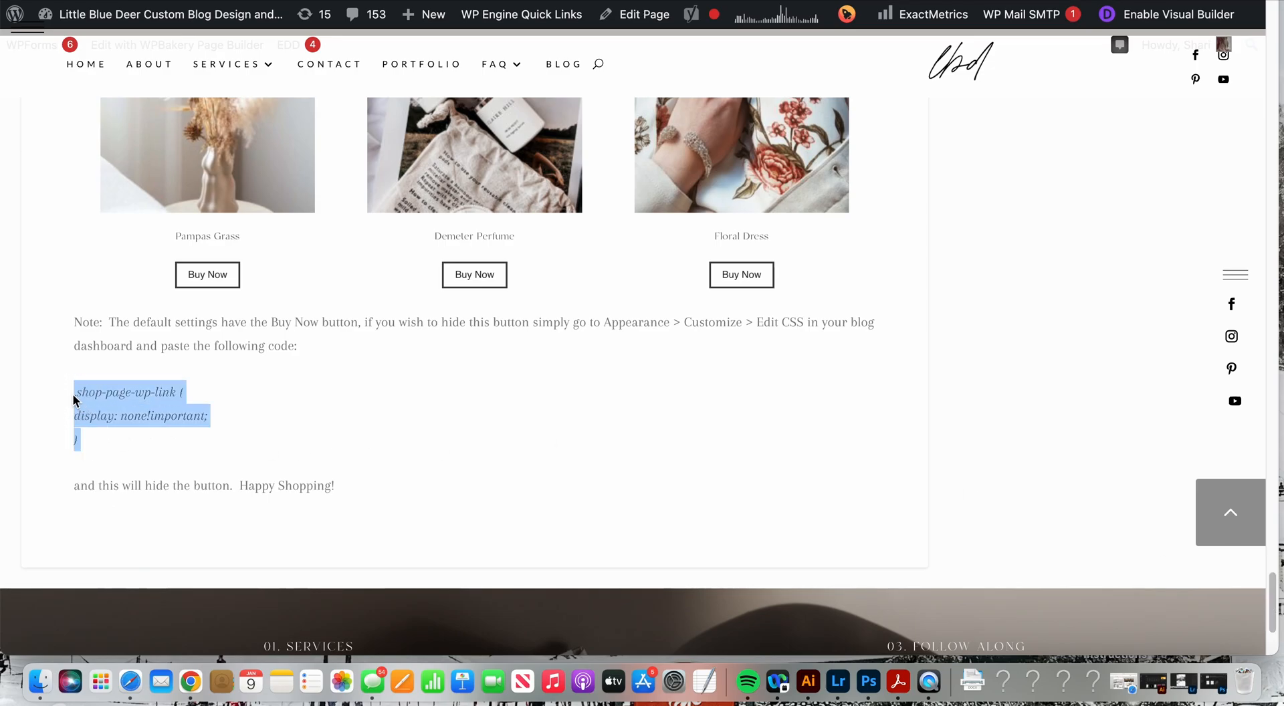
{"action": "mouse_move", "coordinate": [257, 389]}
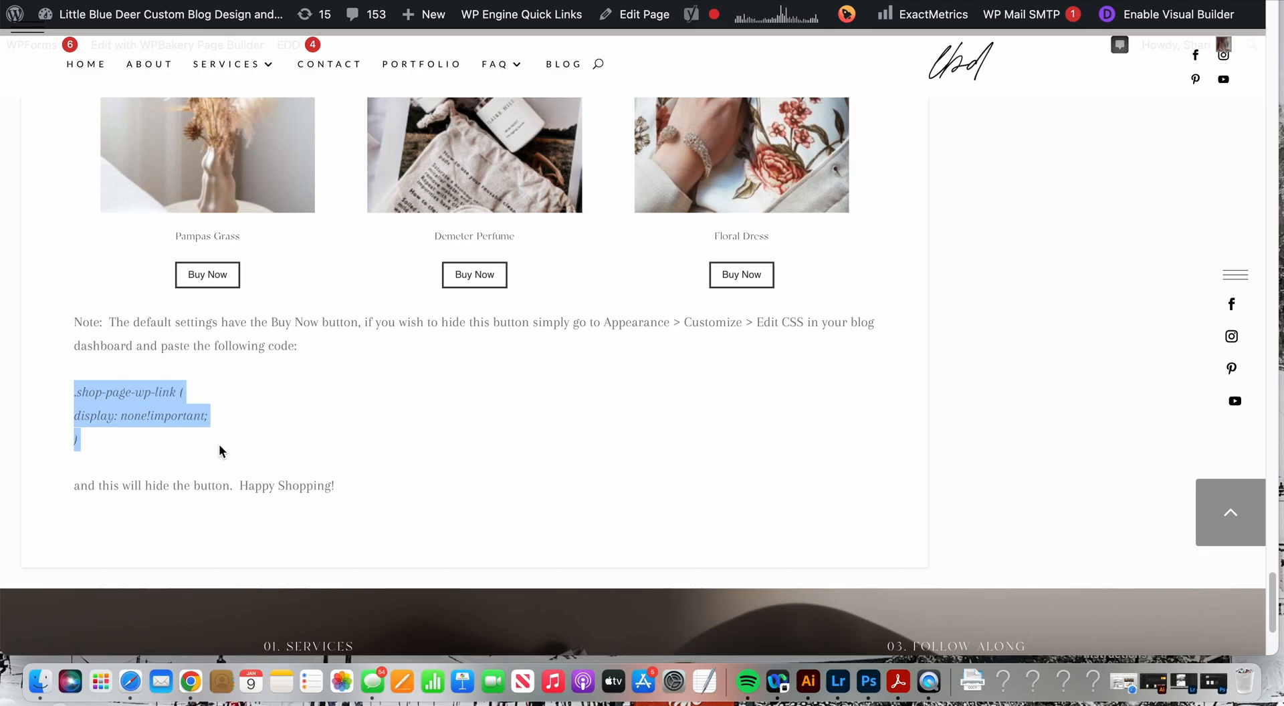
{"action": "left_click", "coordinate": [206, 372]}
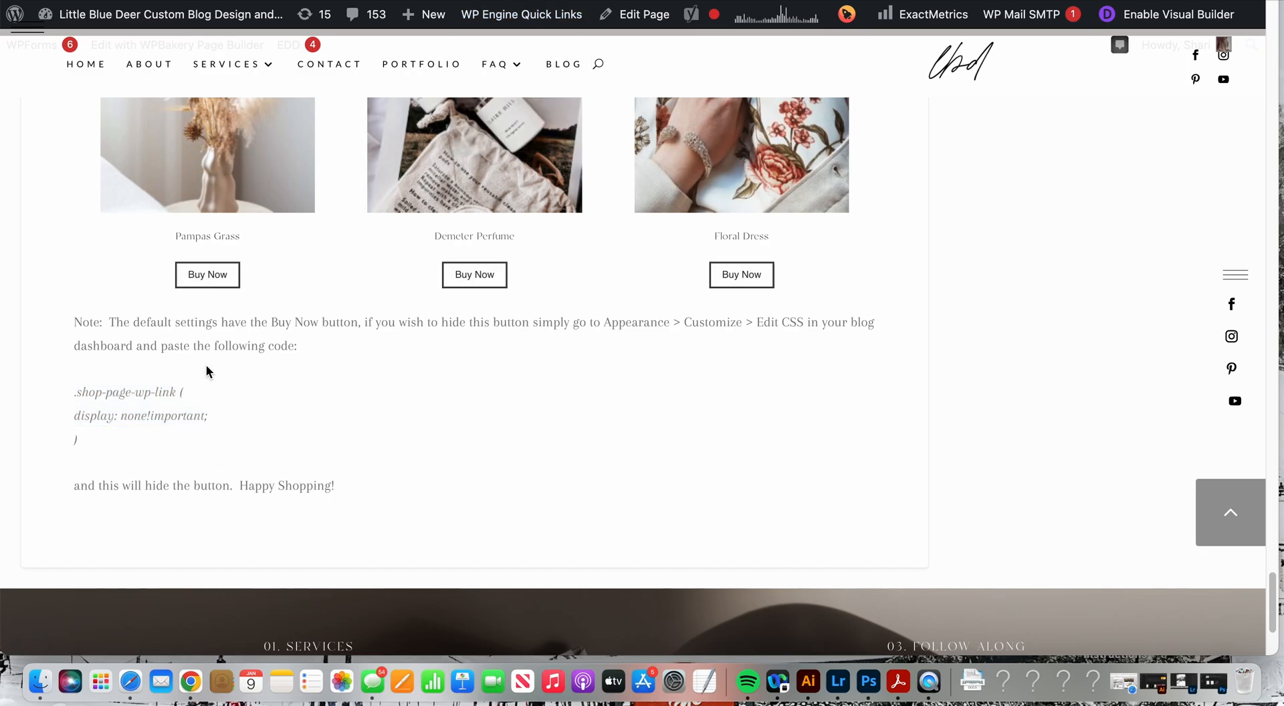
{"action": "left_click_drag", "start_coordinate": [75, 392], "coordinate": [78, 441]}
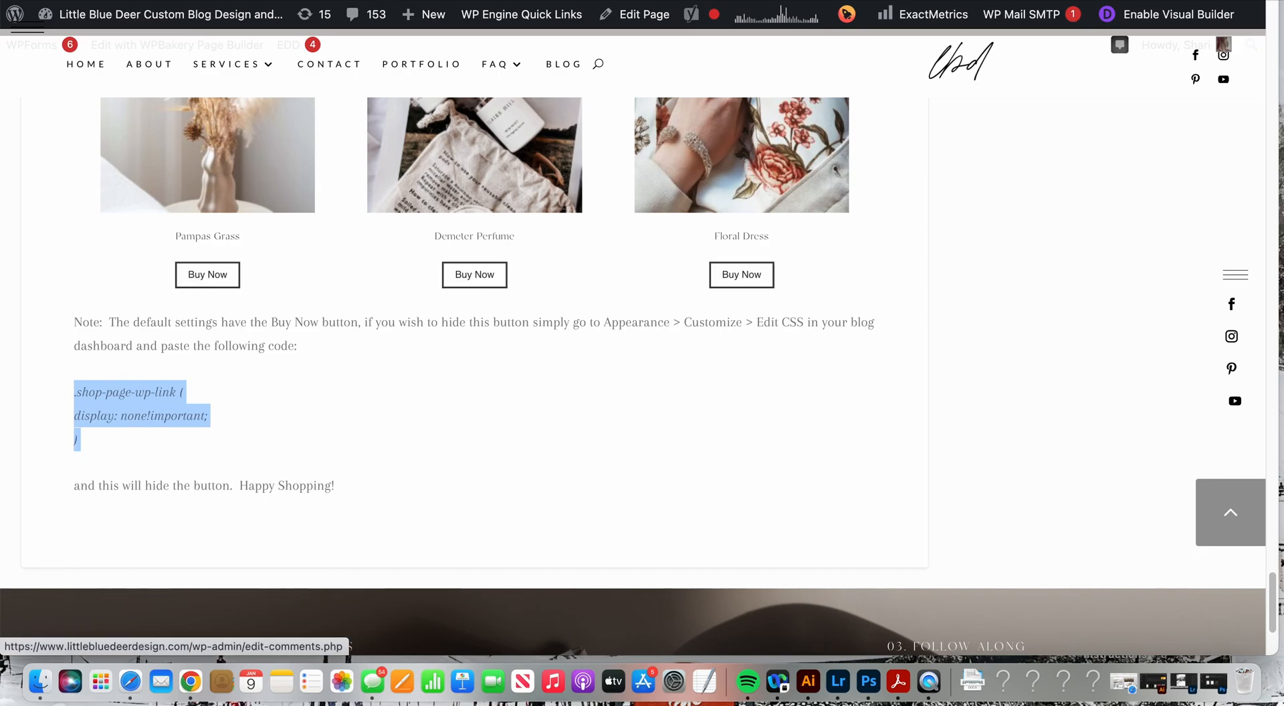
Reach the site's Additional CSS editor through Customize > Theme Customizer
{"action": "left_click", "coordinate": [42, 31]}
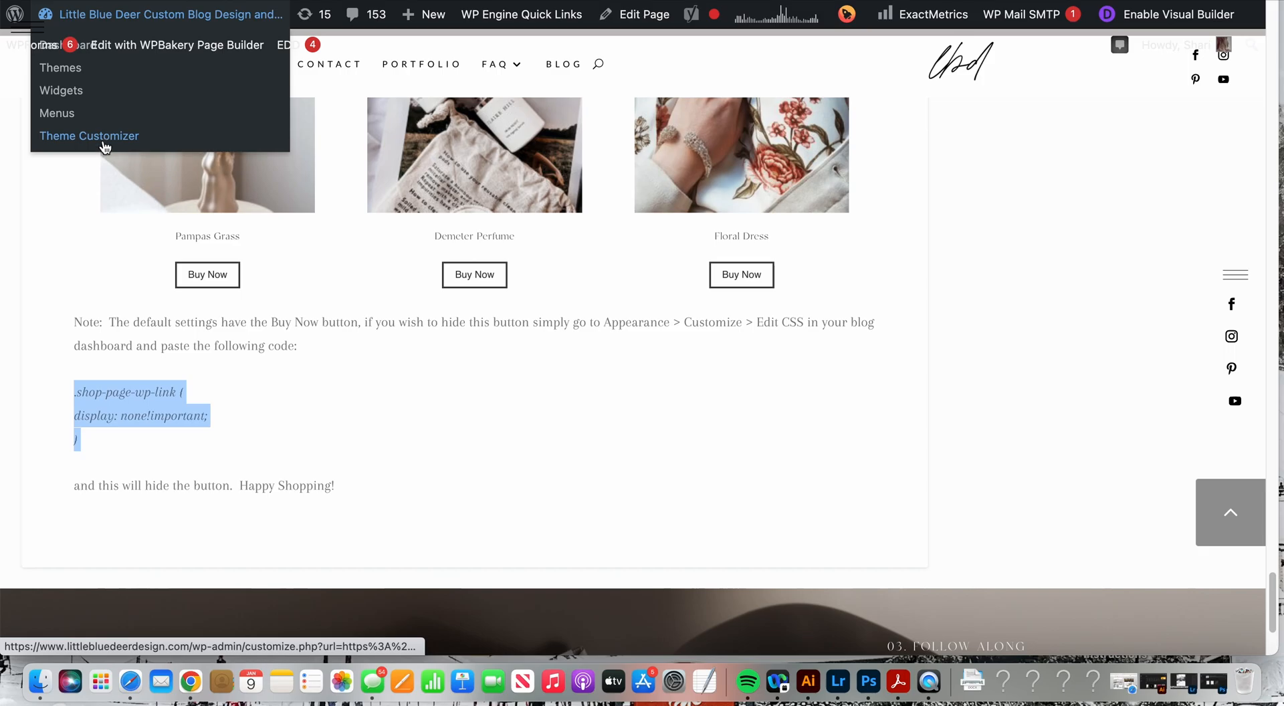
{"action": "mouse_move", "coordinate": [103, 139]}
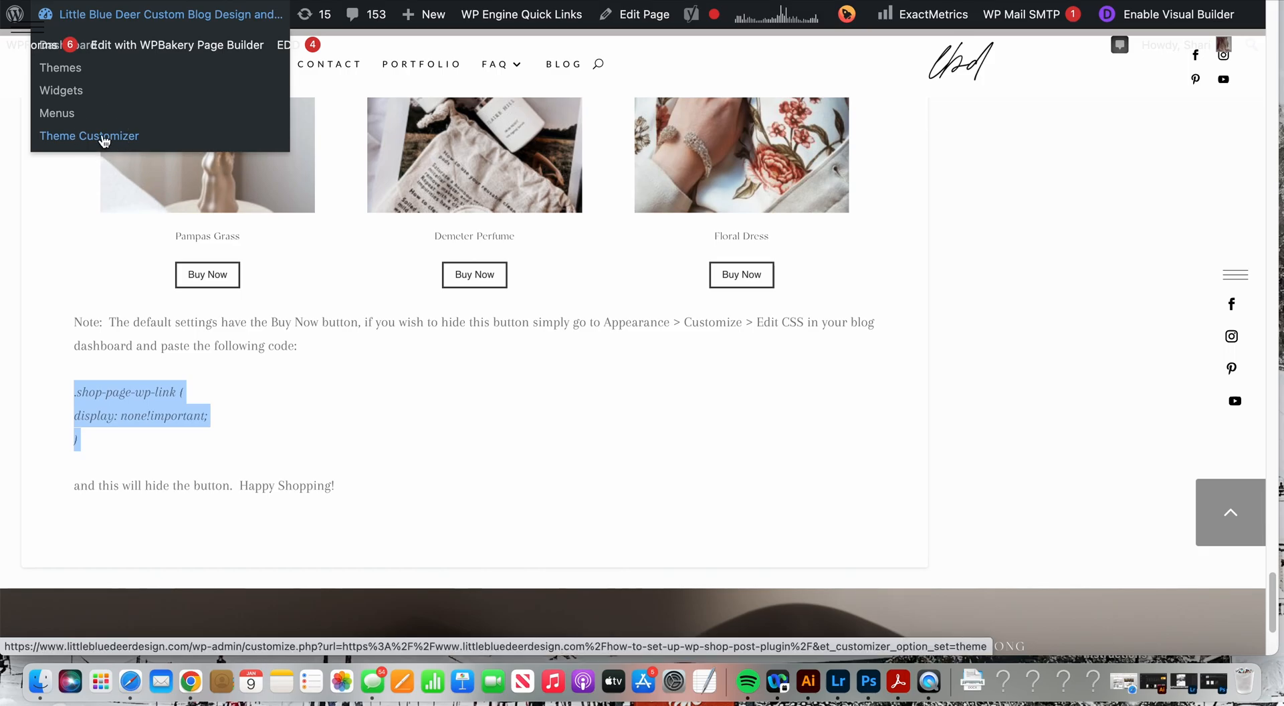
{"action": "left_click", "coordinate": [88, 135]}
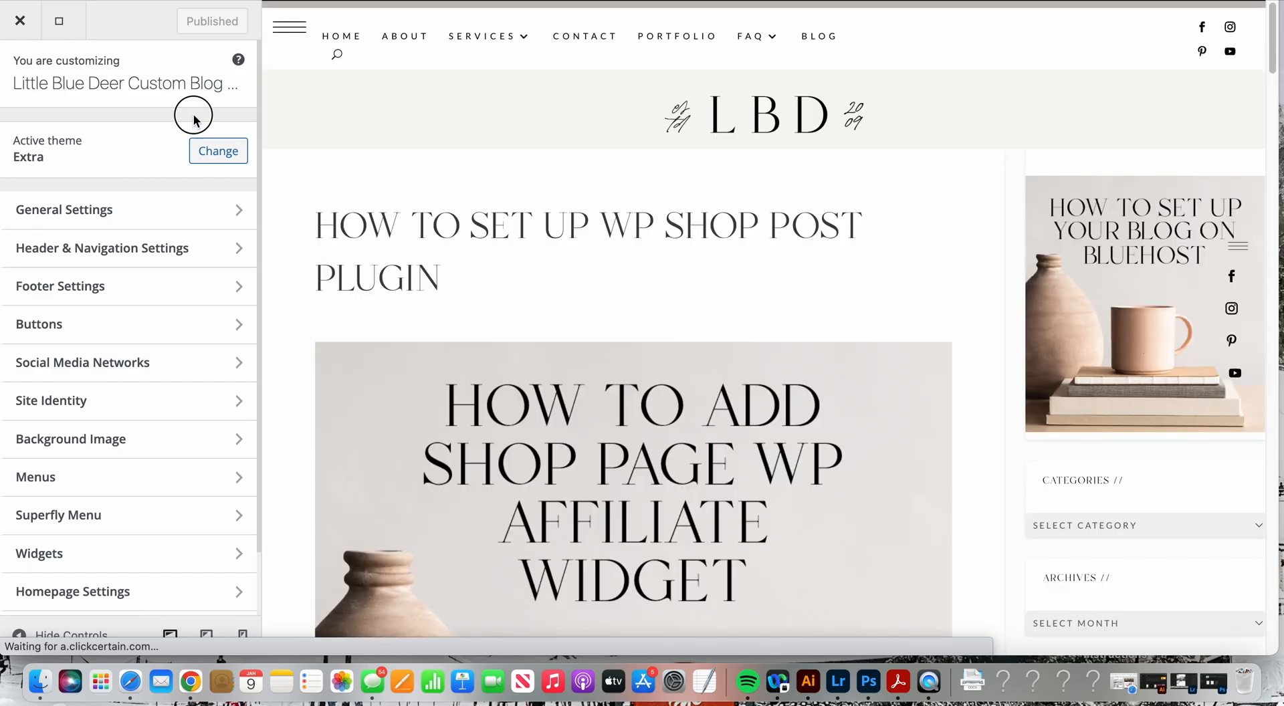
{"action": "scroll", "scroll_direction": "down", "scroll_amount": 3}
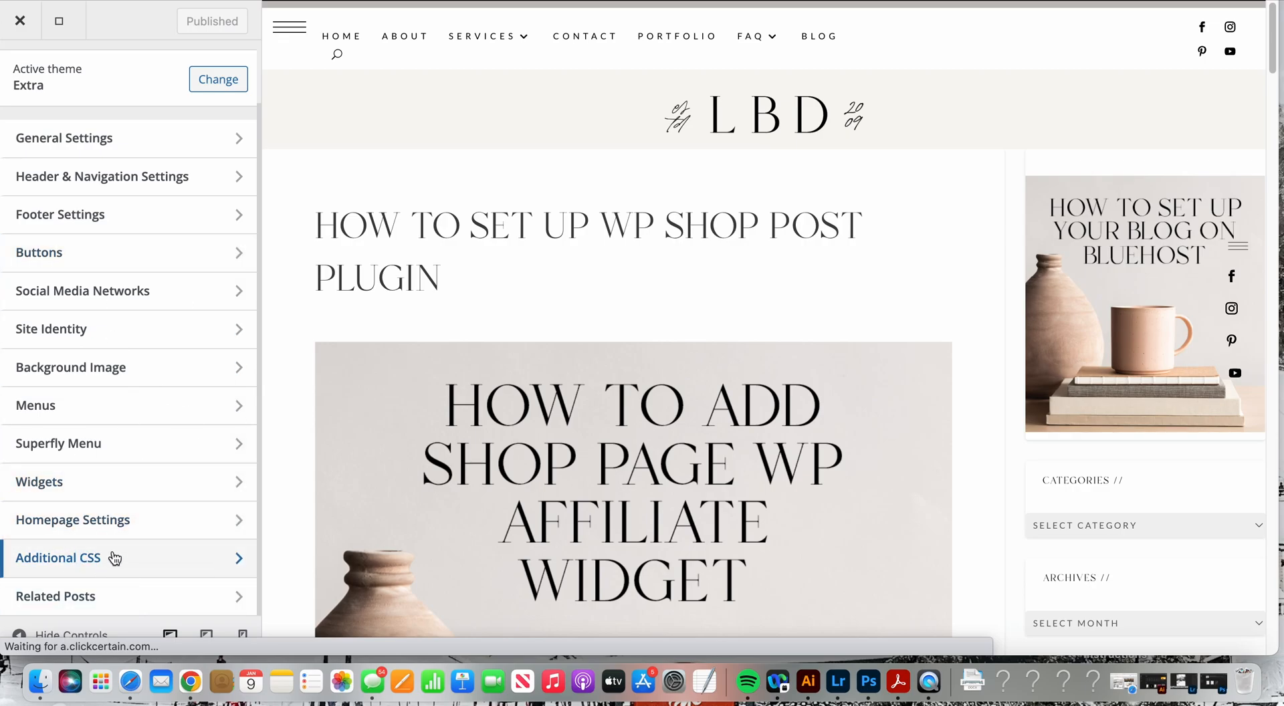
{"action": "mouse_move", "coordinate": [28, 567]}
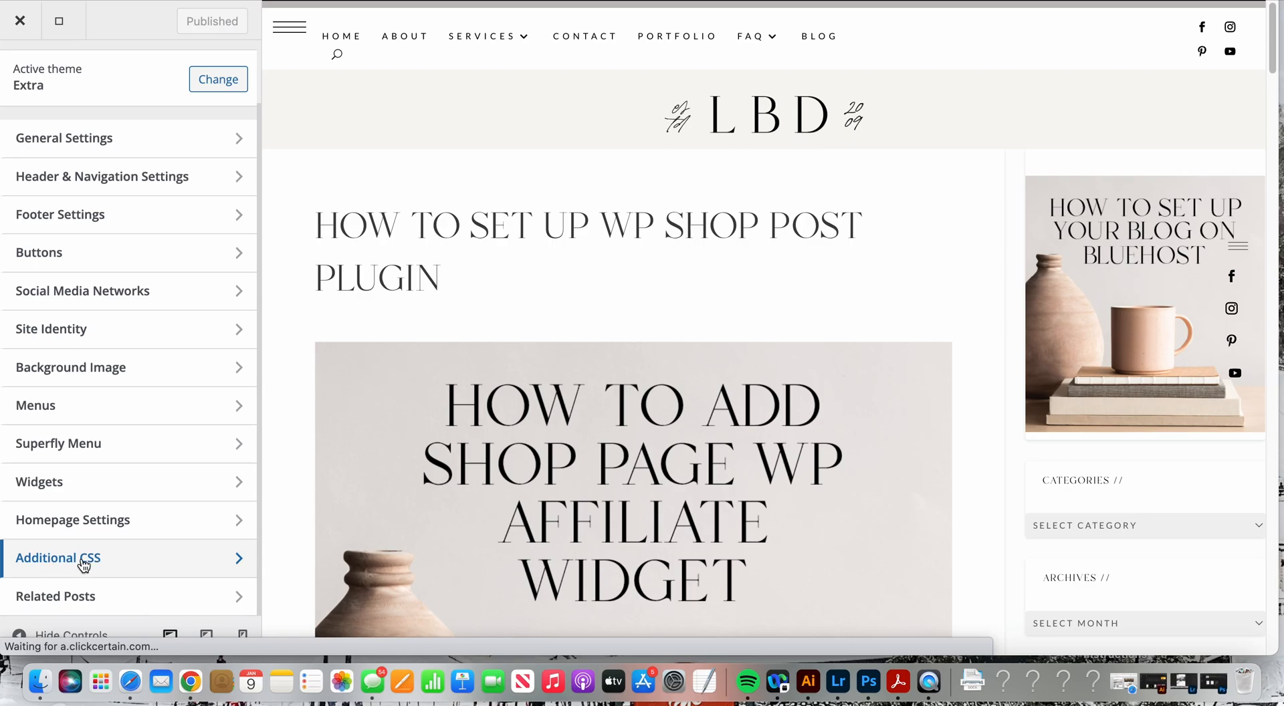
{"action": "left_click", "coordinate": [58, 558]}
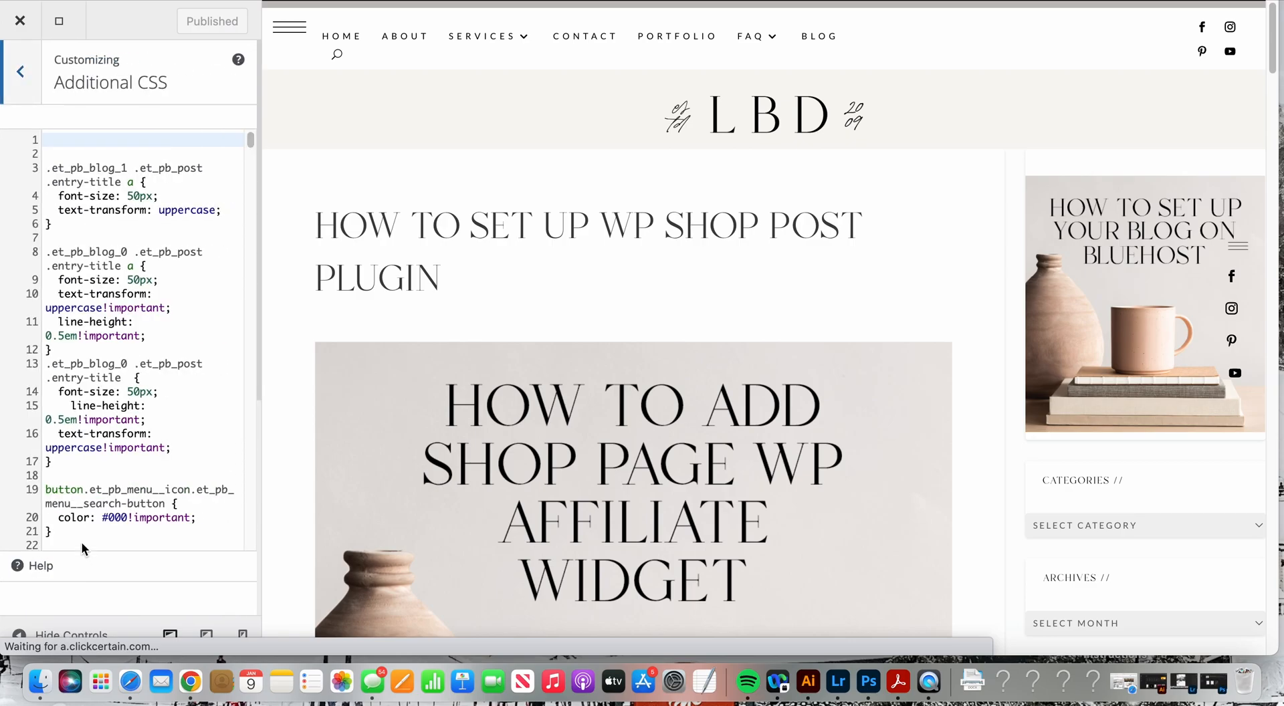
Add the .shop-page-wp-link display:none rule at line 1 and publish it
{"action": "left_click", "coordinate": [67, 140]}
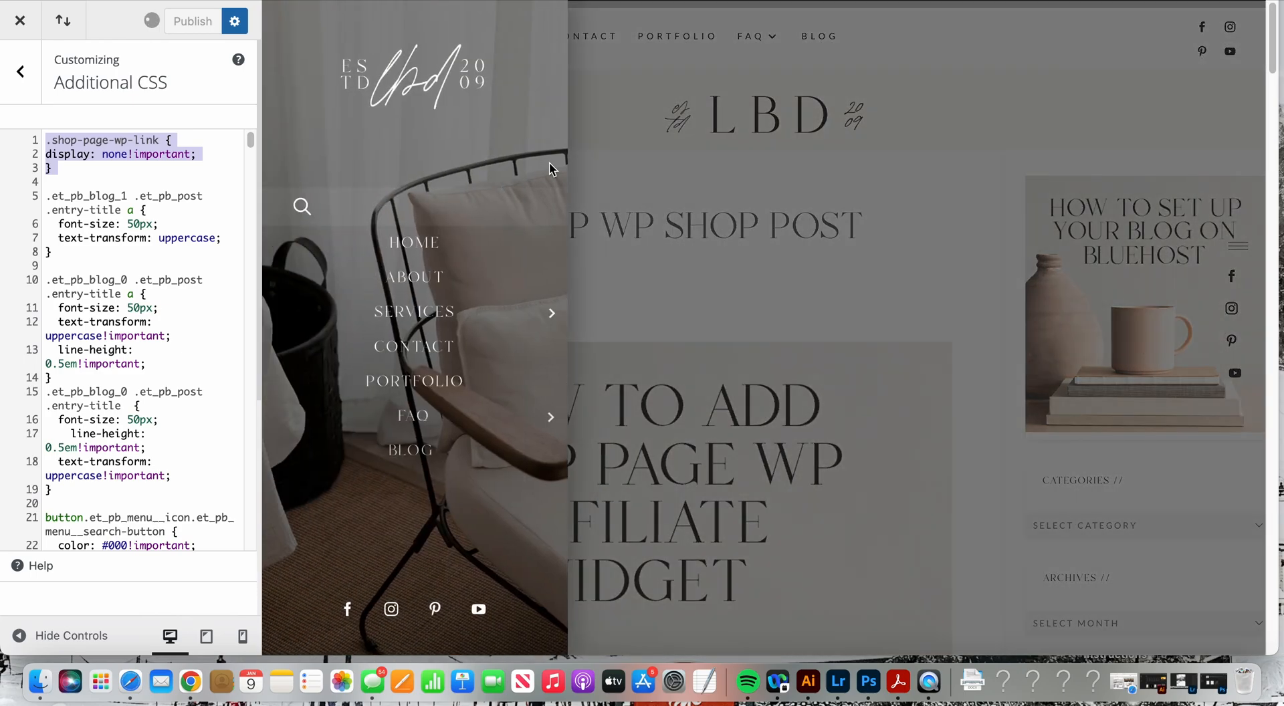
{"action": "left_click", "coordinate": [191, 20]}
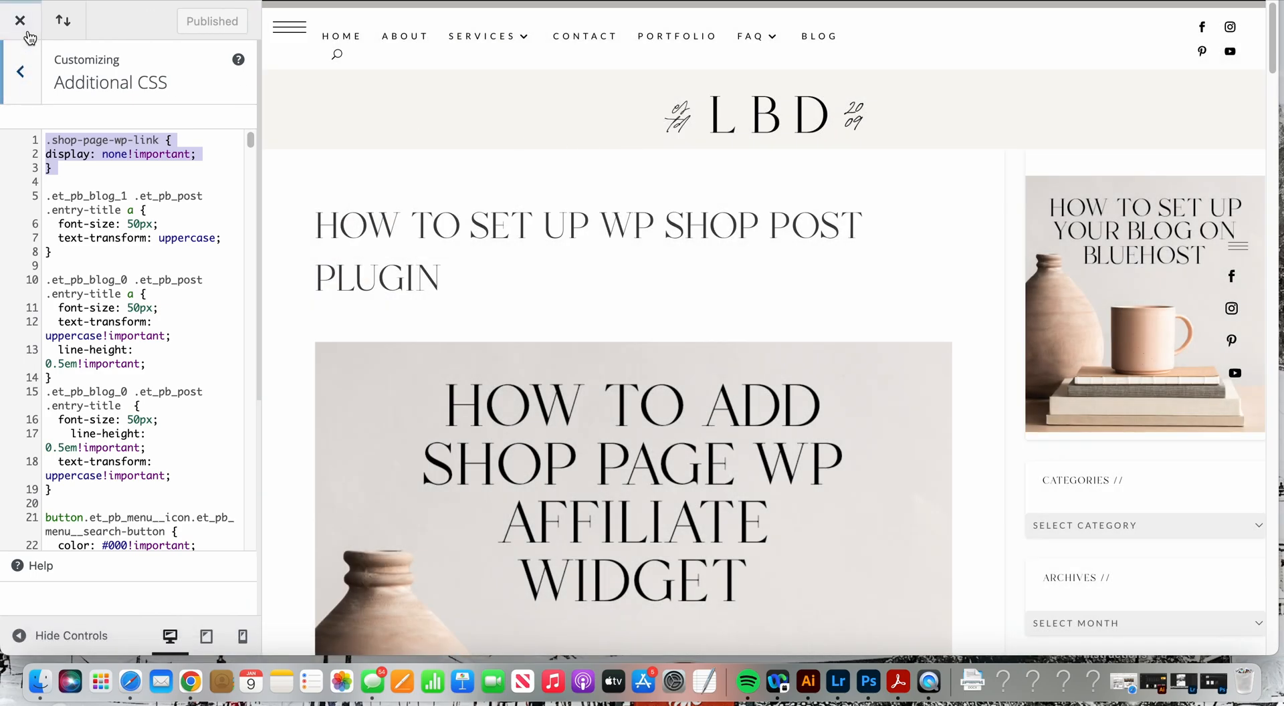
{"action": "left_click", "coordinate": [20, 20]}
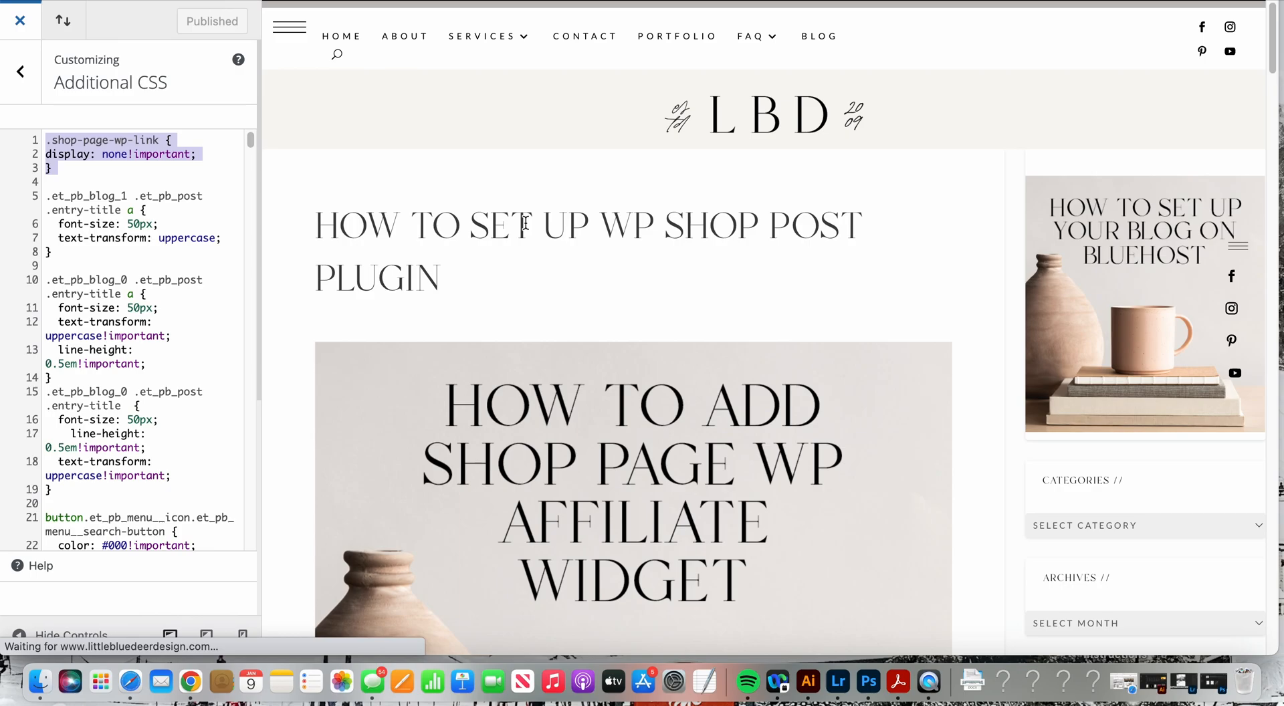
Close the customizer and confirm the post's product grid no longer shows Buy Now buttons
{"action": "left_click", "coordinate": [20, 20]}
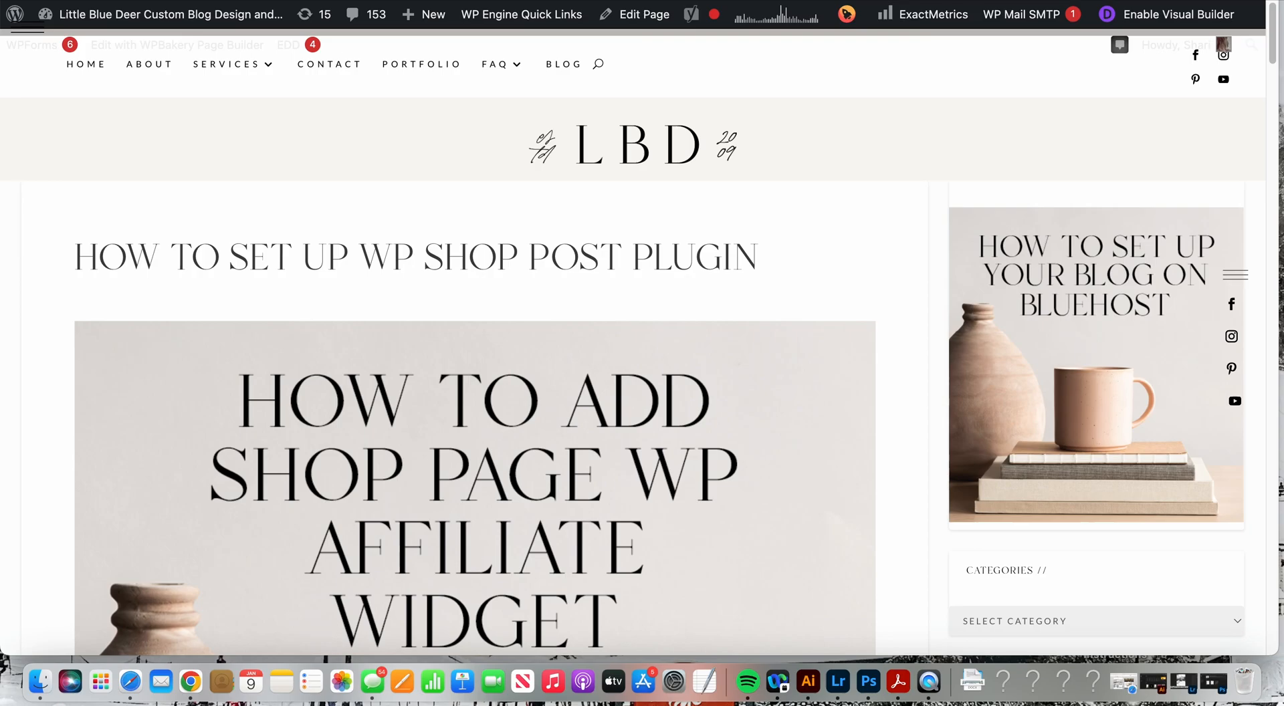
{"action": "mouse_move", "coordinate": [729, 131]}
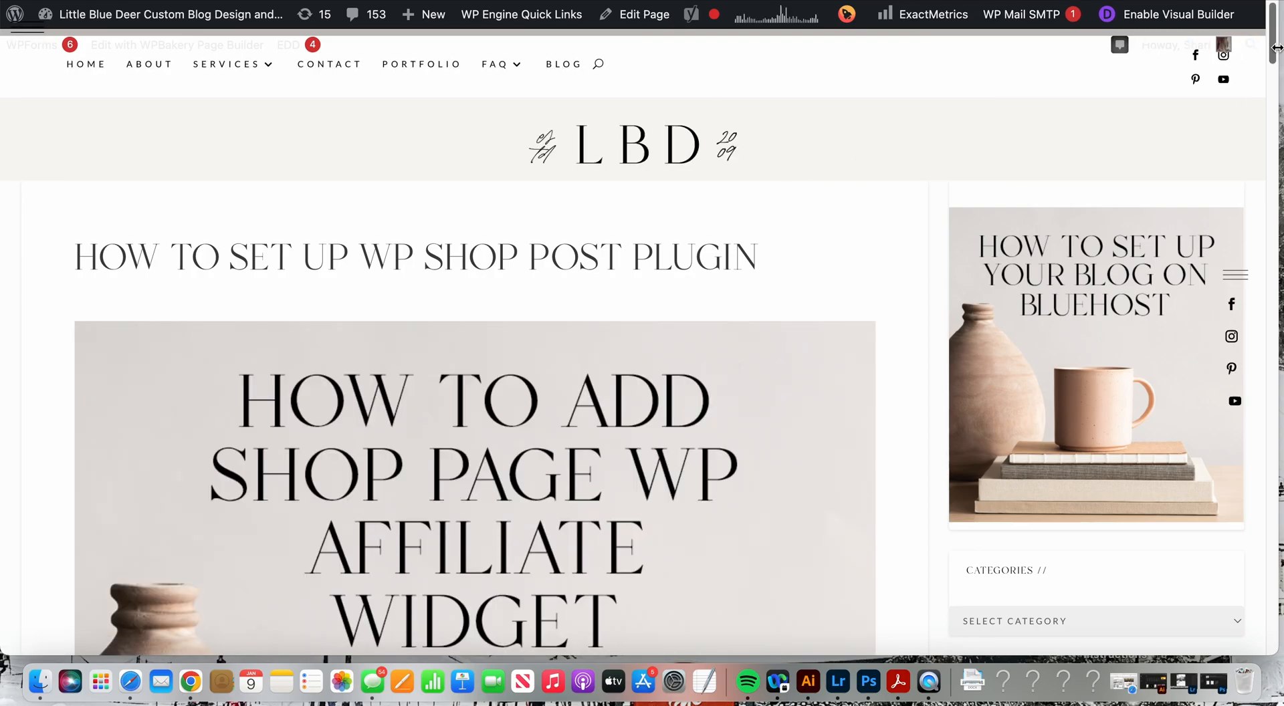
{"action": "scroll", "scroll_direction": "down", "scroll_amount": 3}
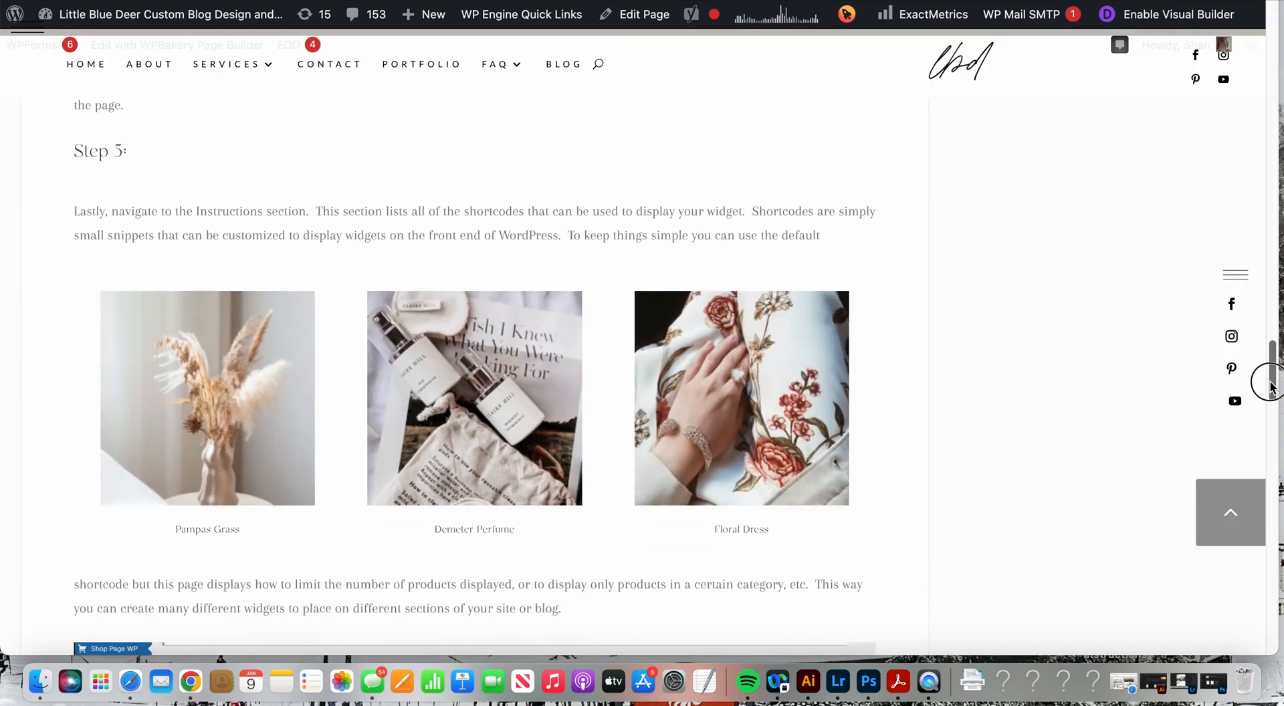
{"action": "scroll", "scroll_direction": "down", "scroll_amount": 3}
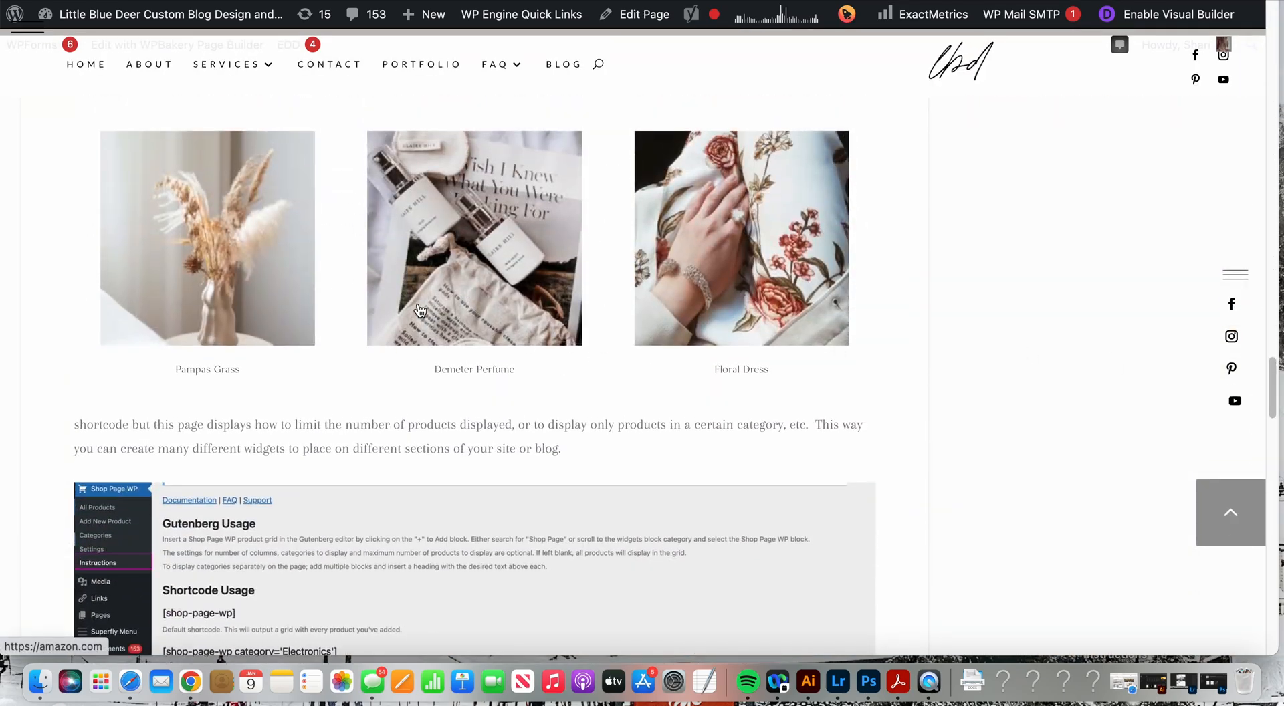
{"action": "mouse_move", "coordinate": [702, 238]}
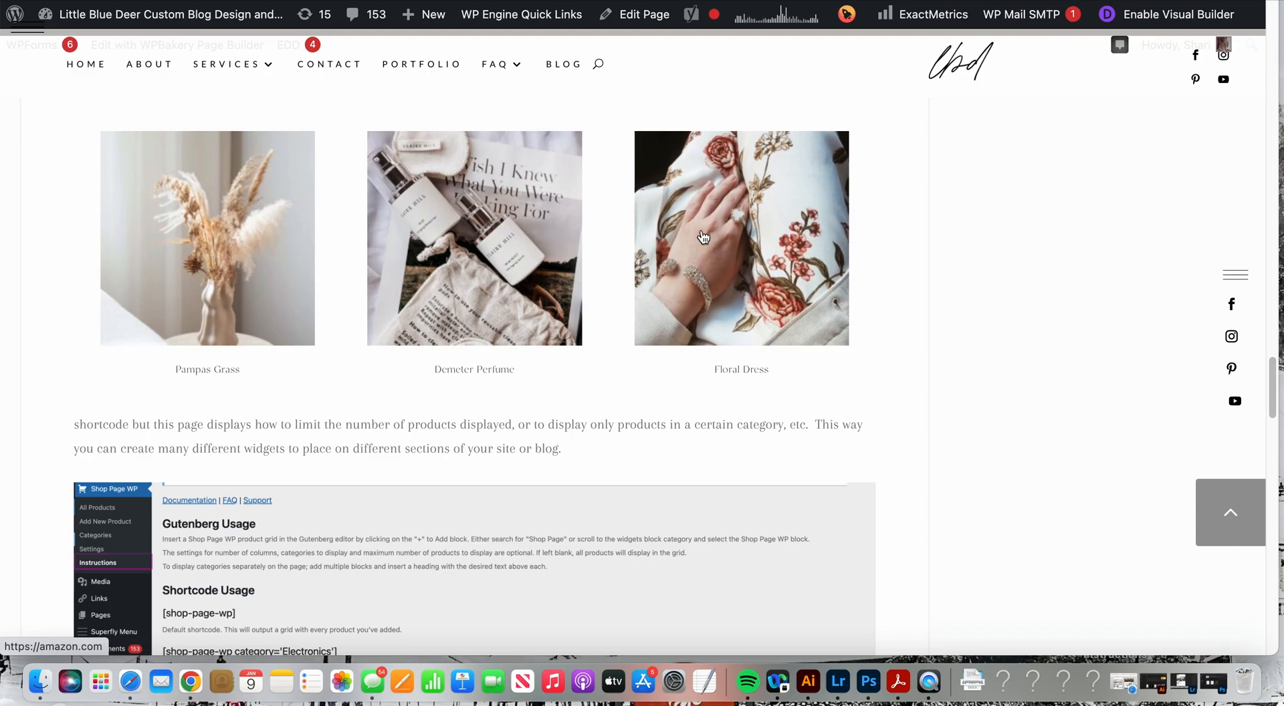
{"action": "mouse_move", "coordinate": [463, 236]}
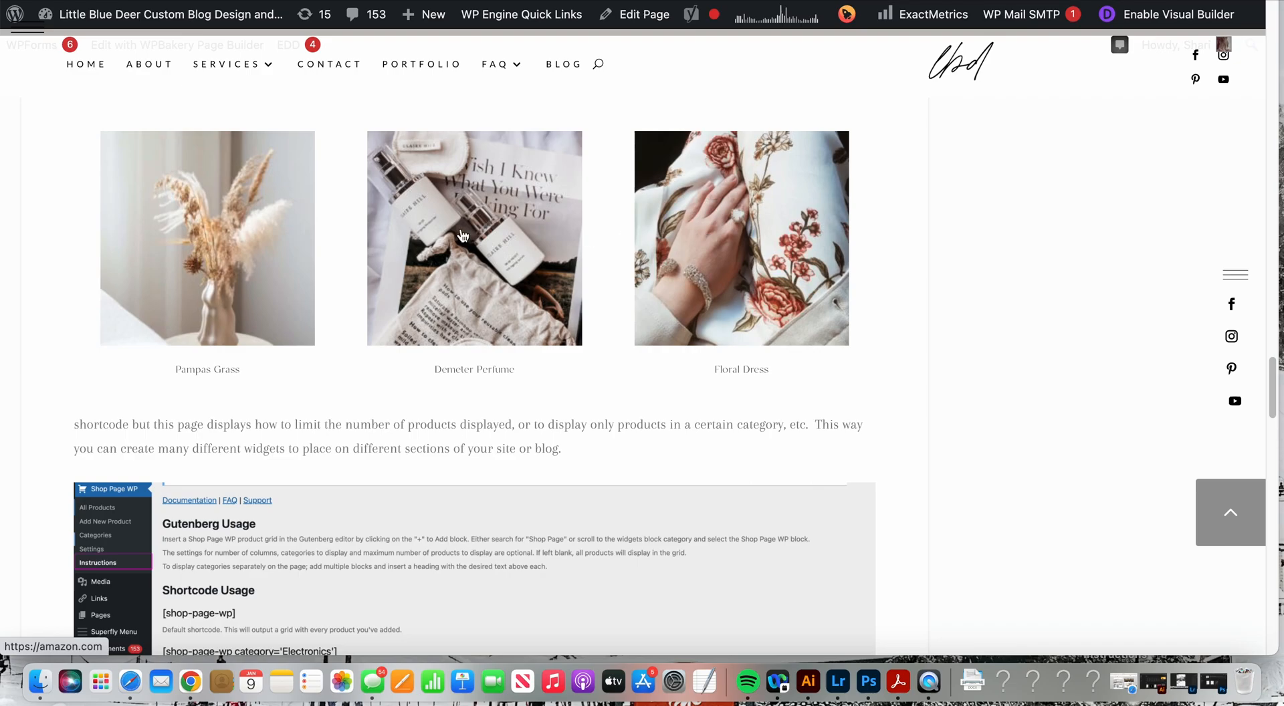
{"action": "mouse_move", "coordinate": [341, 239]}
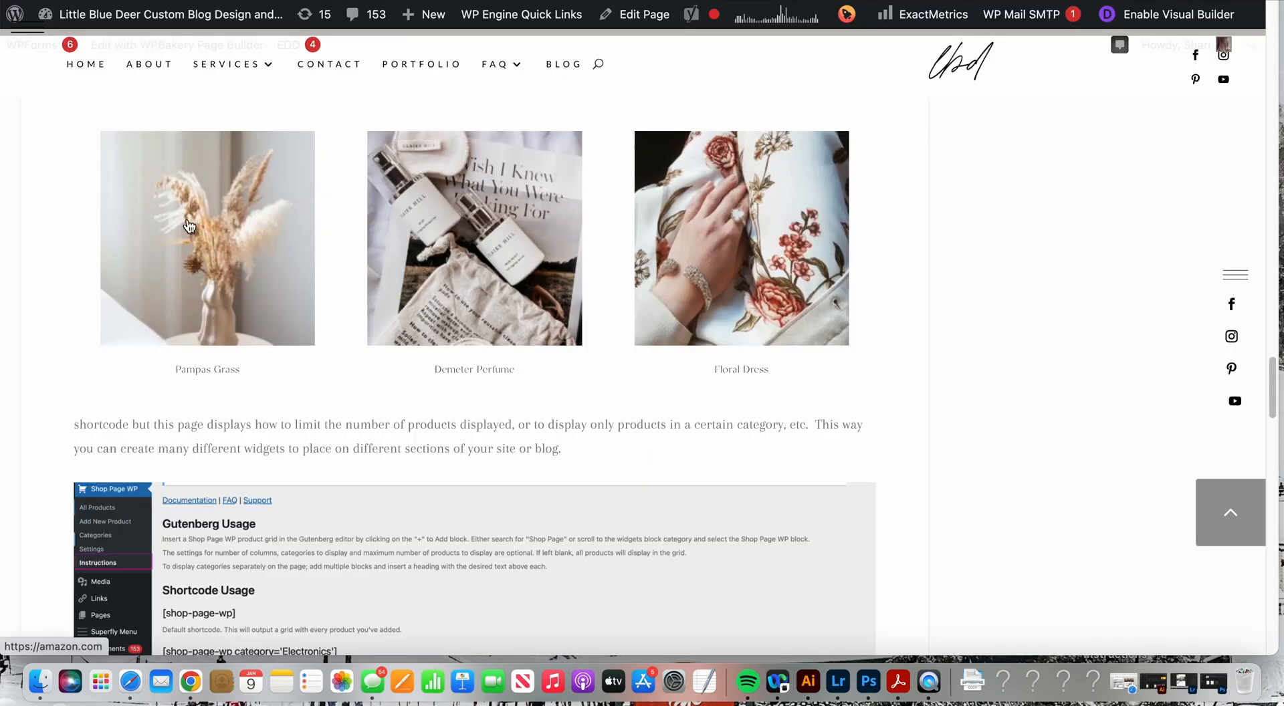
{"action": "mouse_move", "coordinate": [564, 236]}
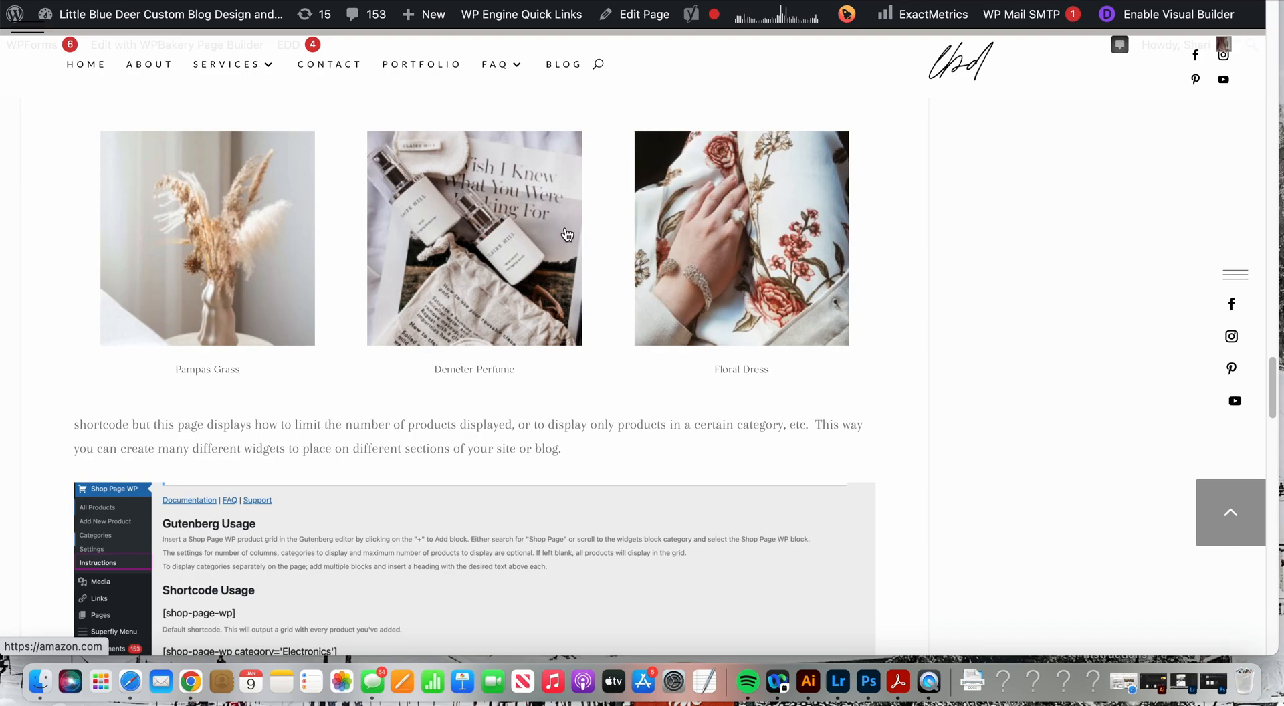
{"action": "mouse_move", "coordinate": [507, 238]}
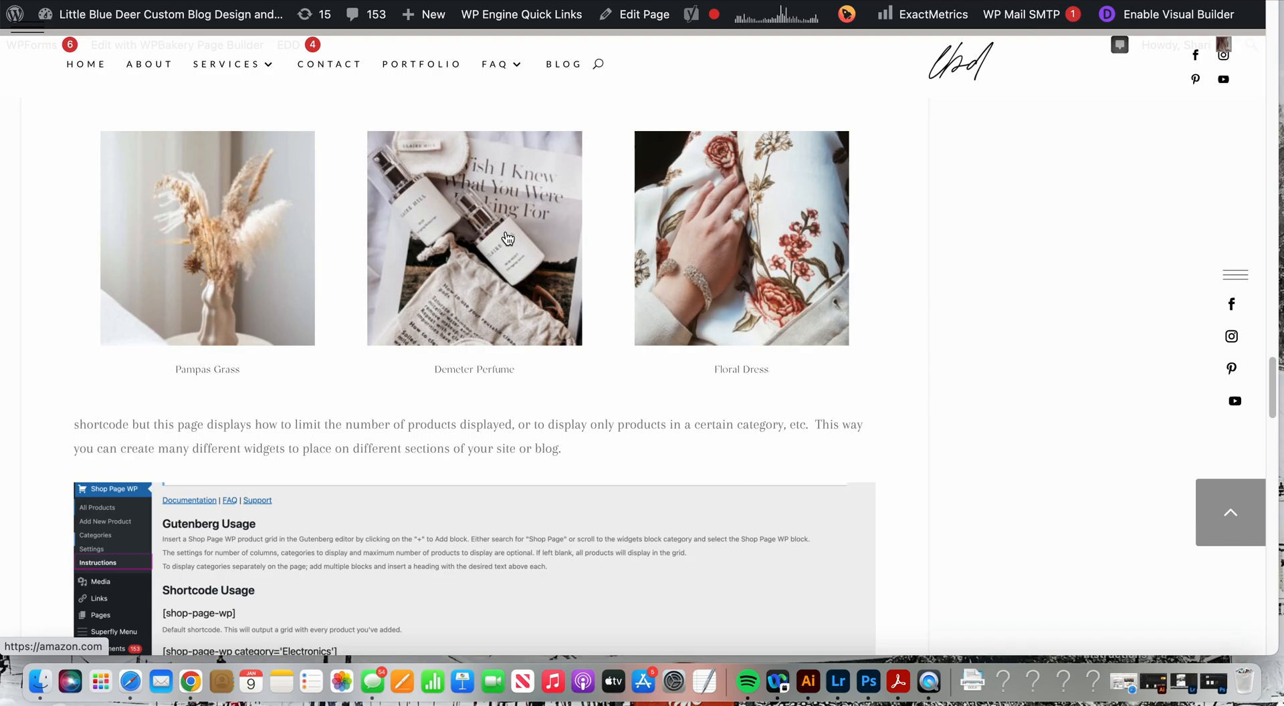
{"action": "mouse_move", "coordinate": [702, 324]}
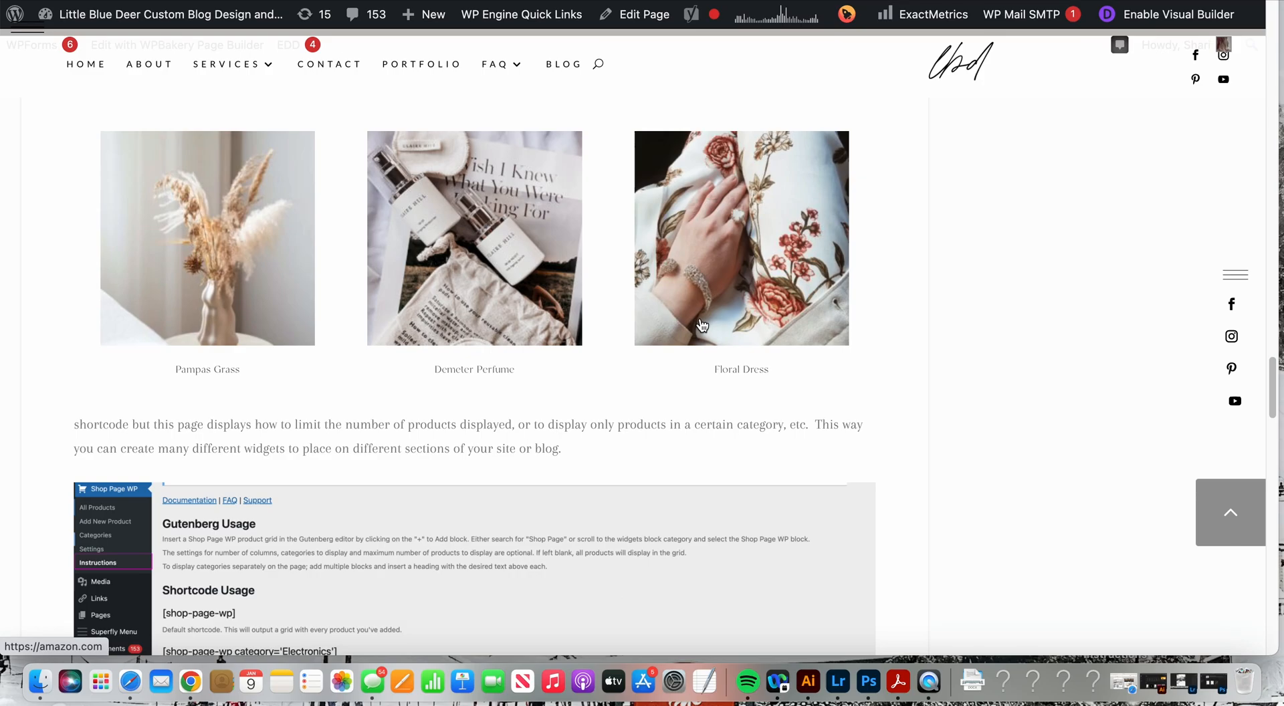
{"action": "mouse_move", "coordinate": [329, 64]}
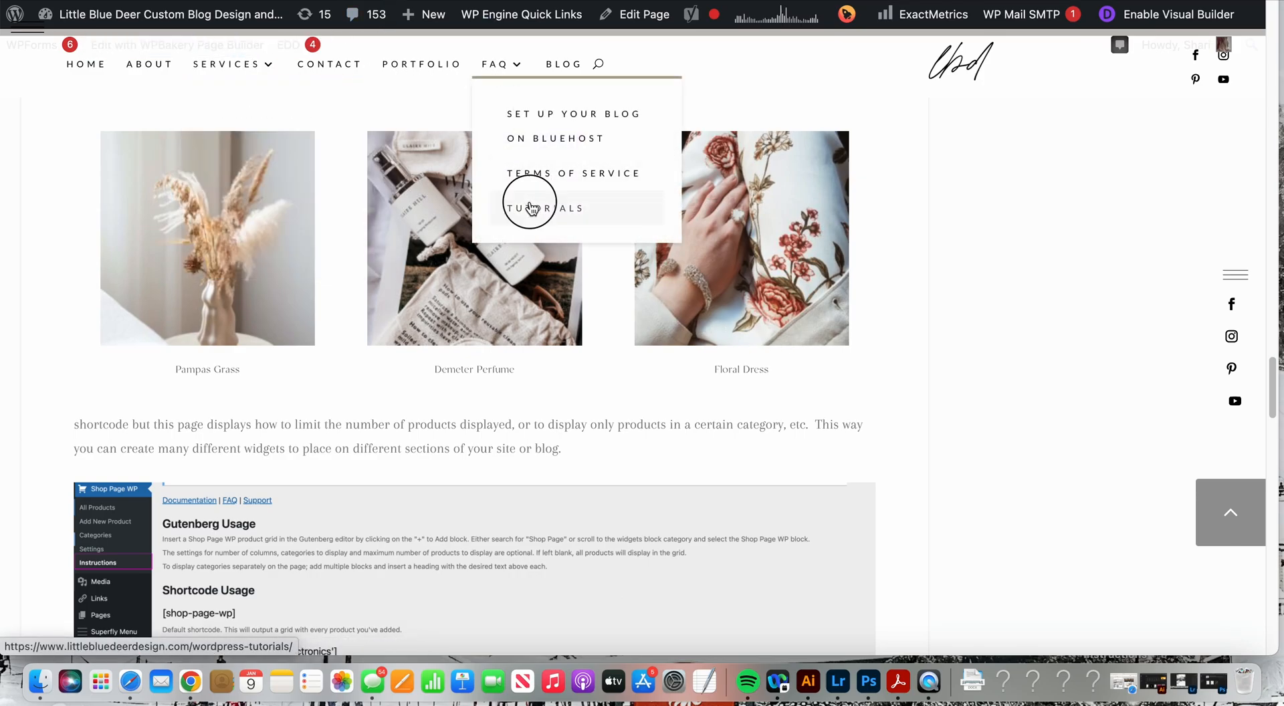
Go to the site's WordPress Tutorials page listing its tutorial posts
{"action": "left_click", "coordinate": [546, 207]}
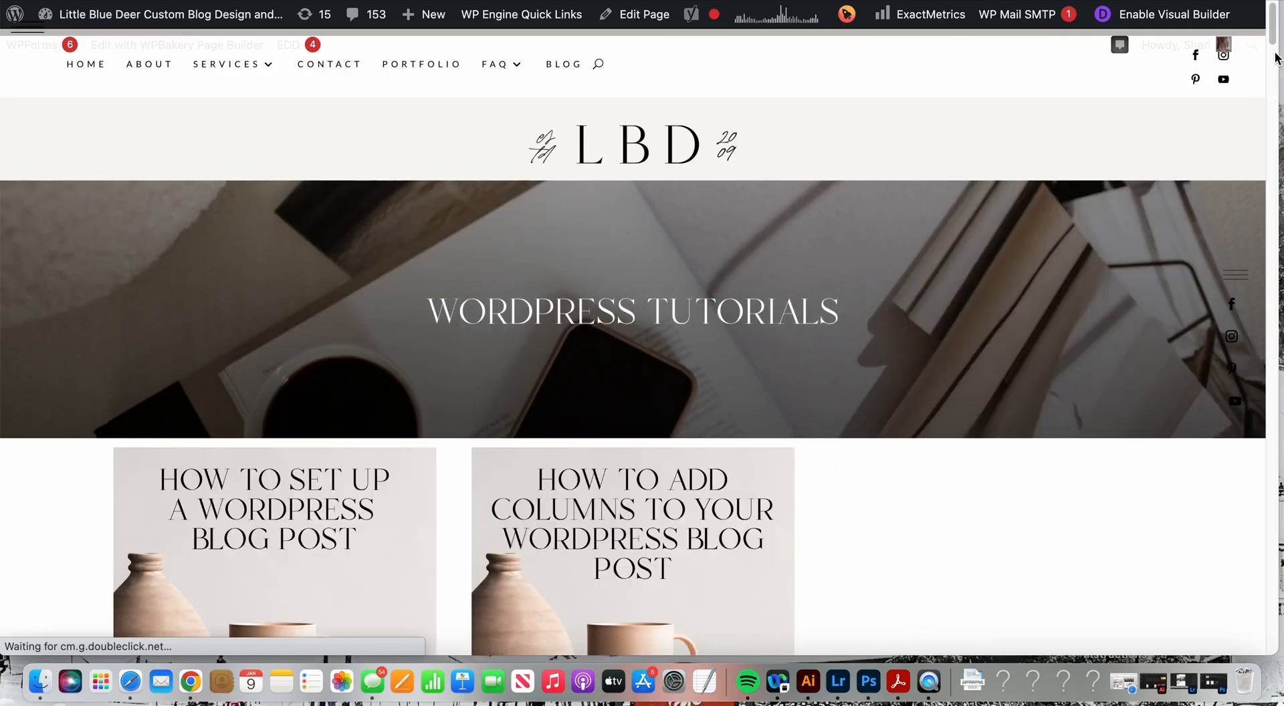
{"action": "scroll", "scroll_direction": "down", "scroll_amount": 3}
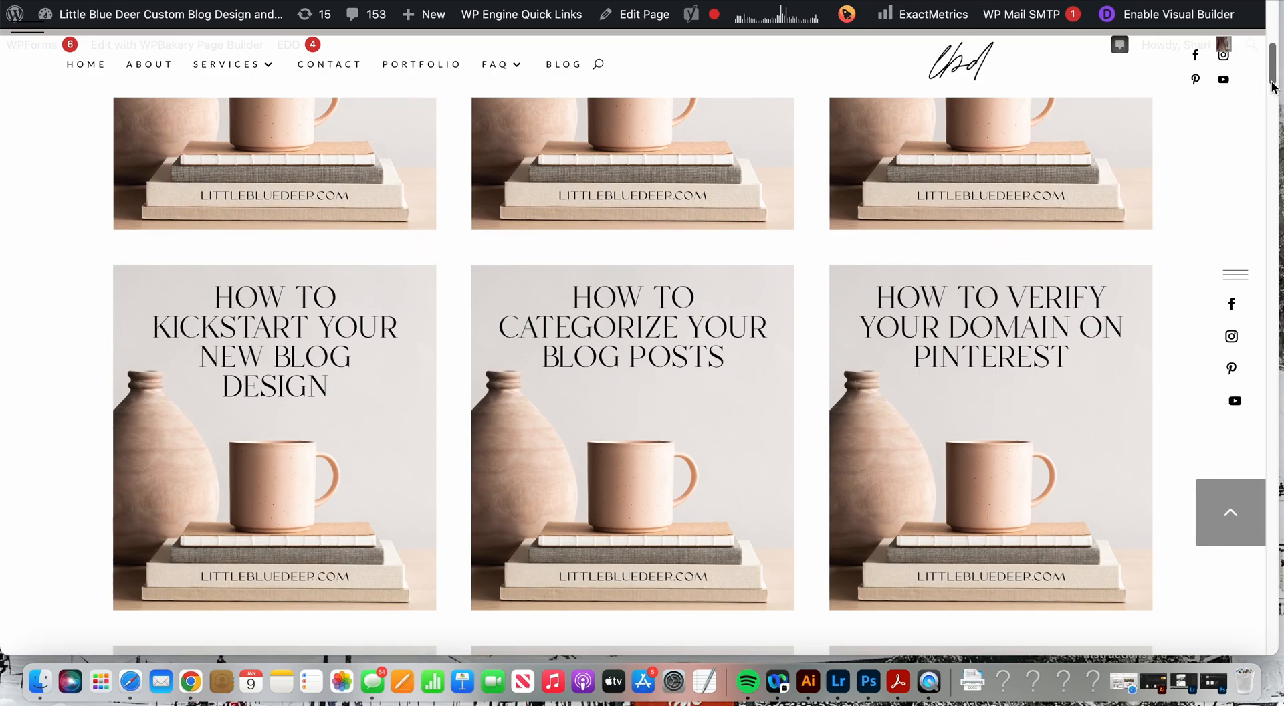